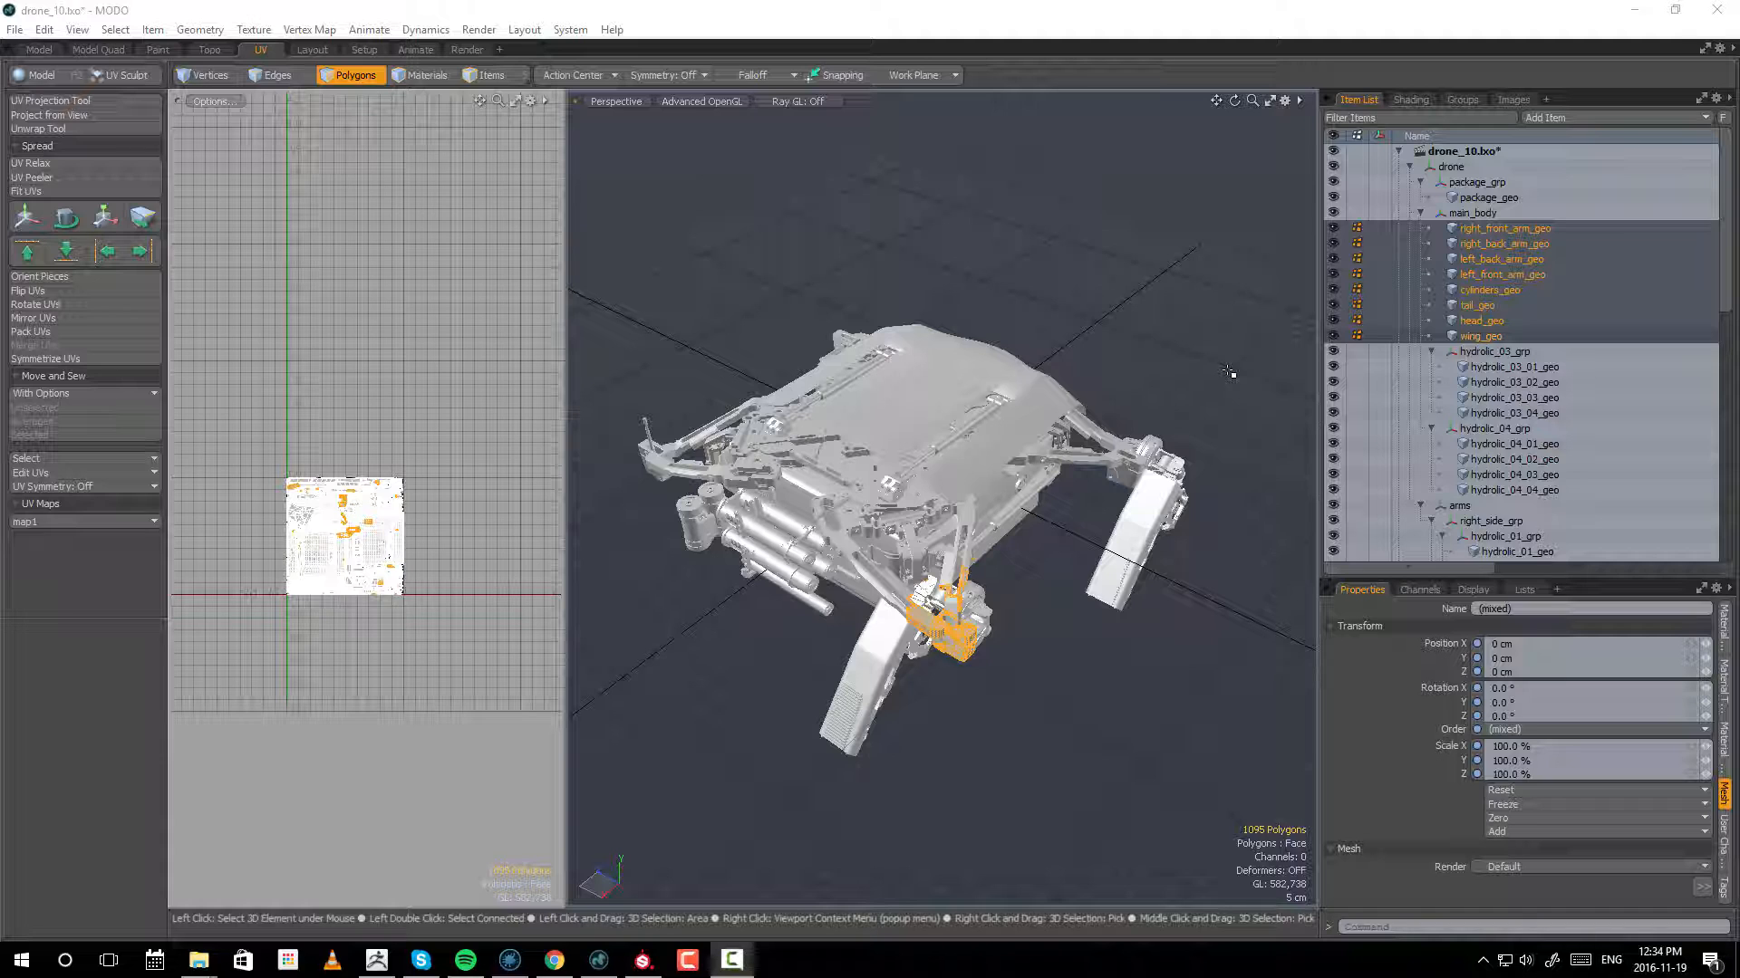
pyautogui.moveTo(1223, 376)
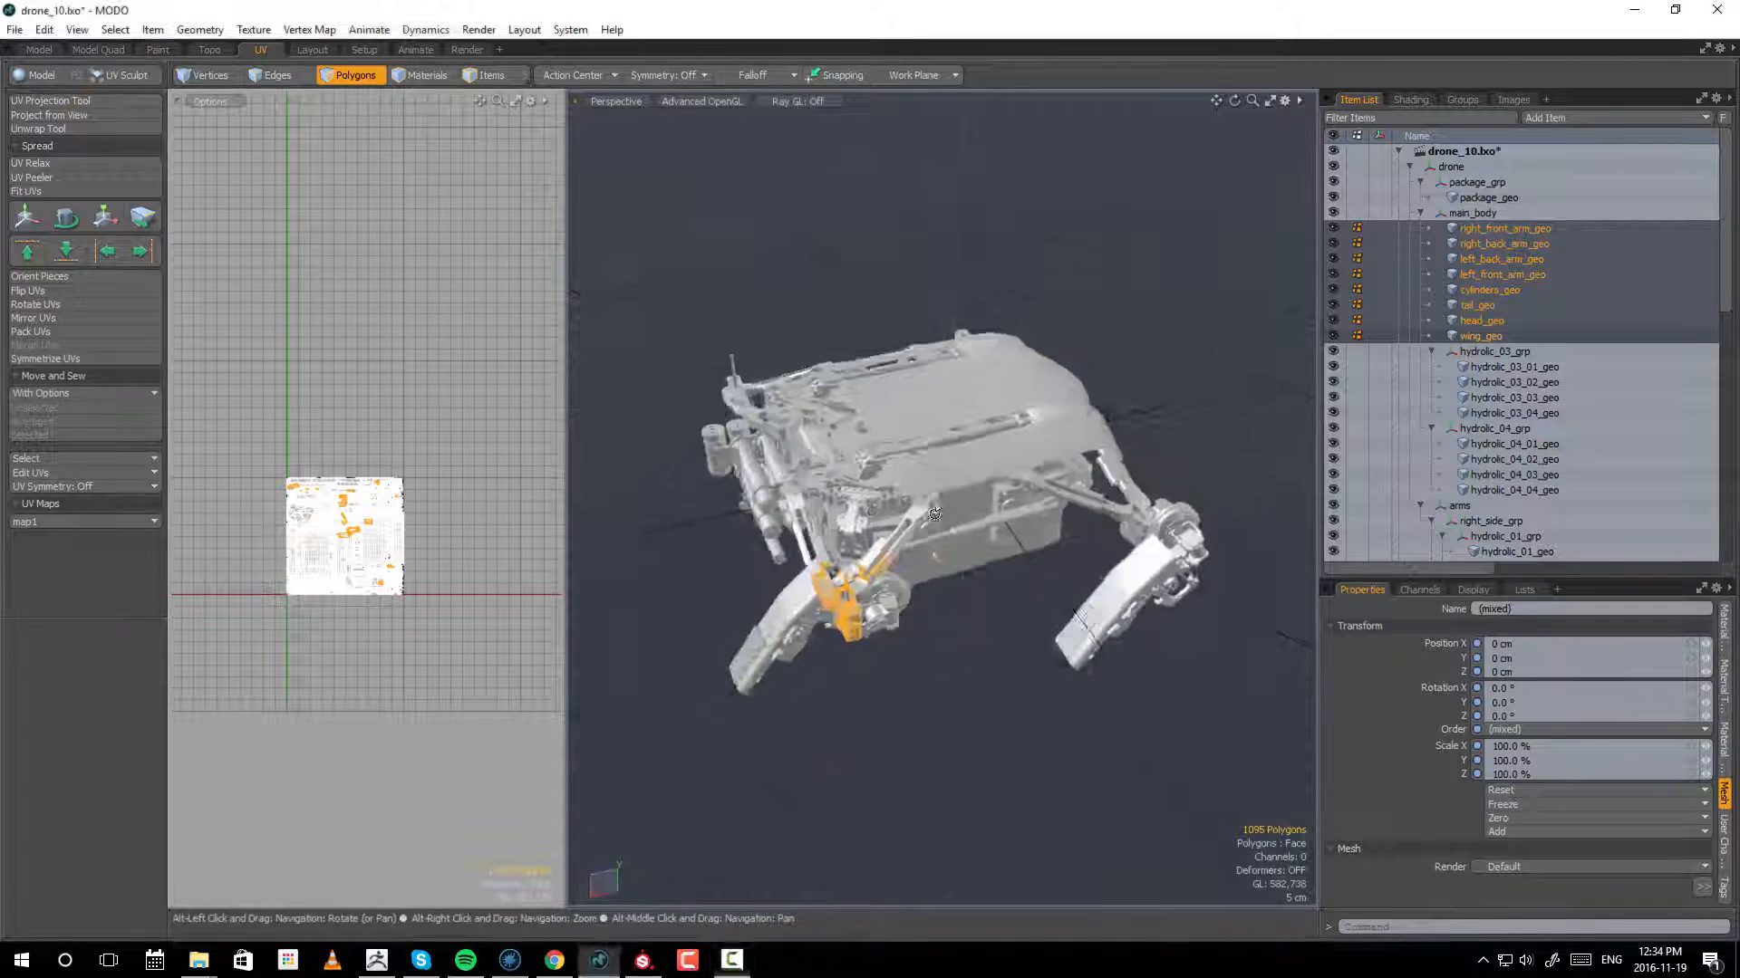
# - Inspect the UV layouts of the drone's right back arm, tail and head parts
pyautogui.moveTo(935, 513); pyautogui.dragTo(937, 497)
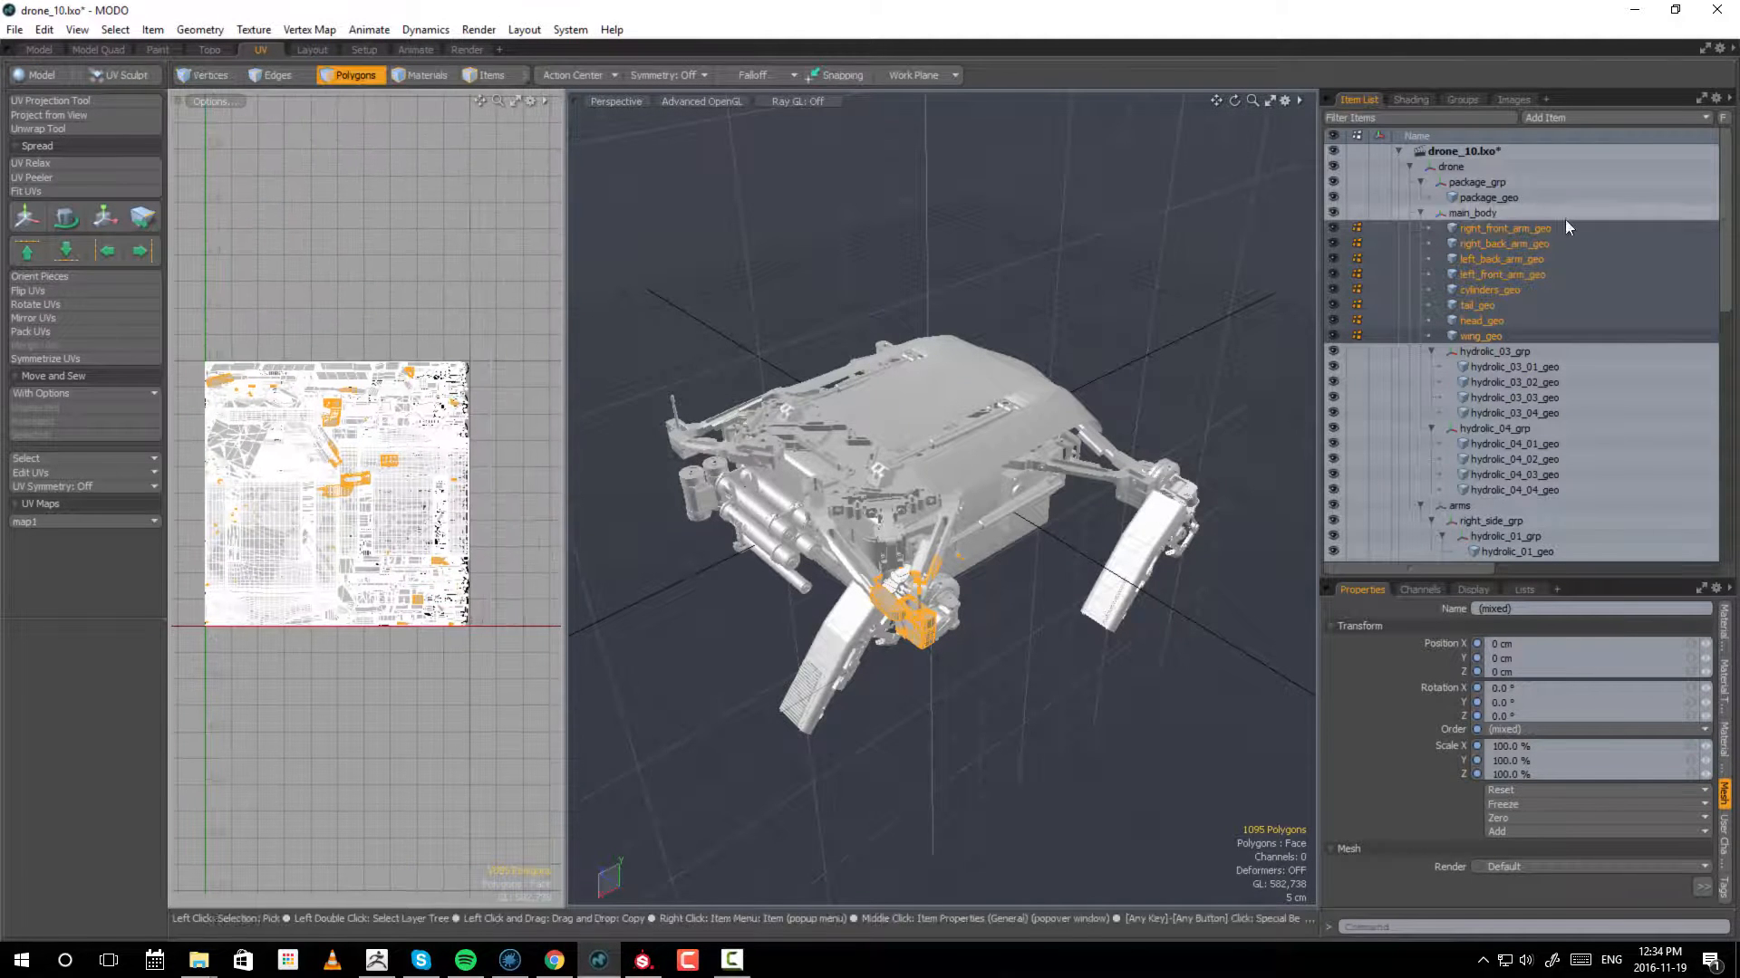
pyautogui.click(1504, 243)
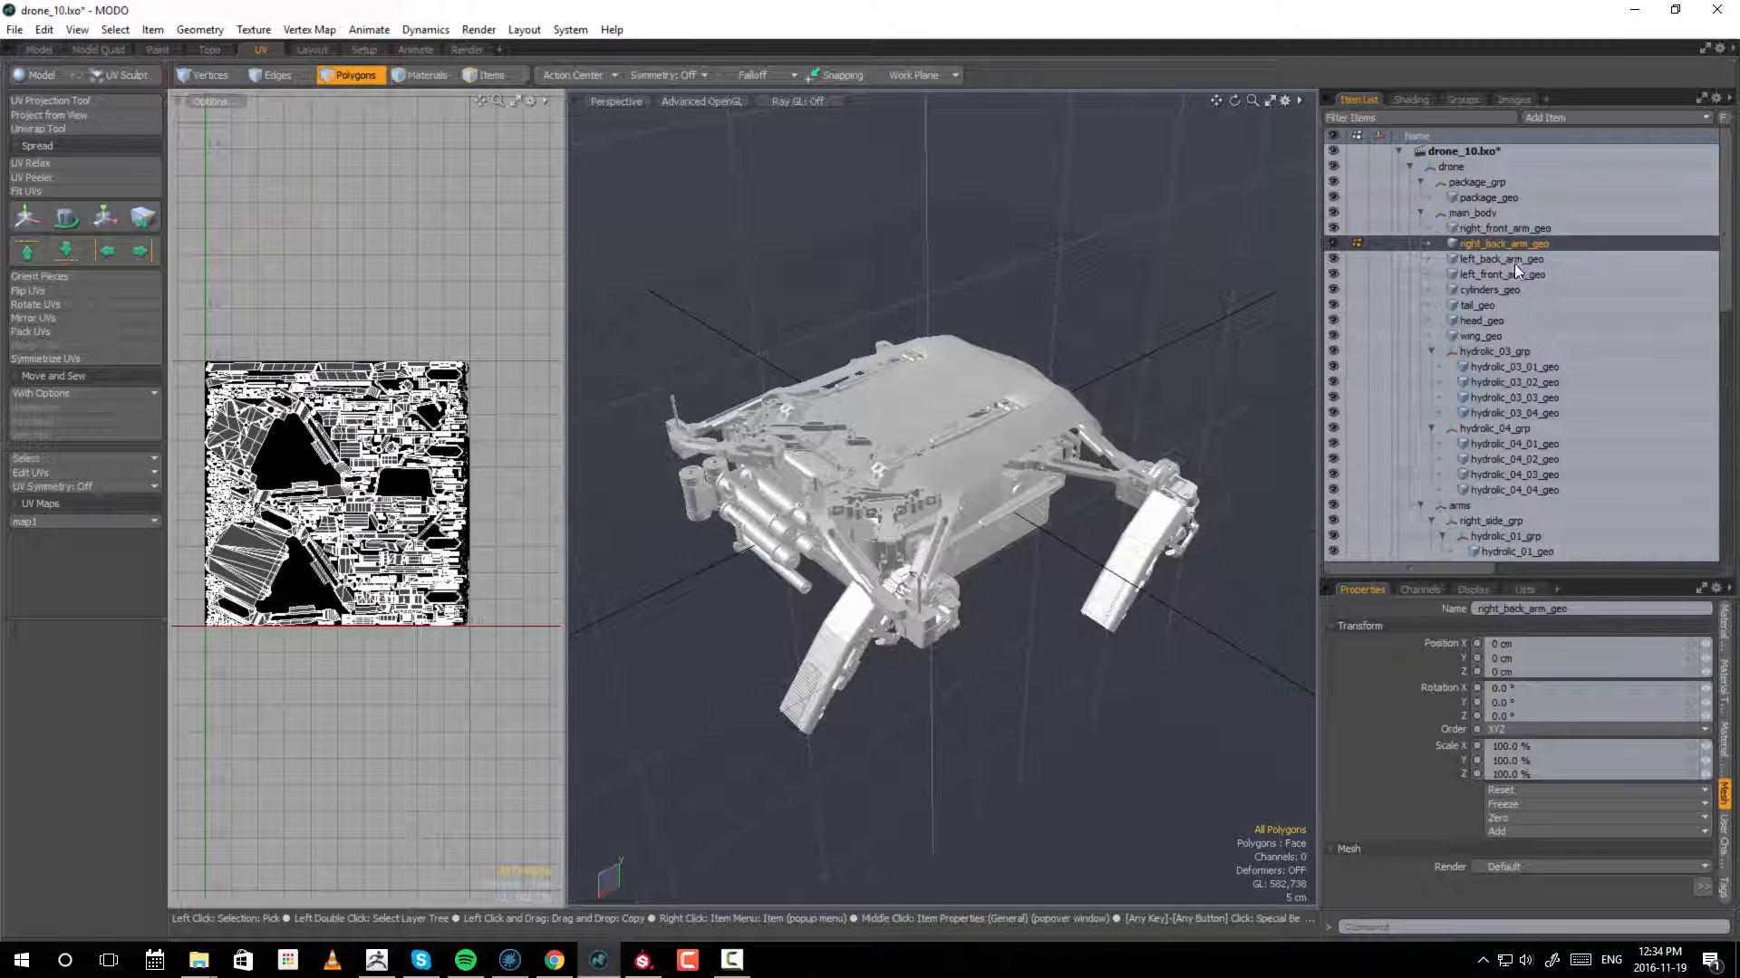
pyautogui.click(1480, 321)
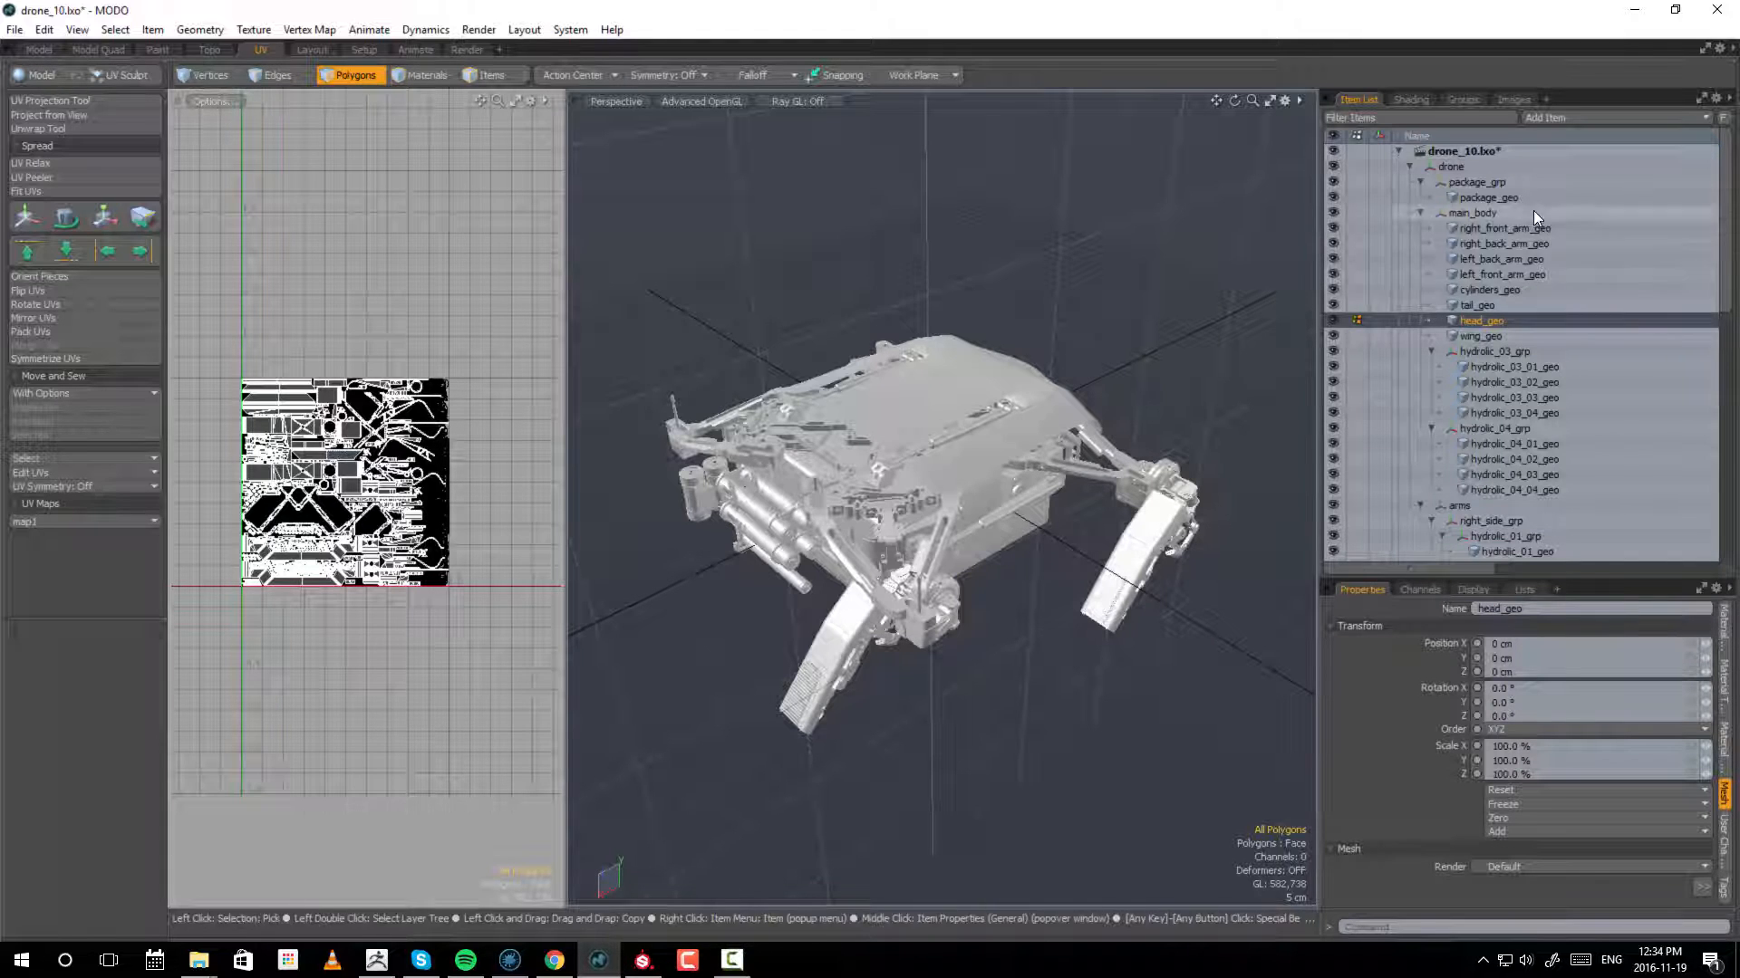
pyautogui.click(1502, 243)
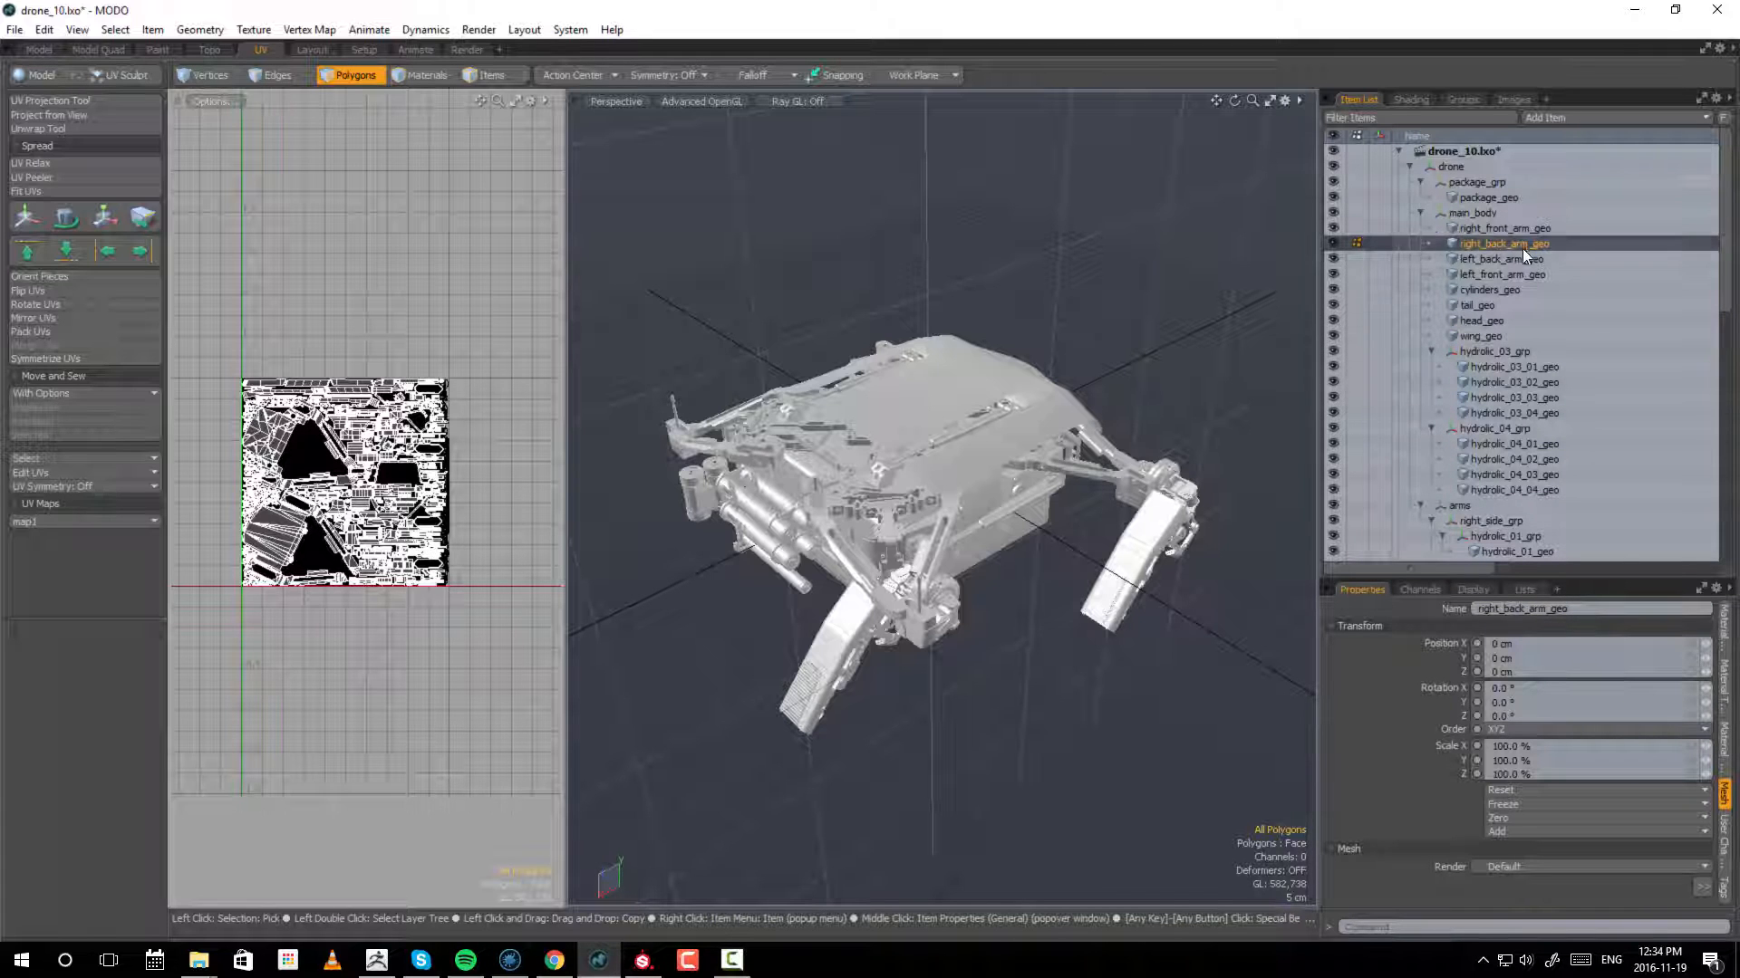
pyautogui.click(1478, 305)
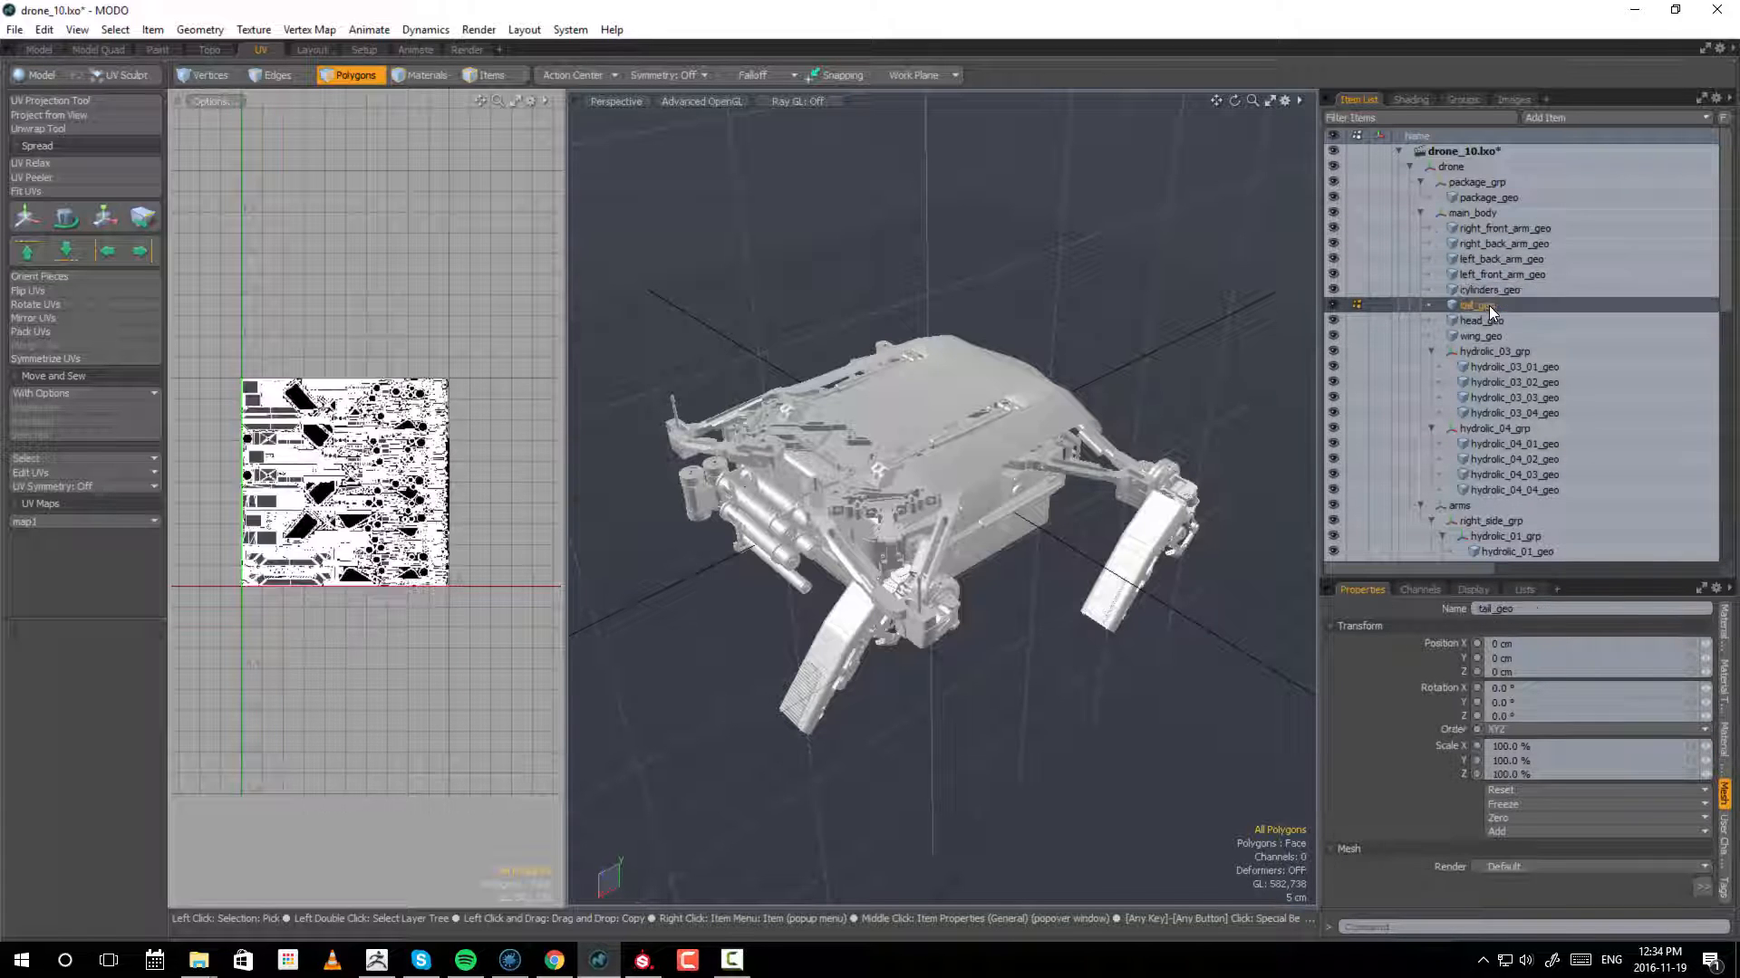
pyautogui.click(1479, 321)
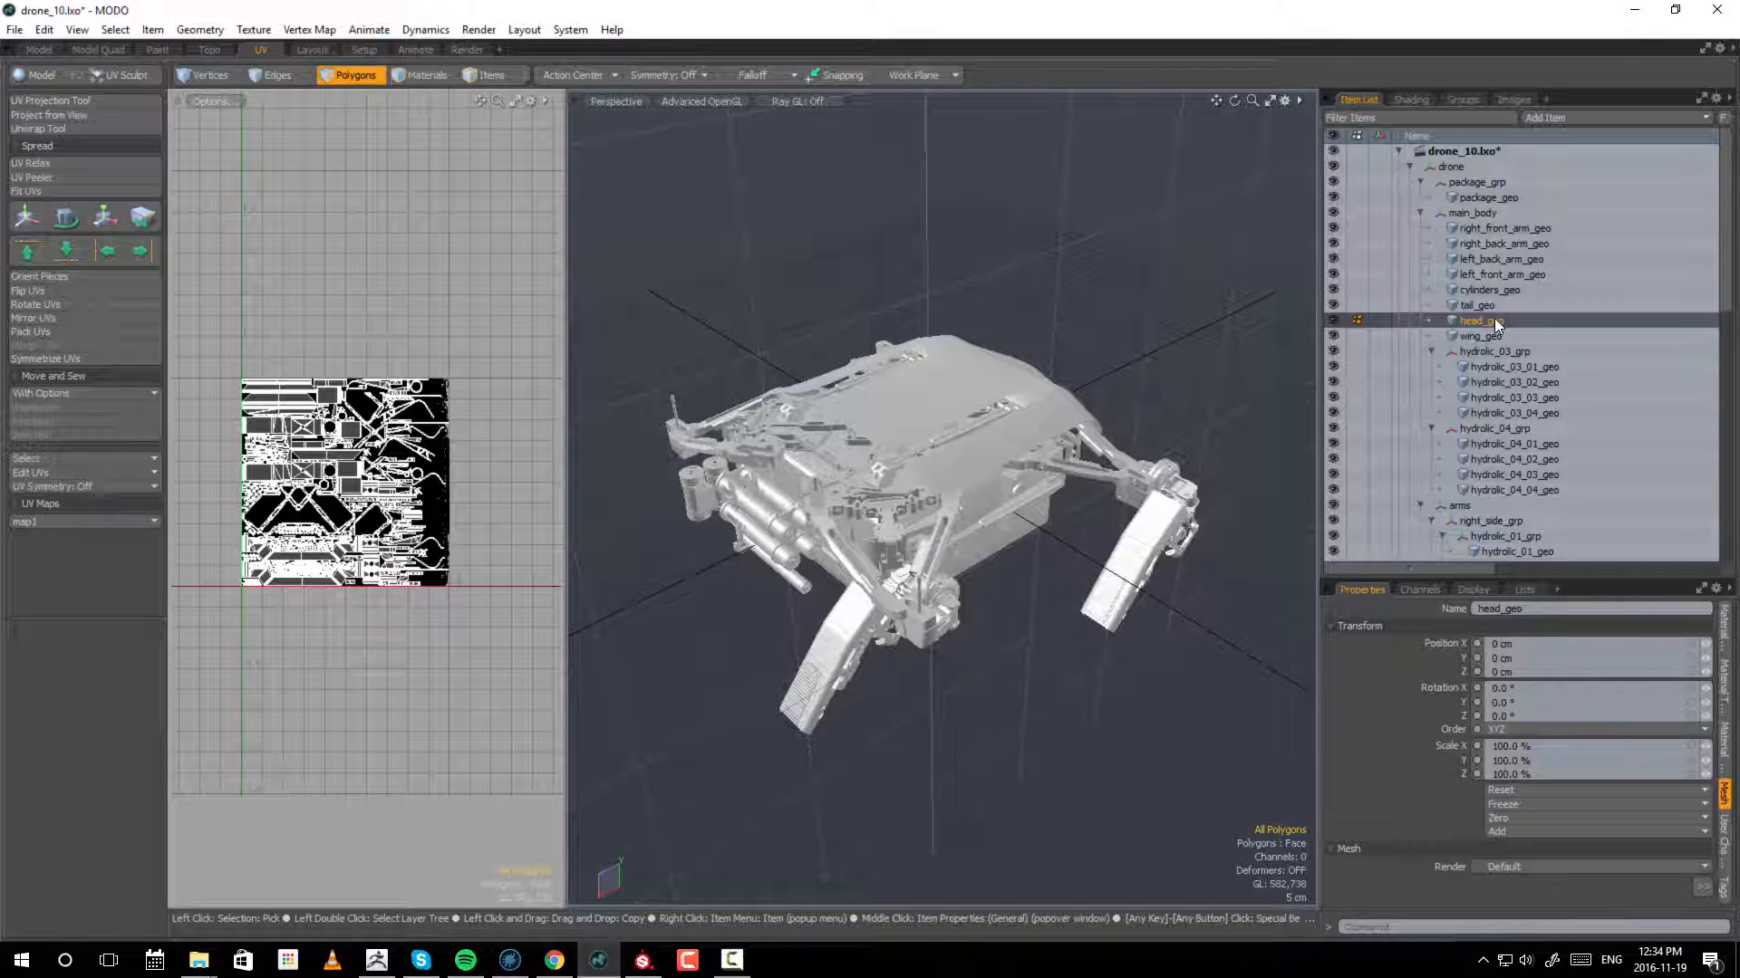
pyautogui.moveTo(1495, 322)
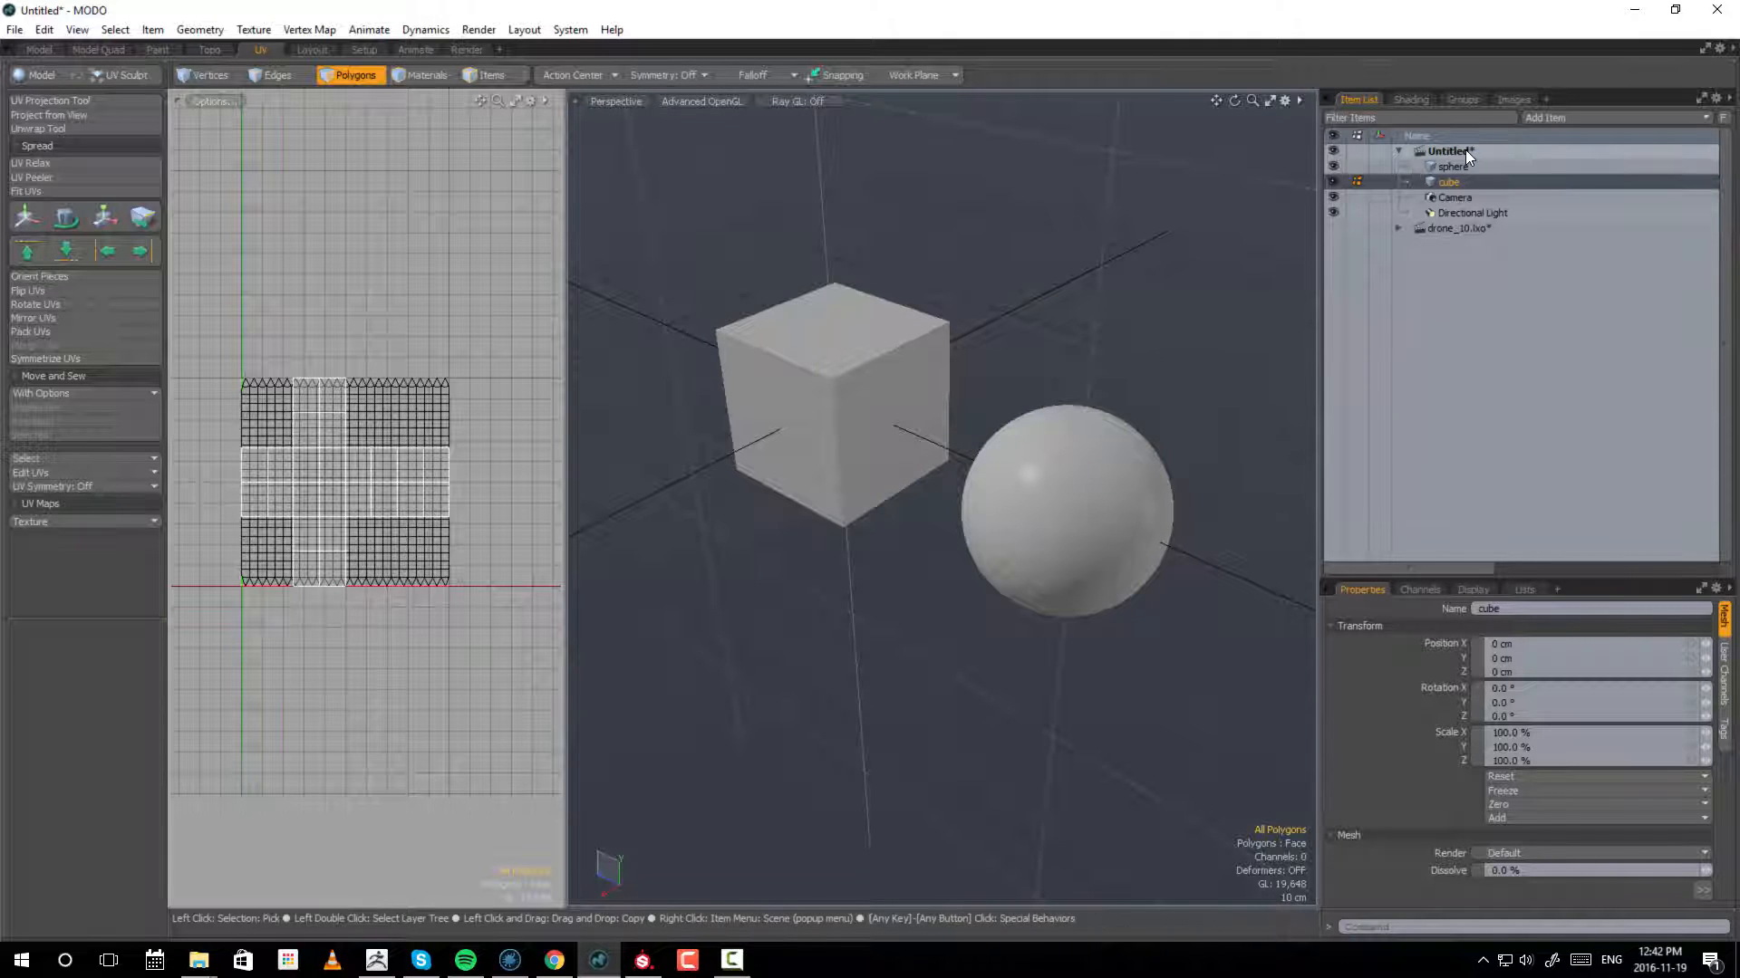
pyautogui.moveTo(1453, 152)
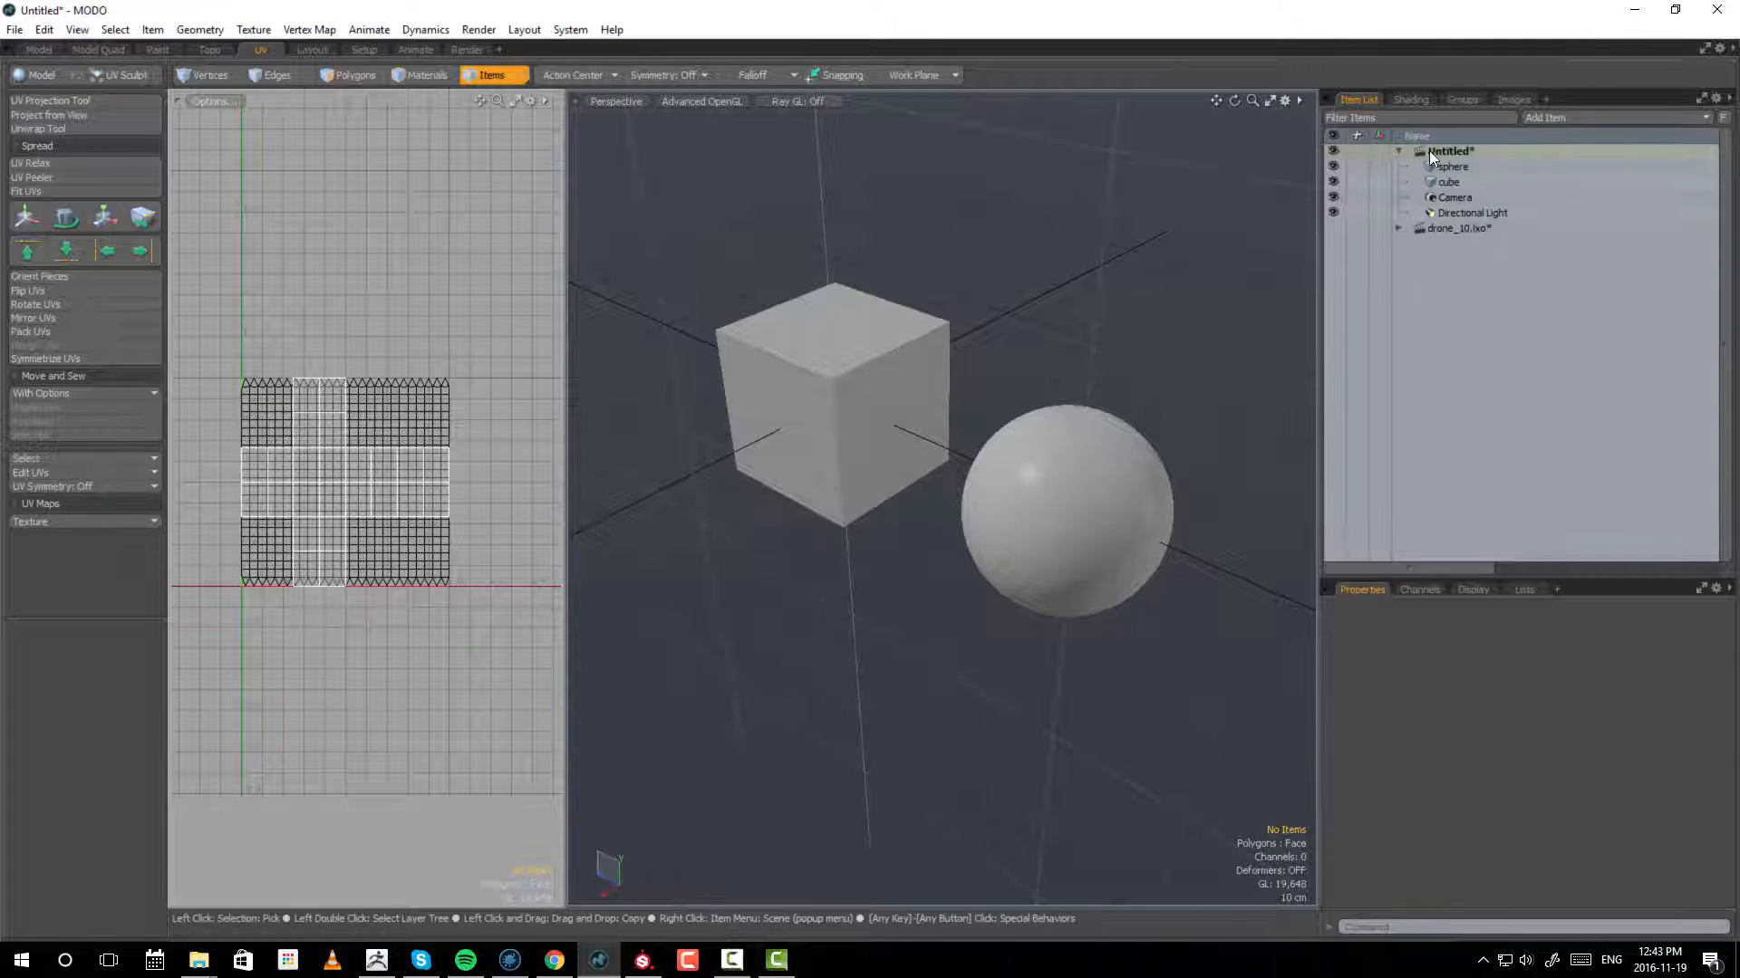
# - Export the scene as Autodesk FBX named 'example' into H:\photography\2016_video\UDIM
pyautogui.rightClick(1449, 151)
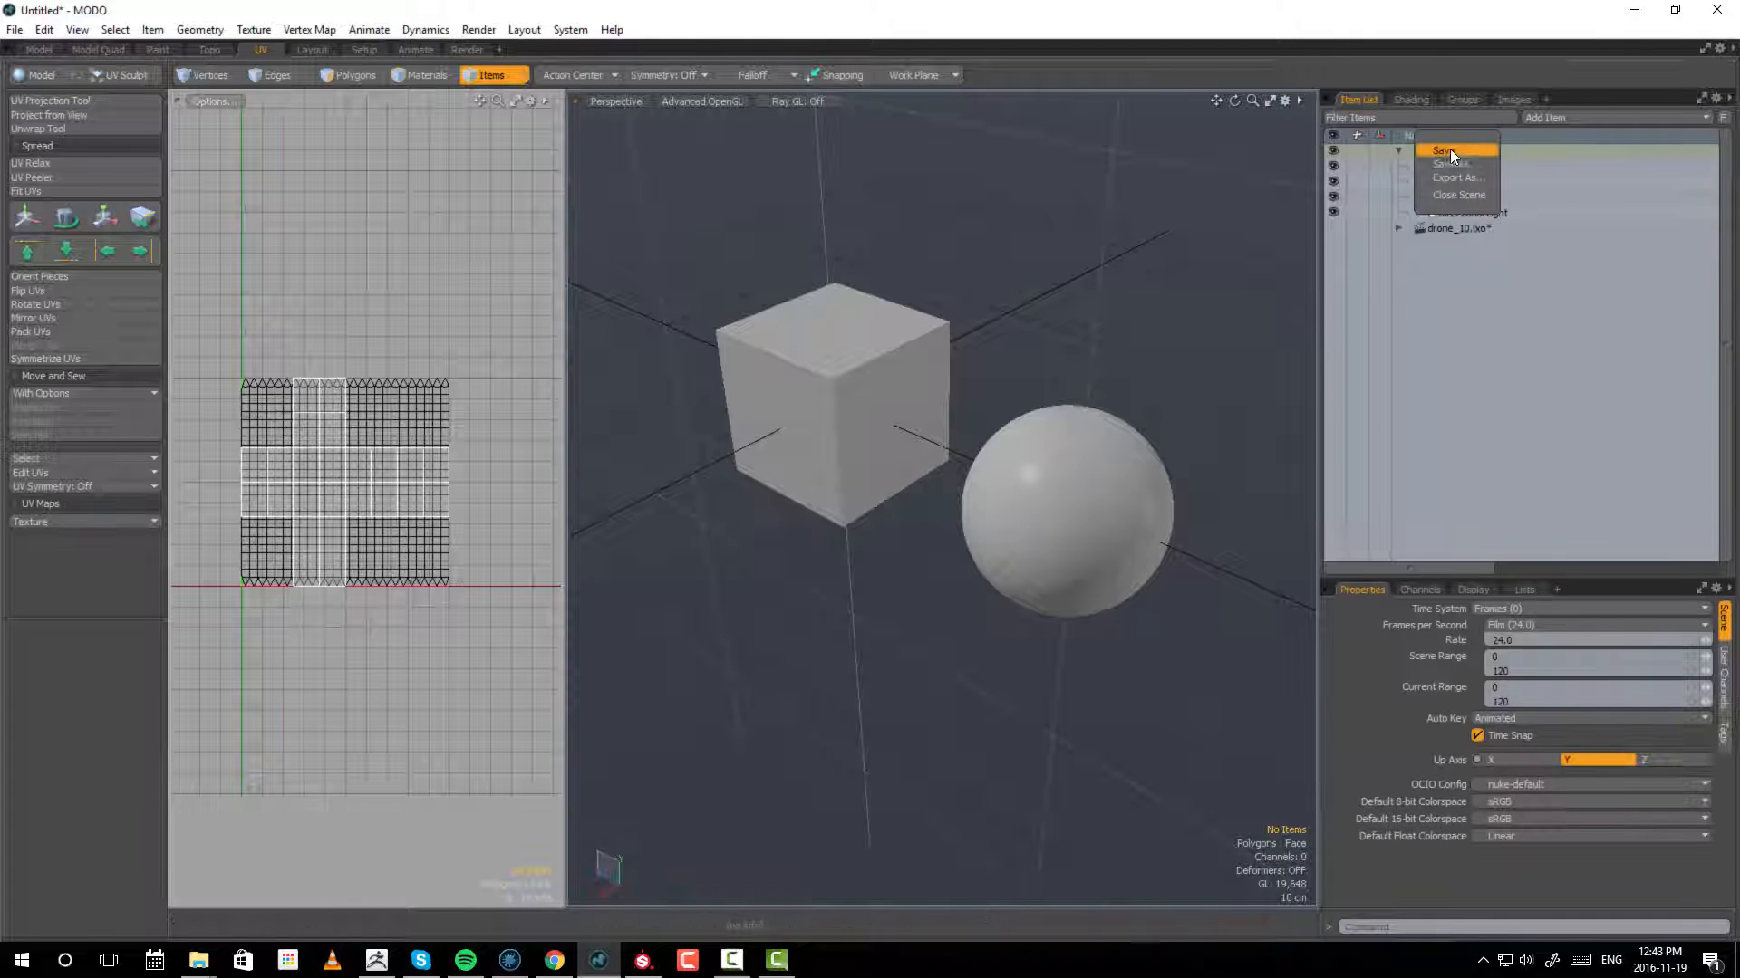
pyautogui.click(1451, 165)
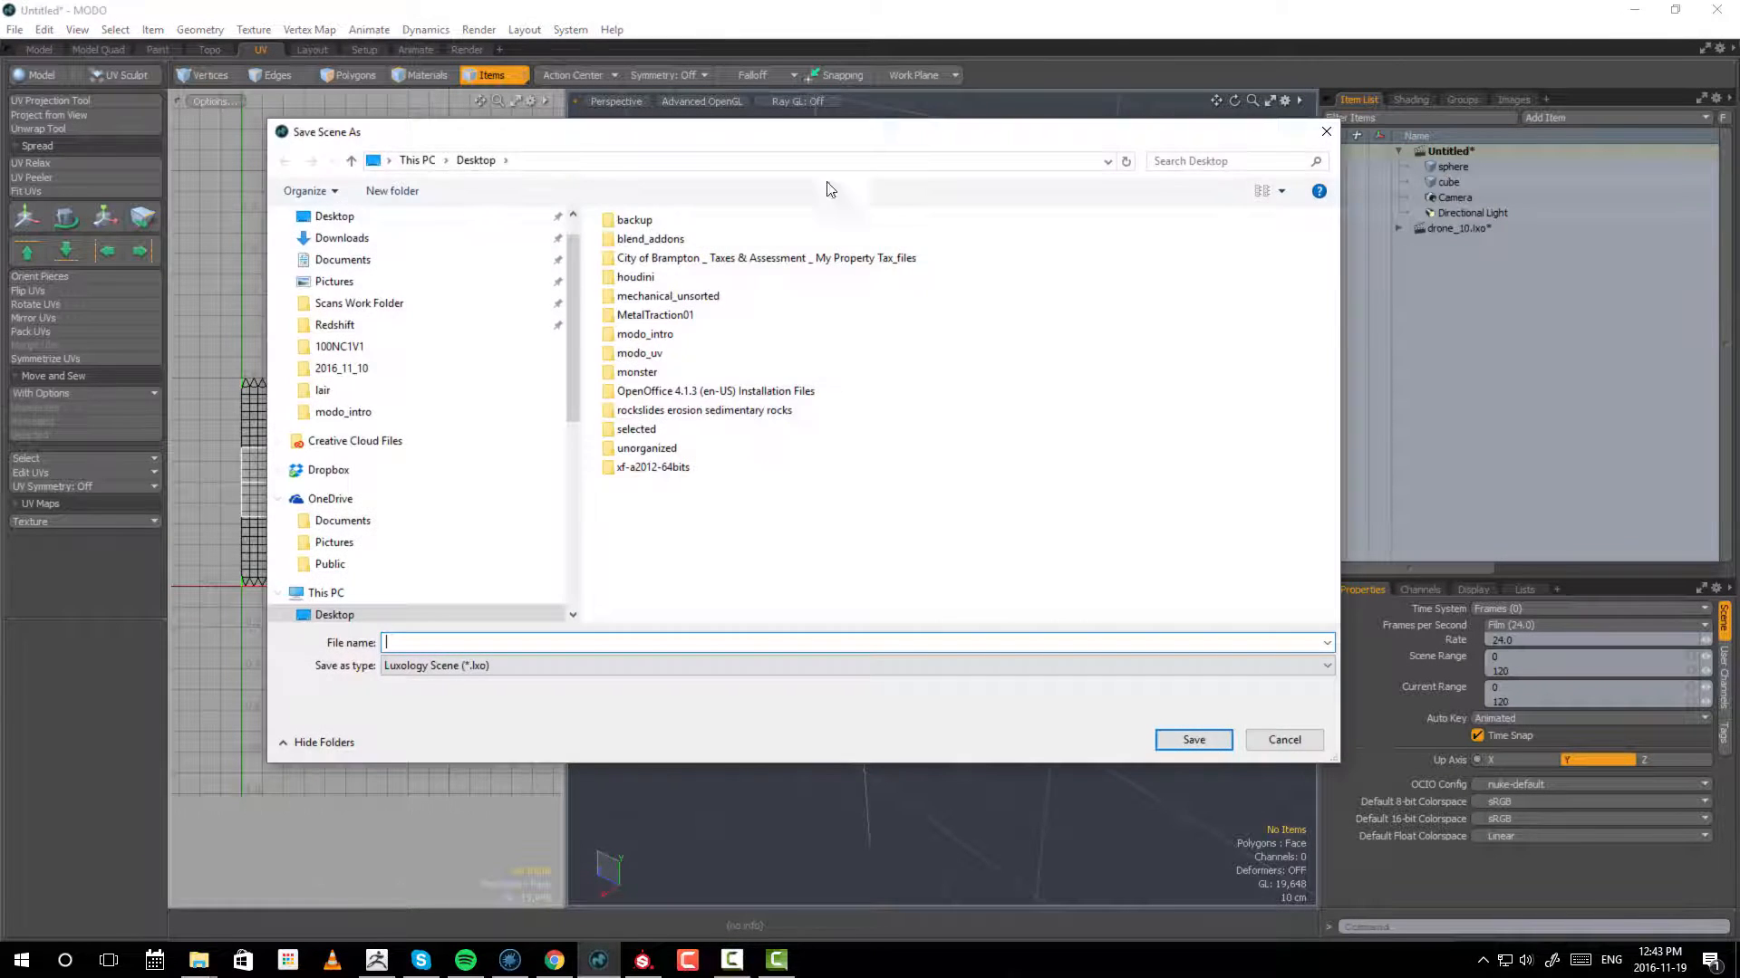
pyautogui.write('H:\\photography\\2016_video\\UDIM')
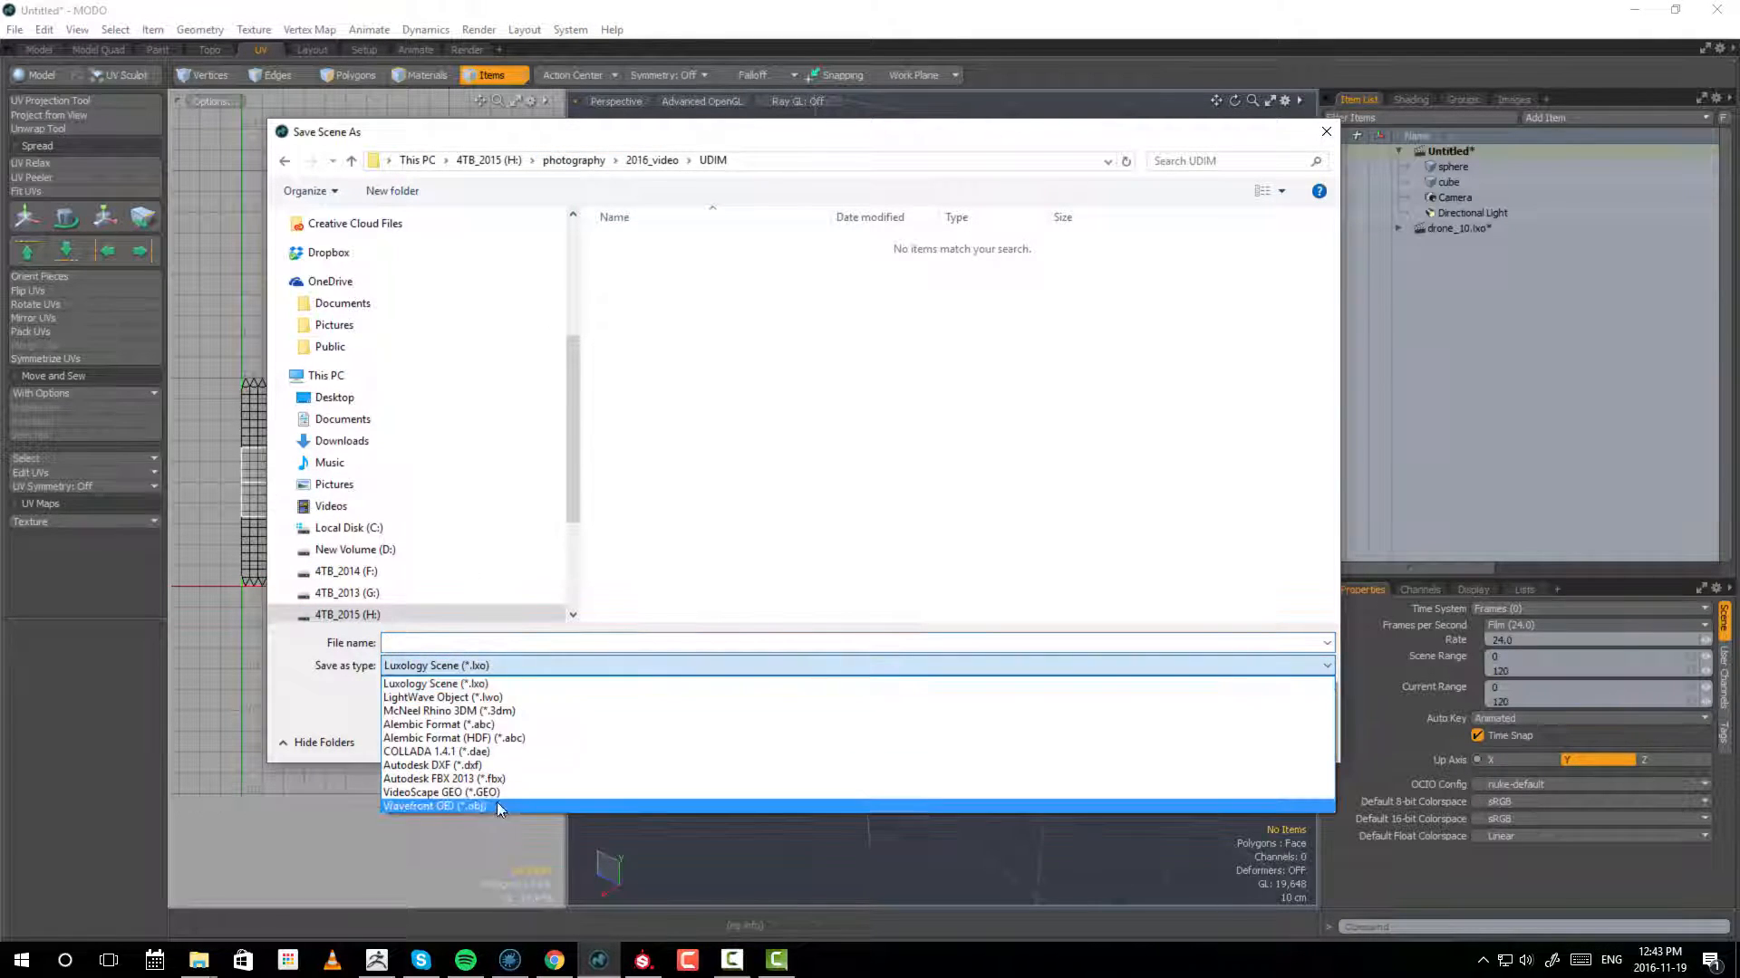
pyautogui.click(433, 778)
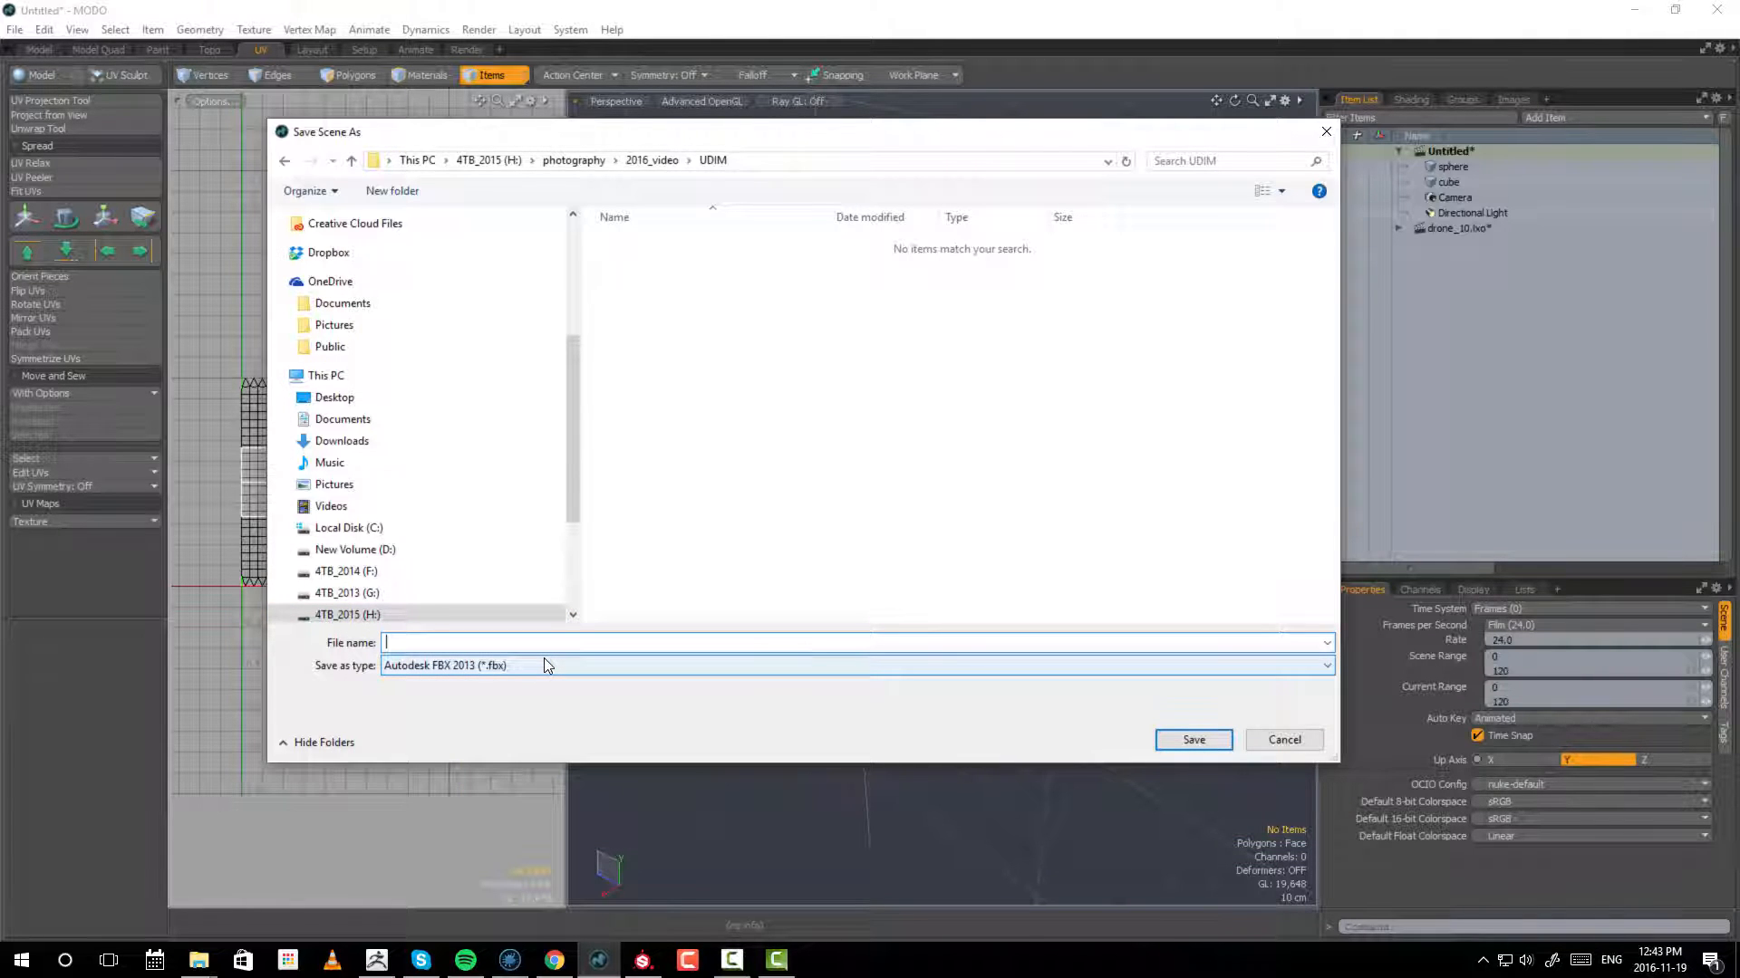
pyautogui.write('example')
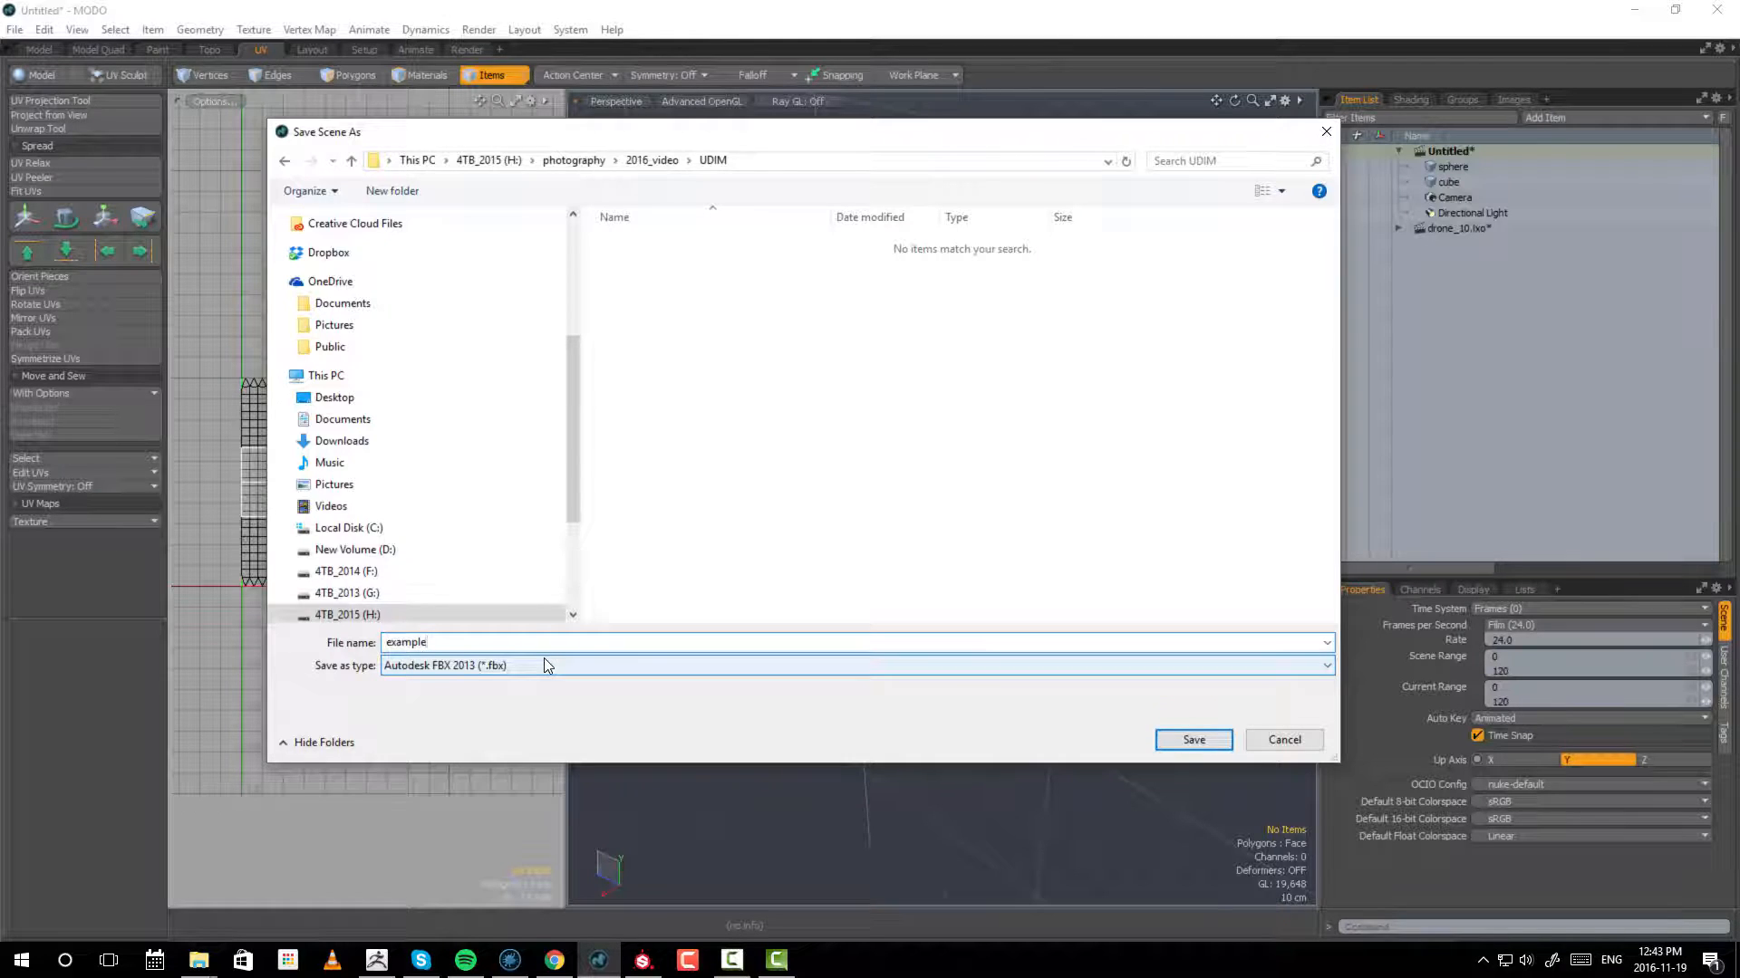
pyautogui.click(1192, 740)
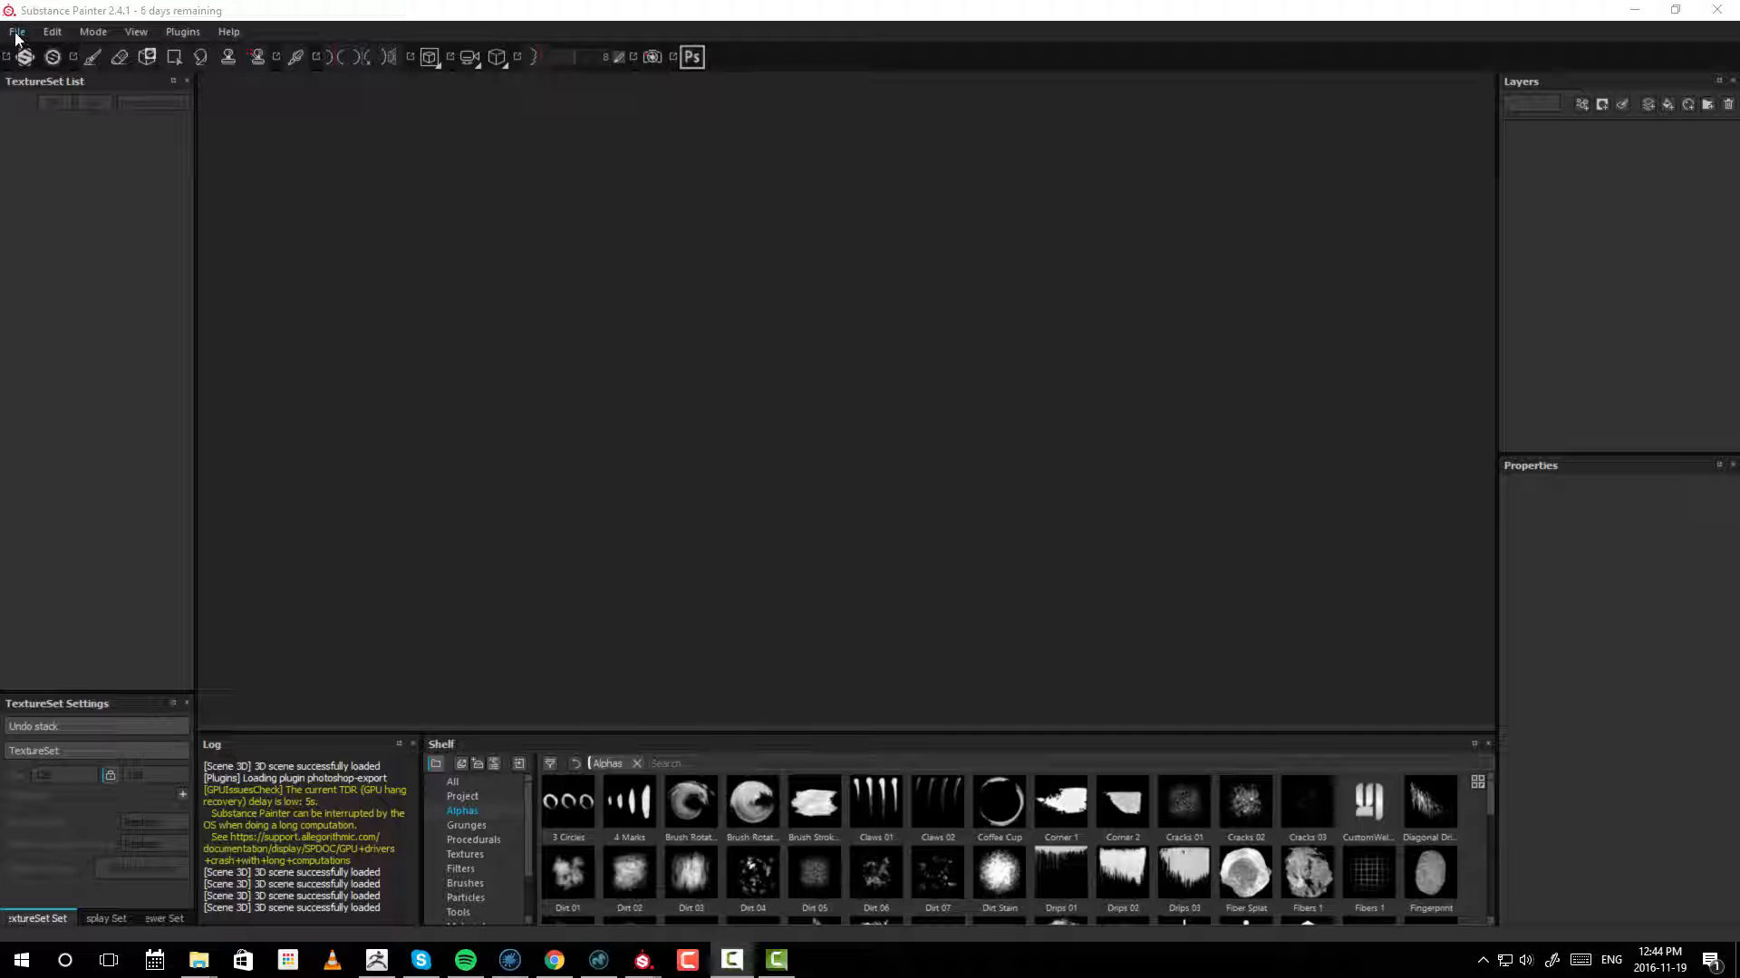
# - Start a new project and load example.fbx as its mesh
pyautogui.click(16, 31)
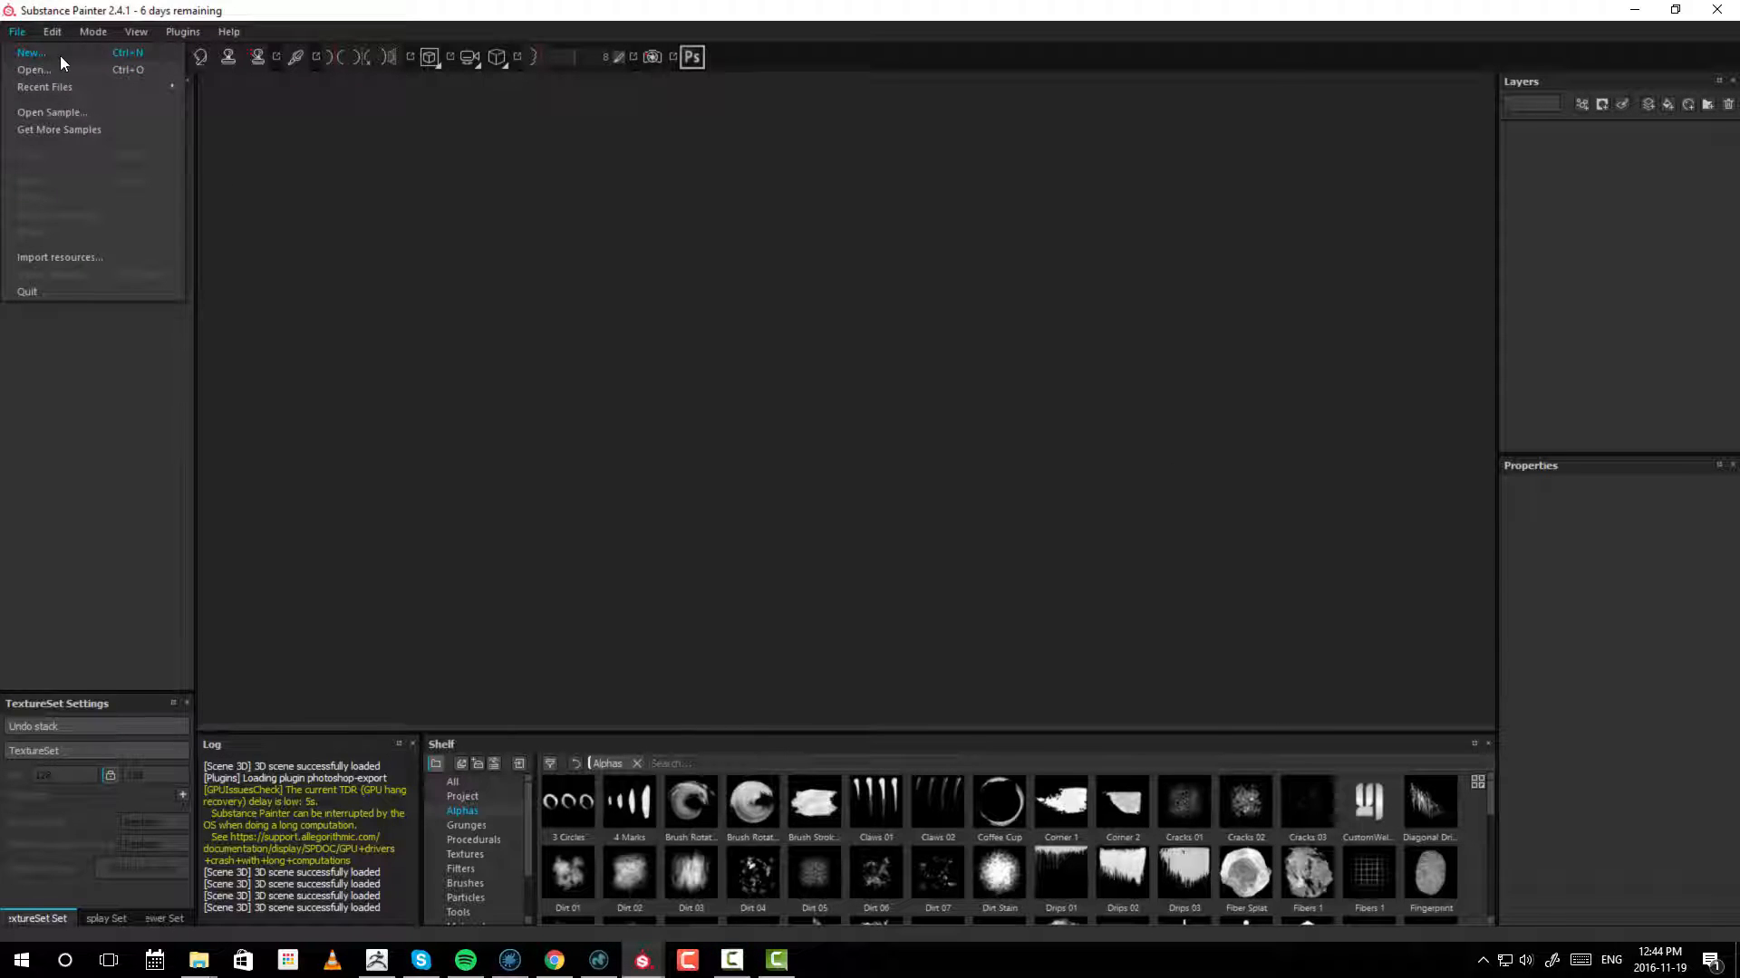
pyautogui.click(31, 53)
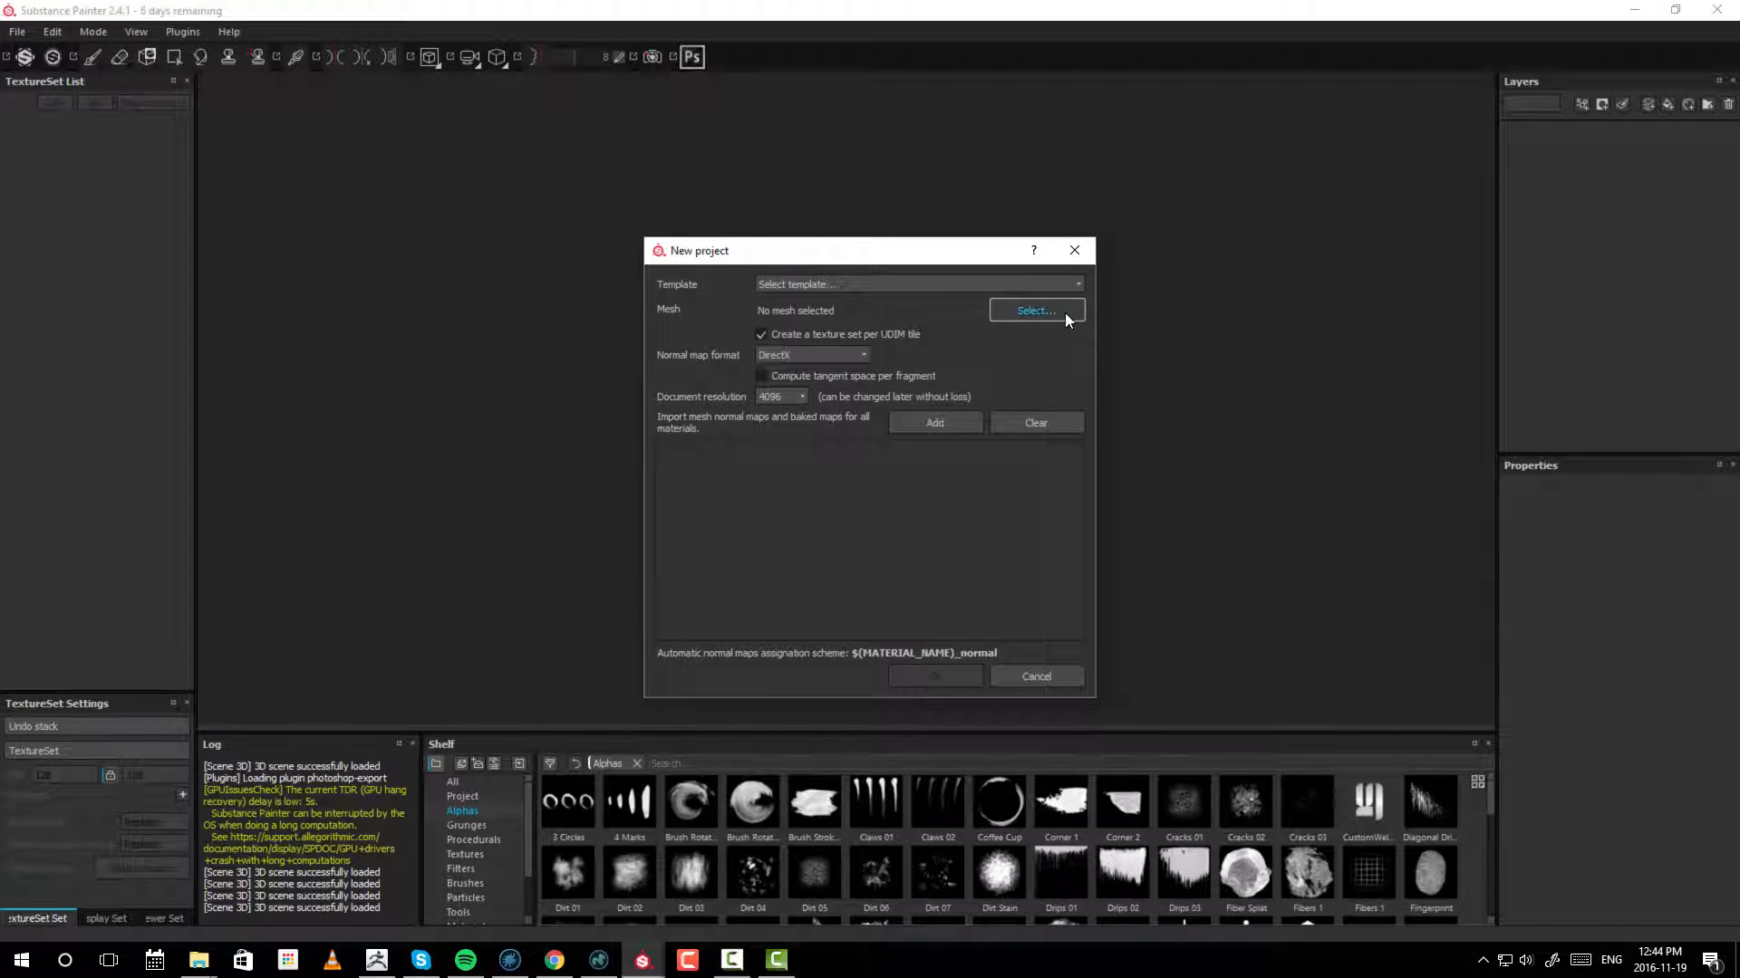
pyautogui.click(1035, 310)
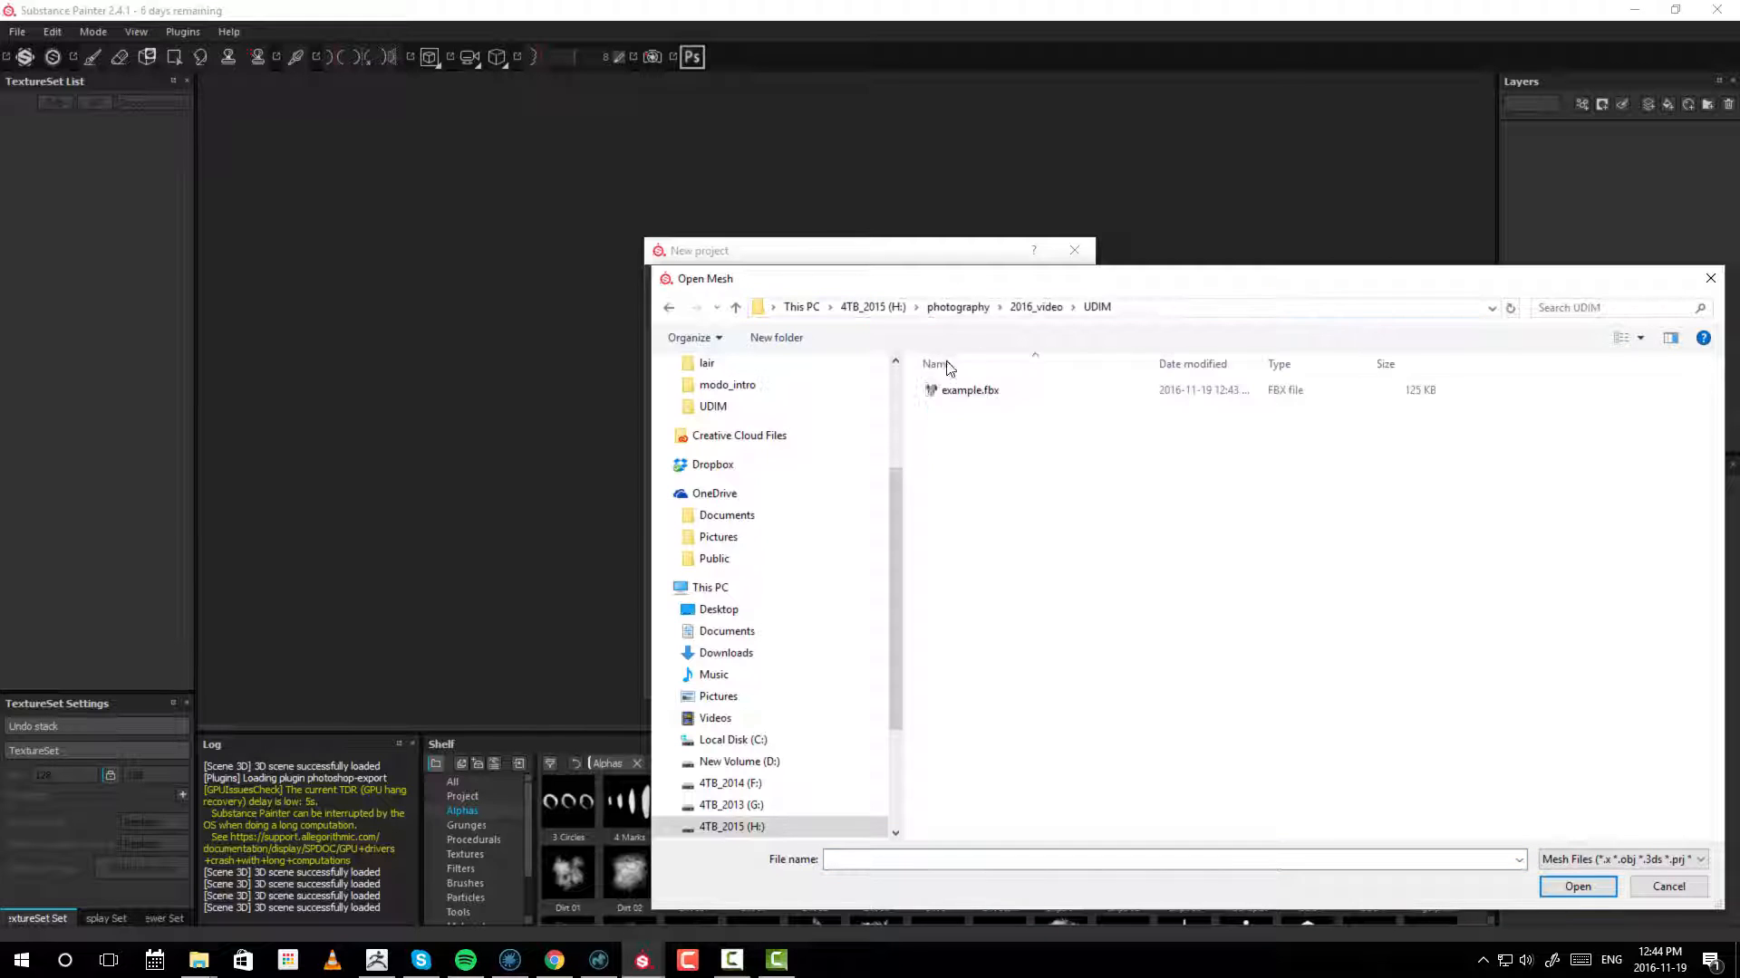
pyautogui.click(968, 390)
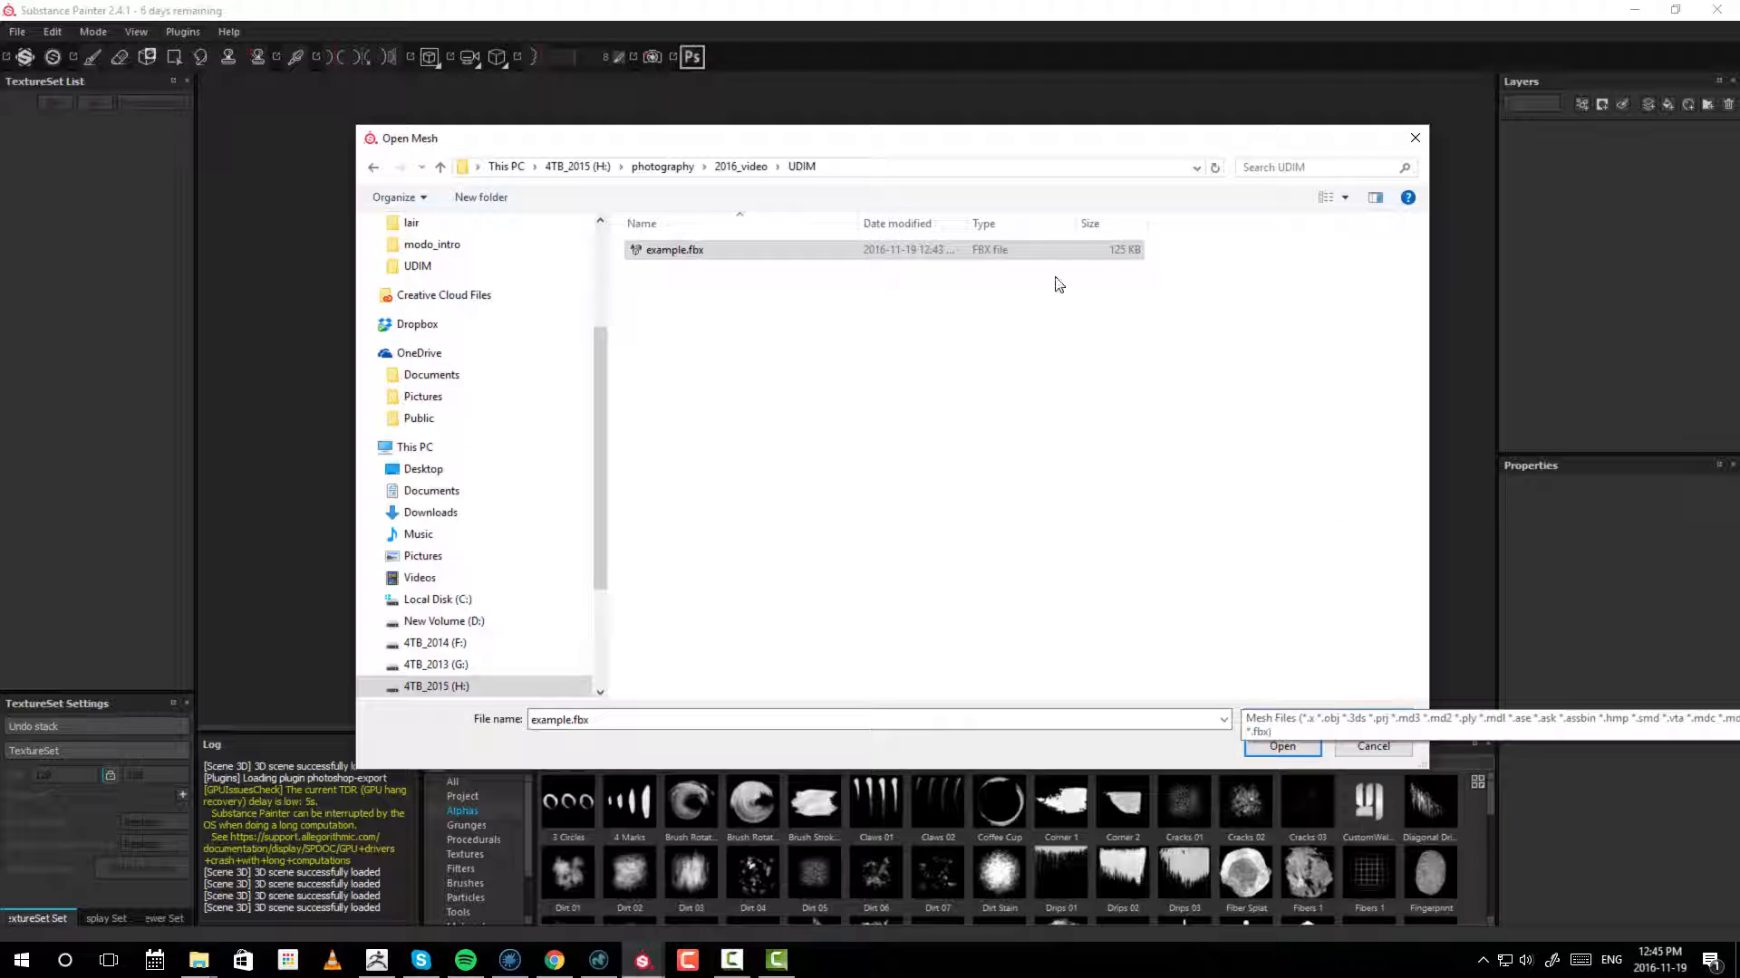
pyautogui.click(1281, 745)
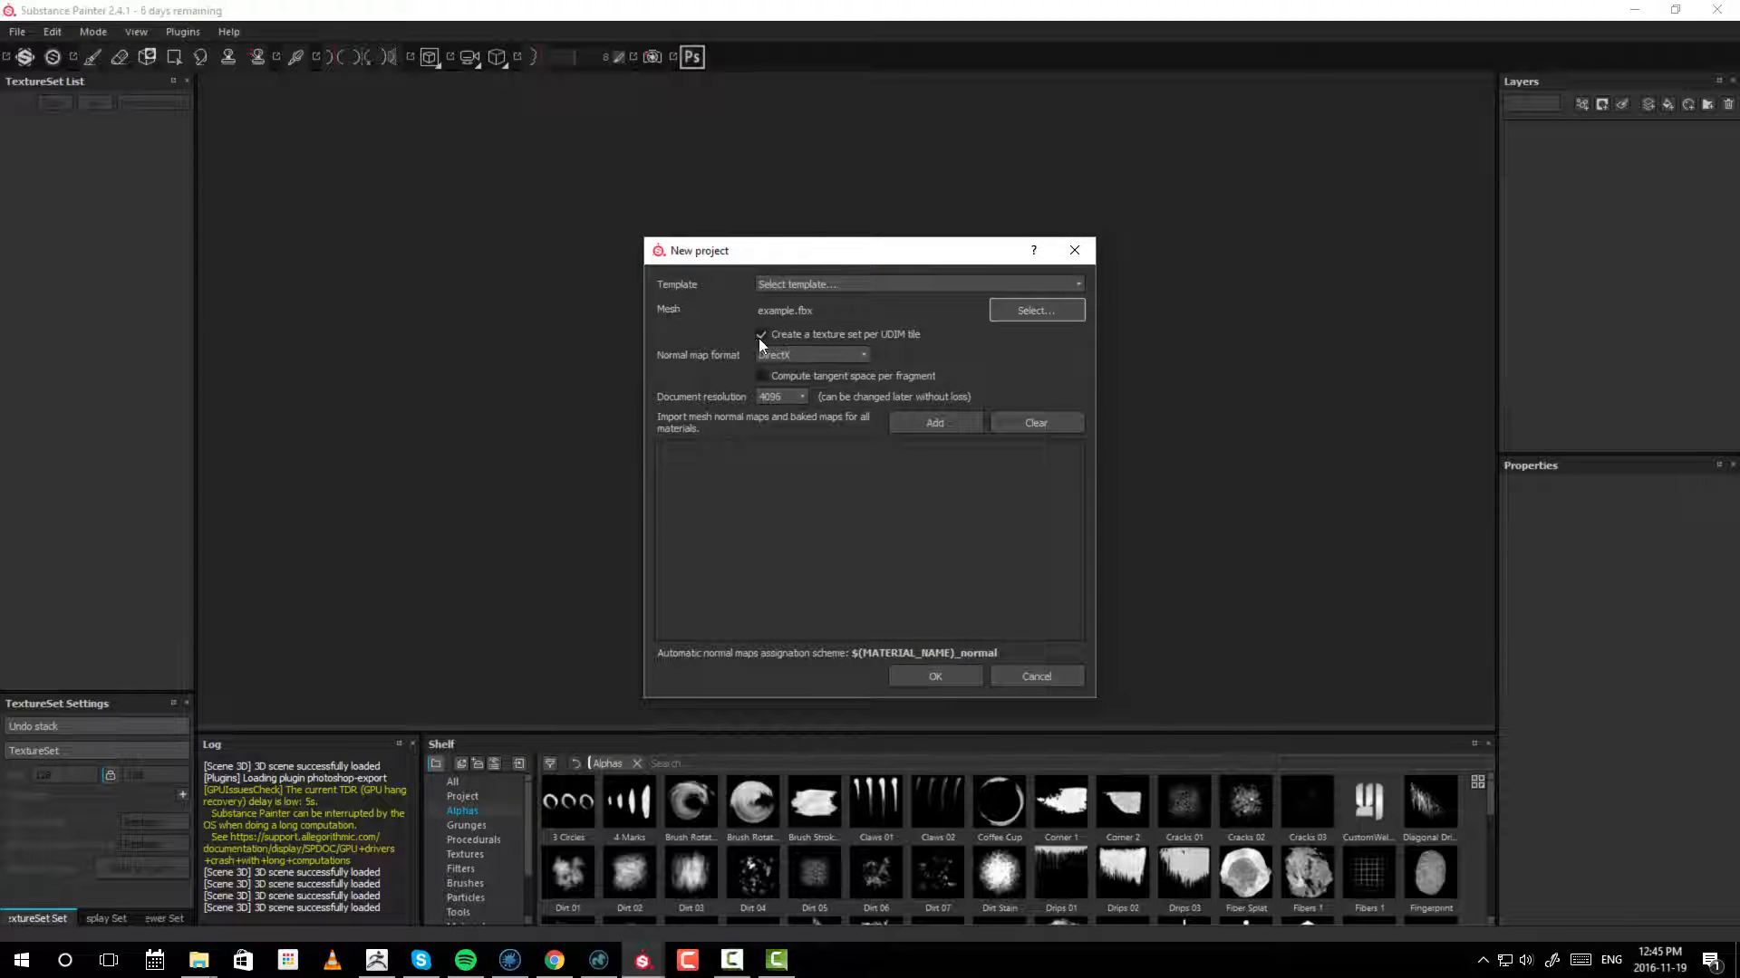
pyautogui.moveTo(904, 350)
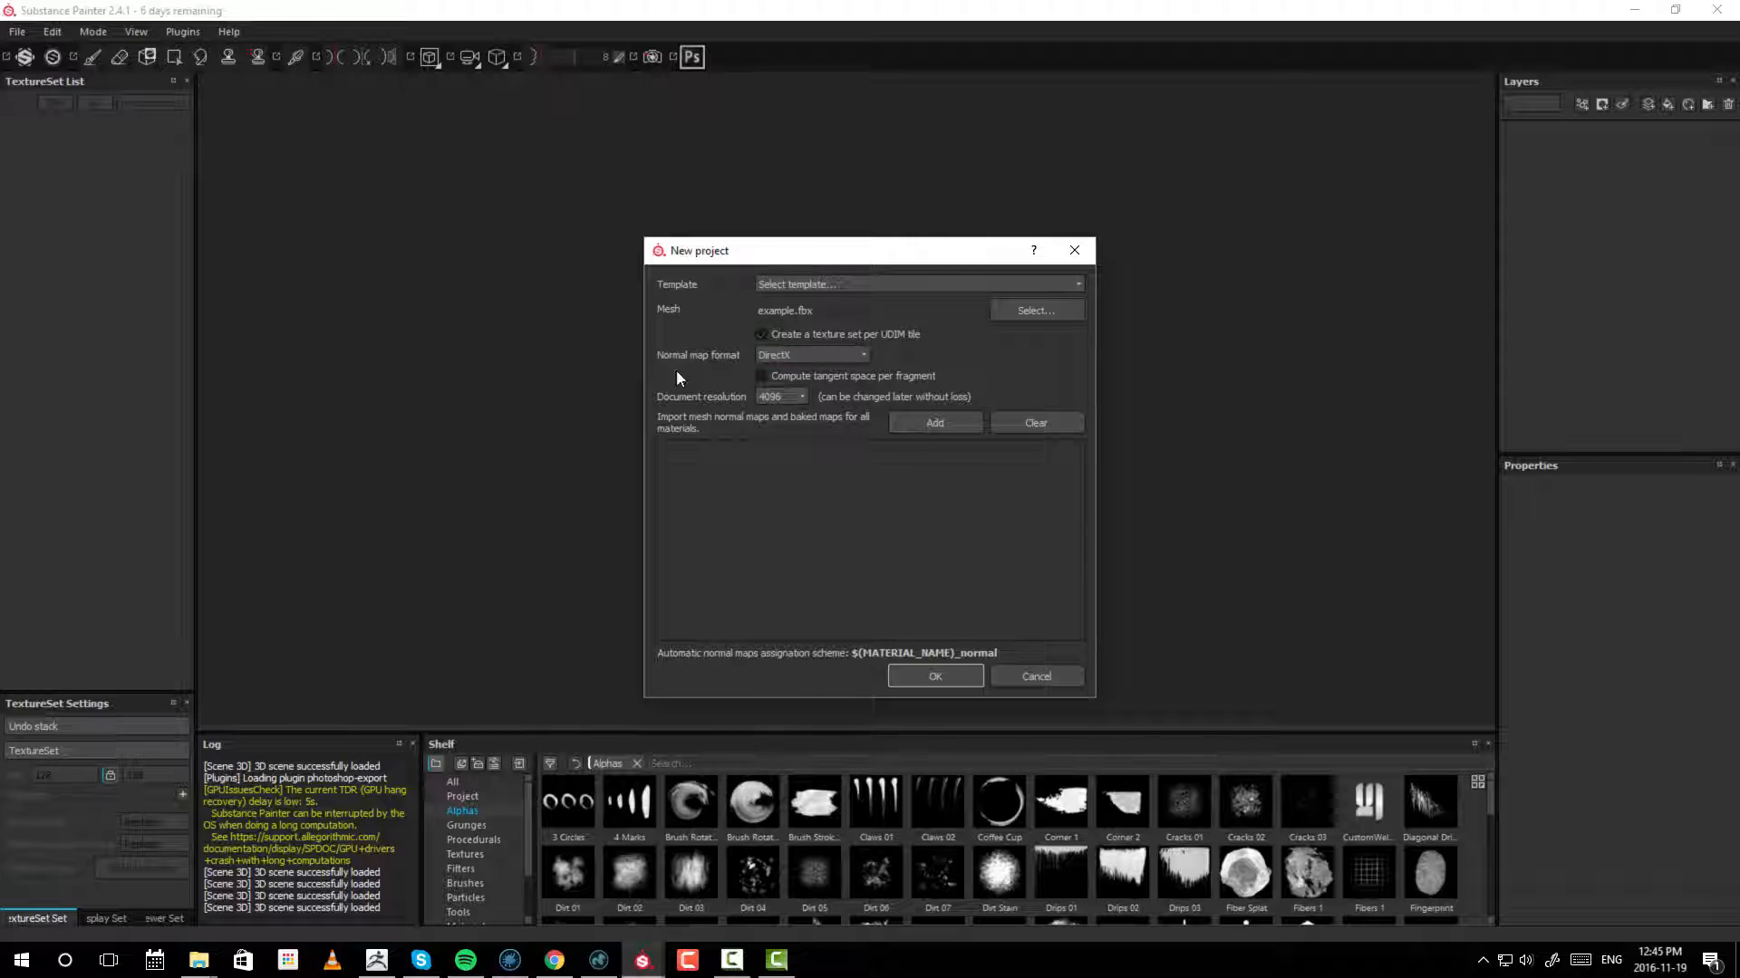
# - Disable texture set per UDIM tile, keep DirectX normals, choose pbr-metal-rough-HQ and create the project
pyautogui.click(810, 356)
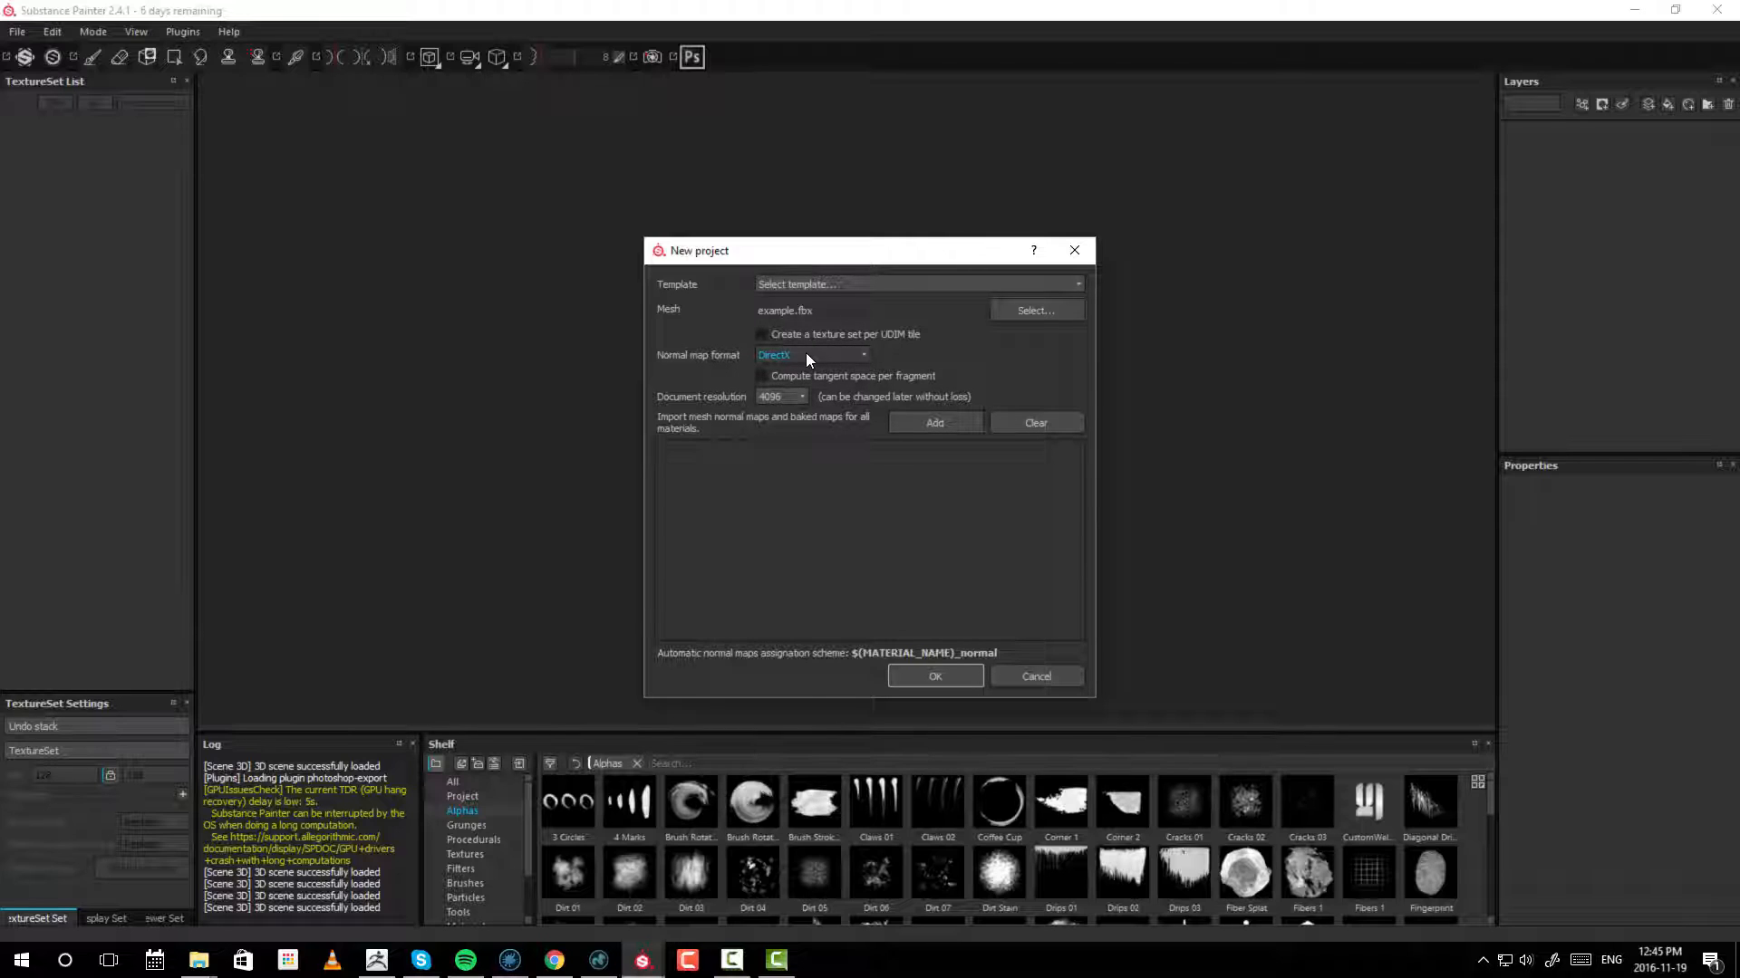
pyautogui.click(761, 377)
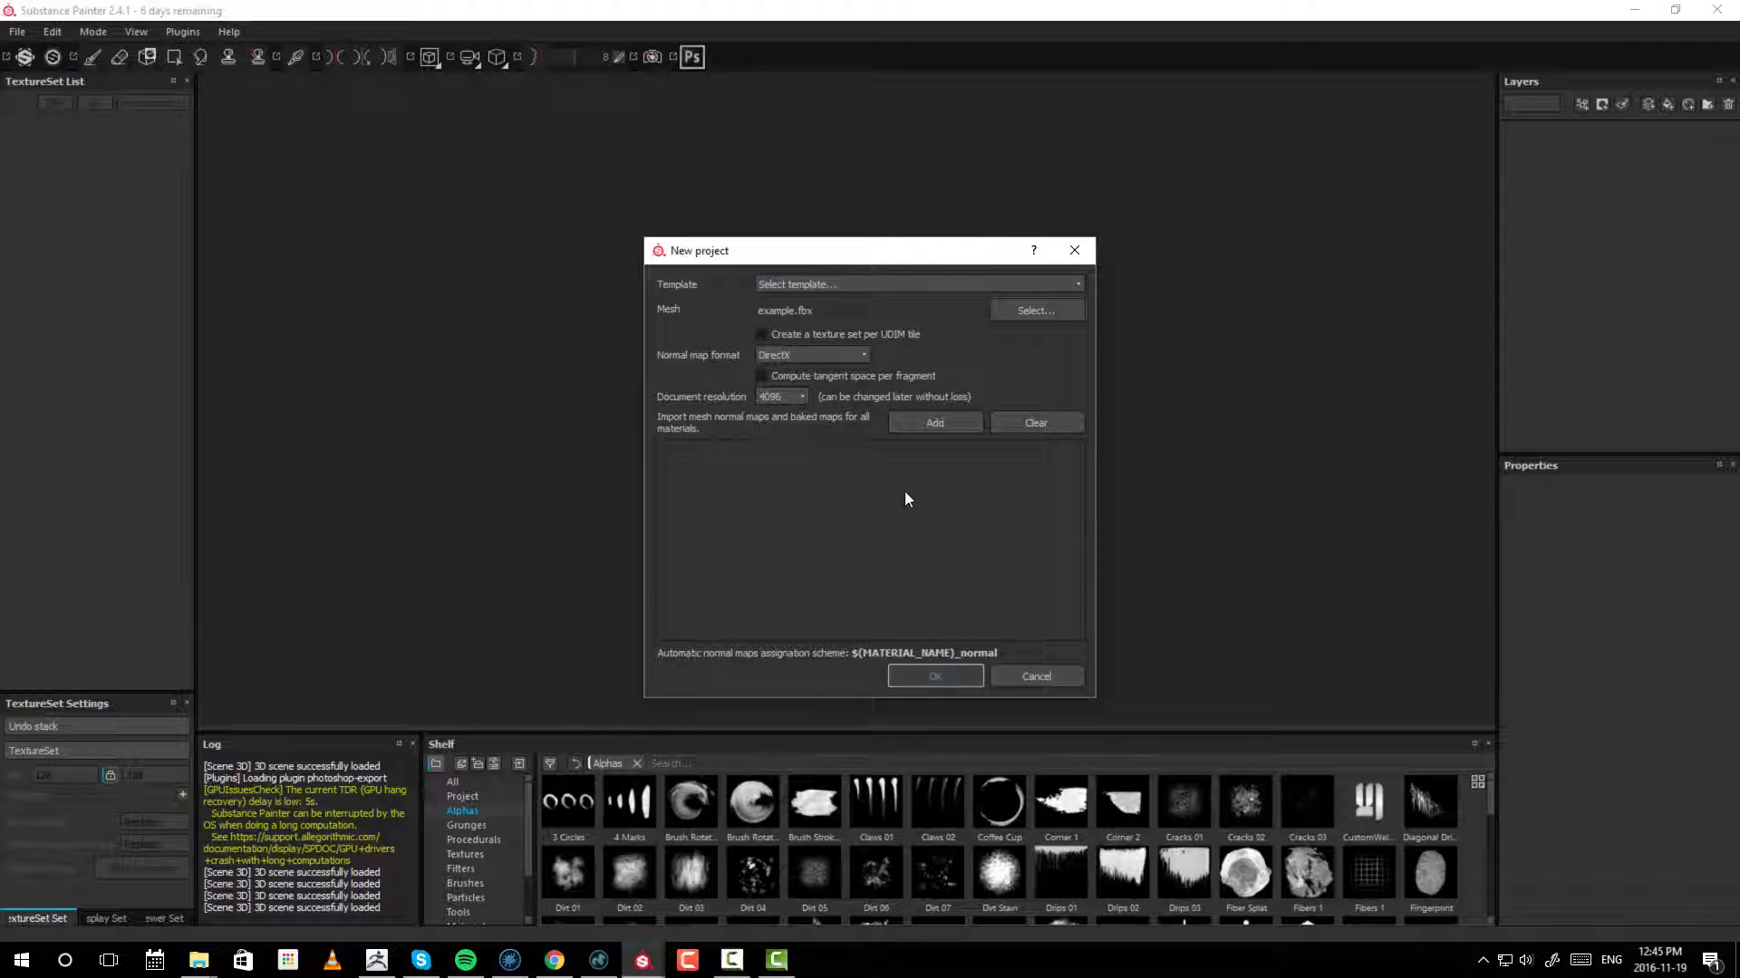
pyautogui.click(916, 284)
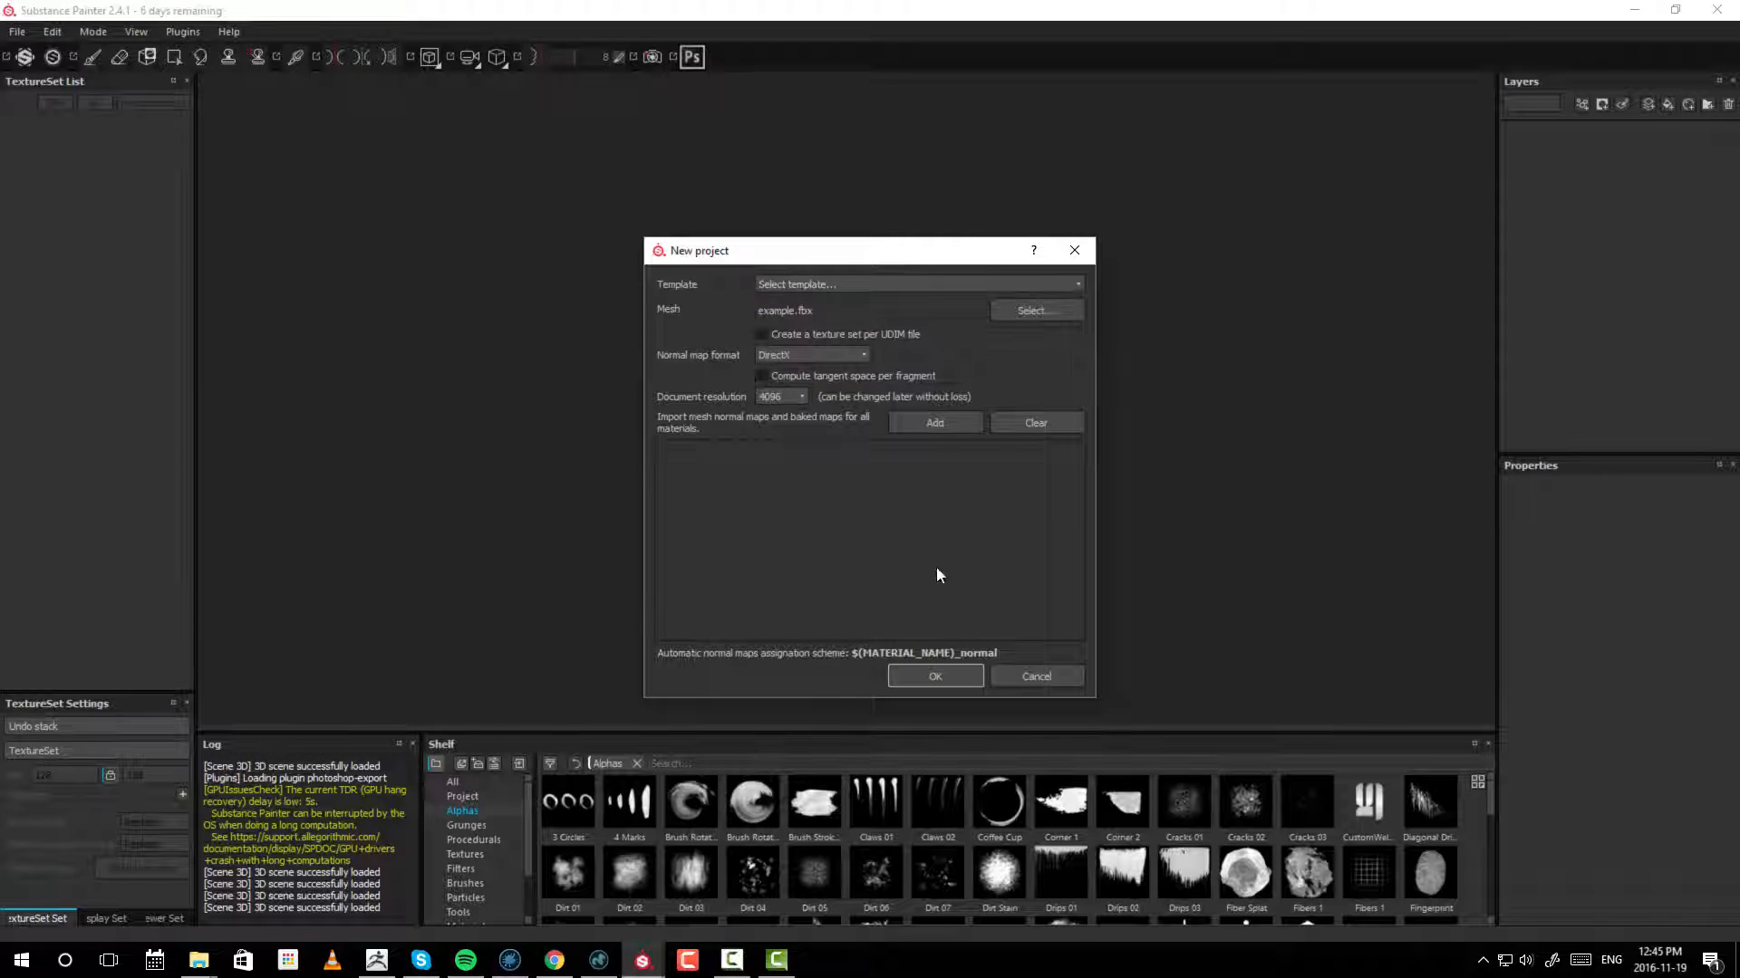
pyautogui.click(915, 284)
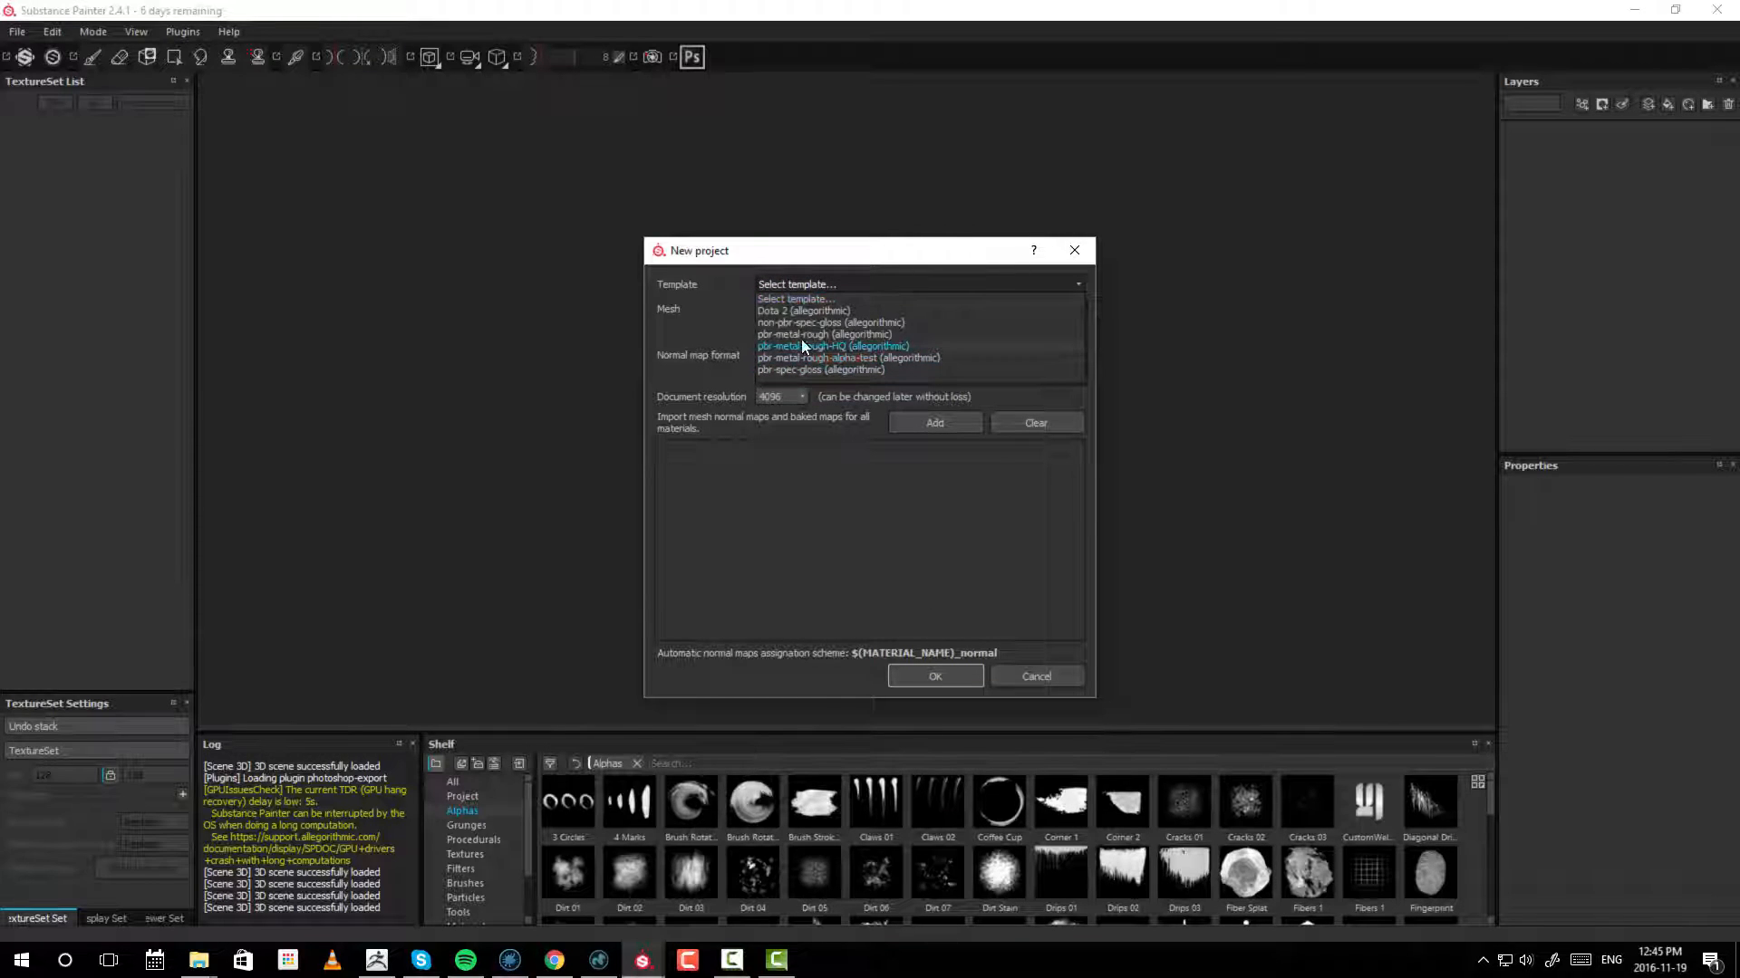
pyautogui.click(832, 344)
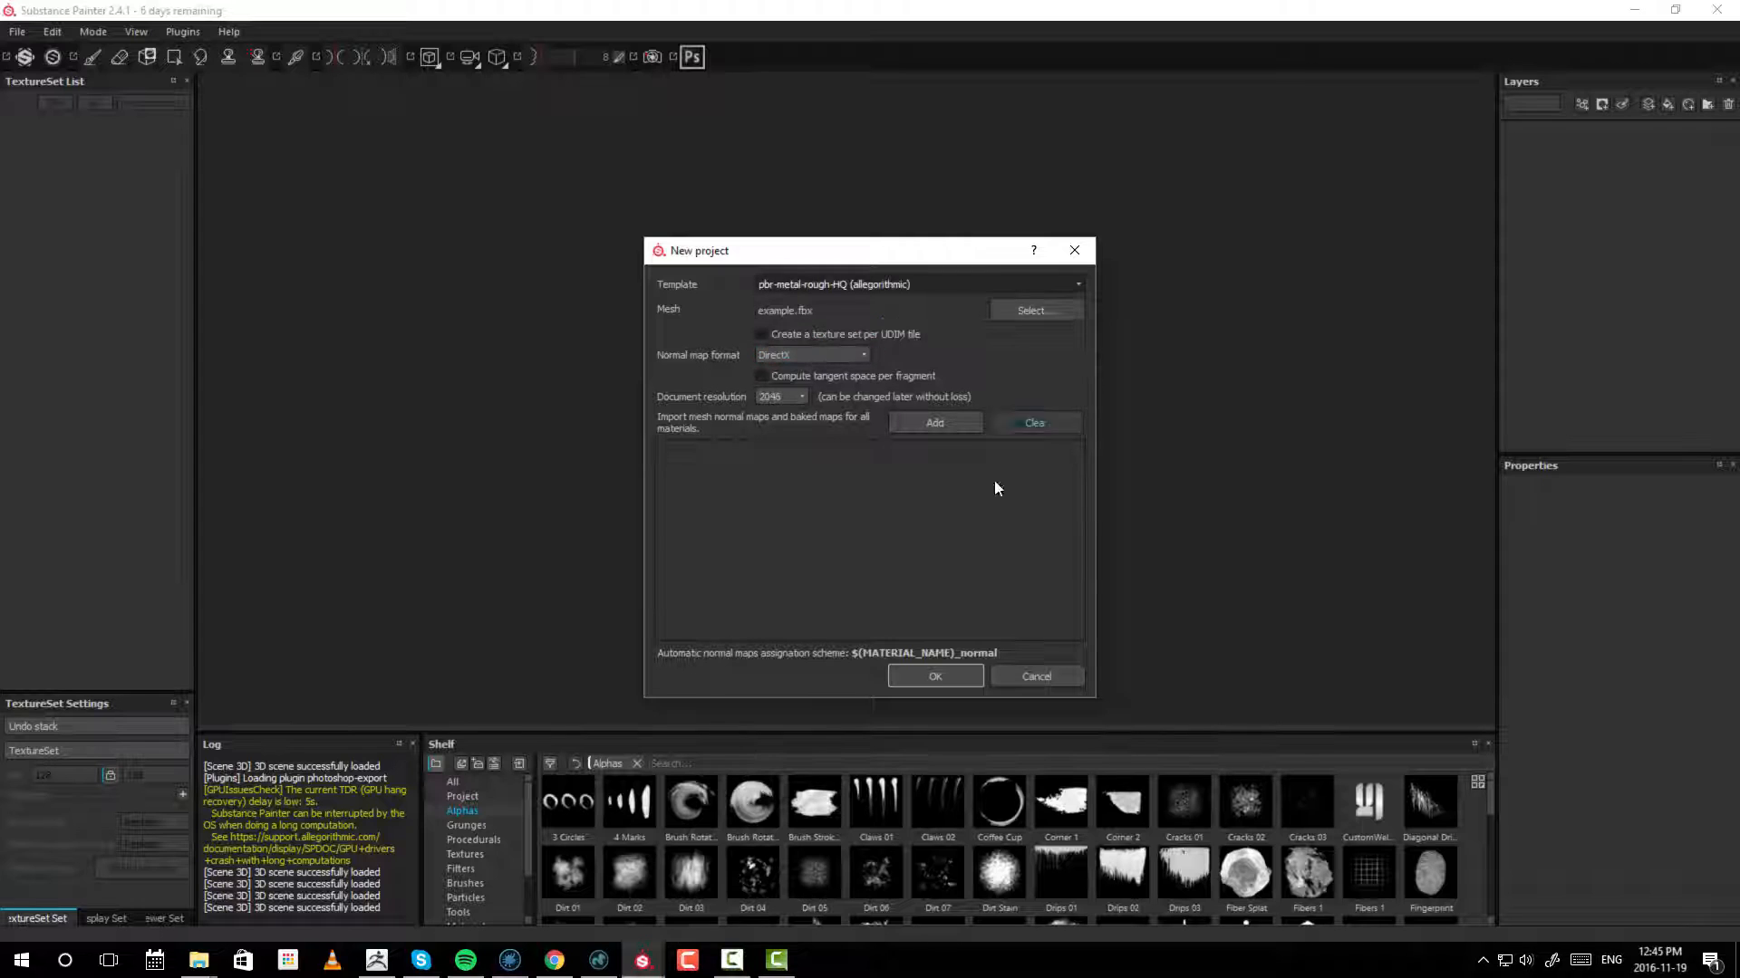
pyautogui.click(933, 676)
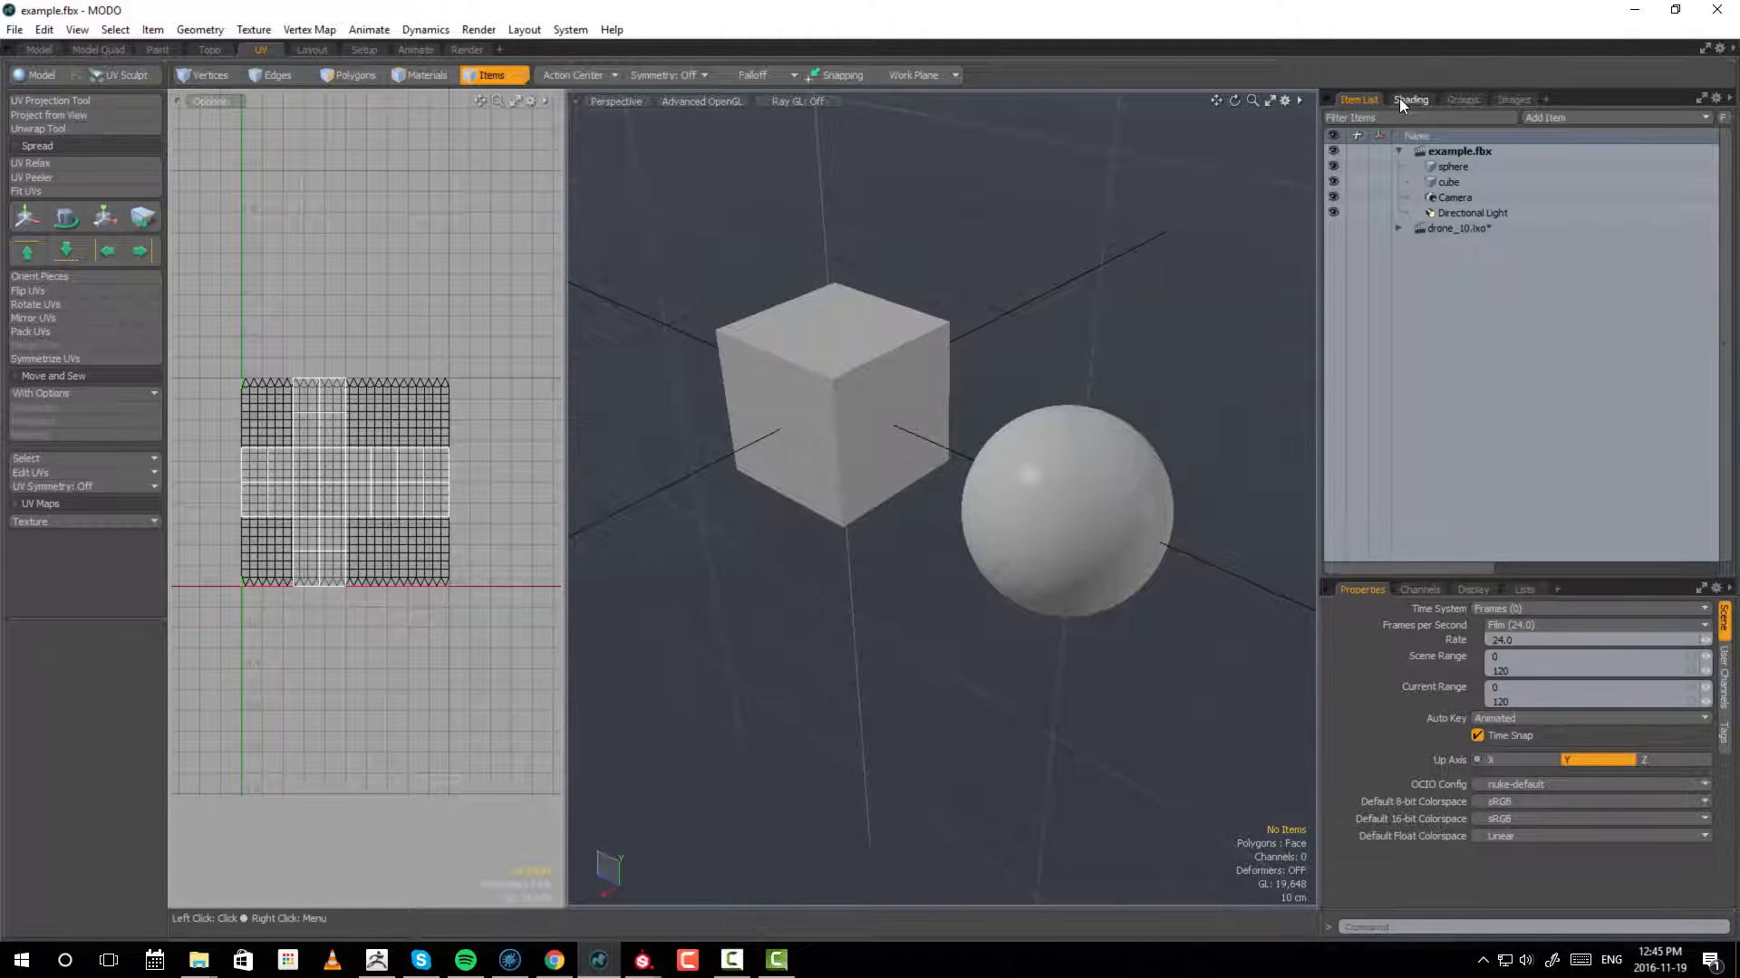
# - Show the Shading setup of the example.fbx scene
pyautogui.click(1410, 98)
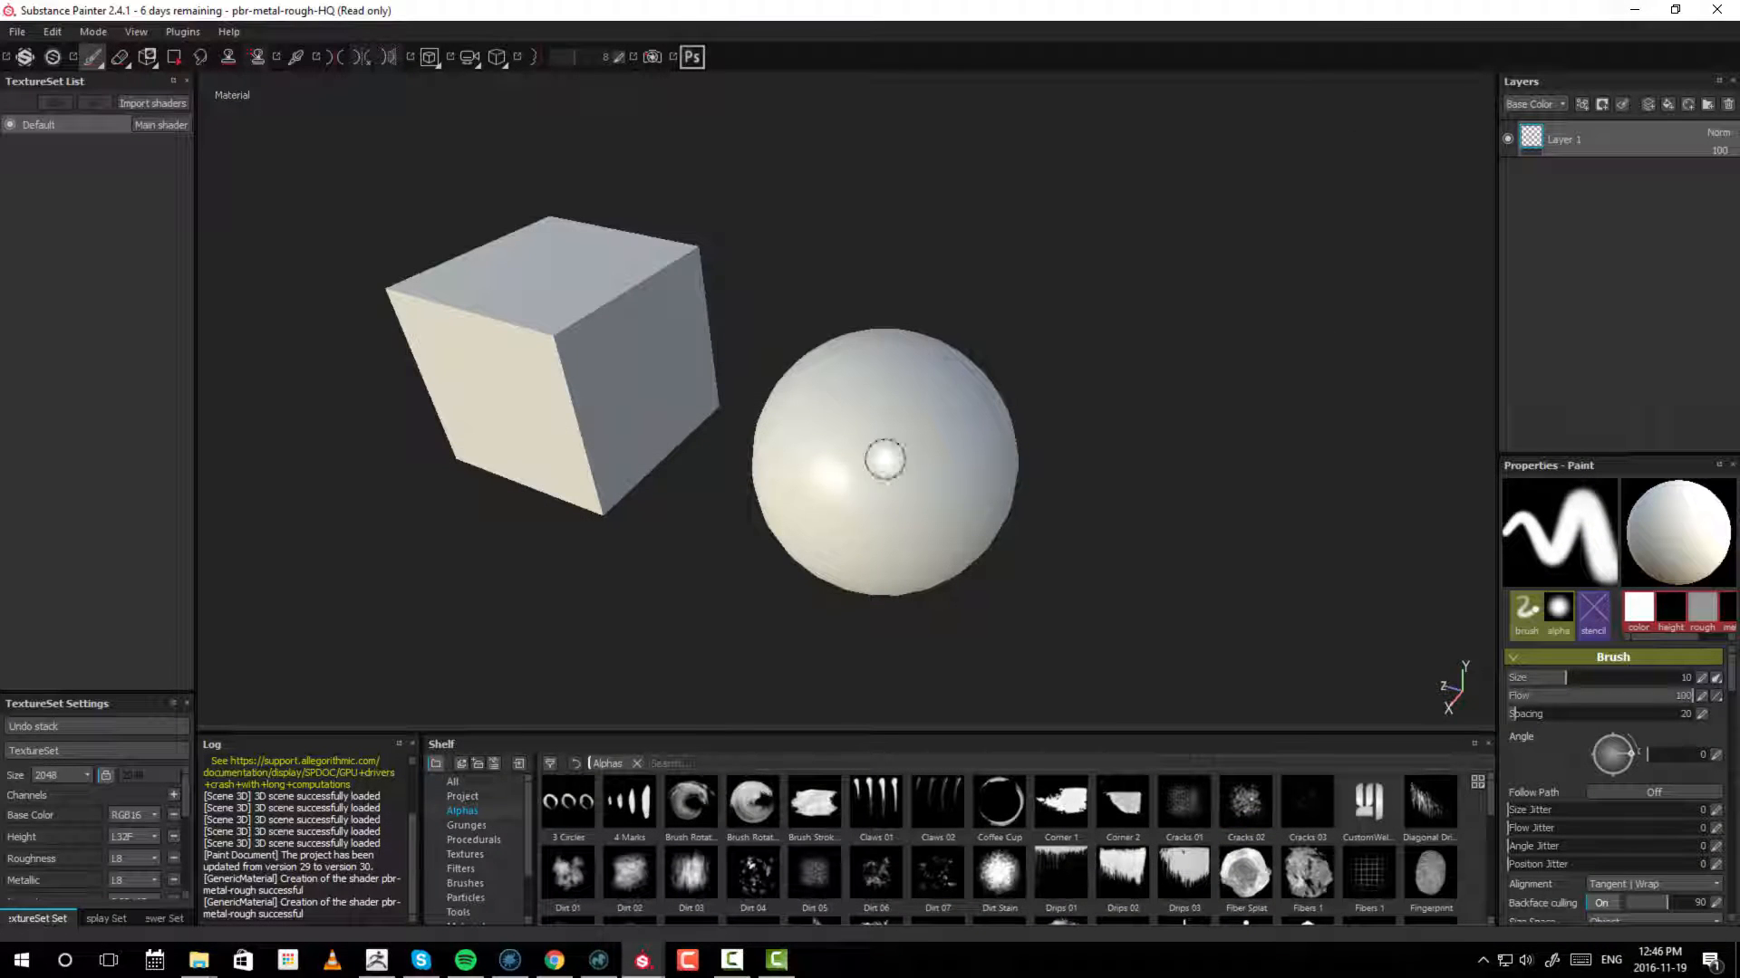
# - Paint white strokes on the sphere and the cube's front face, then return to MODO
pyautogui.moveTo(884, 458); pyautogui.dragTo(910, 511)
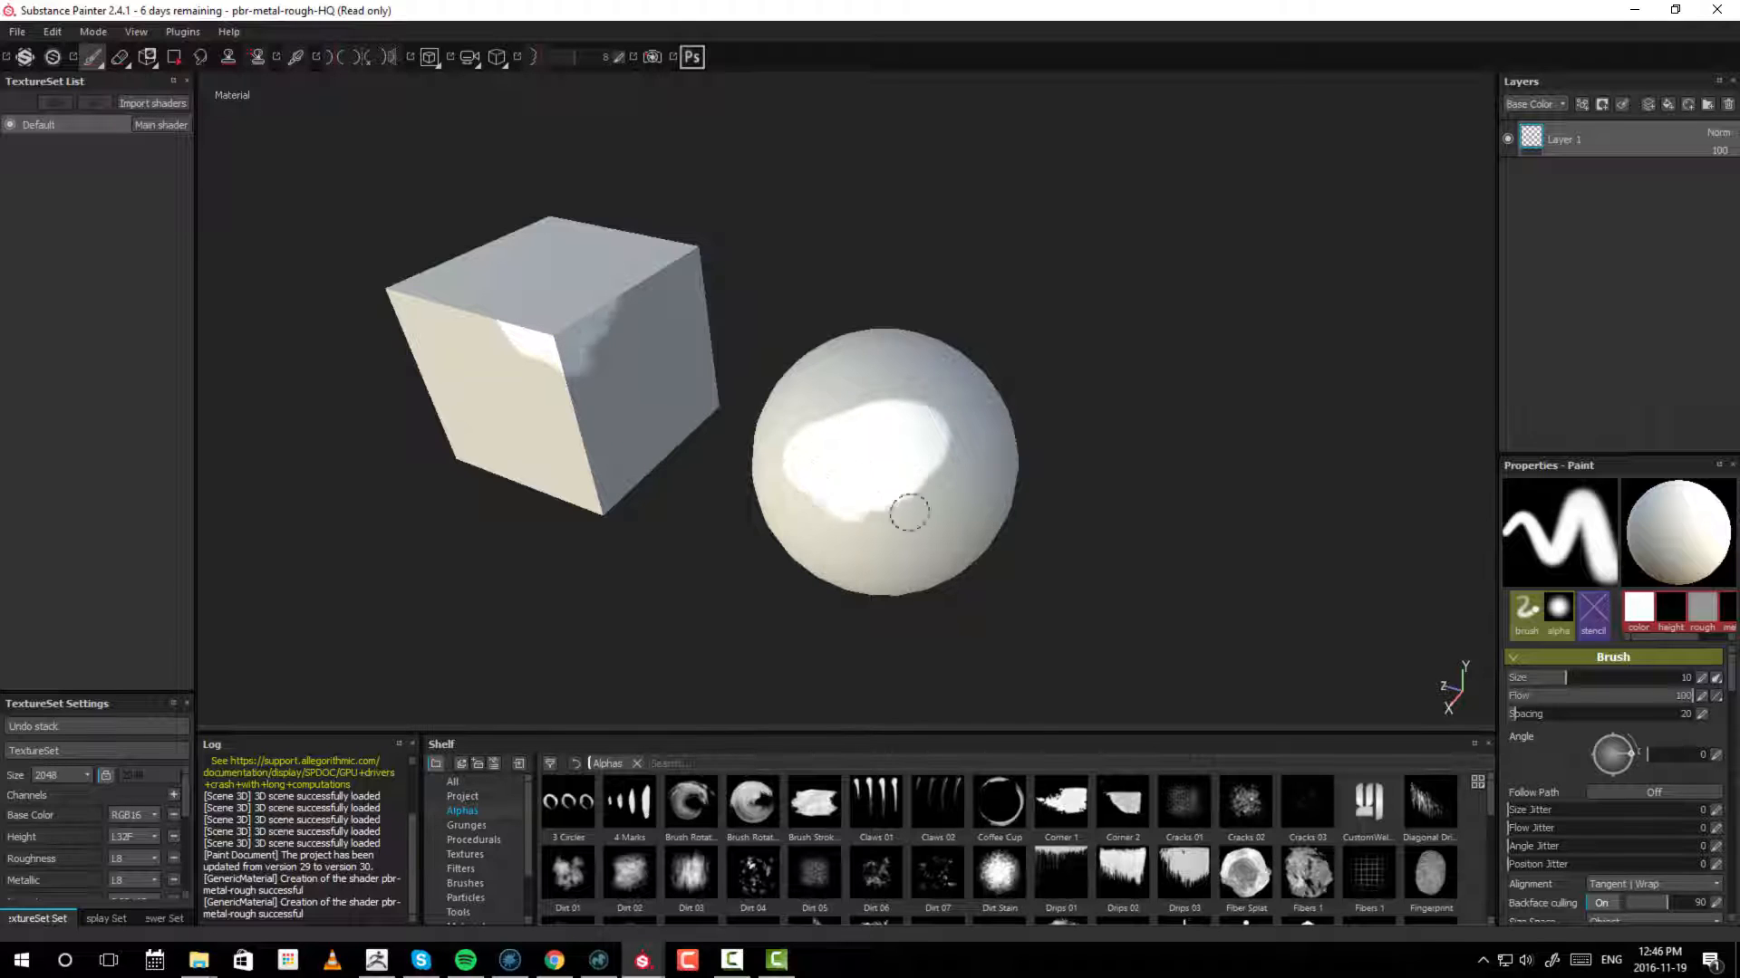
pyautogui.moveTo(910, 511); pyautogui.dragTo(904, 464)
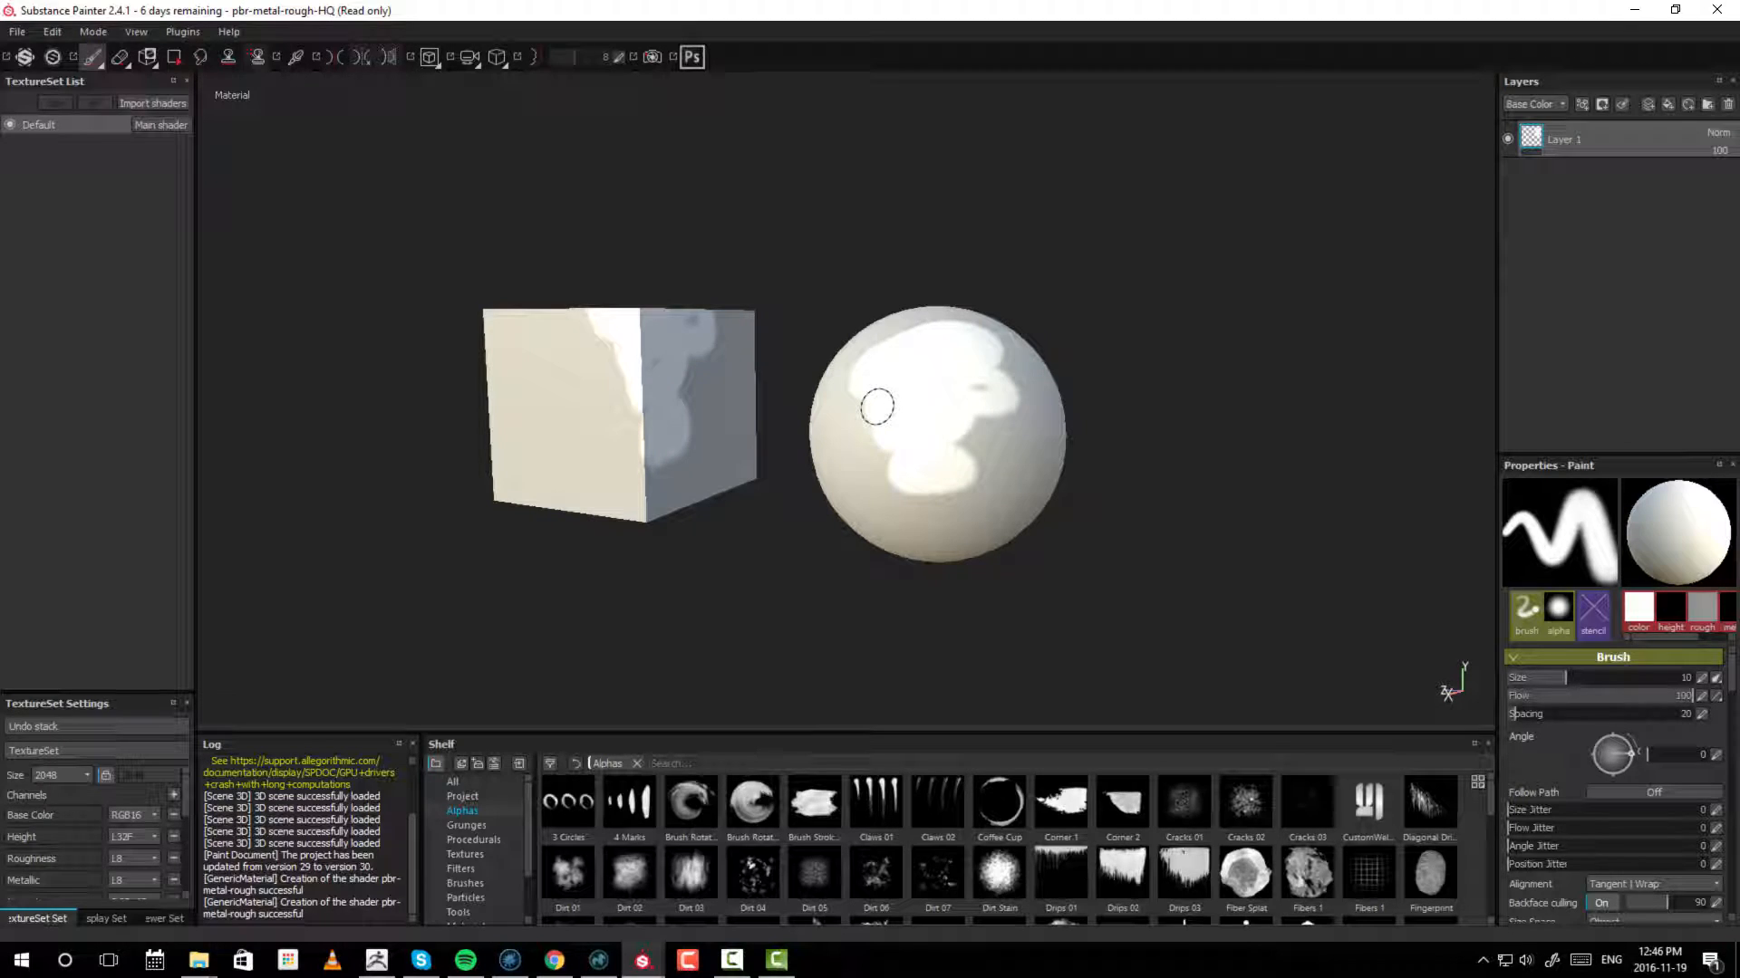
pyautogui.moveTo(966, 460)
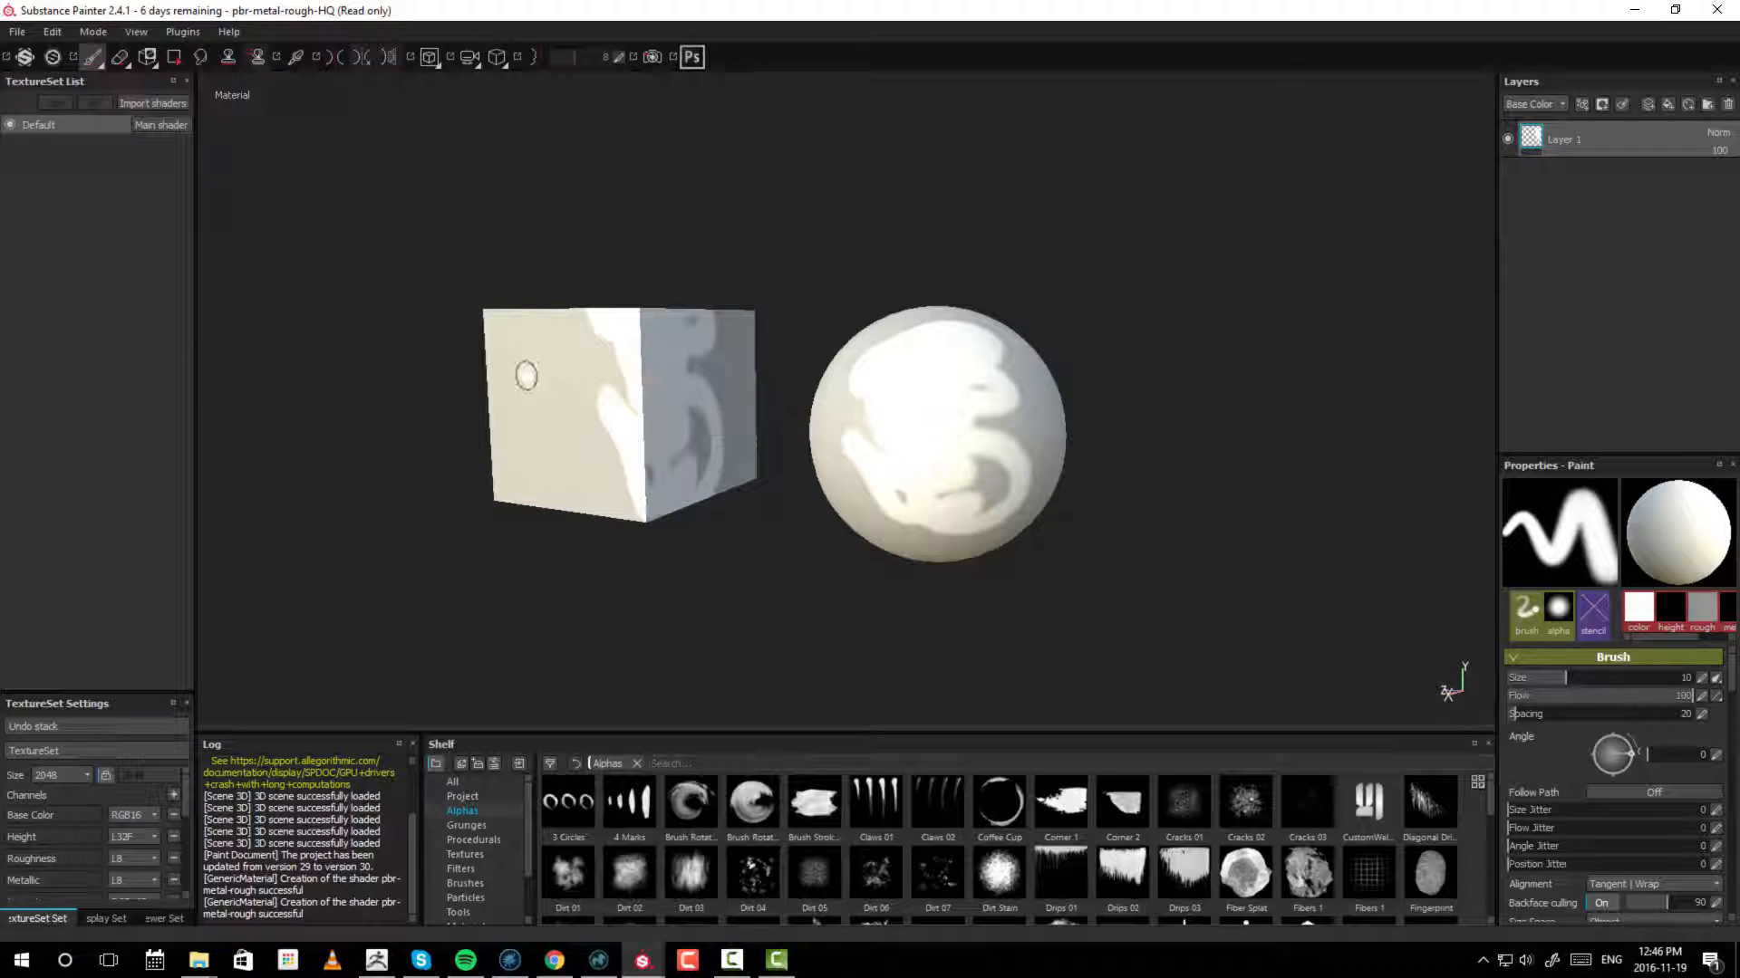
pyautogui.moveTo(960, 345)
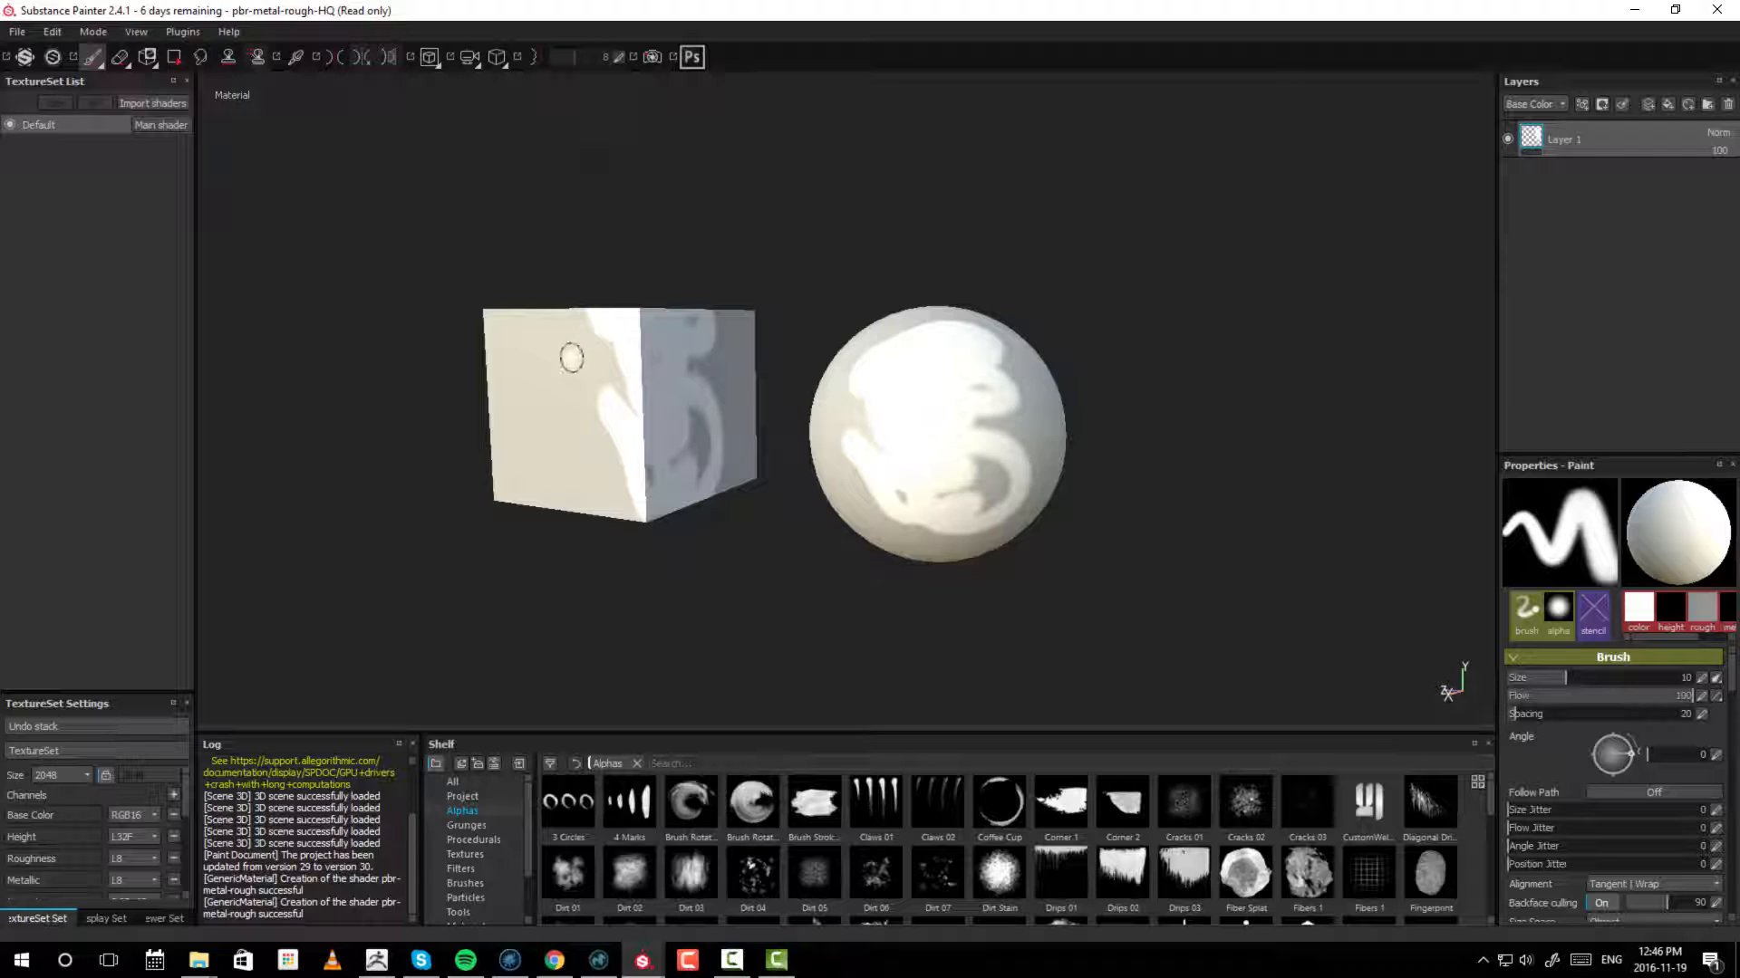
pyautogui.moveTo(569, 359); pyautogui.dragTo(544, 366)
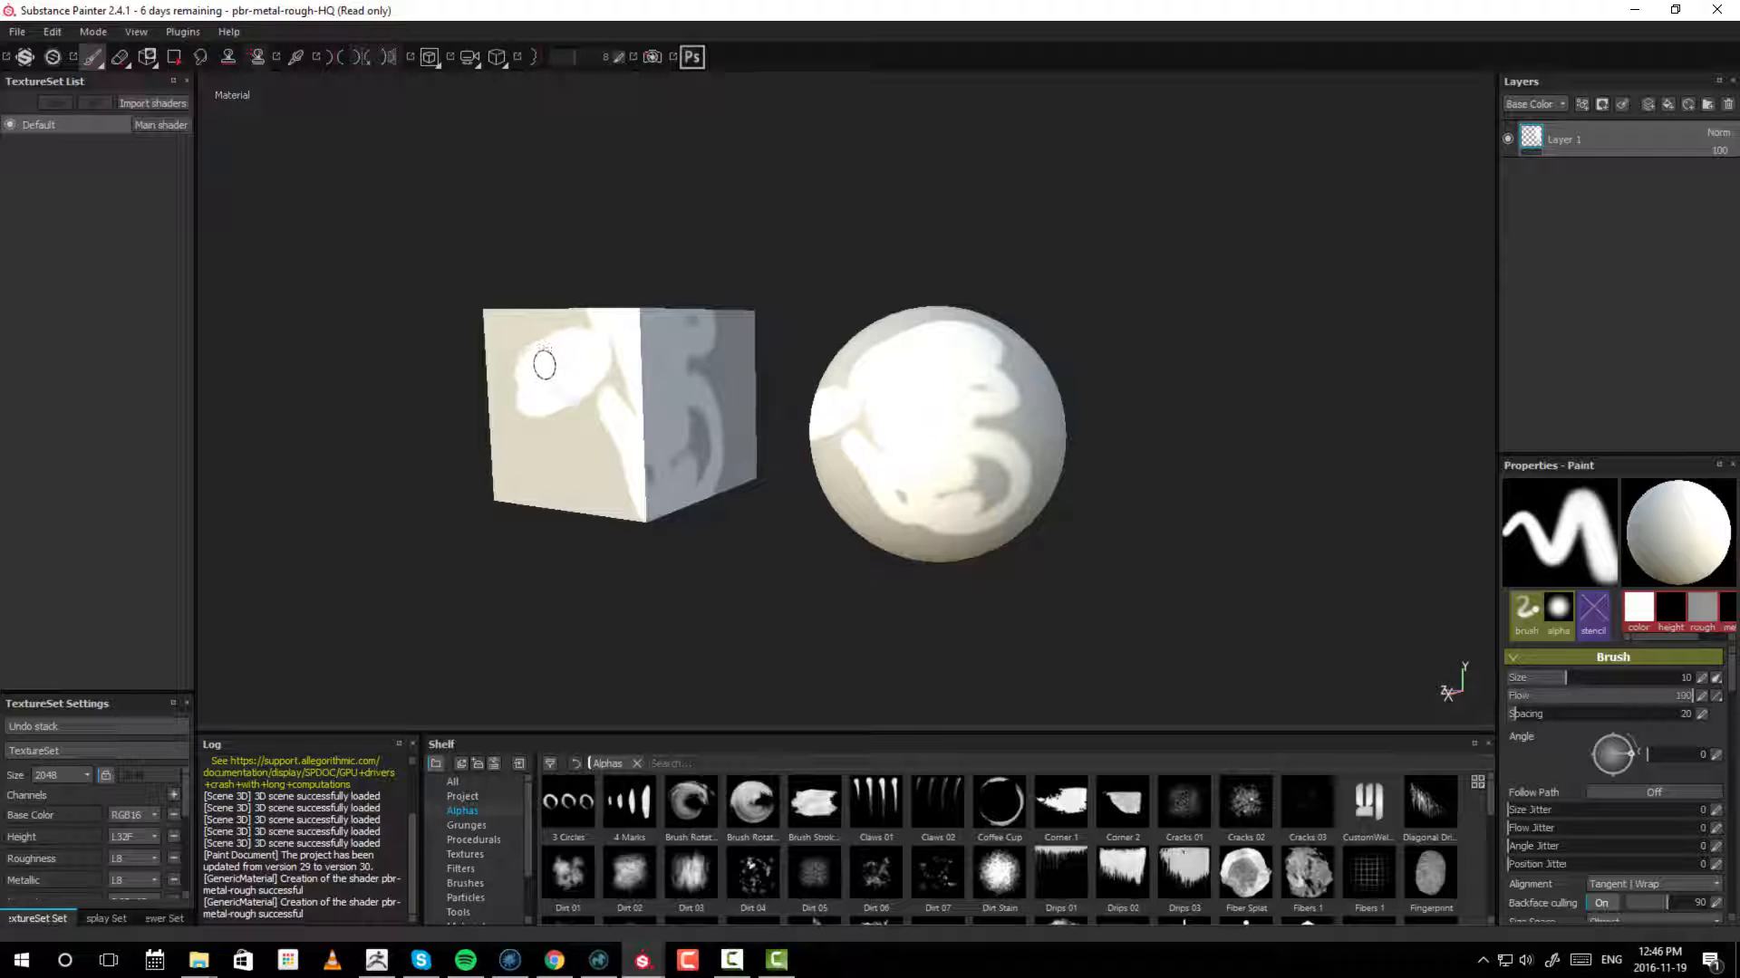
pyautogui.moveTo(551, 354)
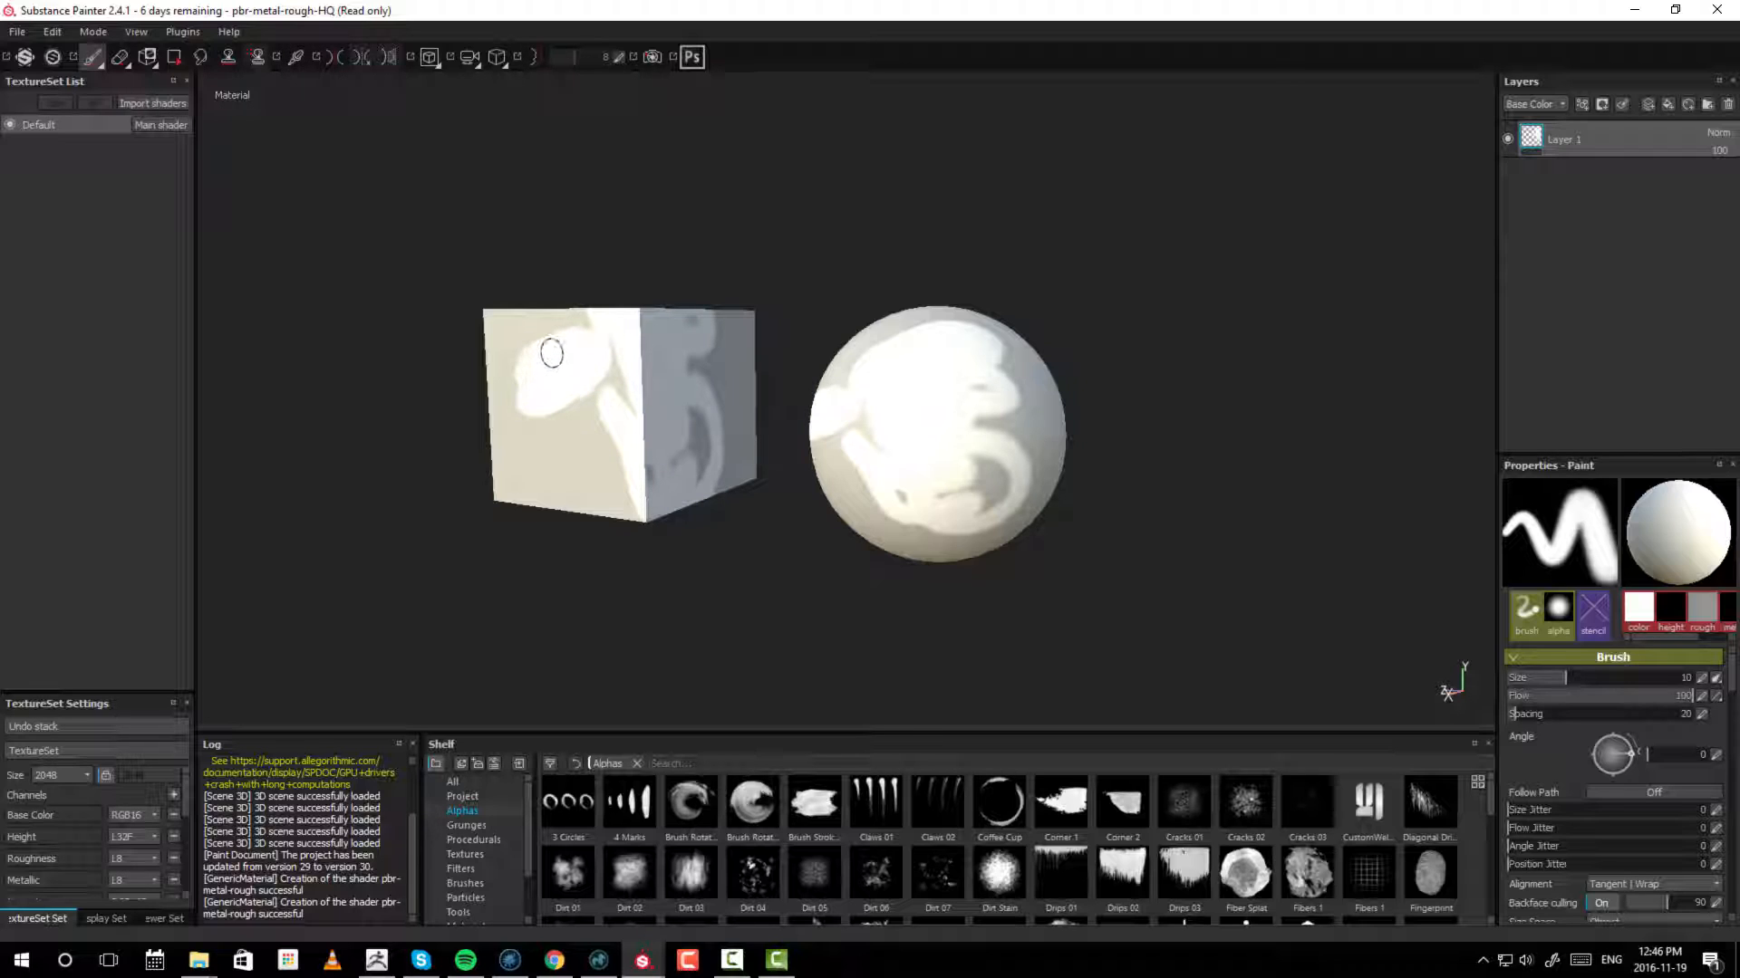
pyautogui.moveTo(550, 353); pyautogui.dragTo(567, 462)
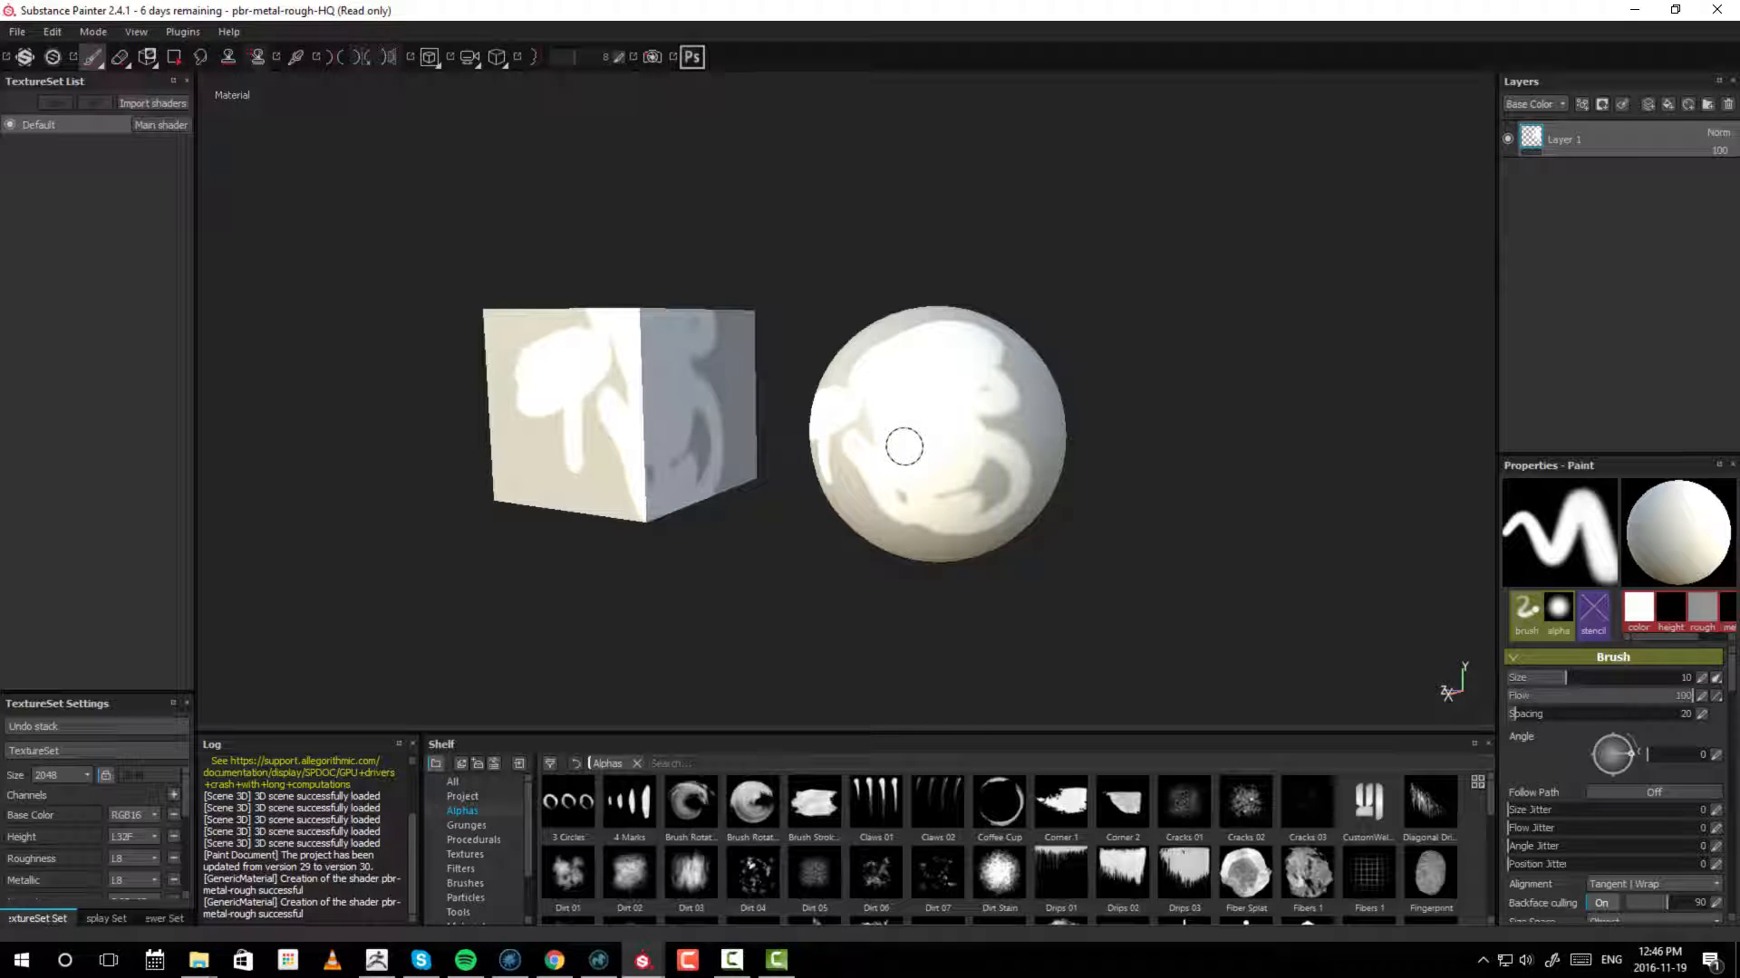
pyautogui.moveTo(896, 433)
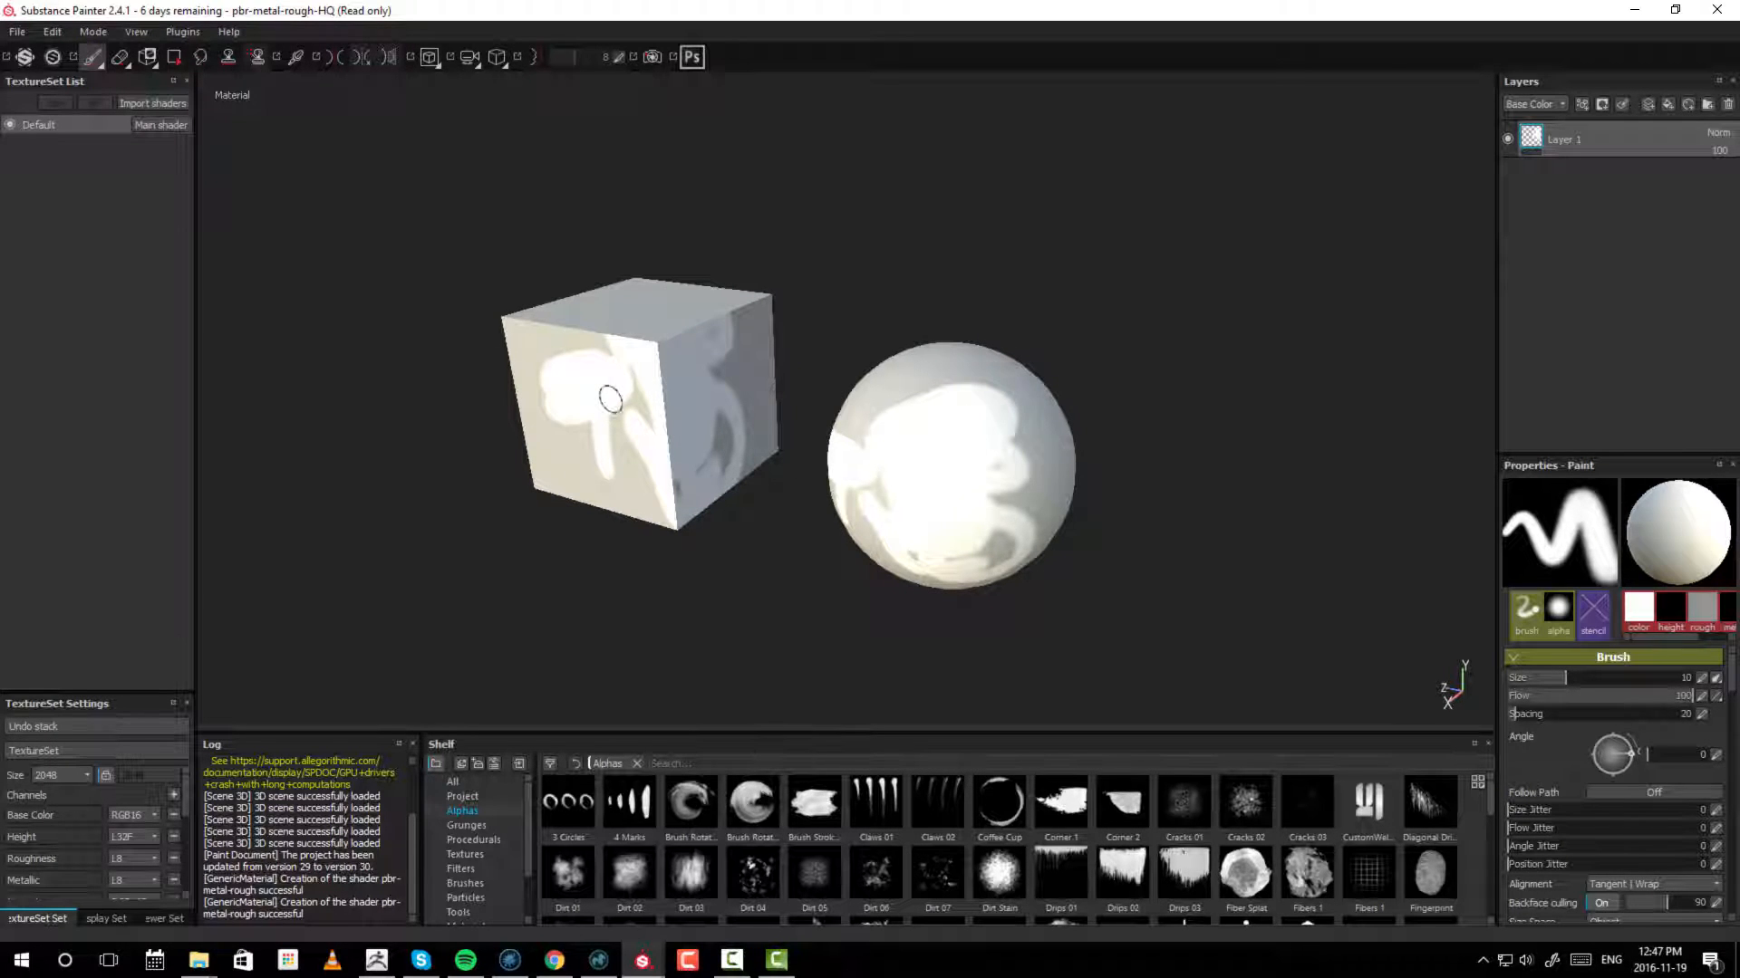
pyautogui.moveTo(462, 422)
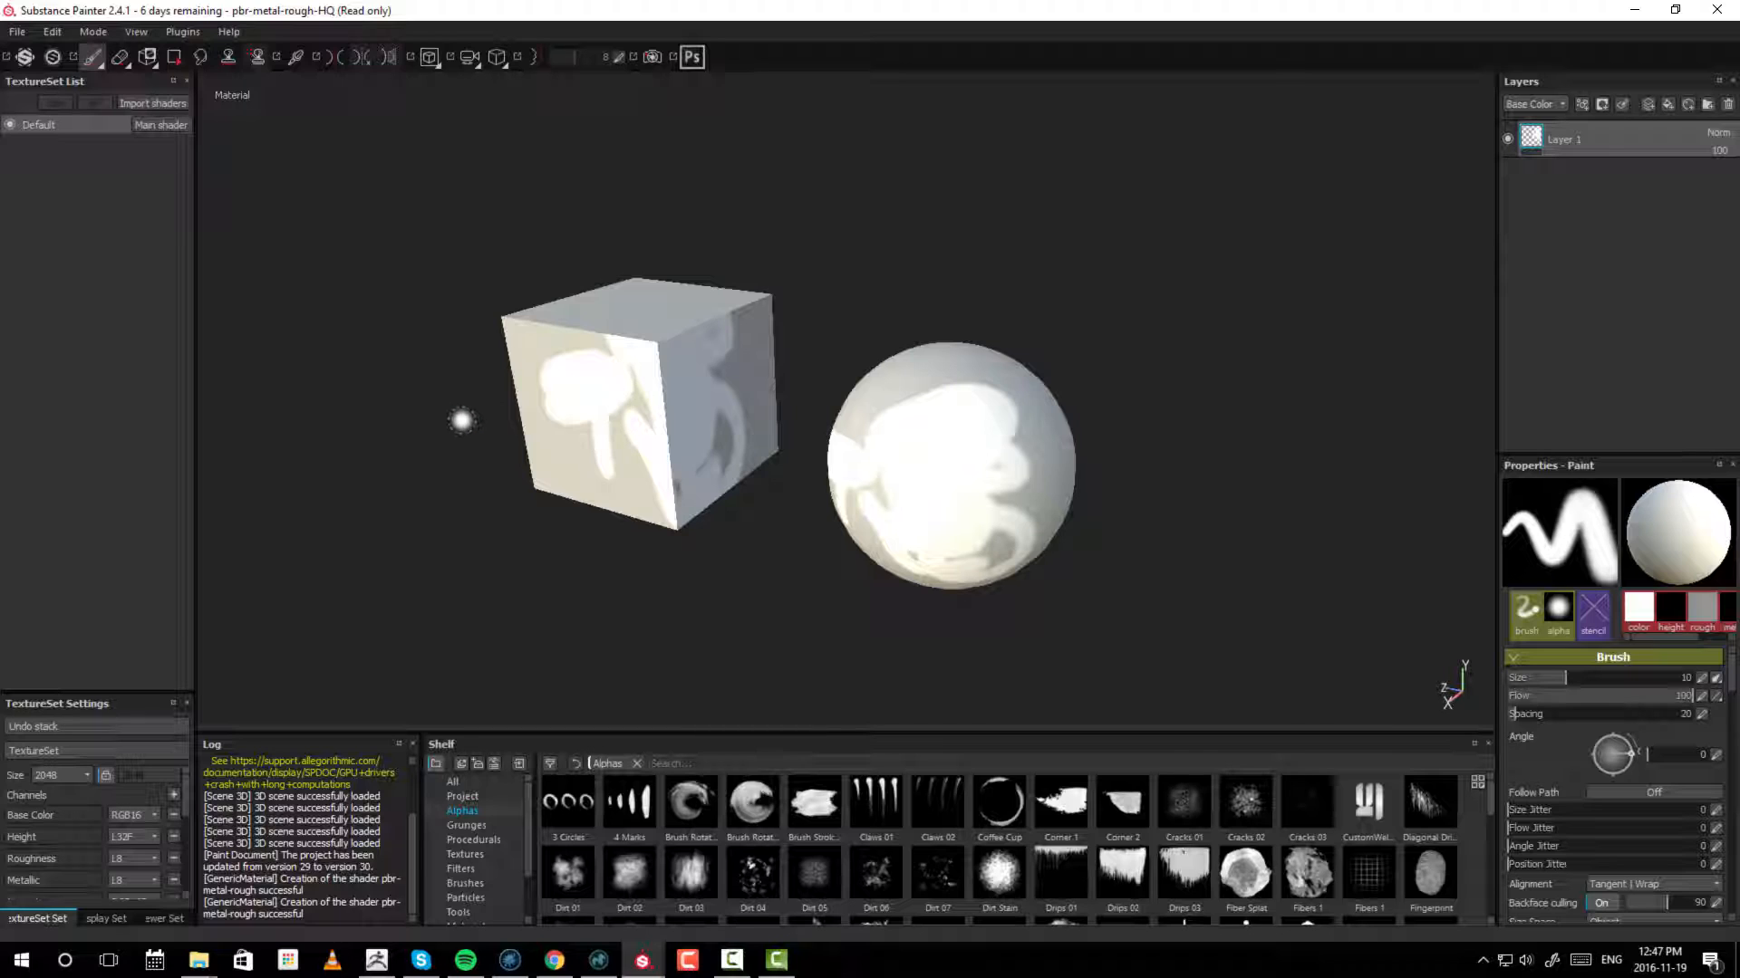
pyautogui.moveTo(895, 438)
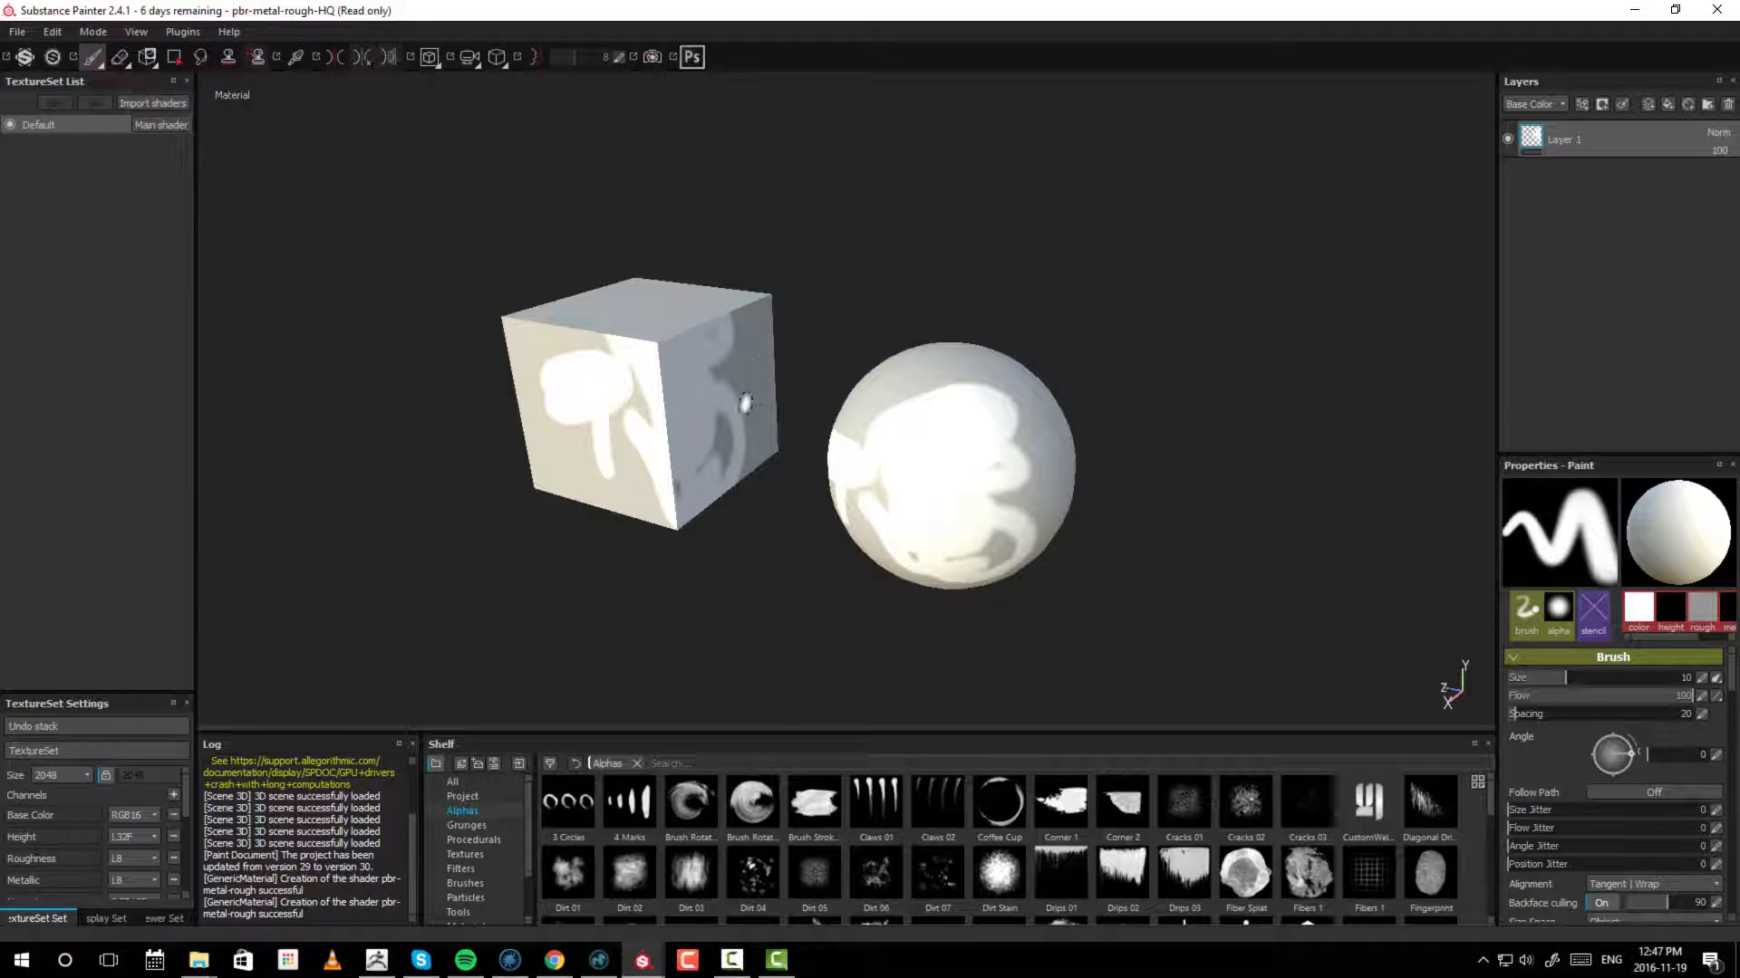
pyautogui.click(730, 960)
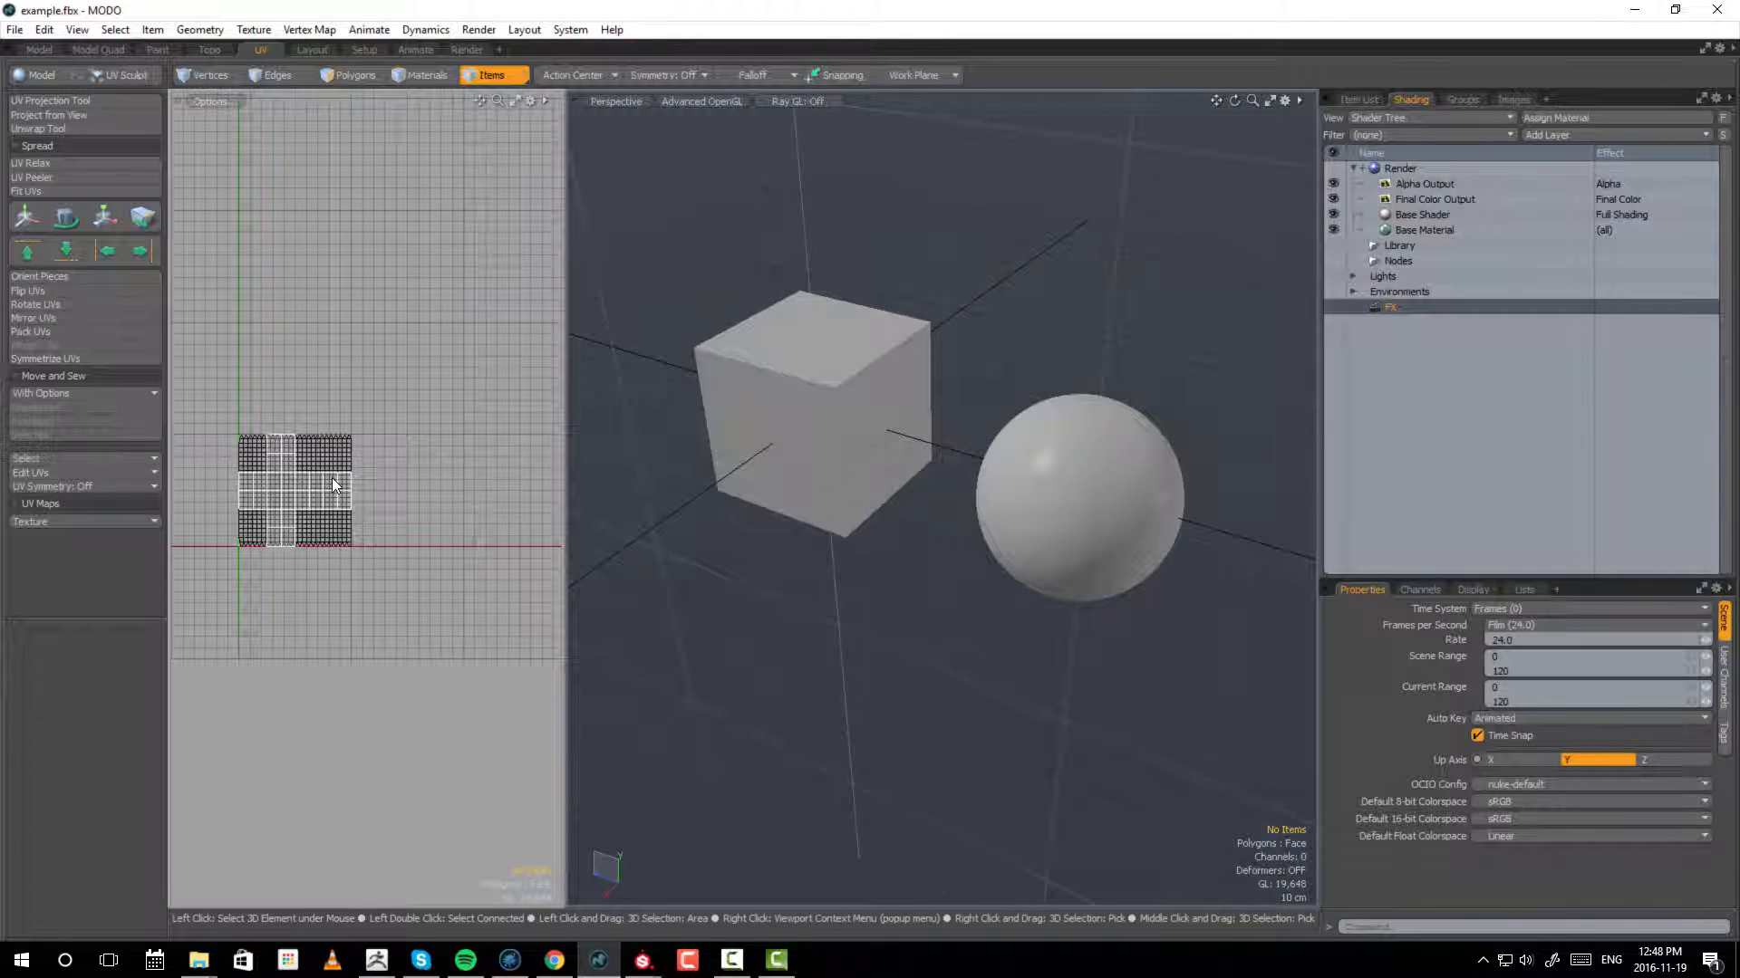
# - Select the cube's UV polygons and offset them one tile with Position U 1.0
pyautogui.click(355, 75)
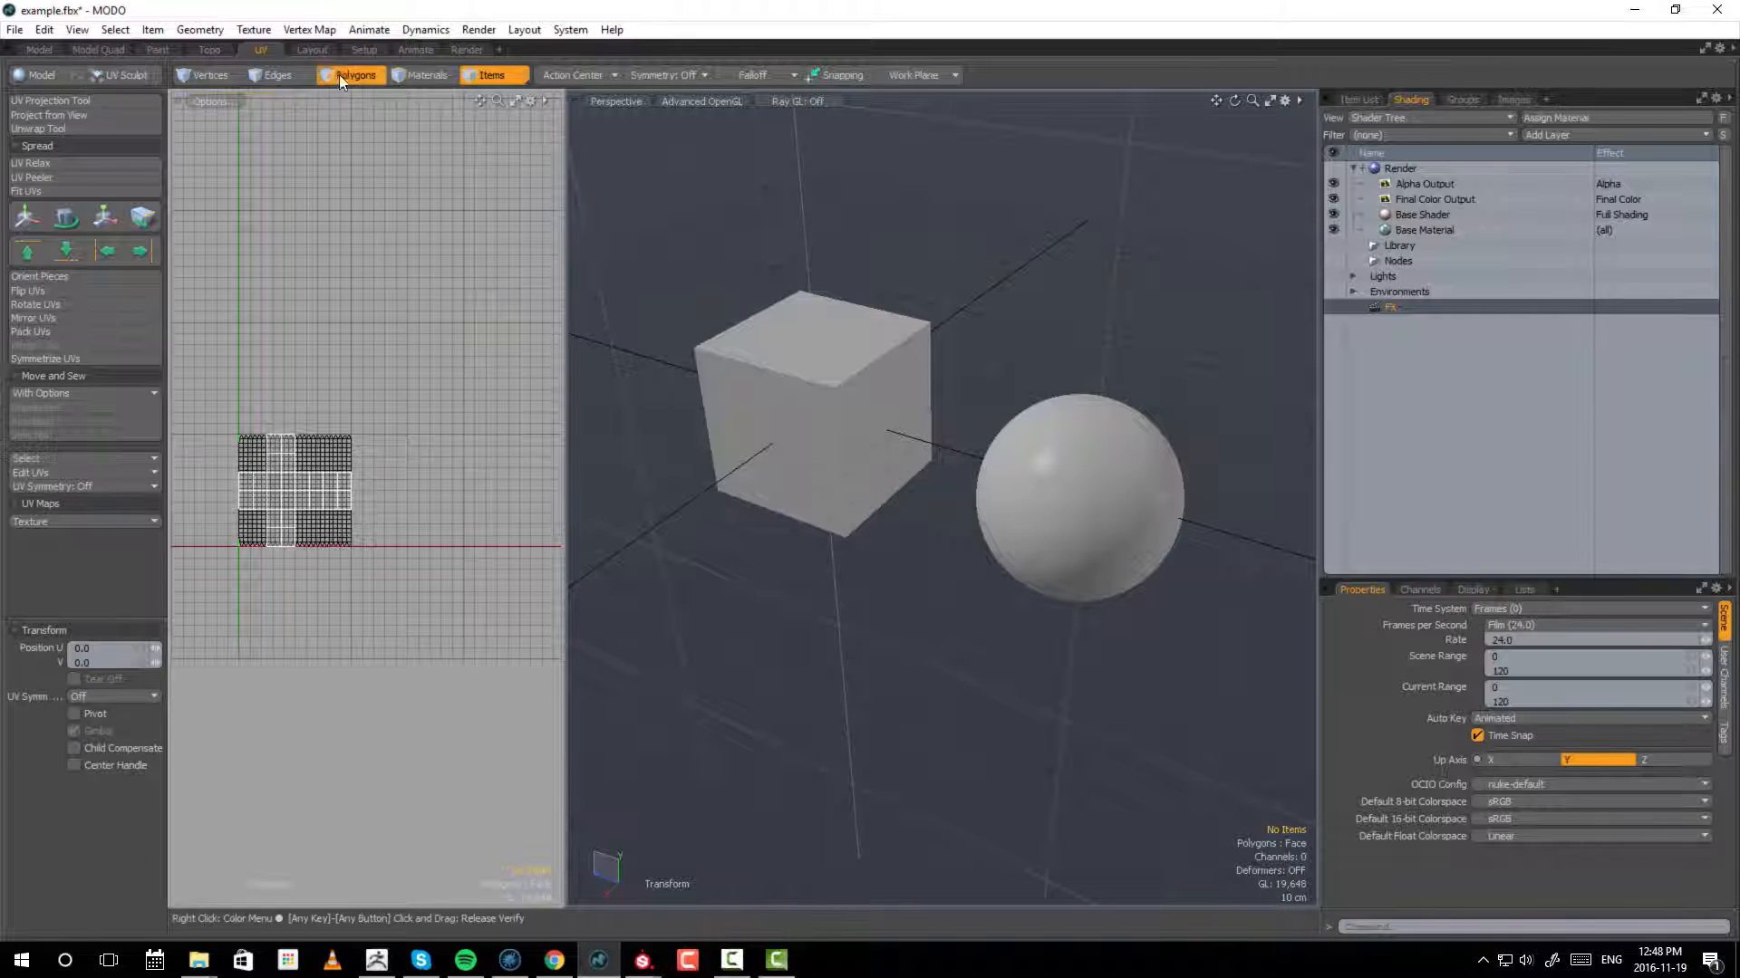
pyautogui.click(357, 74)
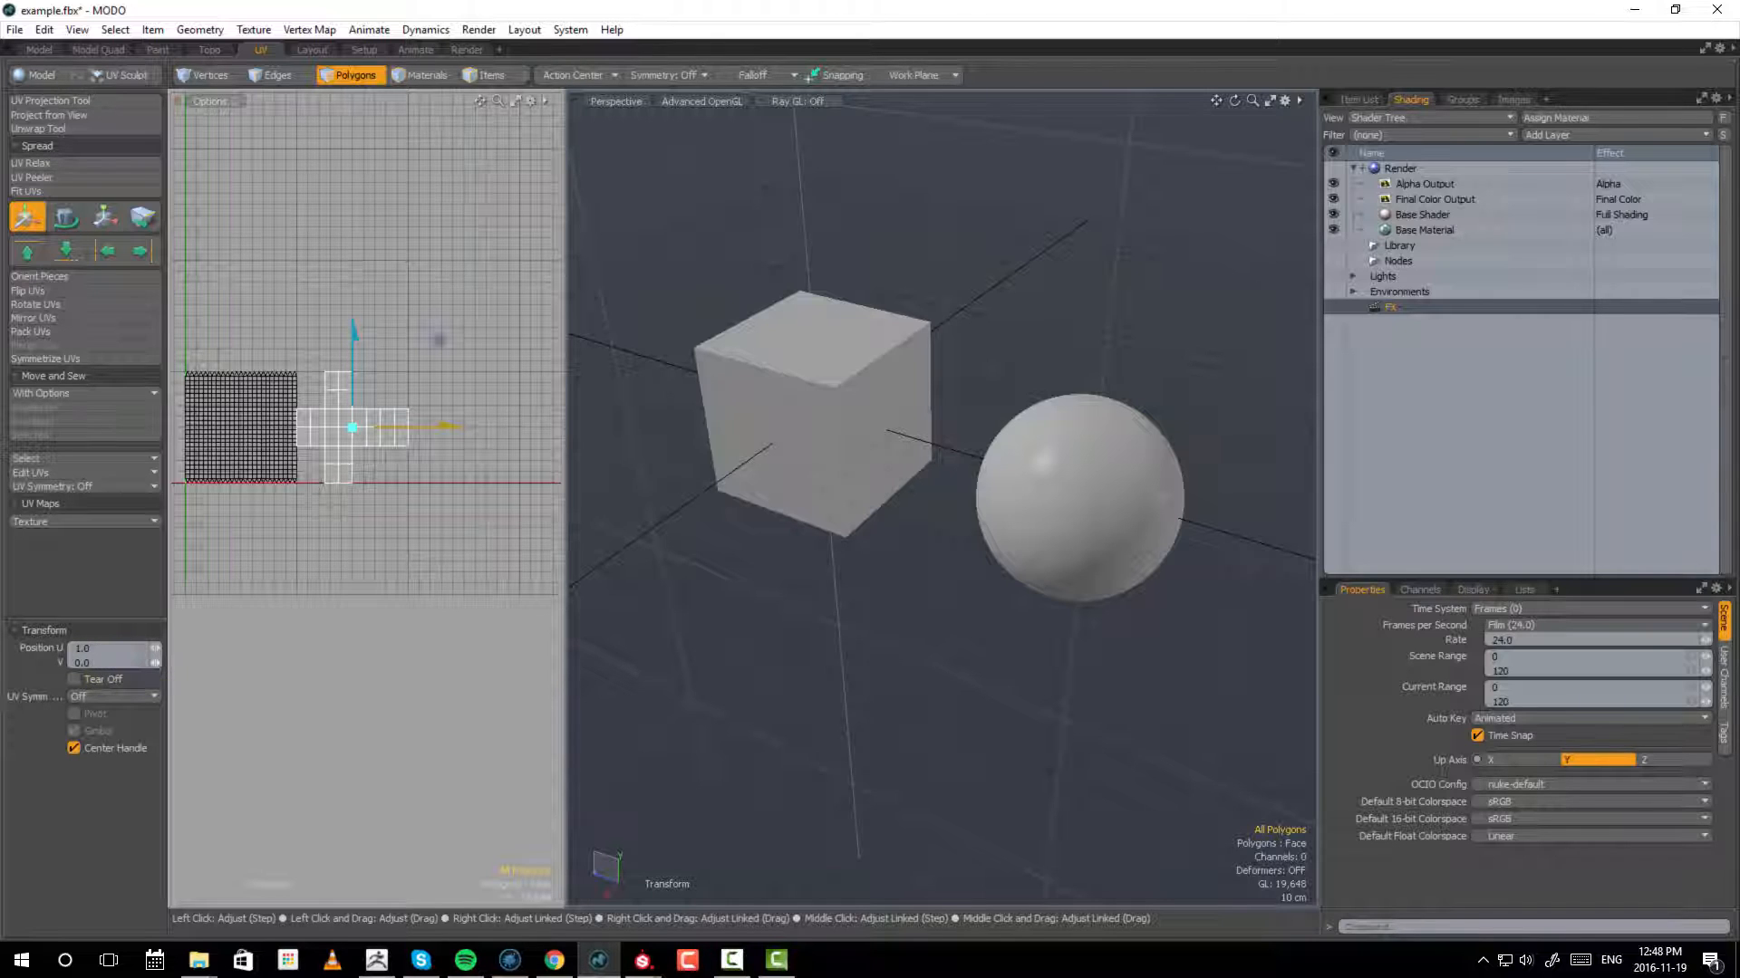
pyautogui.click(110, 649)
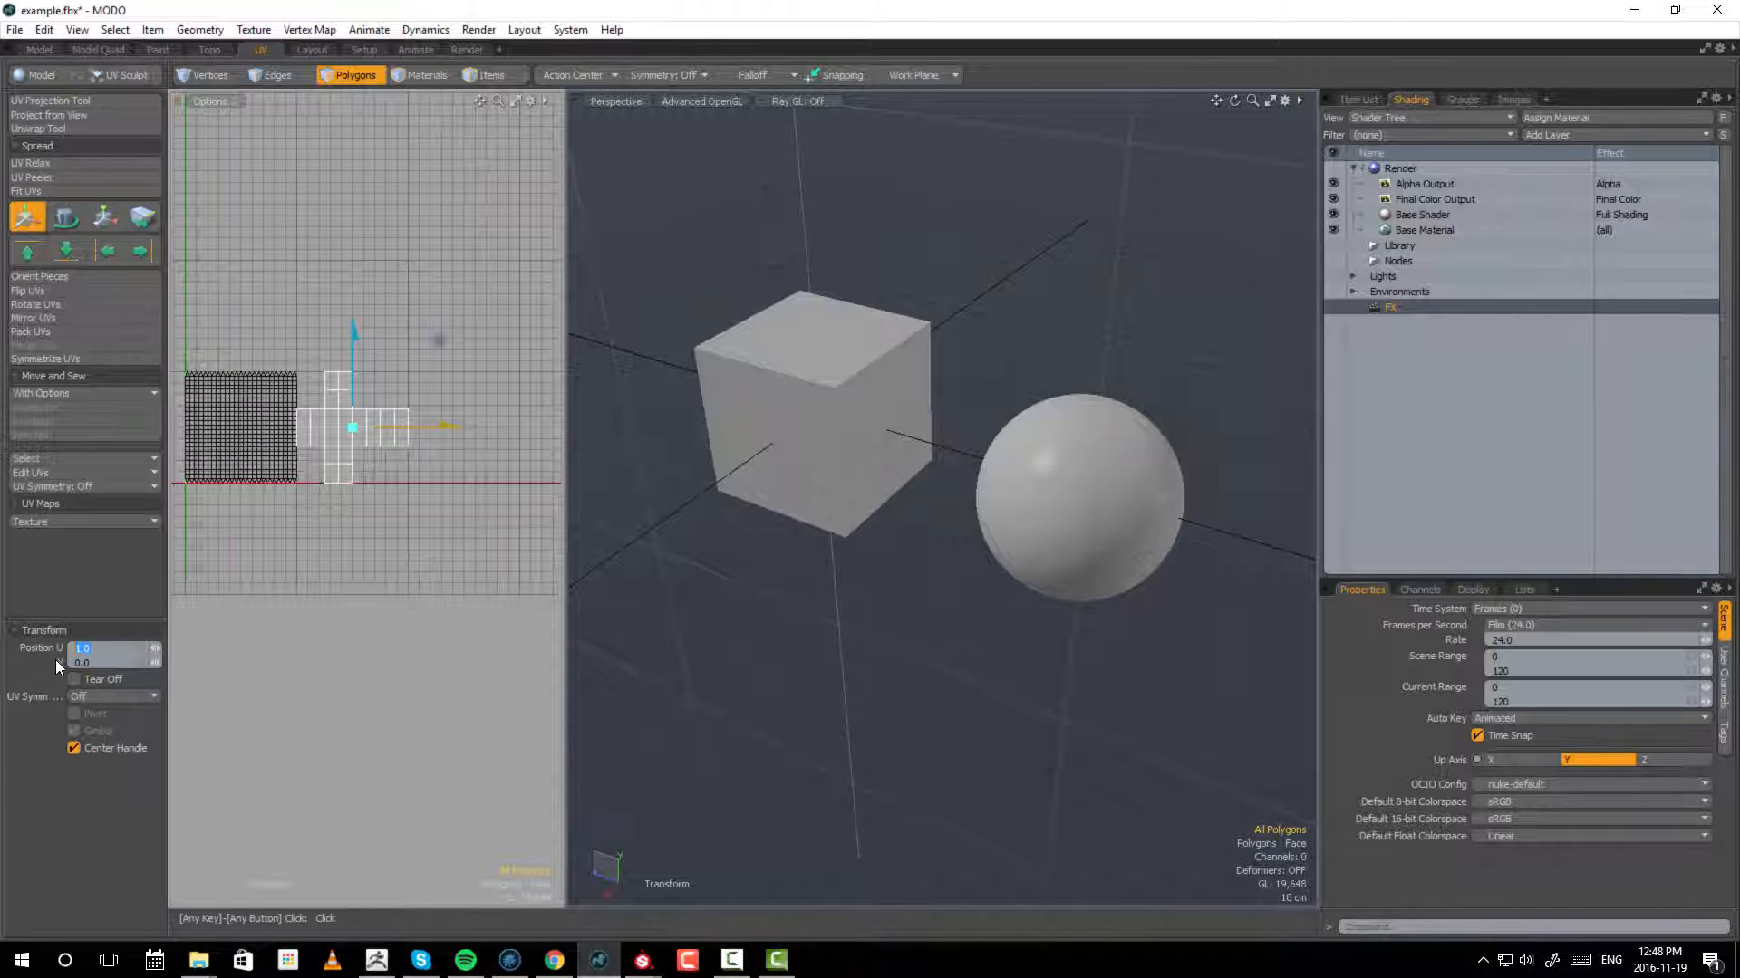
pyautogui.moveTo(62, 665)
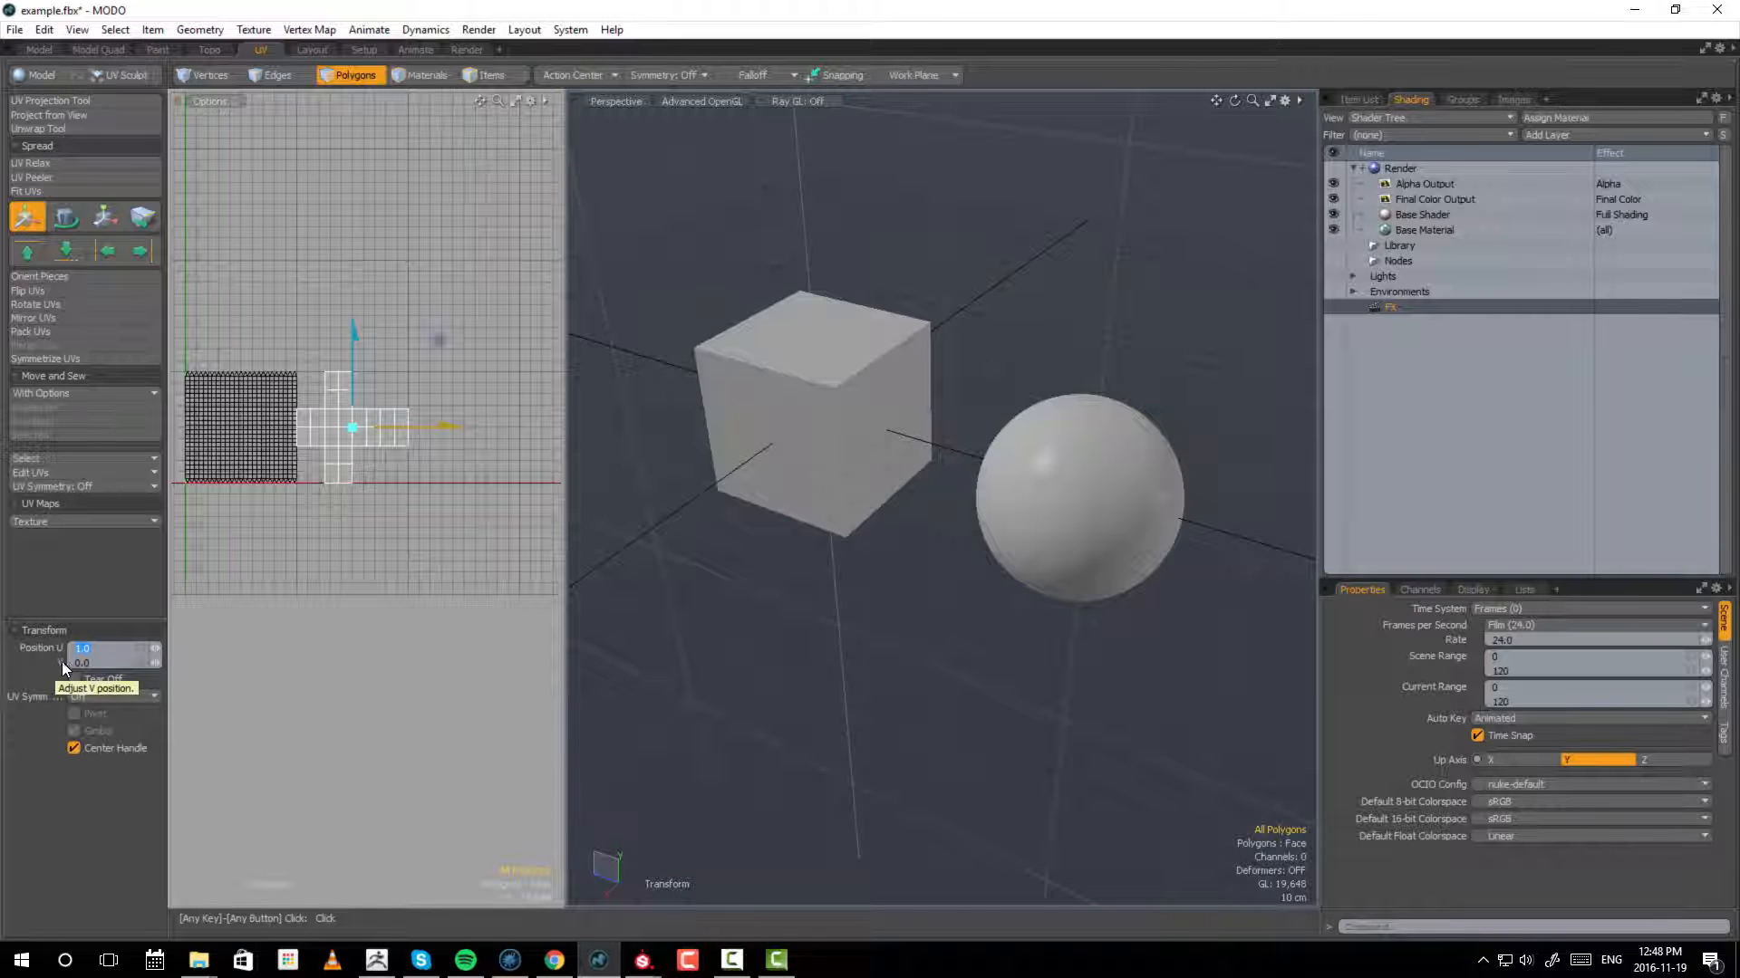
pyautogui.click(98, 648)
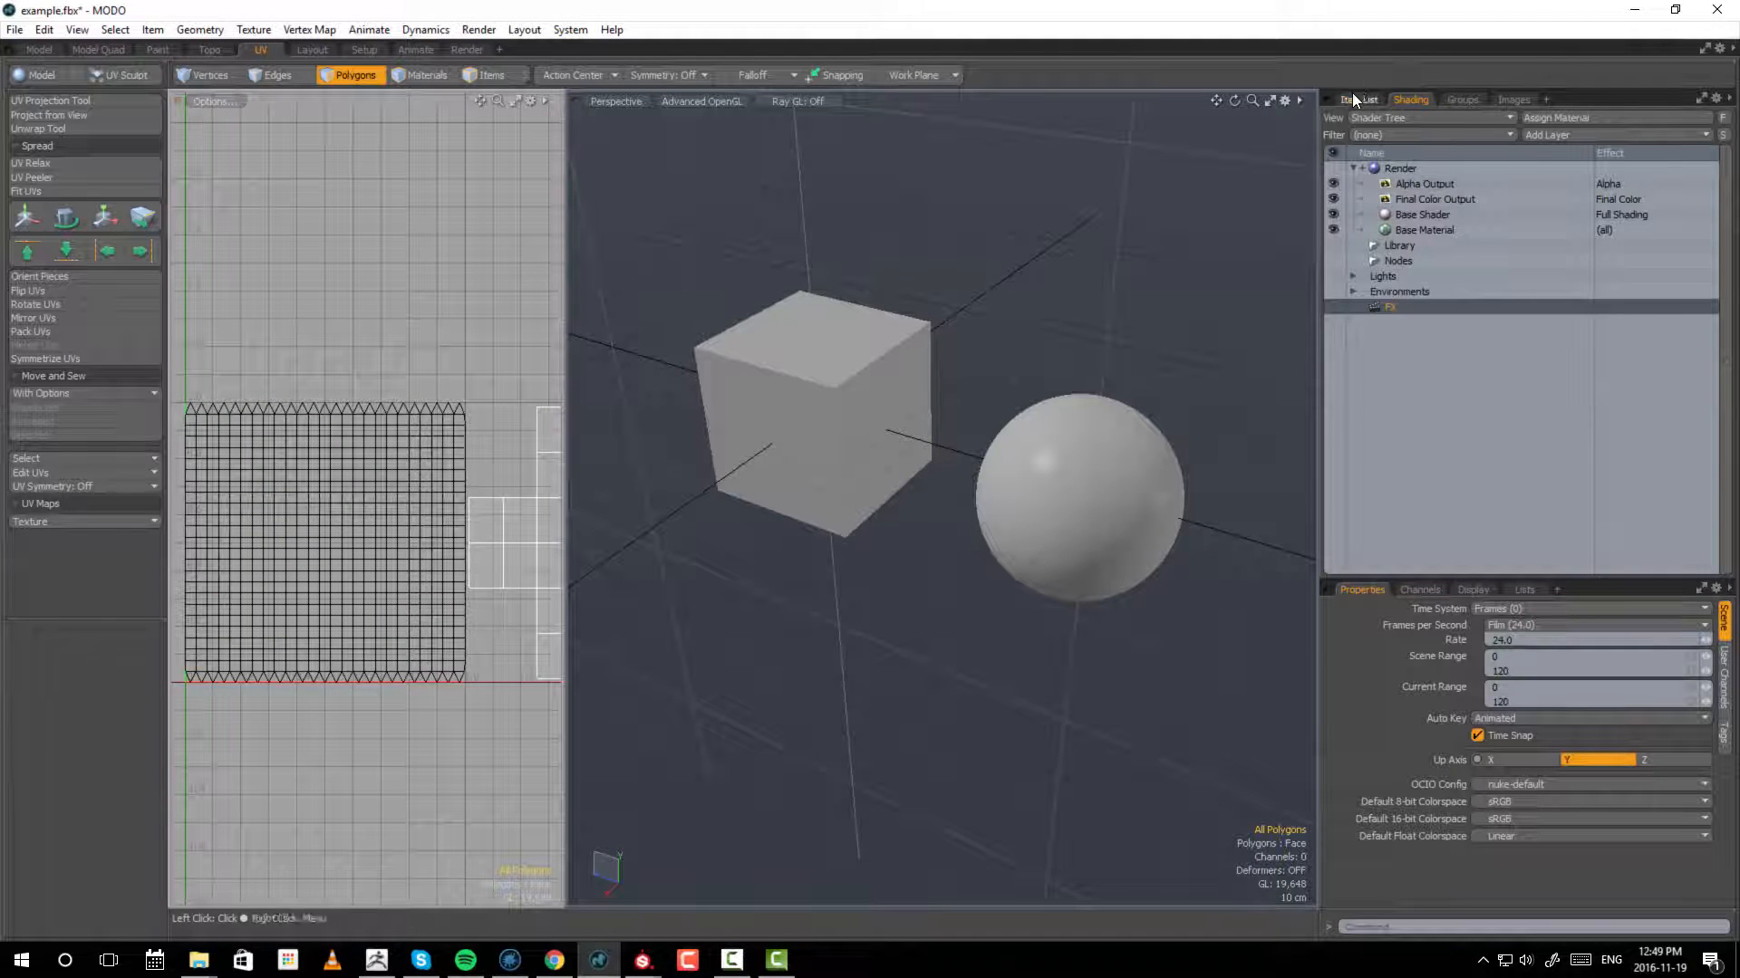
# - Select the cube item in the Item List
pyautogui.click(1357, 98)
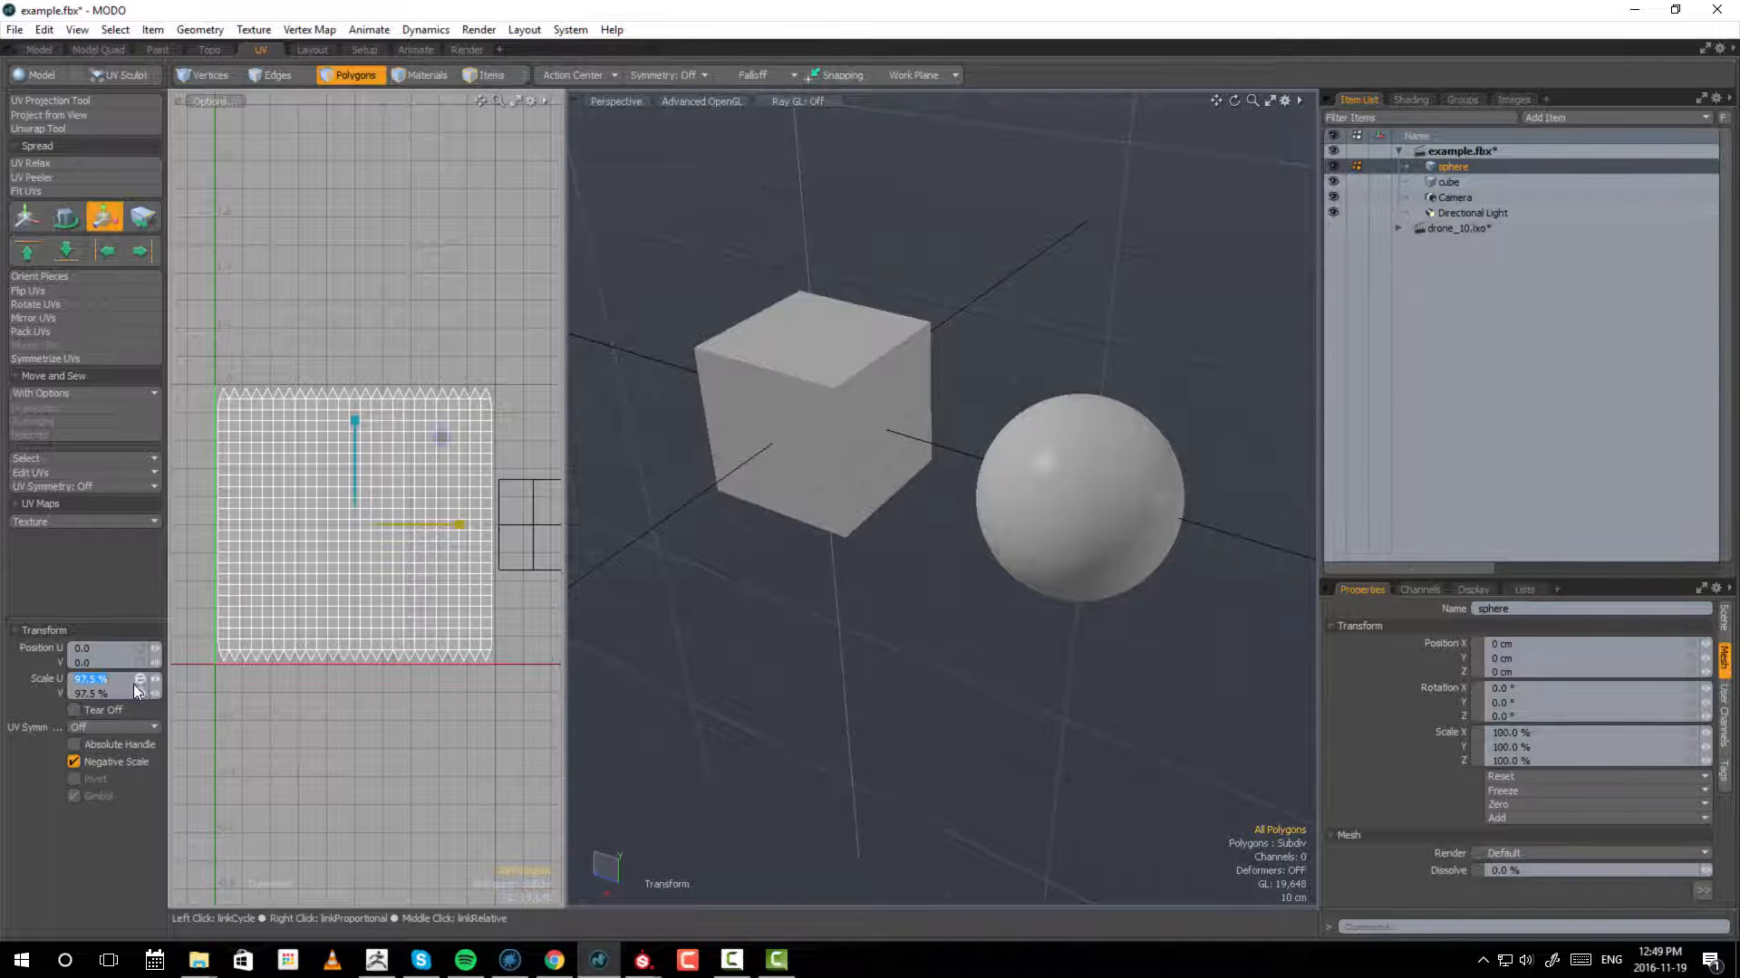
pyautogui.moveTo(156, 685)
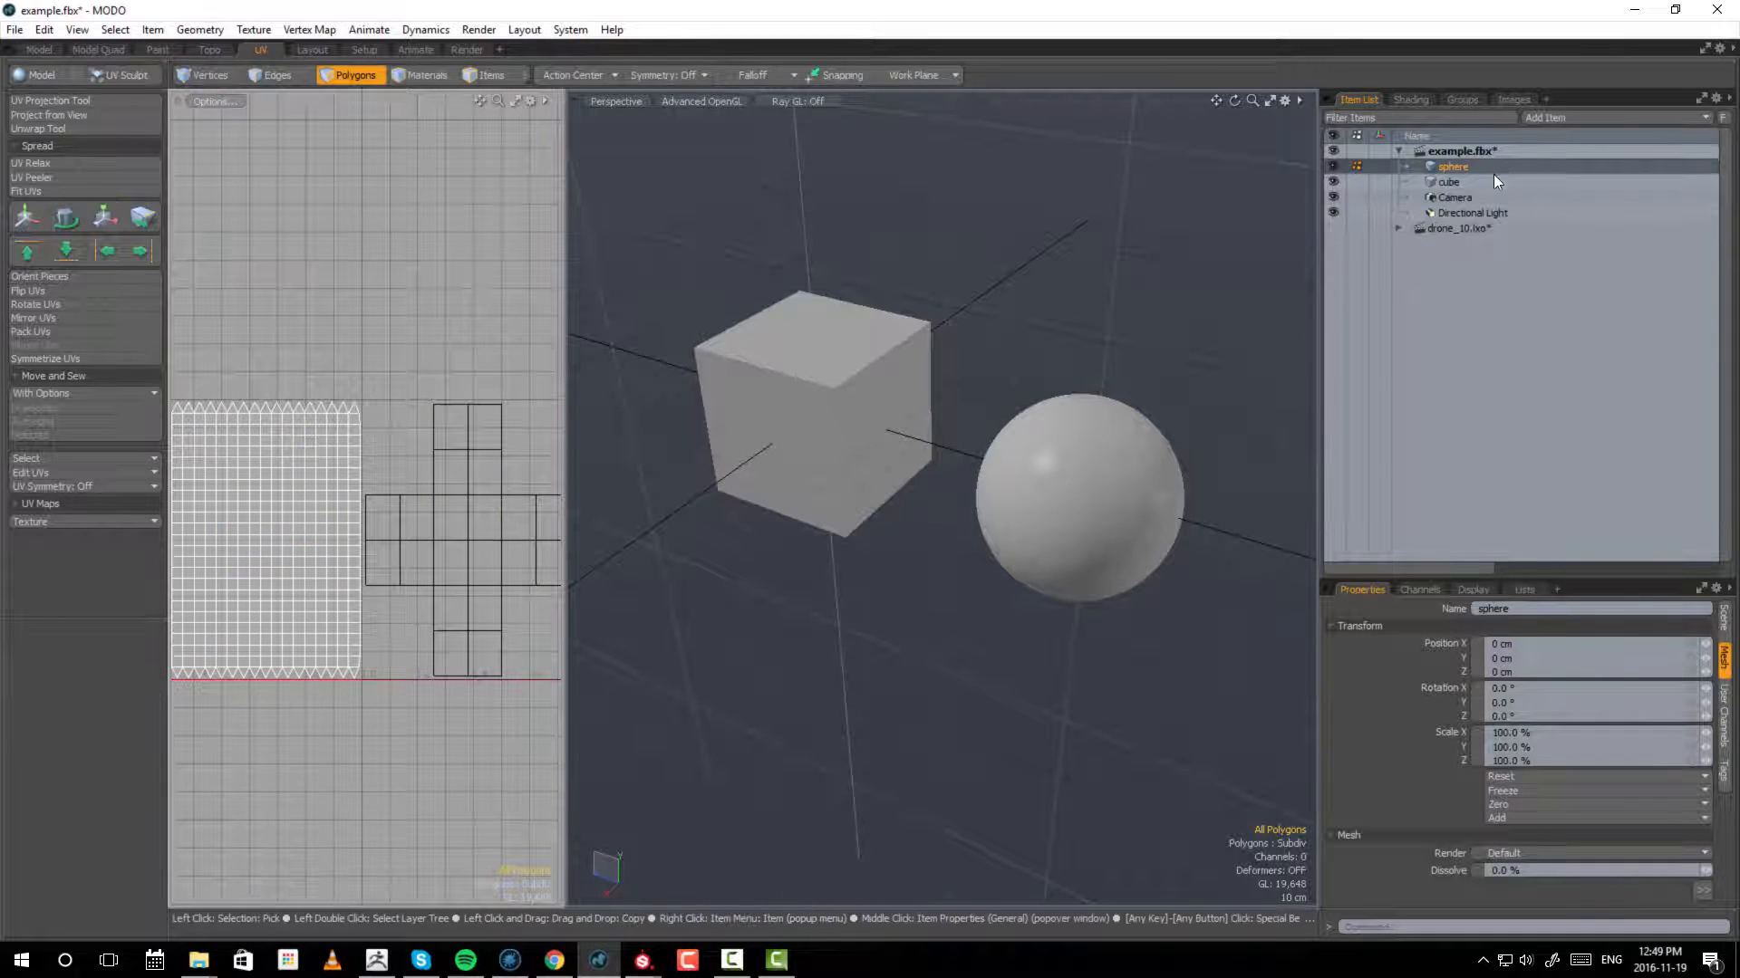
pyautogui.click(1450, 181)
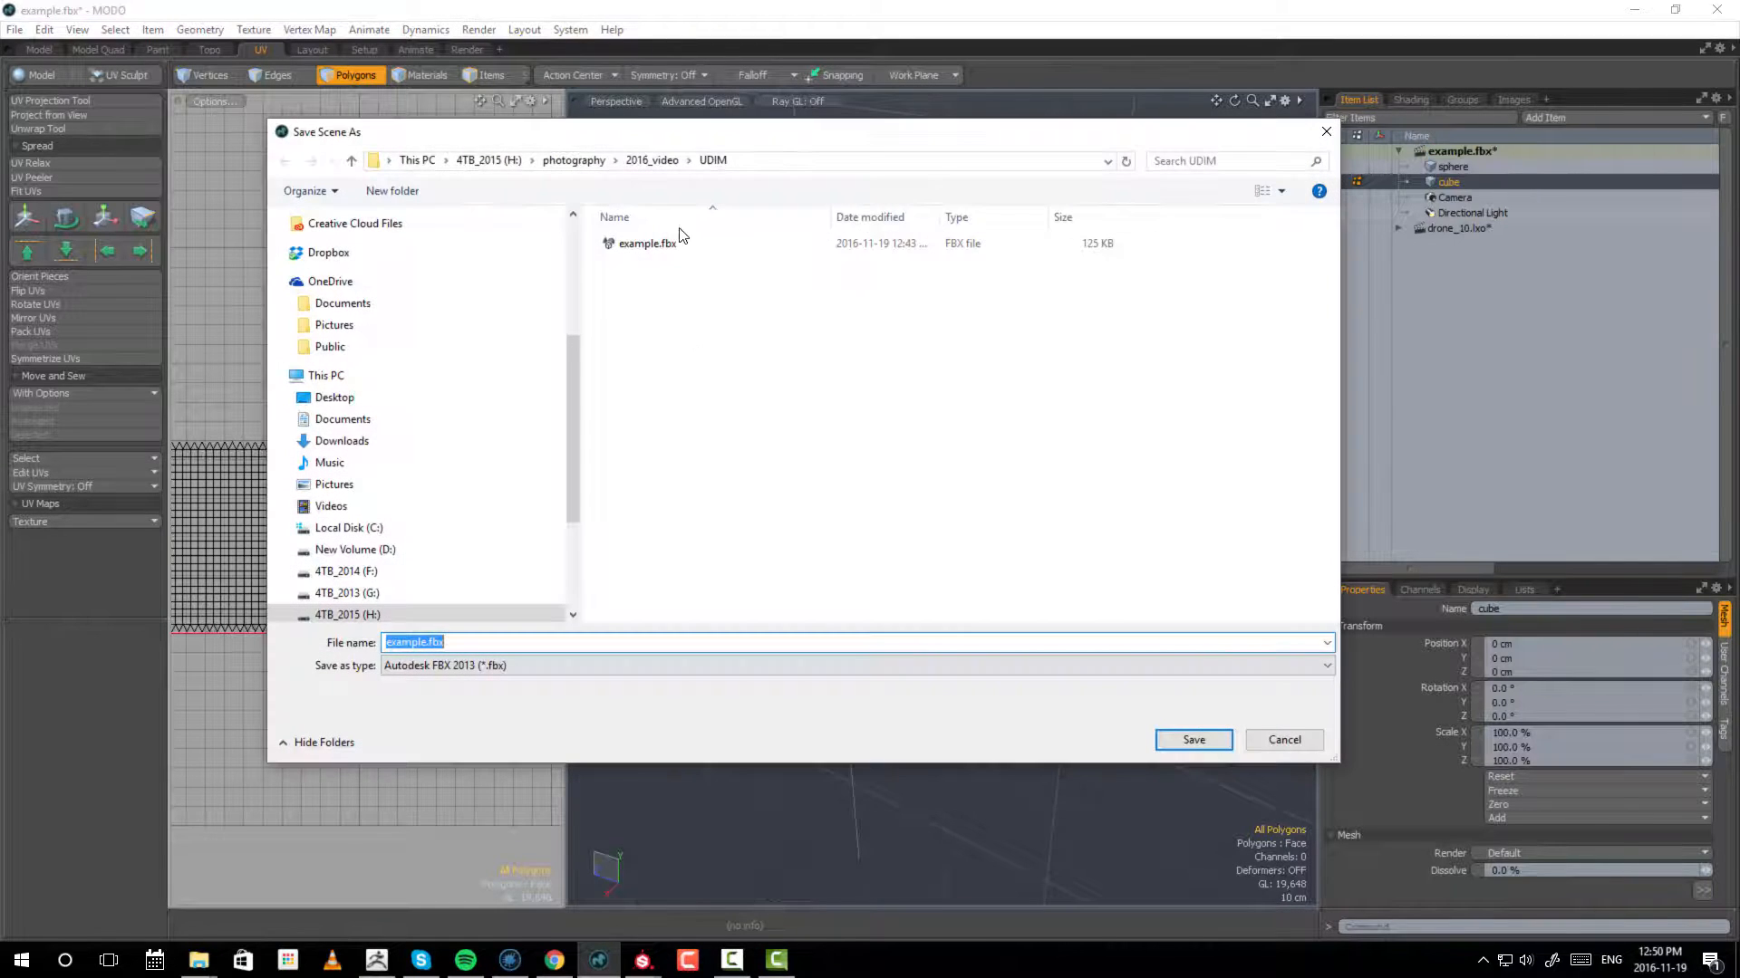
# - Save the scene as example-udim.fbx in the UDIM folder
pyautogui.click(649, 243)
pyautogui.write('-u')
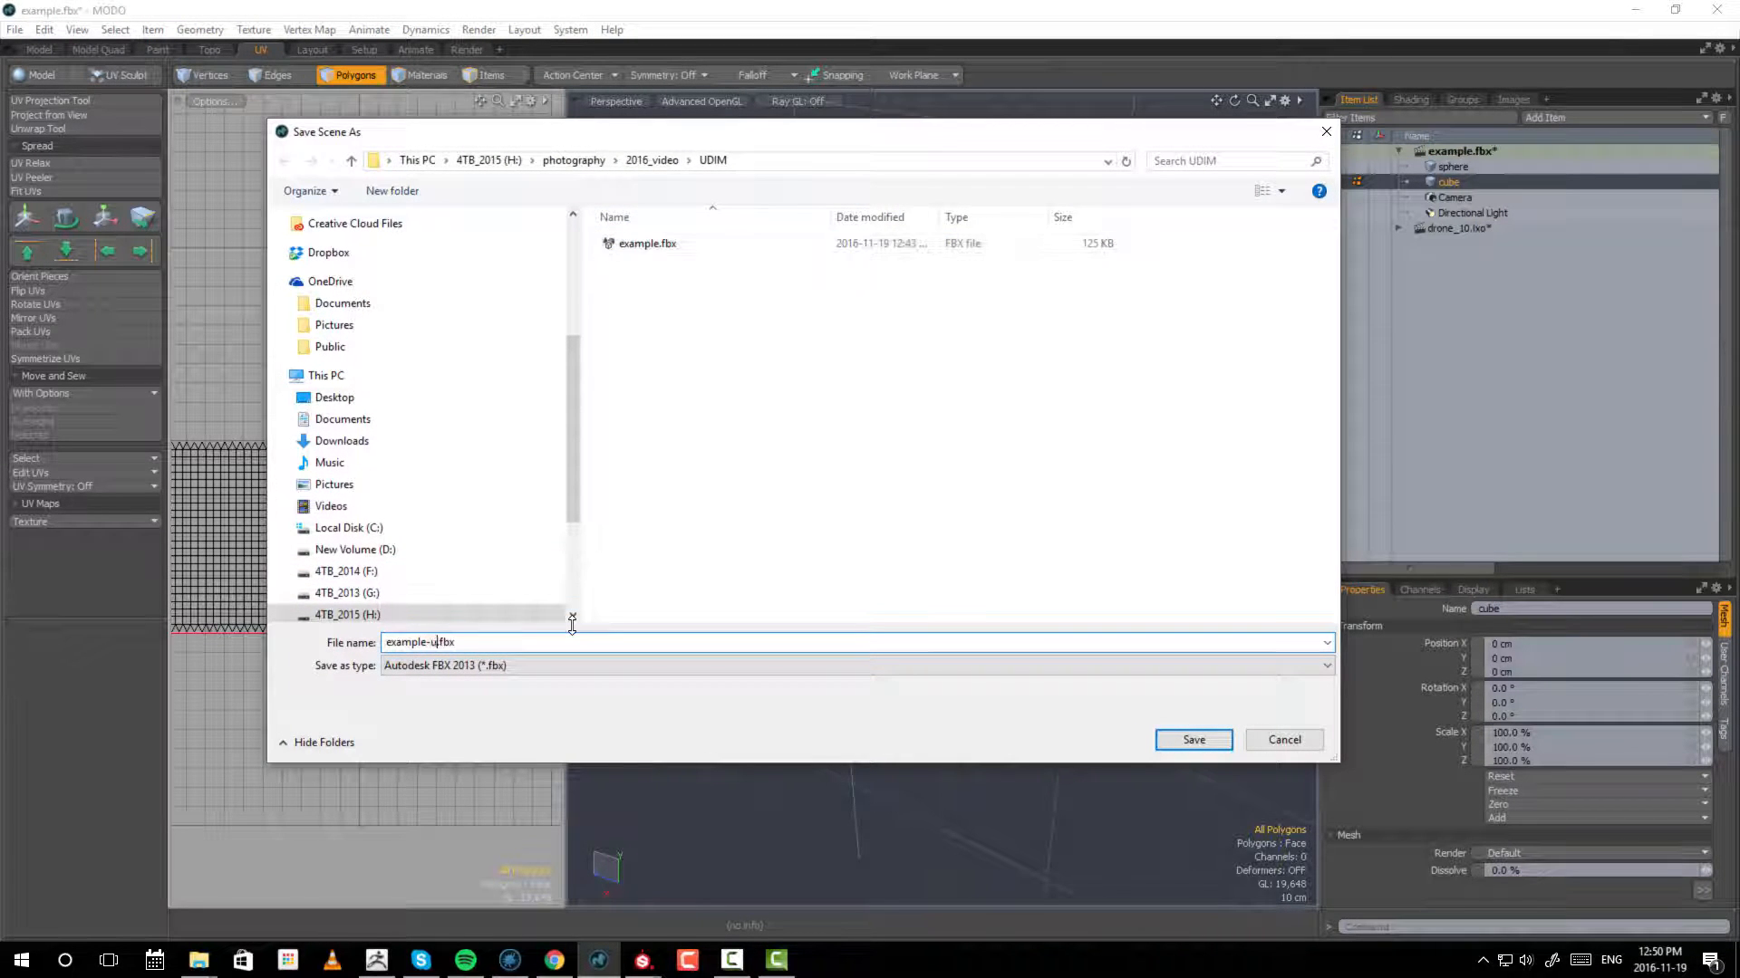
pyautogui.click(1192, 739)
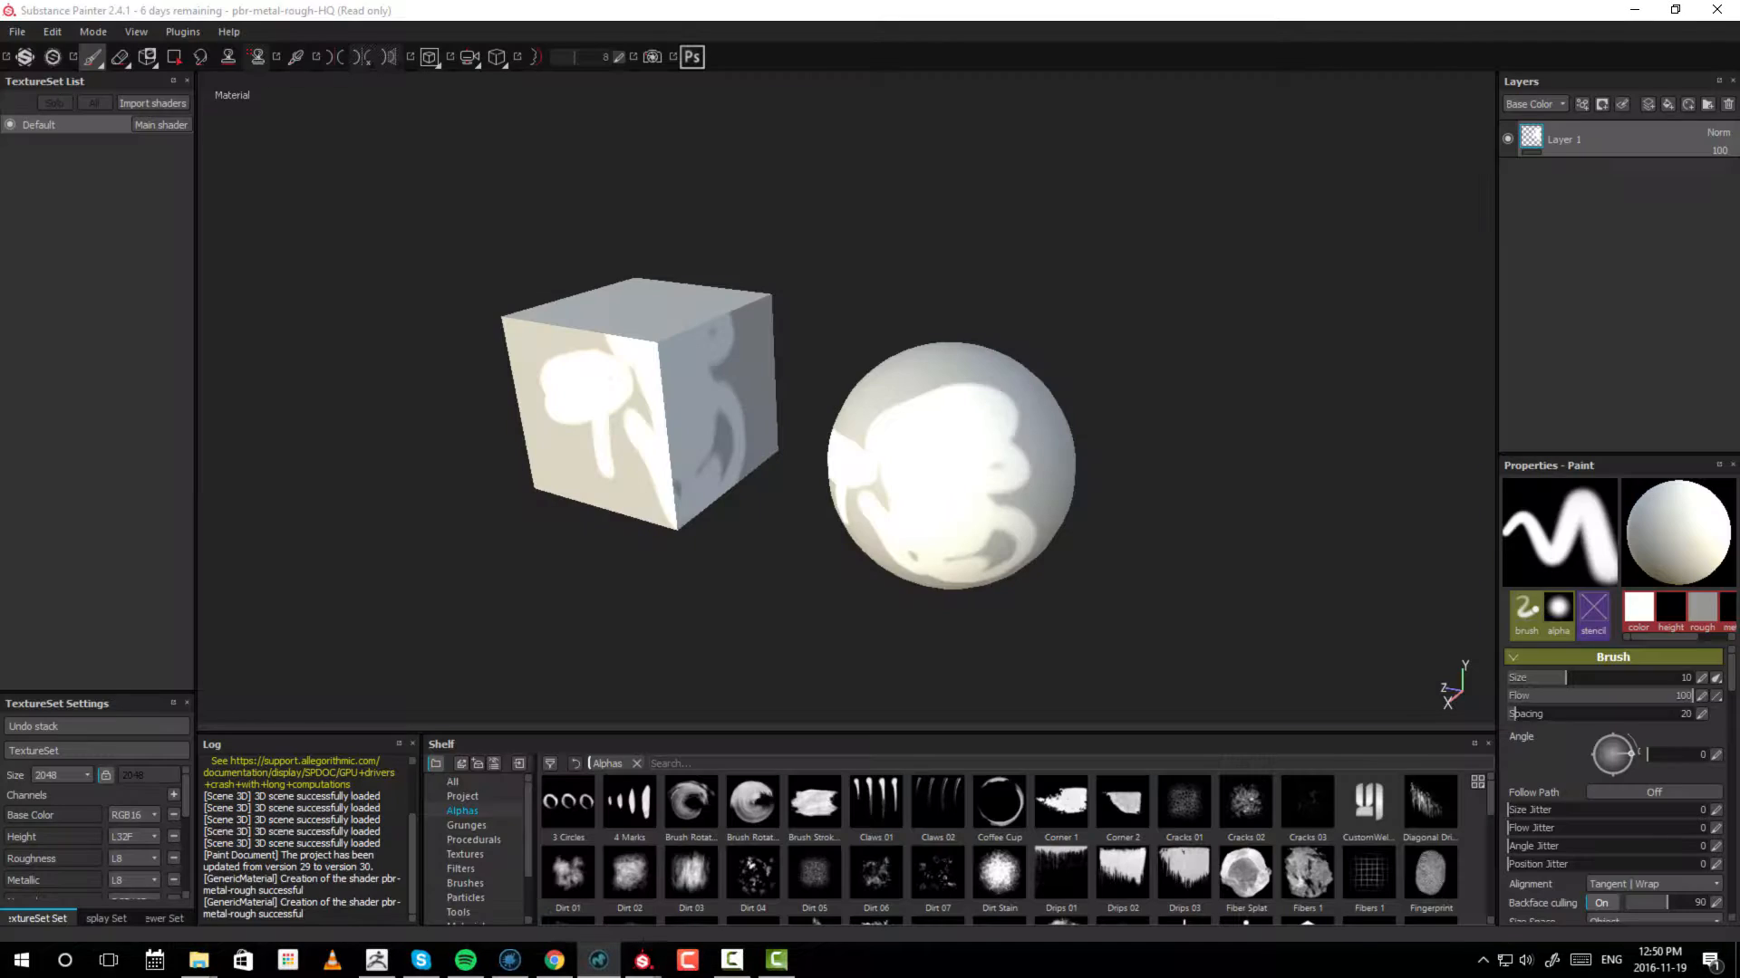
# - Create a new project using the example-udim.fbx mesh
pyautogui.click(17, 30)
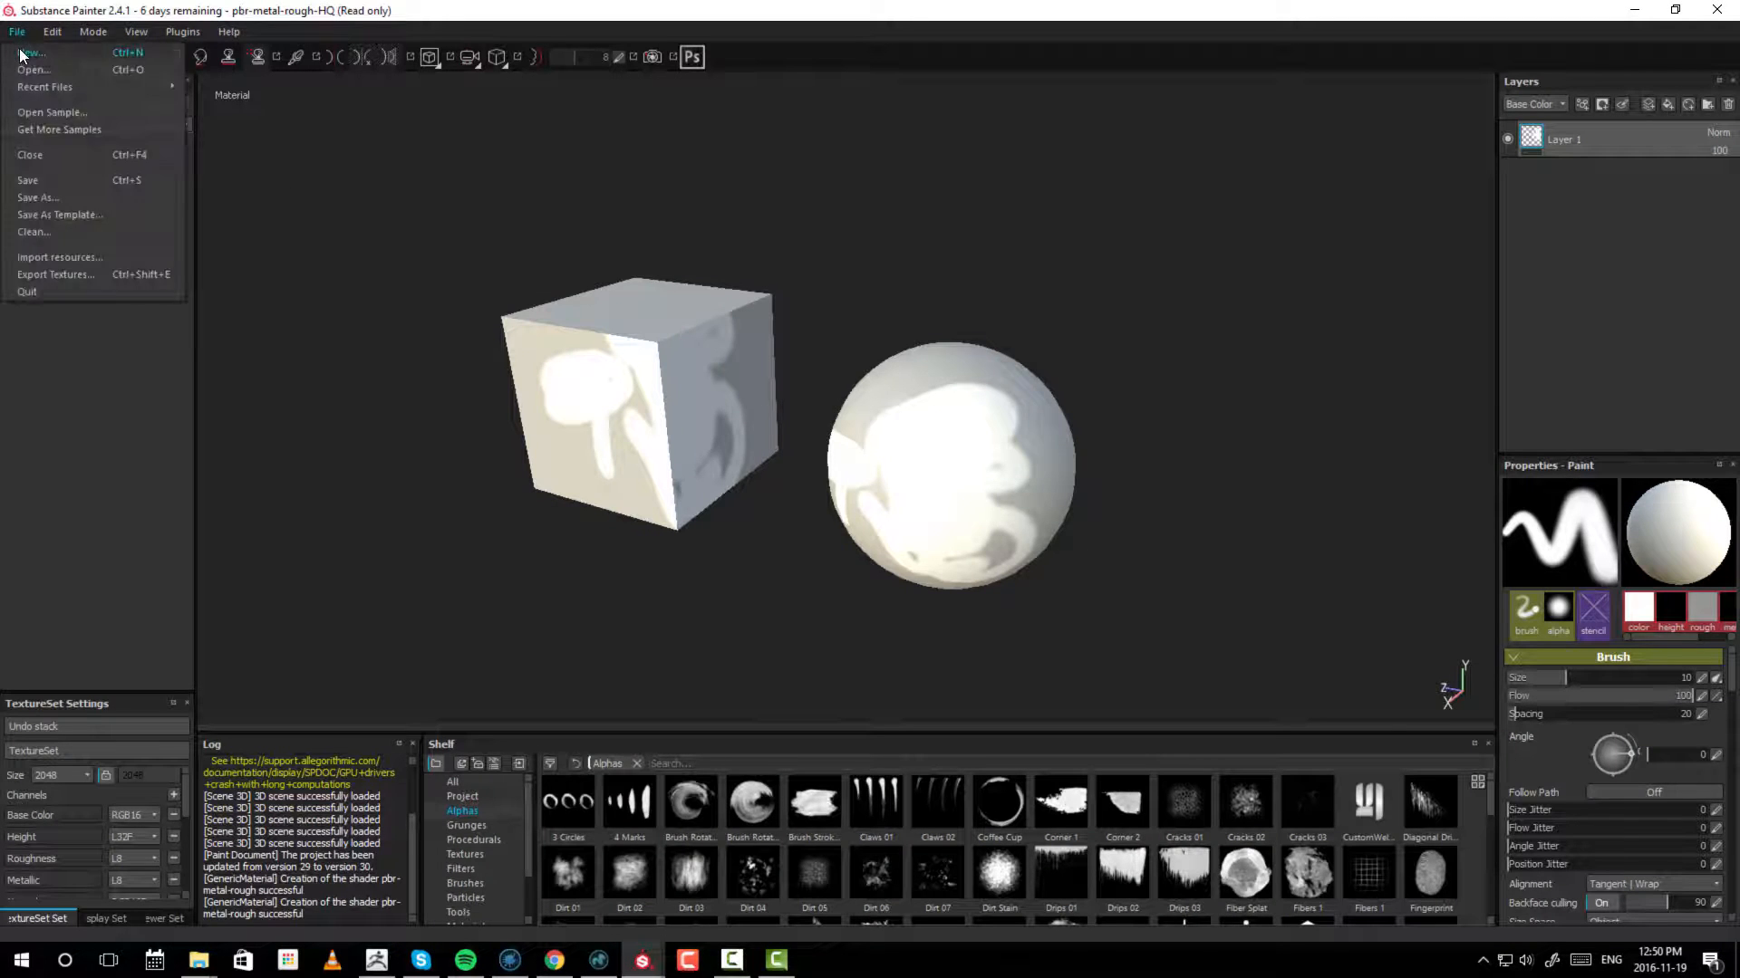
pyautogui.click(32, 51)
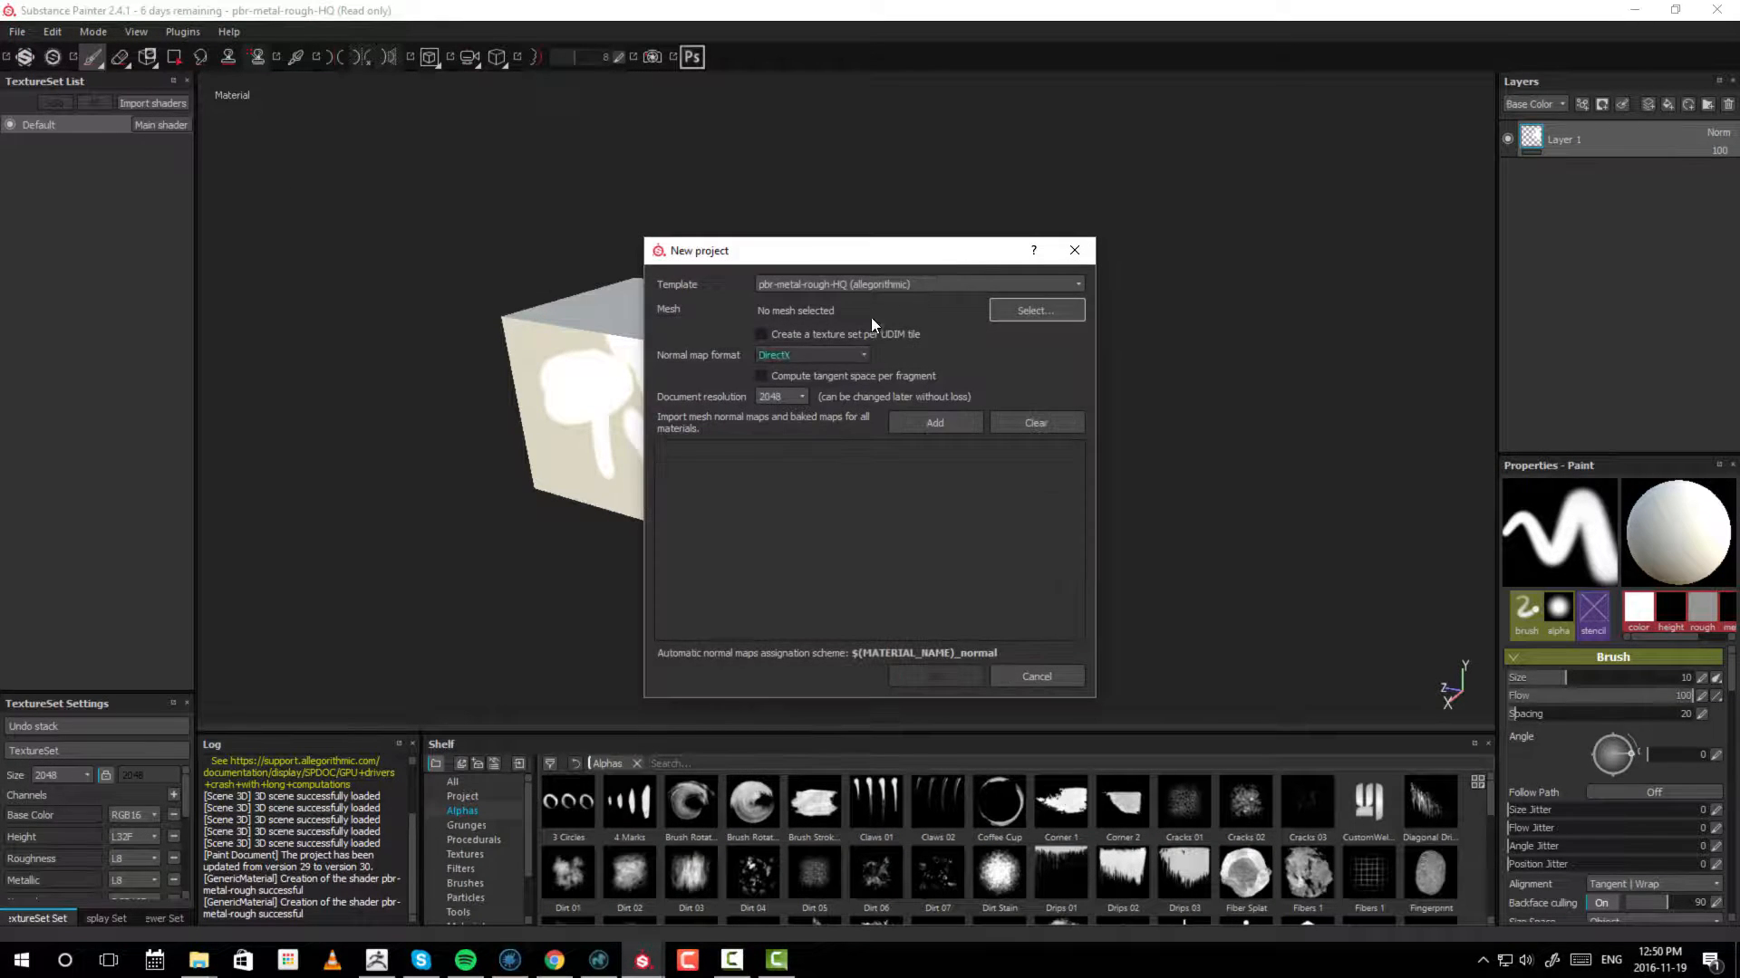
pyautogui.click(1035, 310)
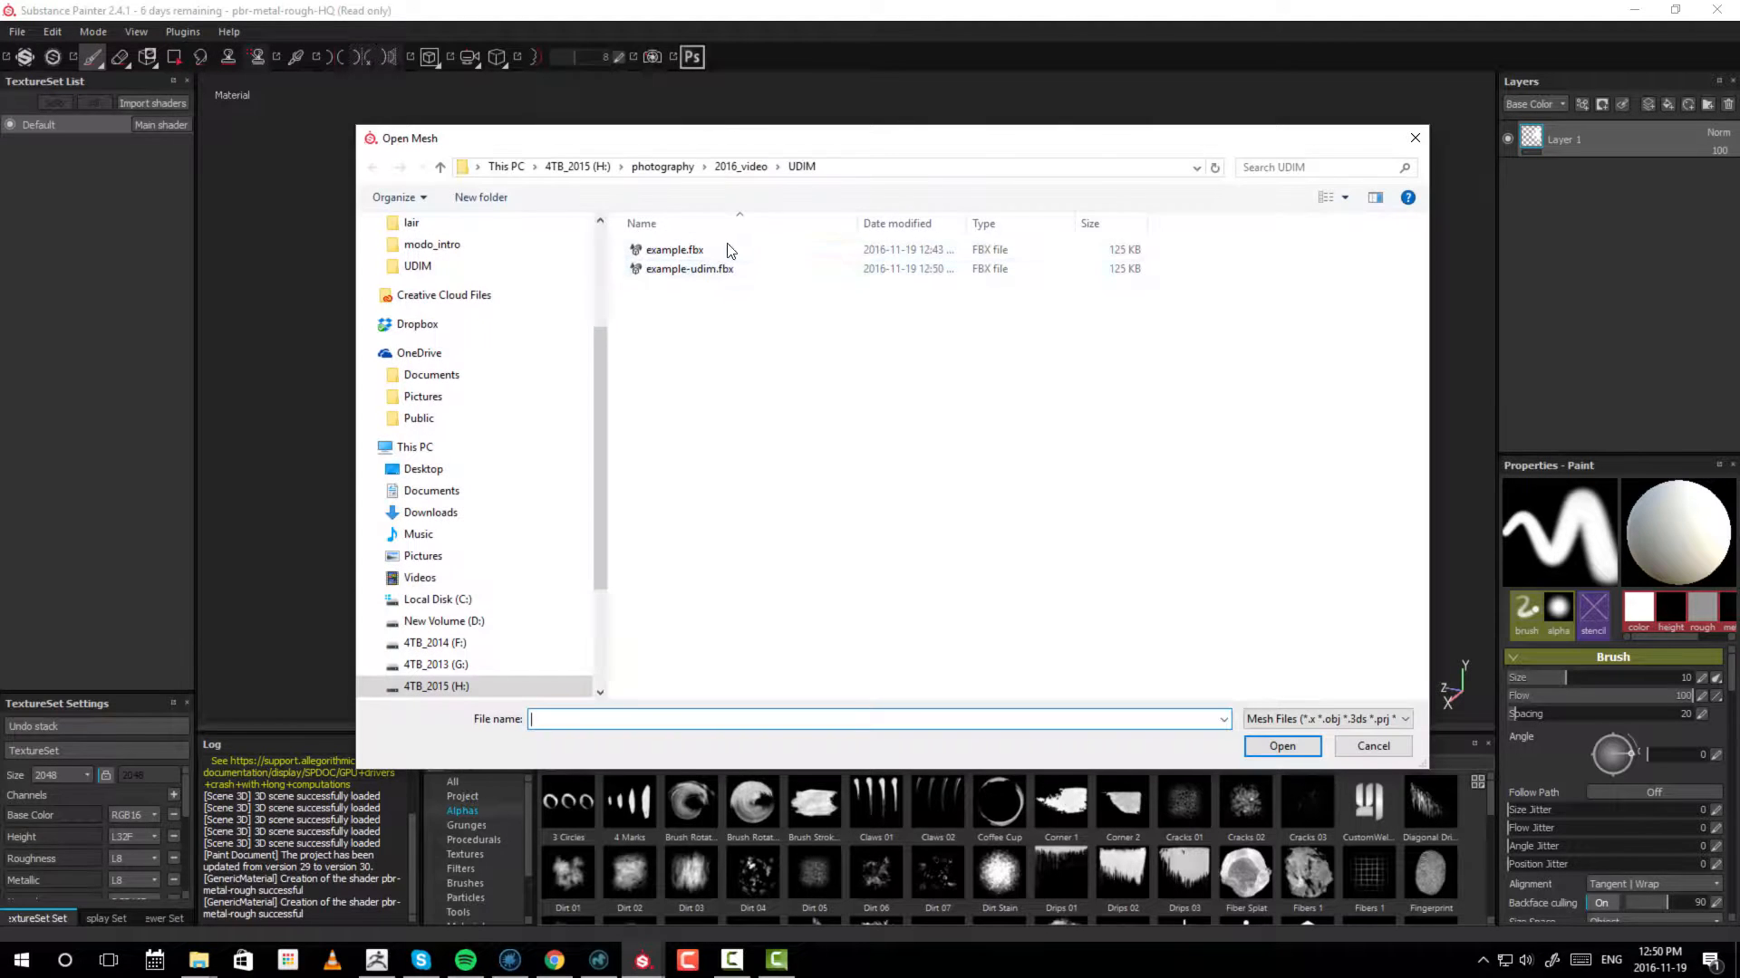
pyautogui.click(688, 268)
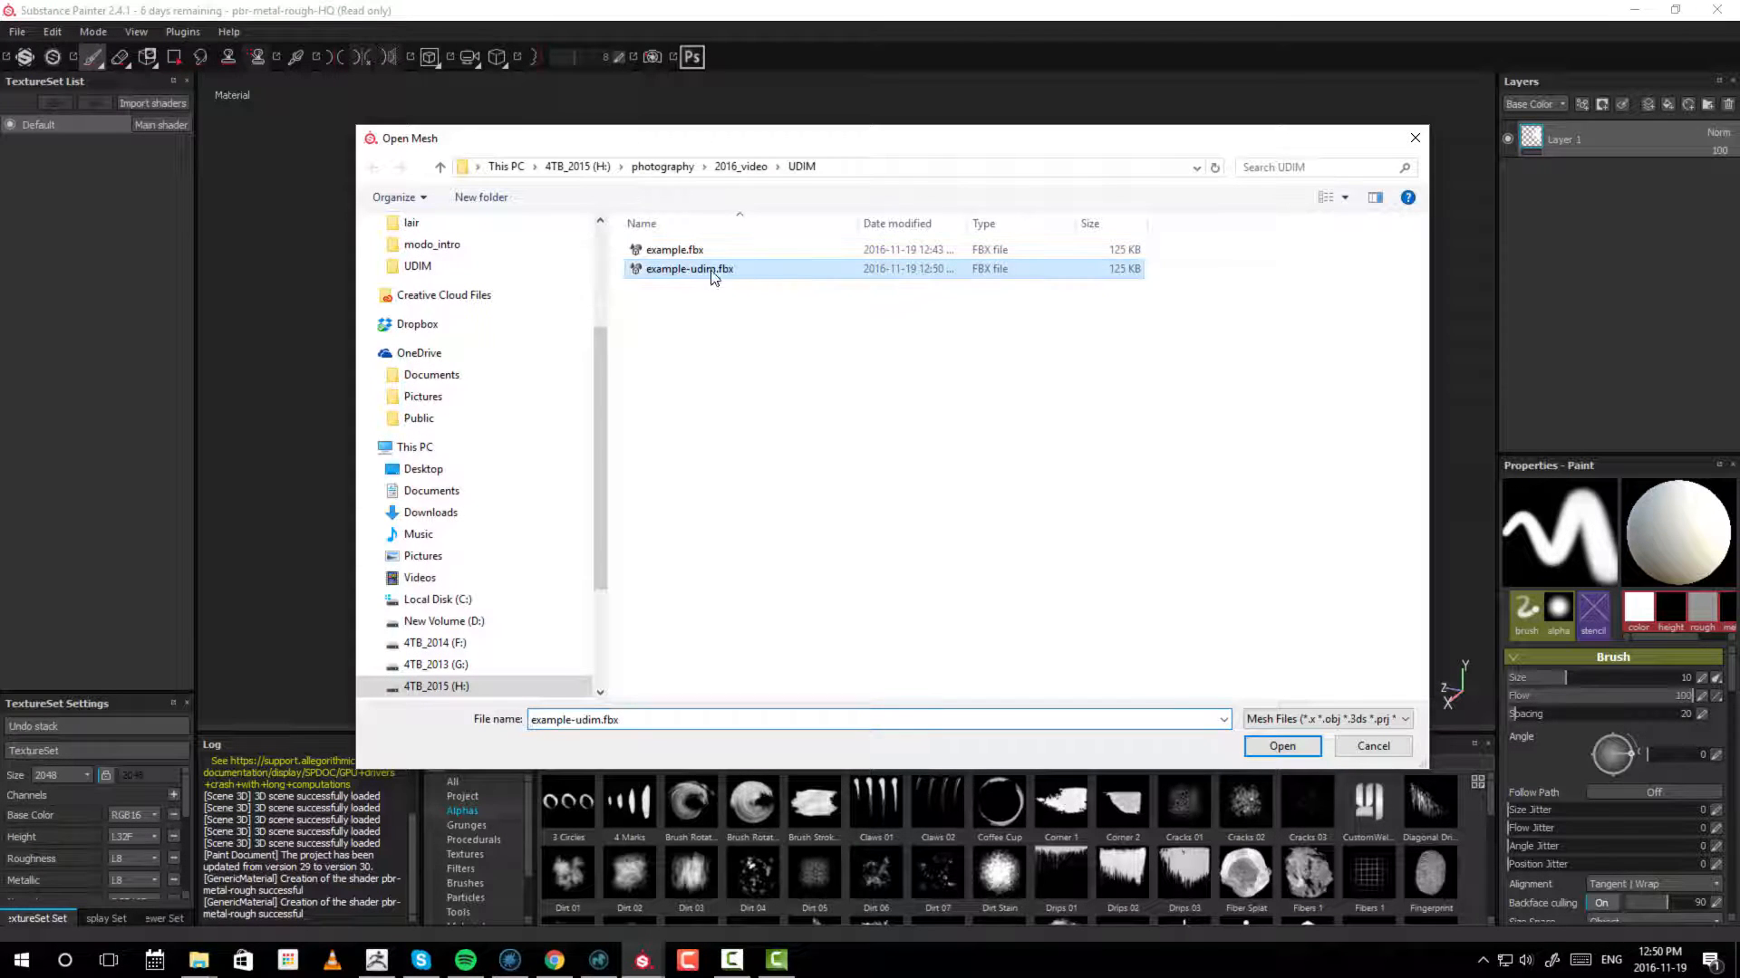
pyautogui.click(1281, 745)
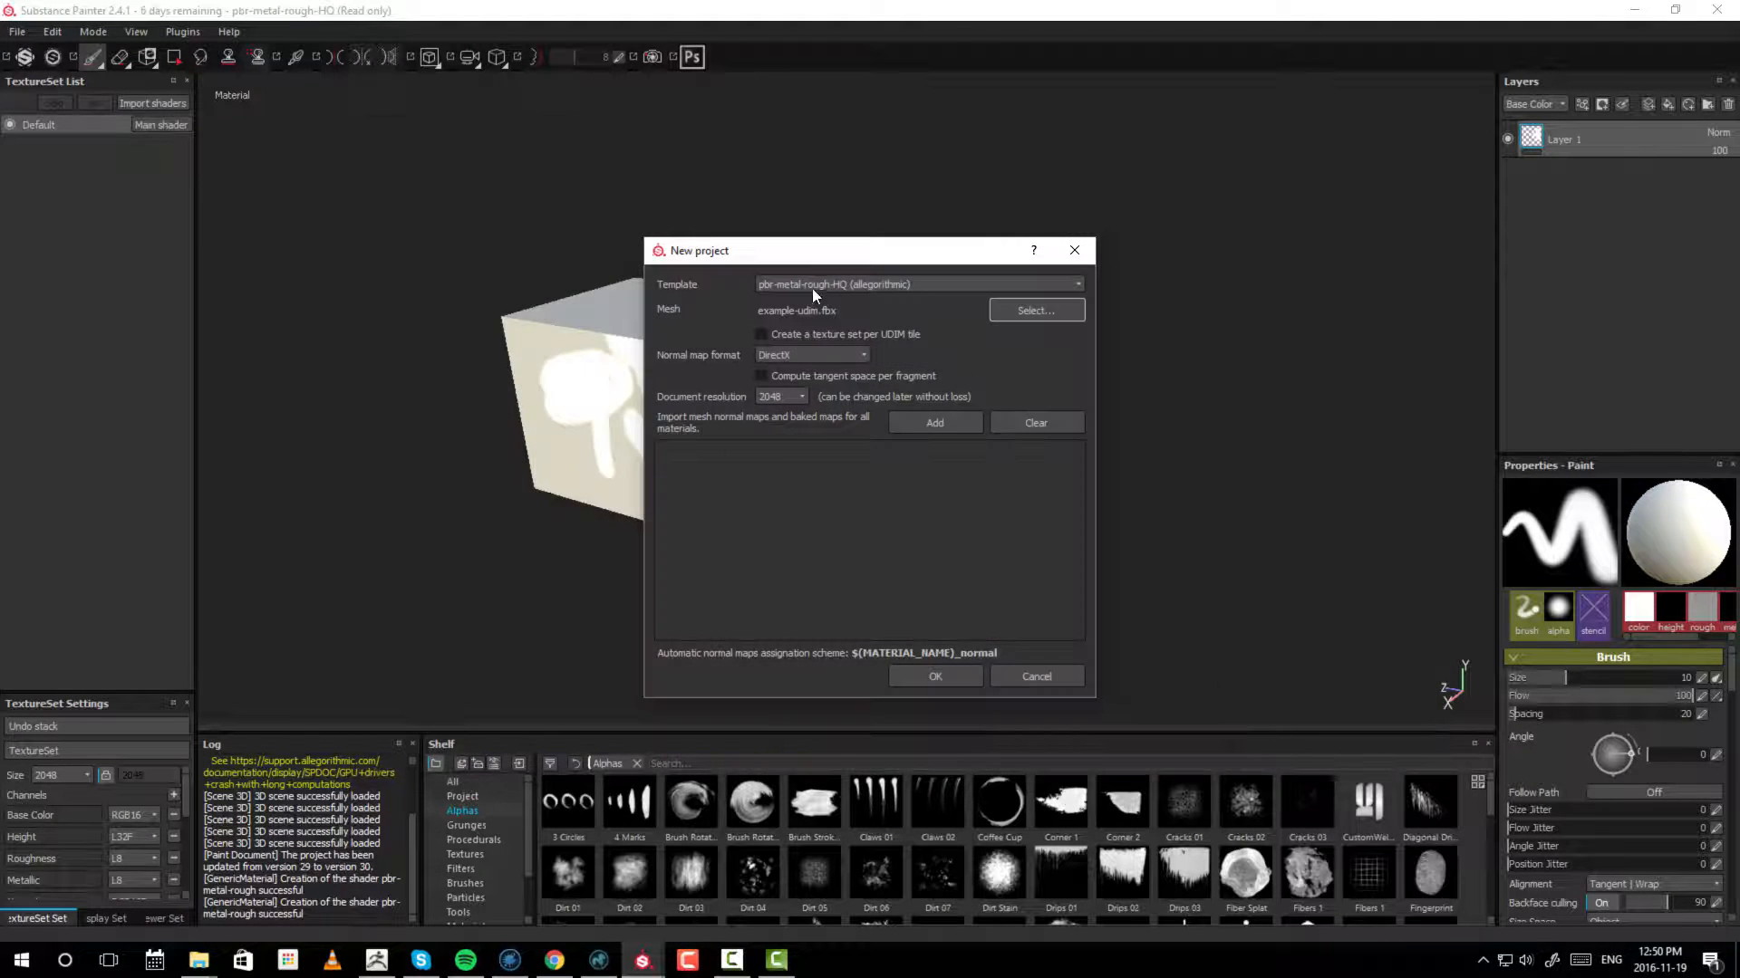
pyautogui.click(935, 676)
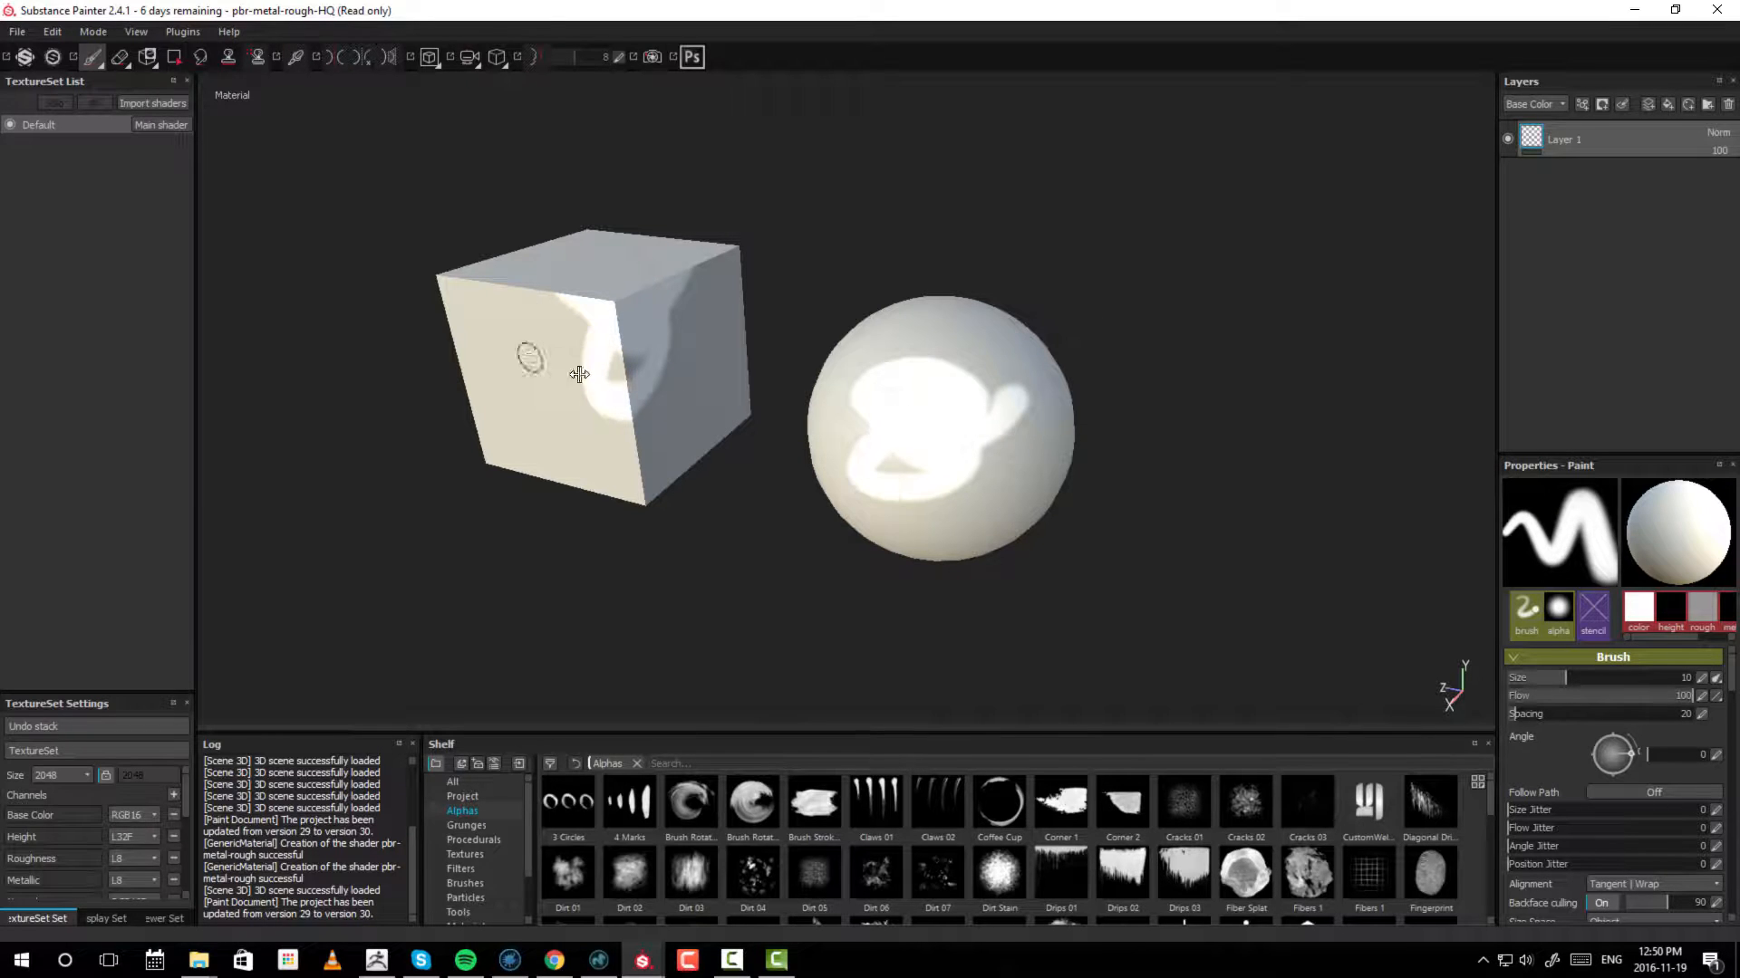
# - Create a new project on example-udim.fbx with a texture set per UDIM tile enabled
pyautogui.click(16, 31)
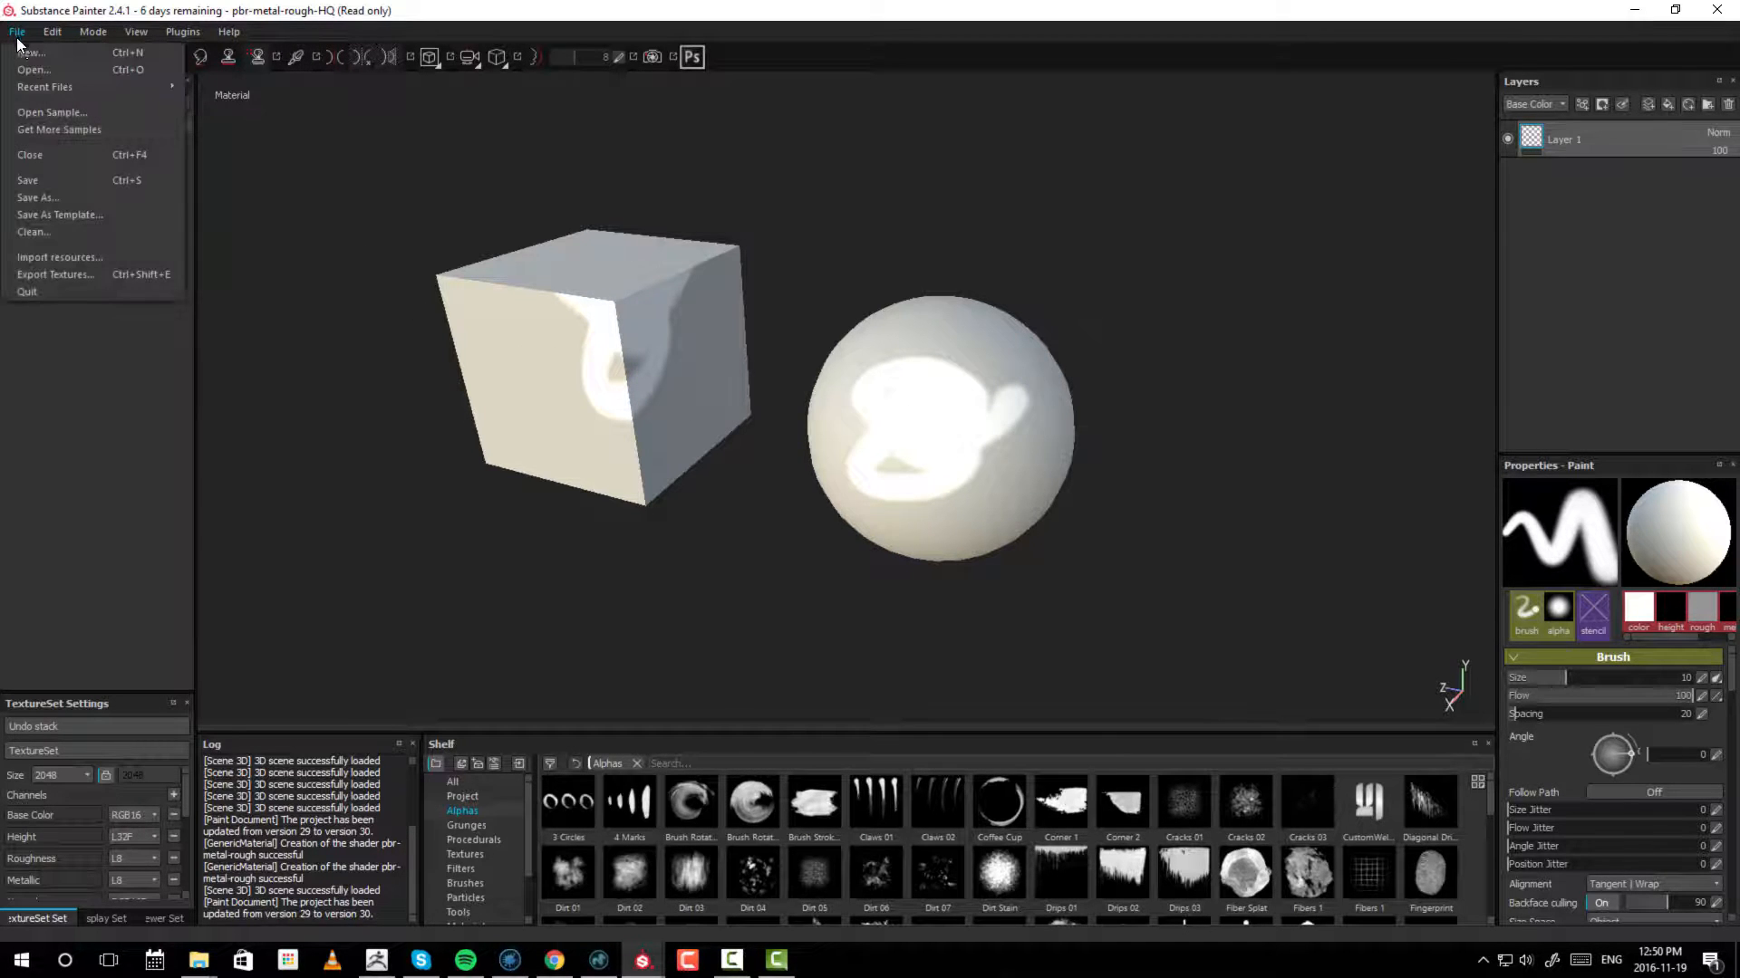
pyautogui.click(30, 52)
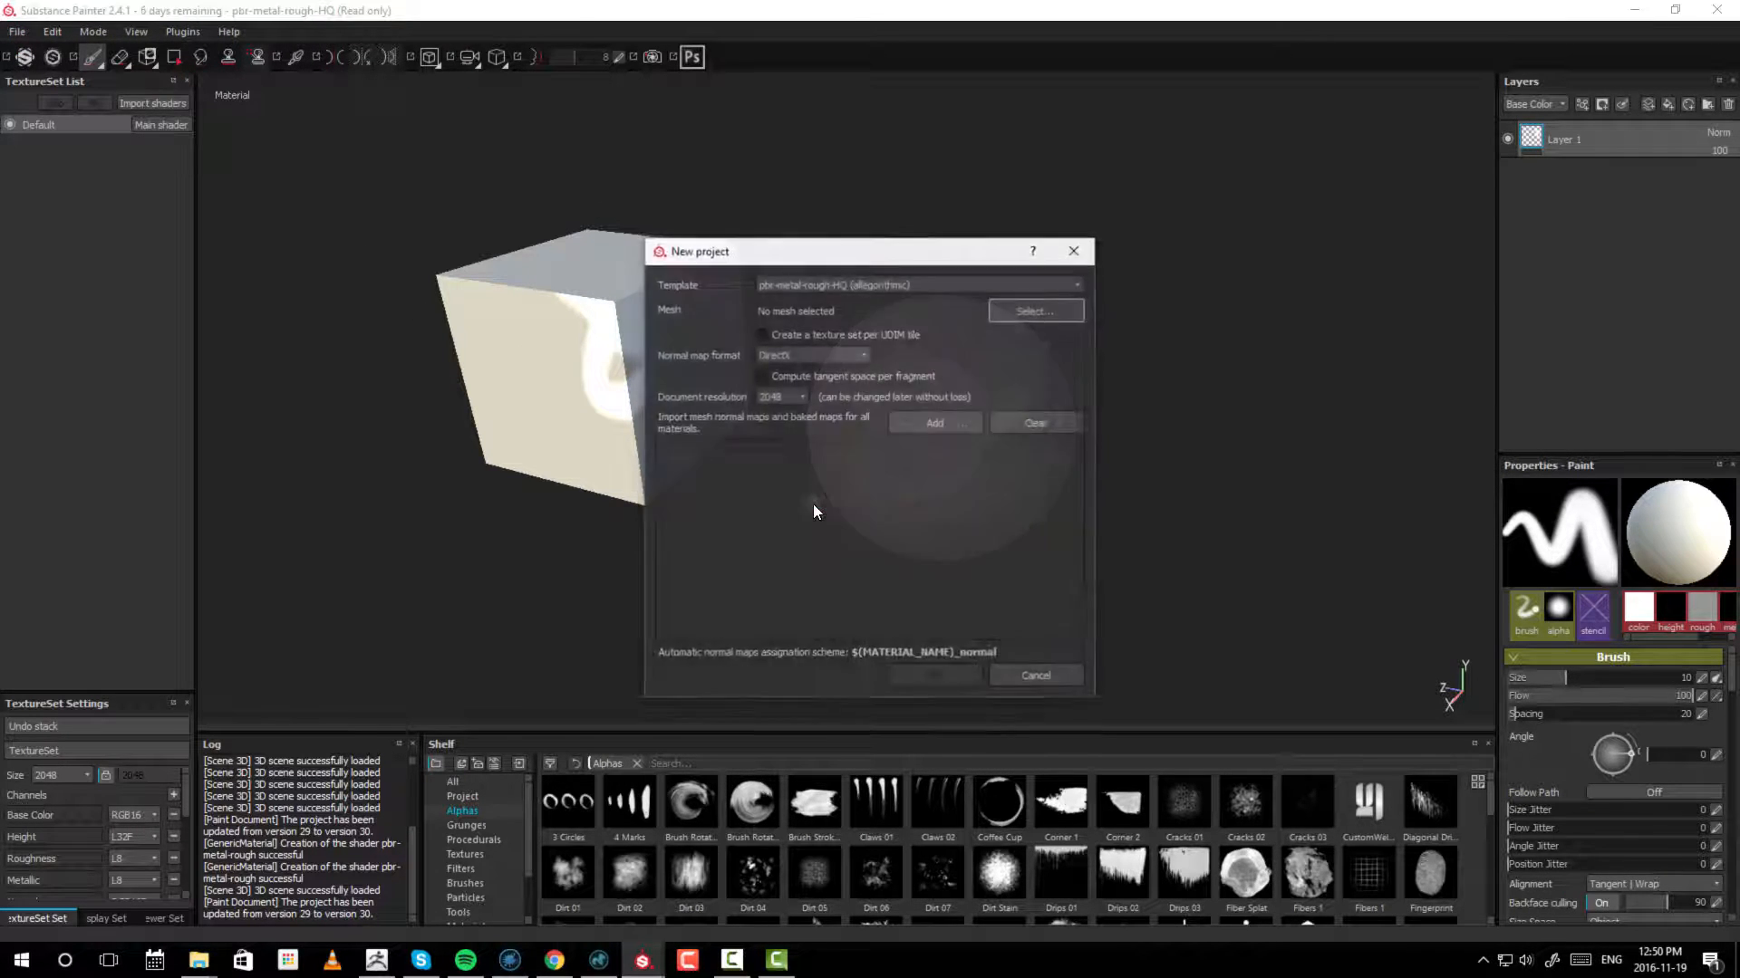
pyautogui.click(762, 334)
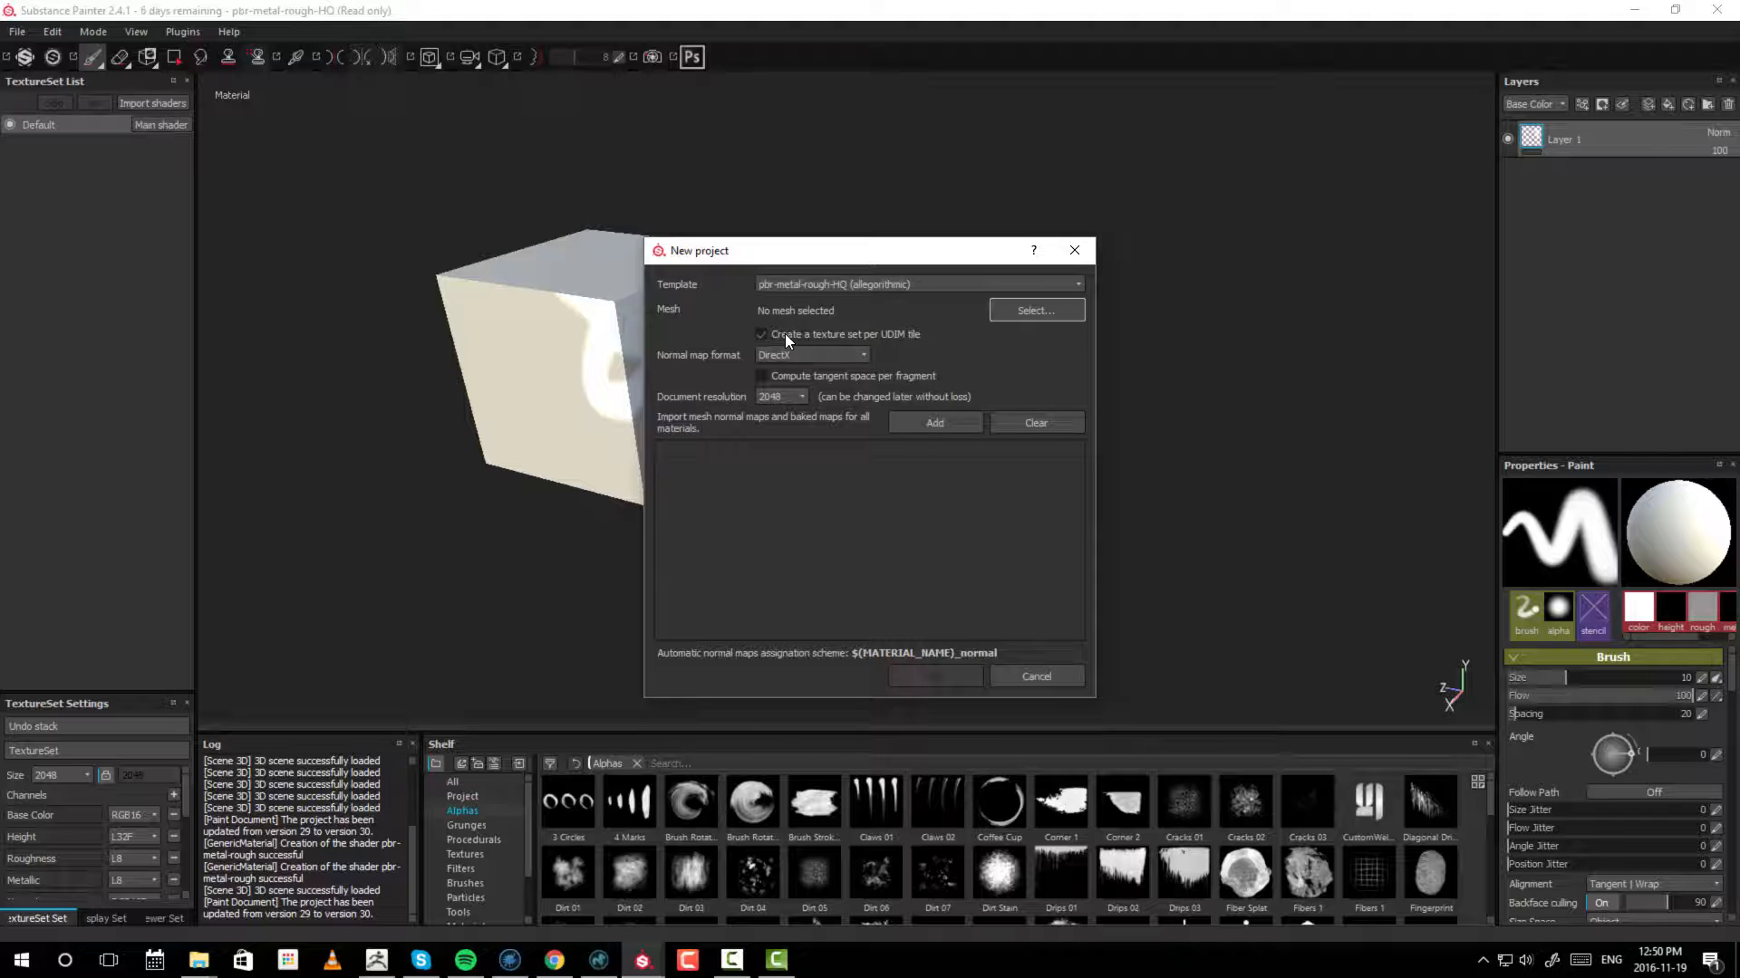
pyautogui.click(1035, 310)
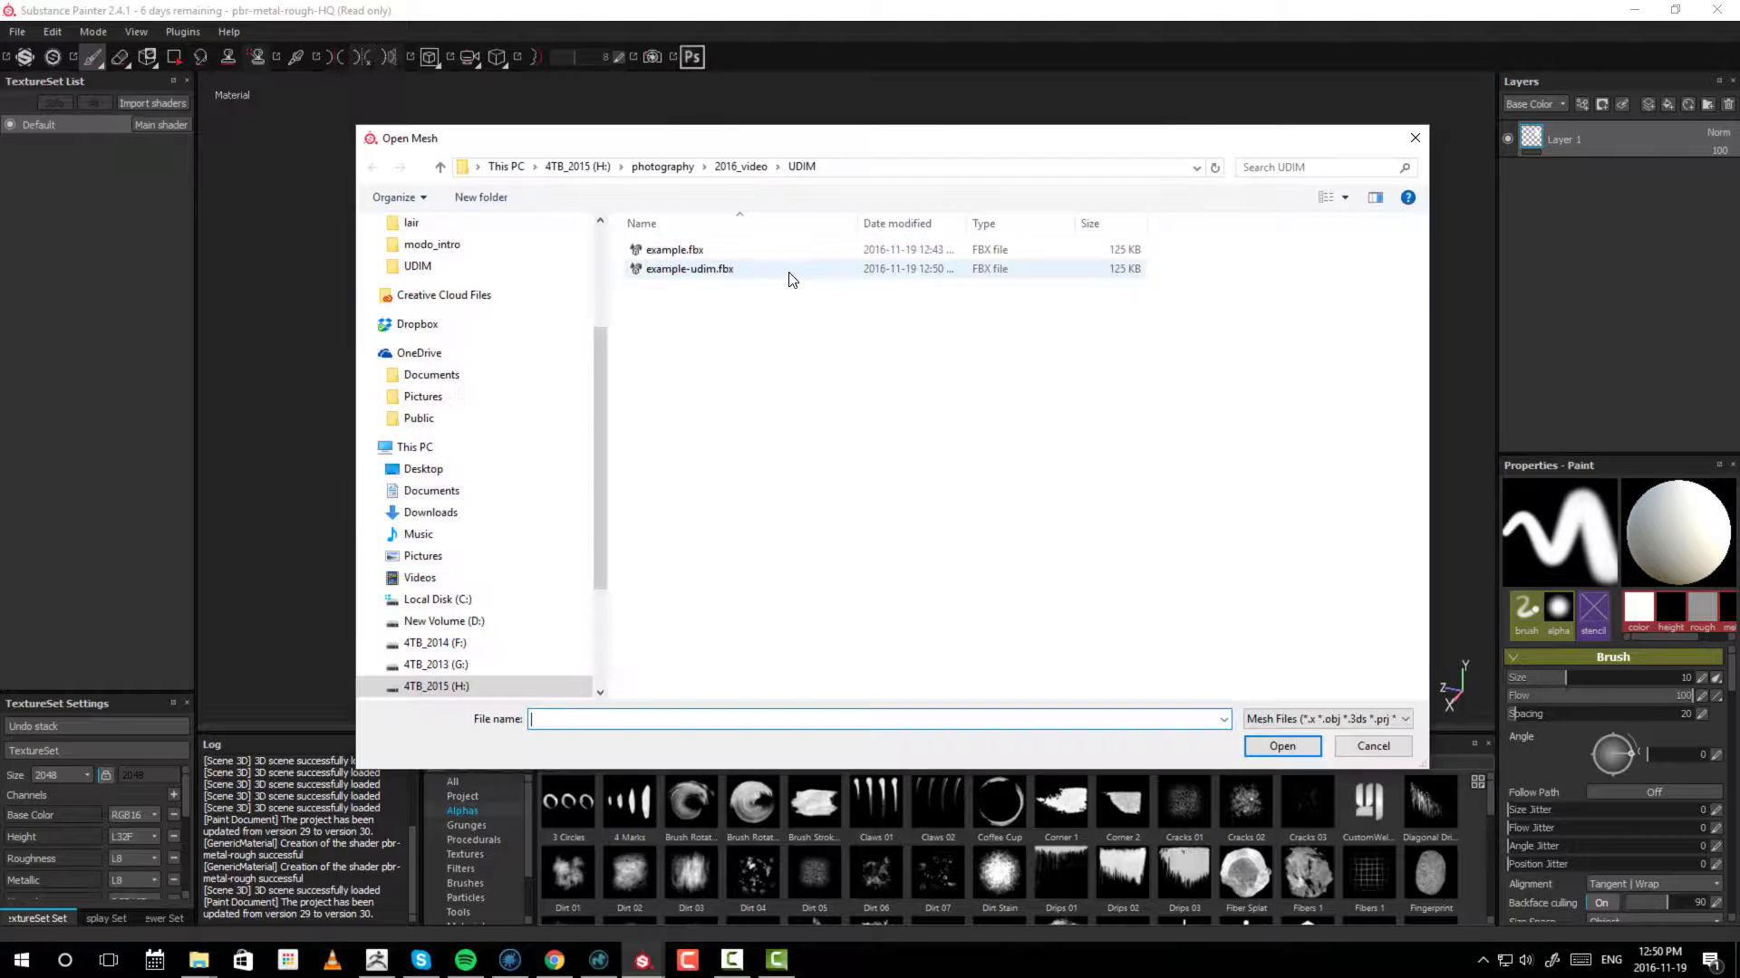
pyautogui.click(688, 269)
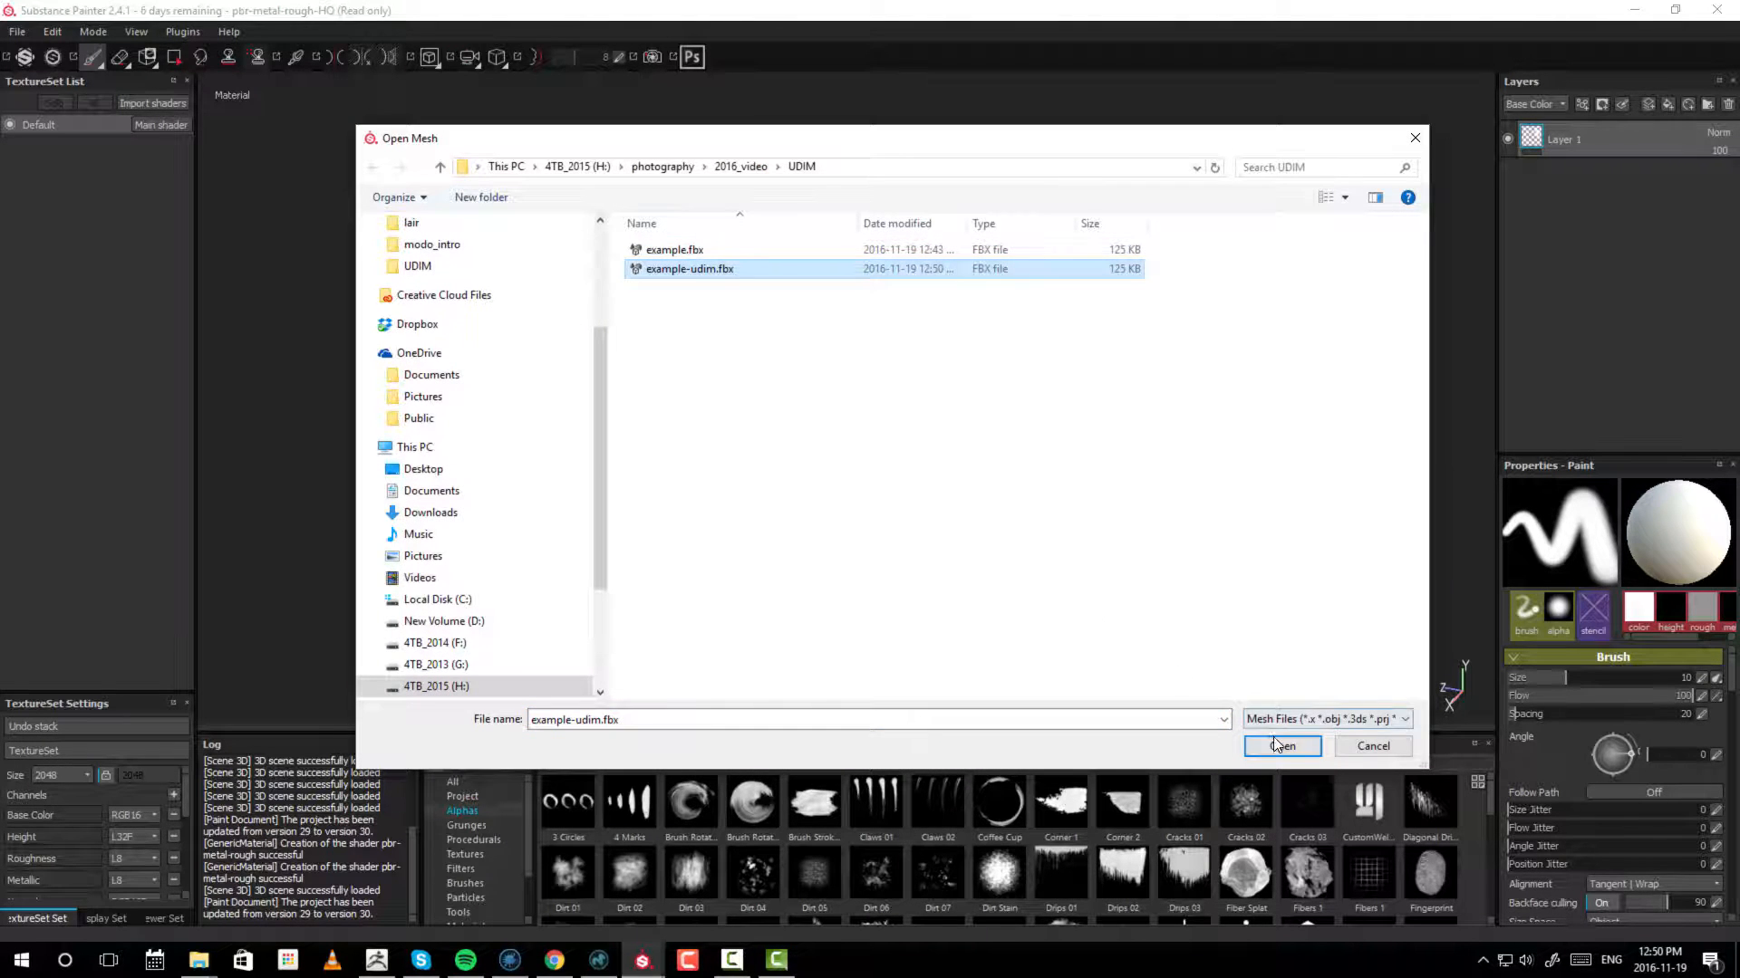
pyautogui.click(1281, 745)
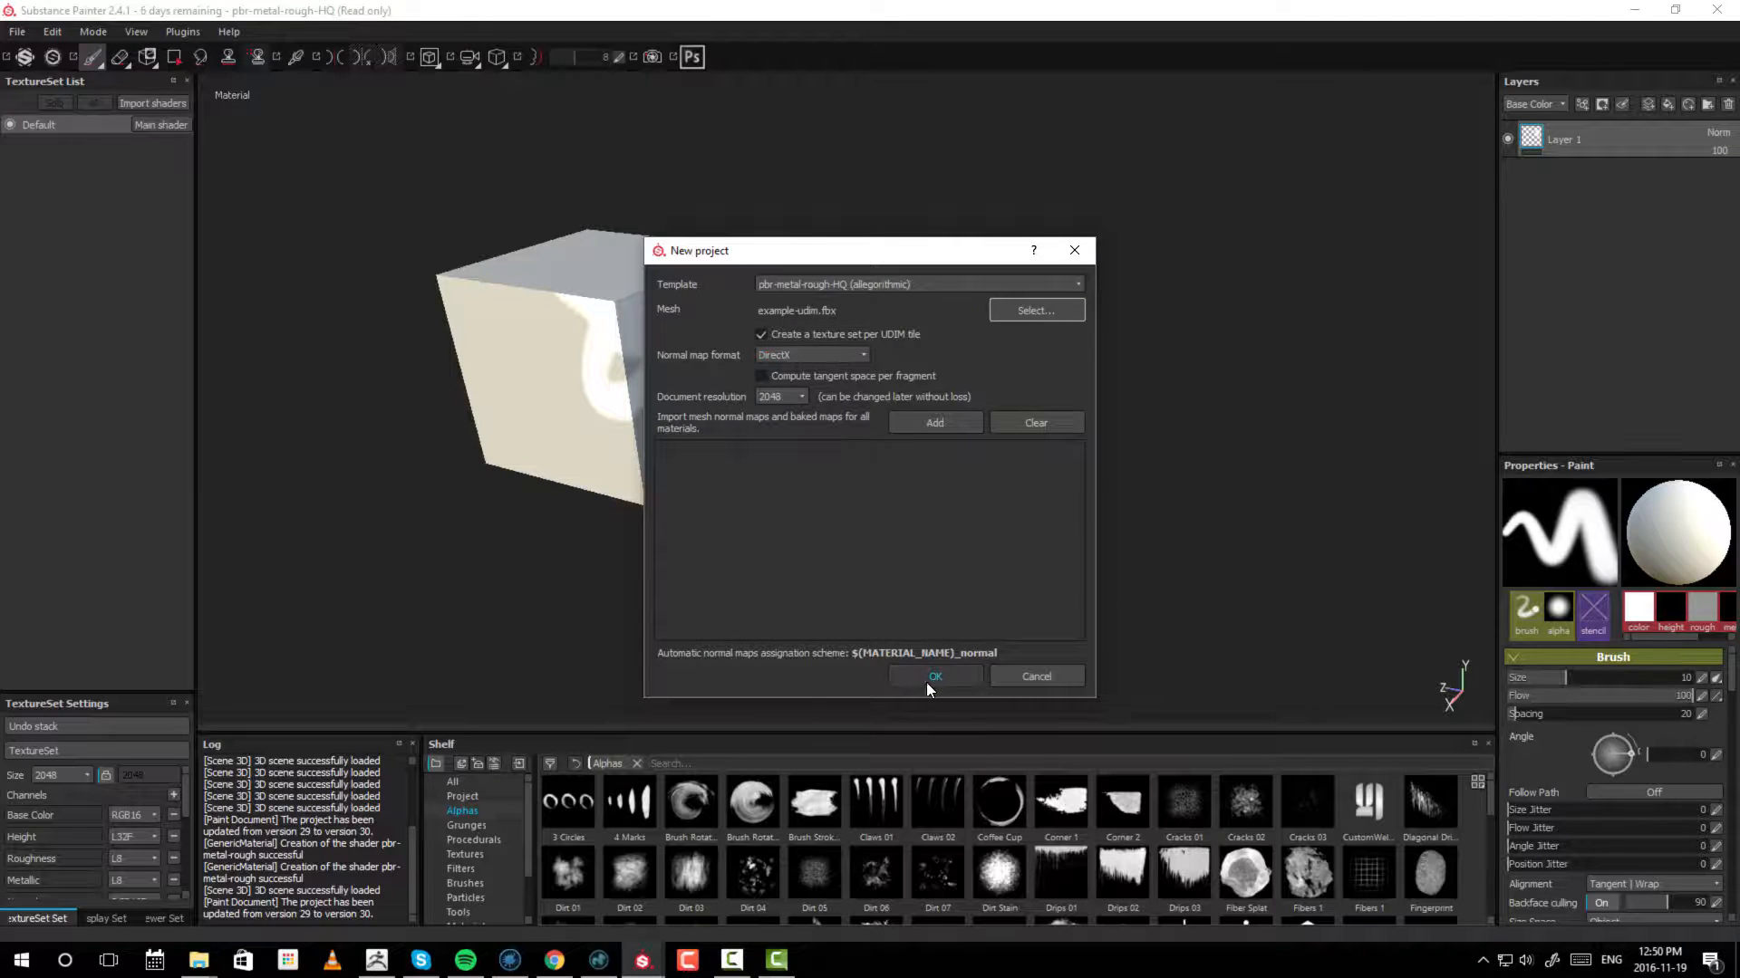
pyautogui.click(935, 676)
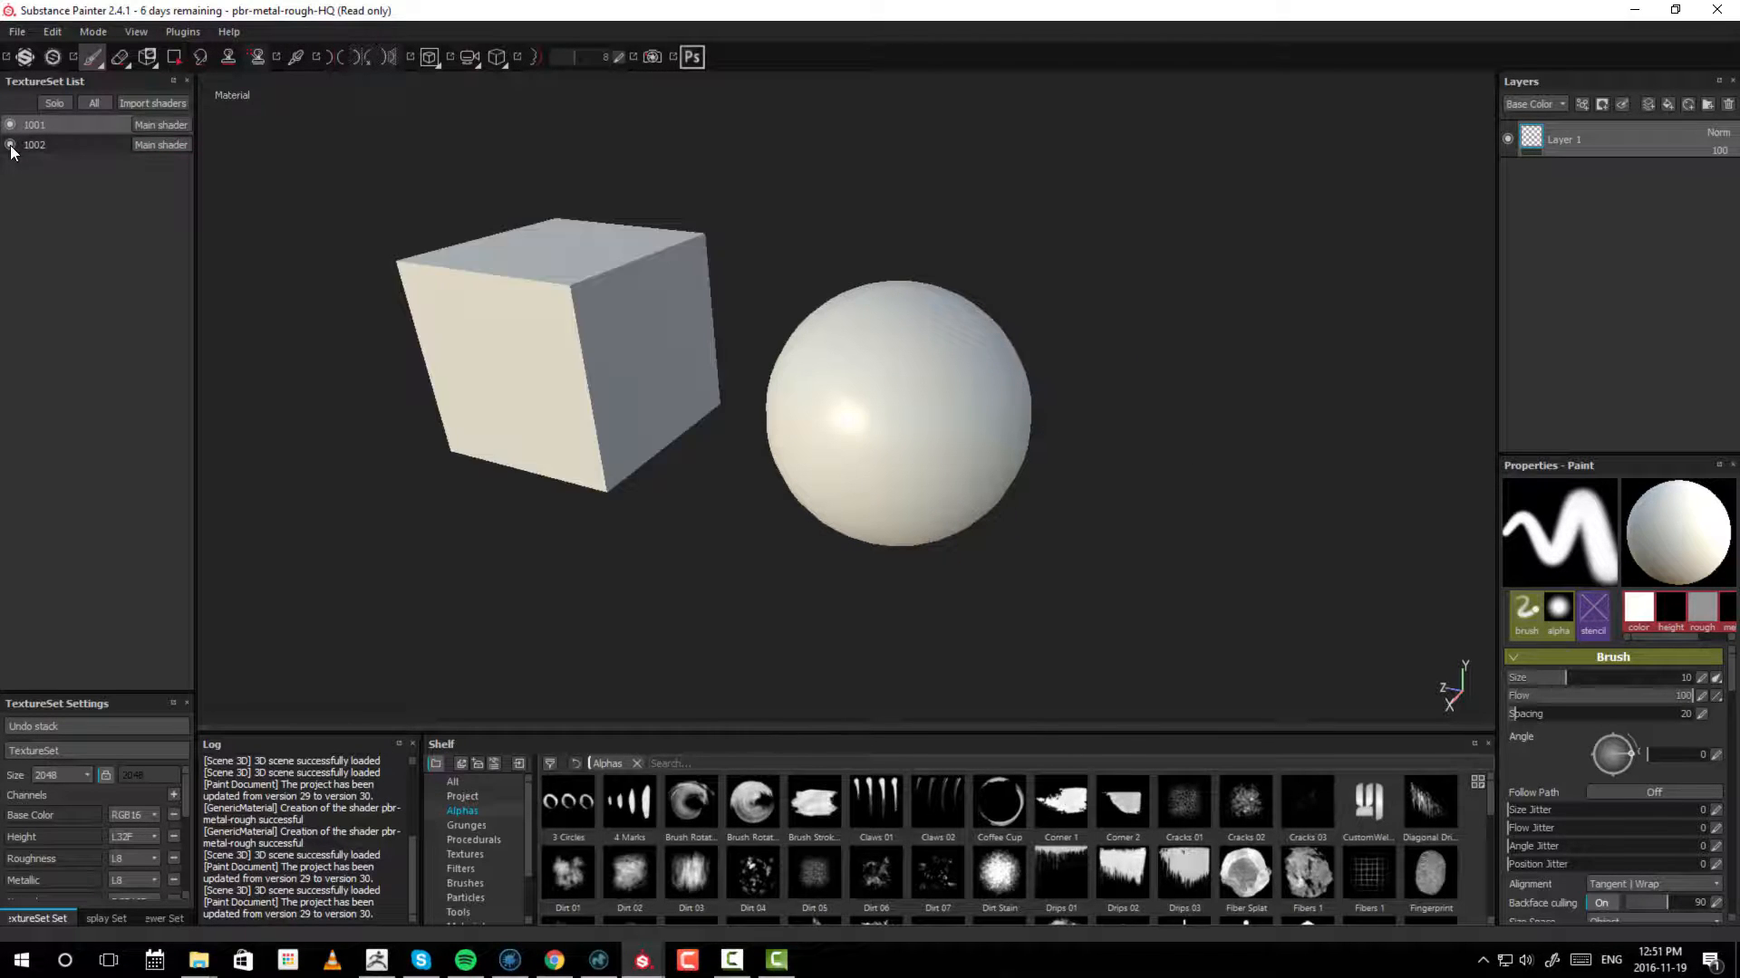
# - Switch between texture sets 1002 and 1001, paint white strokes on the cube, then browse Smart materials
pyautogui.click(33, 125)
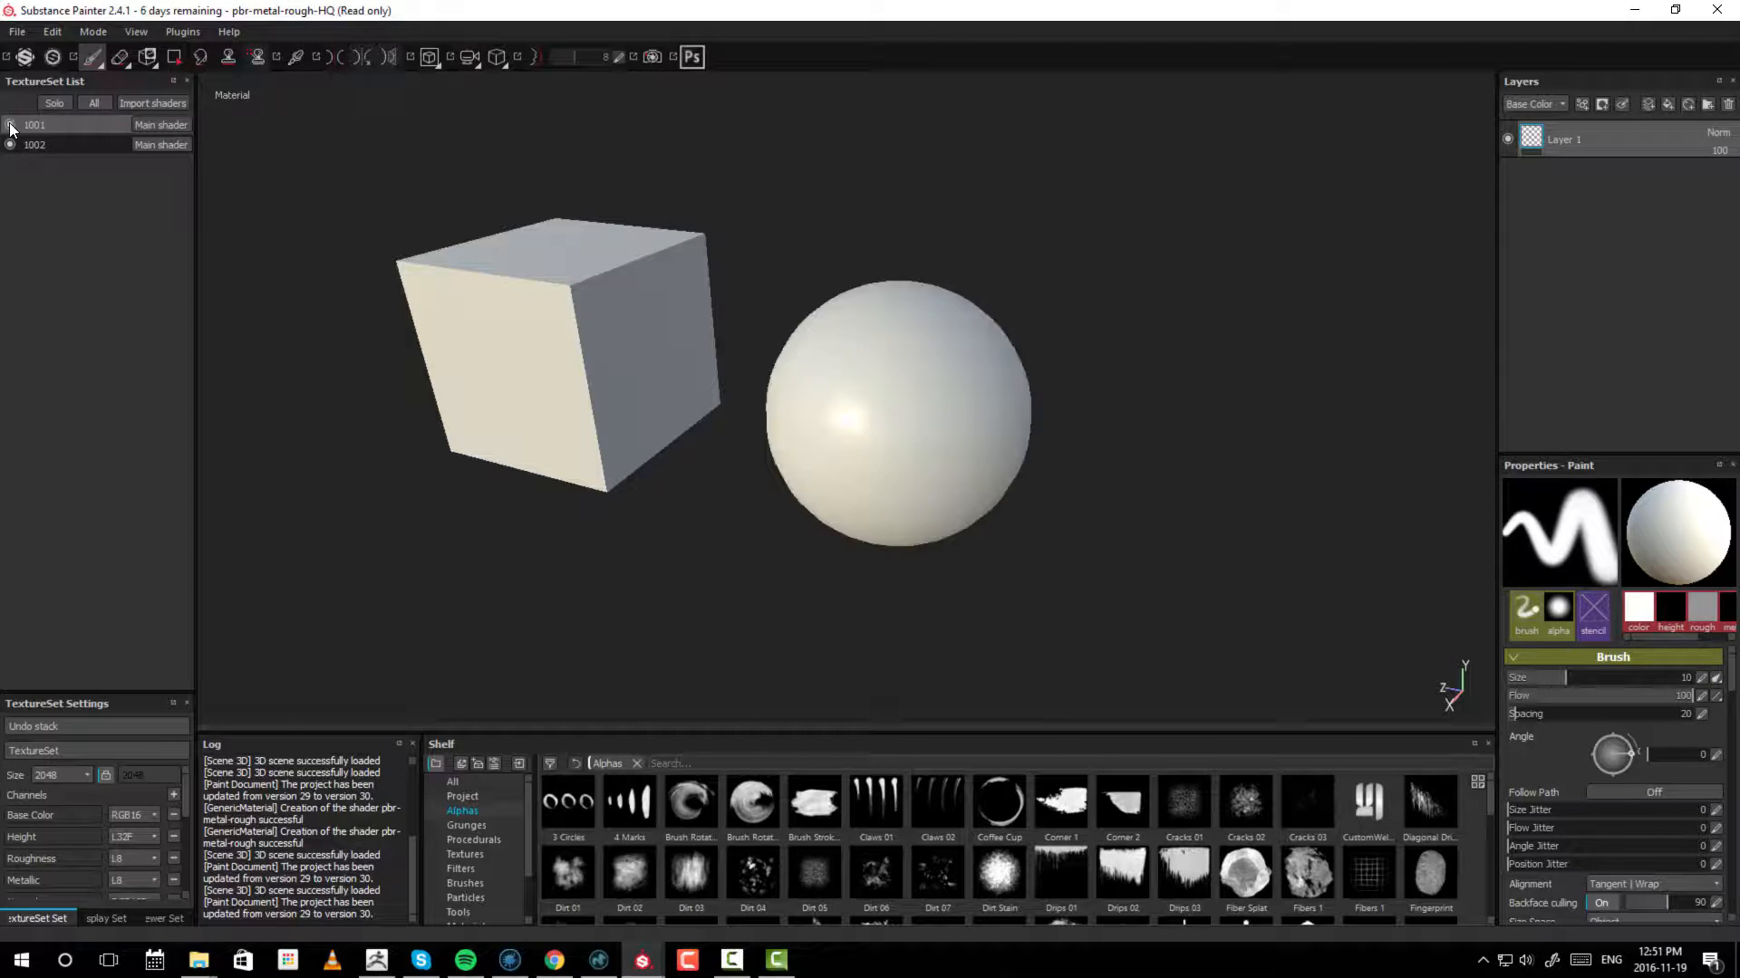
pyautogui.click(9, 125)
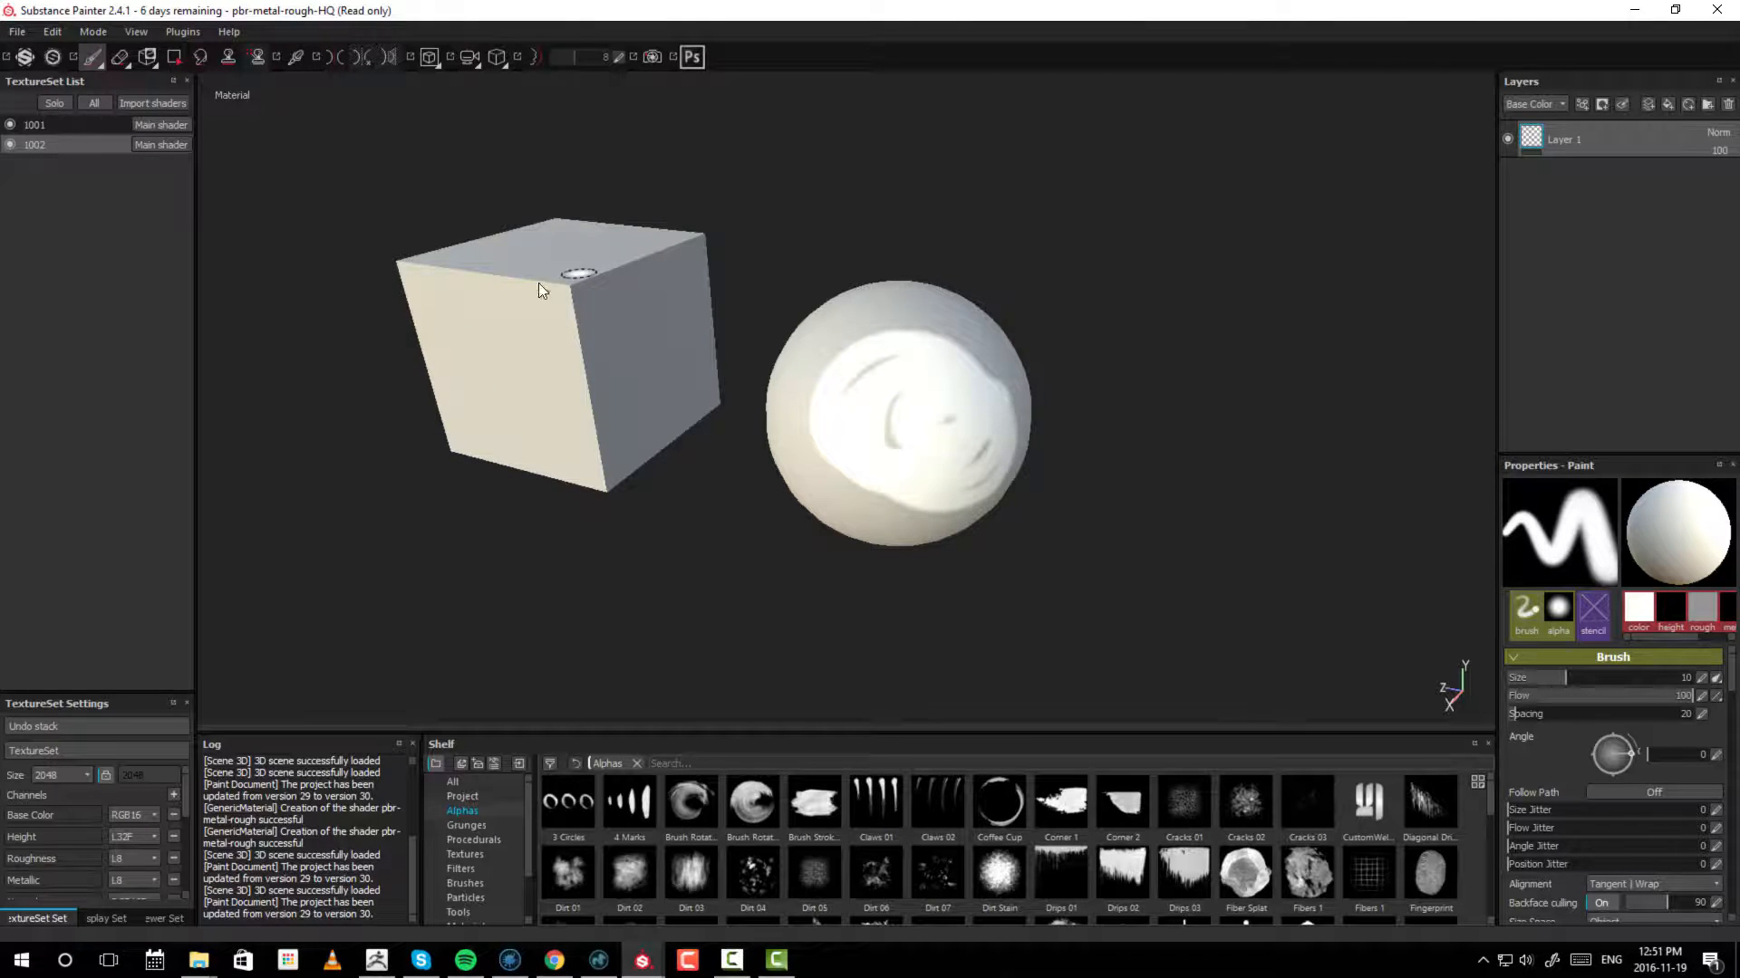
pyautogui.moveTo(543, 290); pyautogui.dragTo(627, 404)
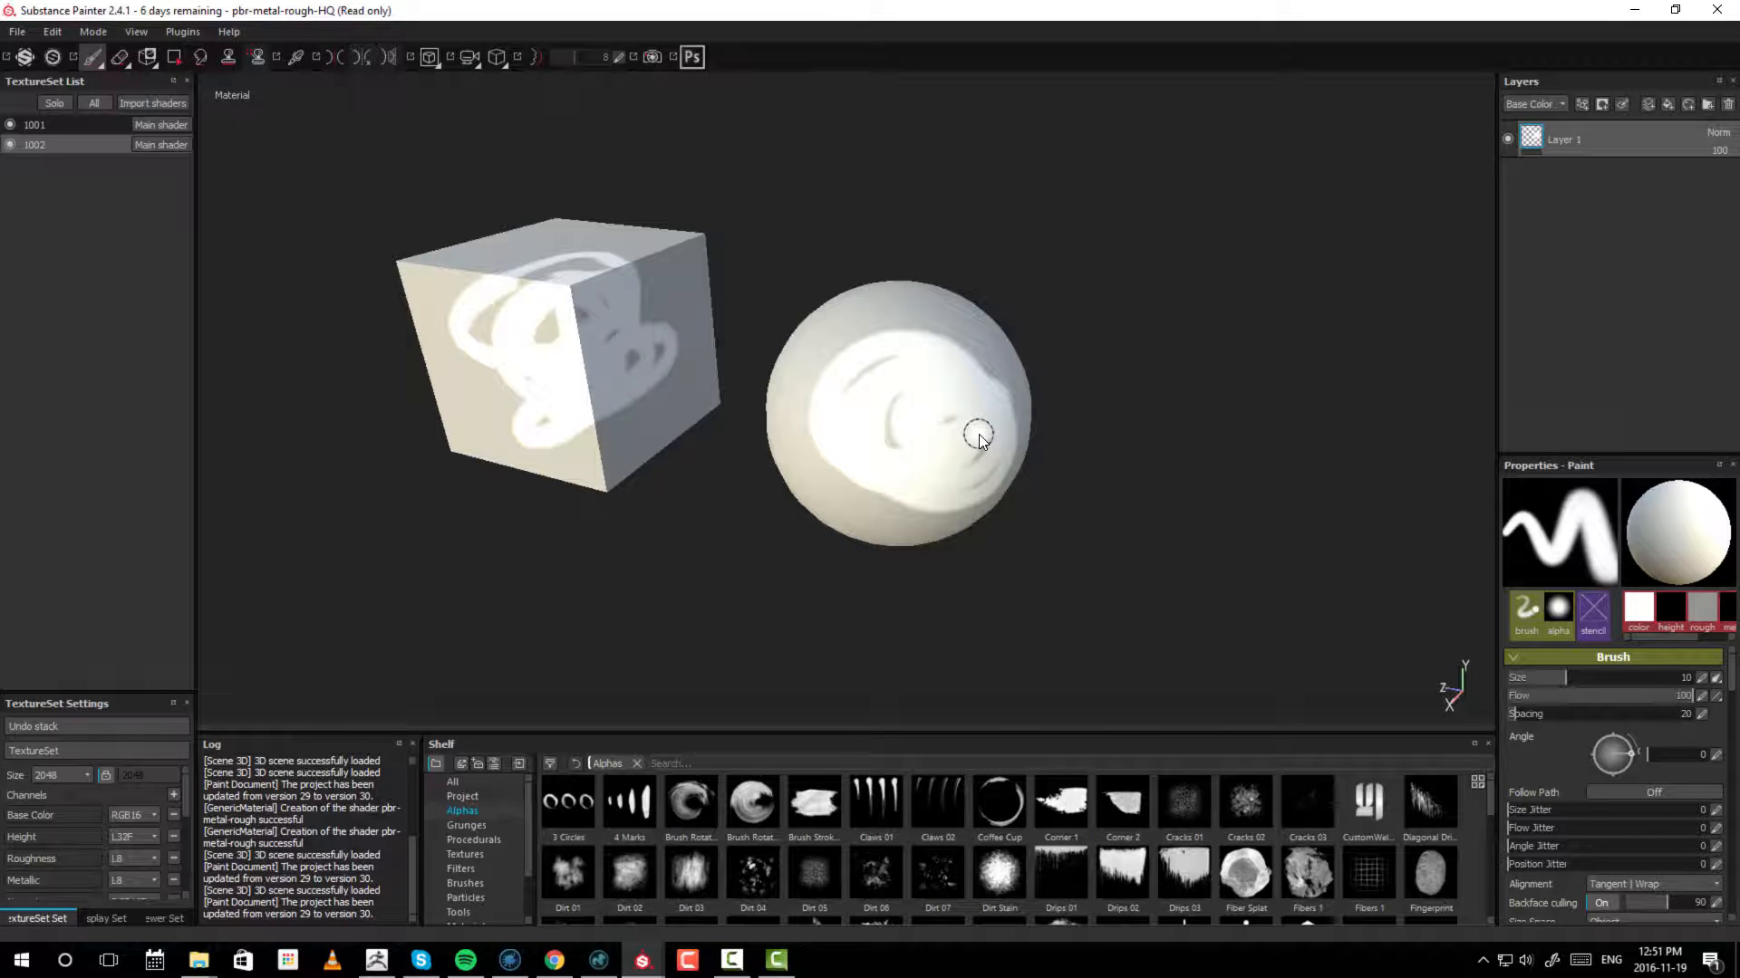
pyautogui.moveTo(978, 433); pyautogui.dragTo(1104, 477)
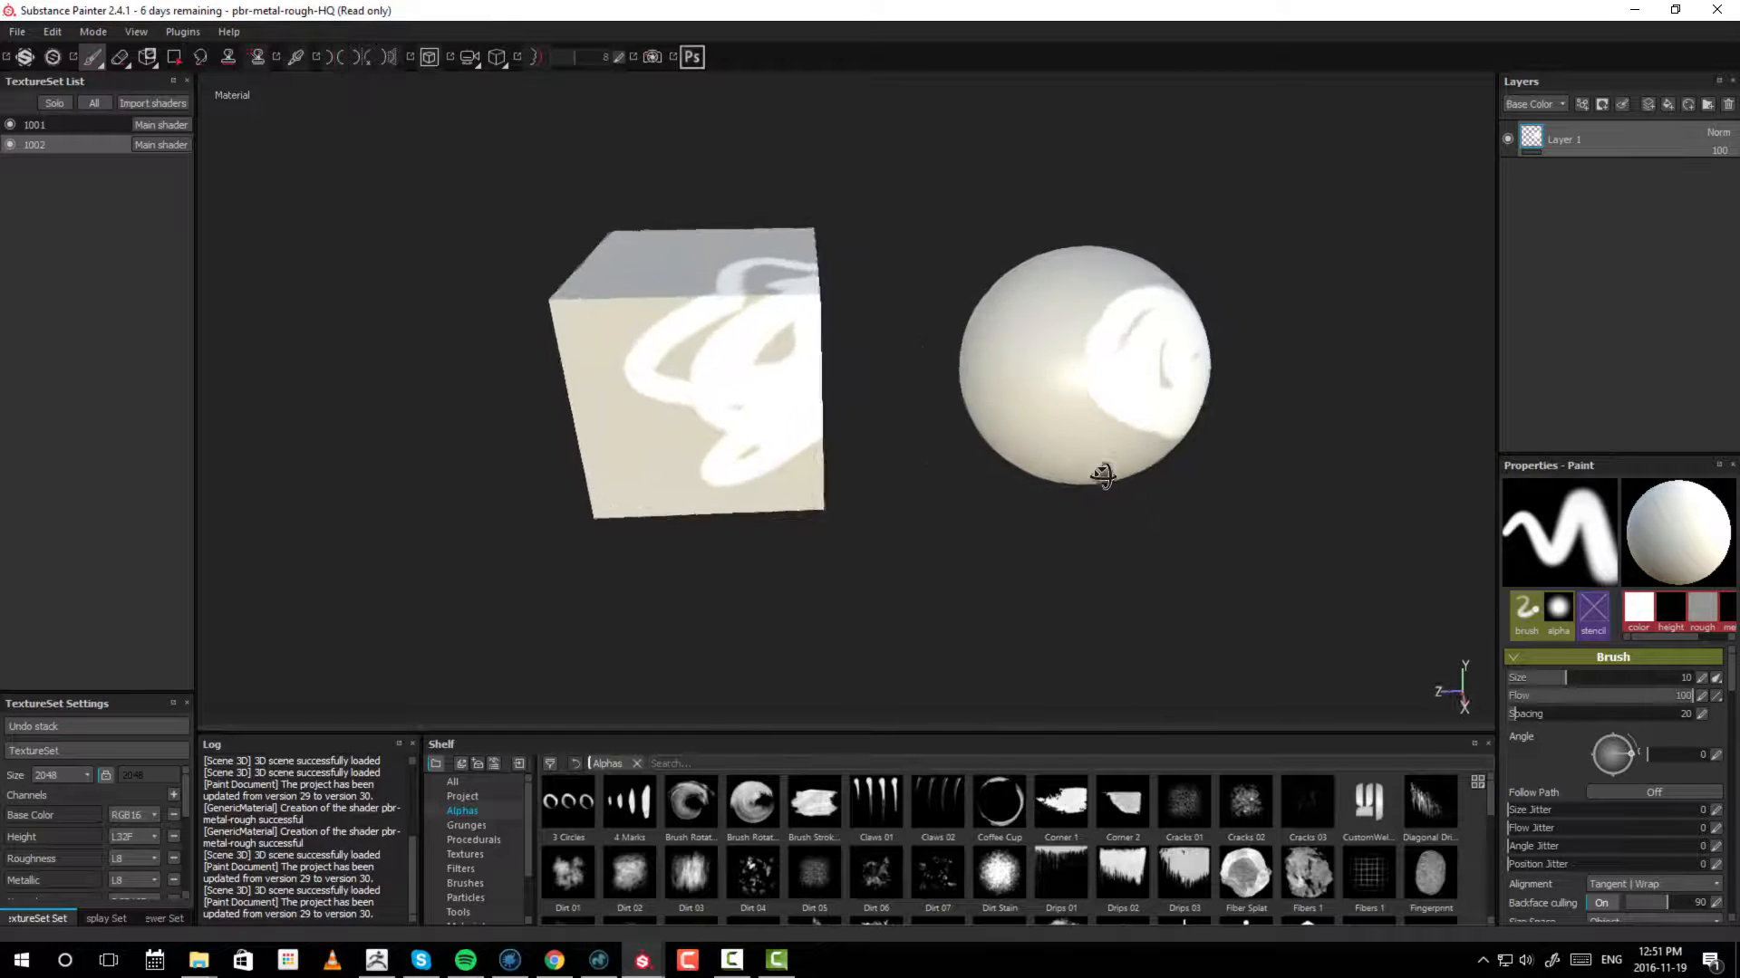
pyautogui.moveTo(1103, 474); pyautogui.dragTo(837, 408)
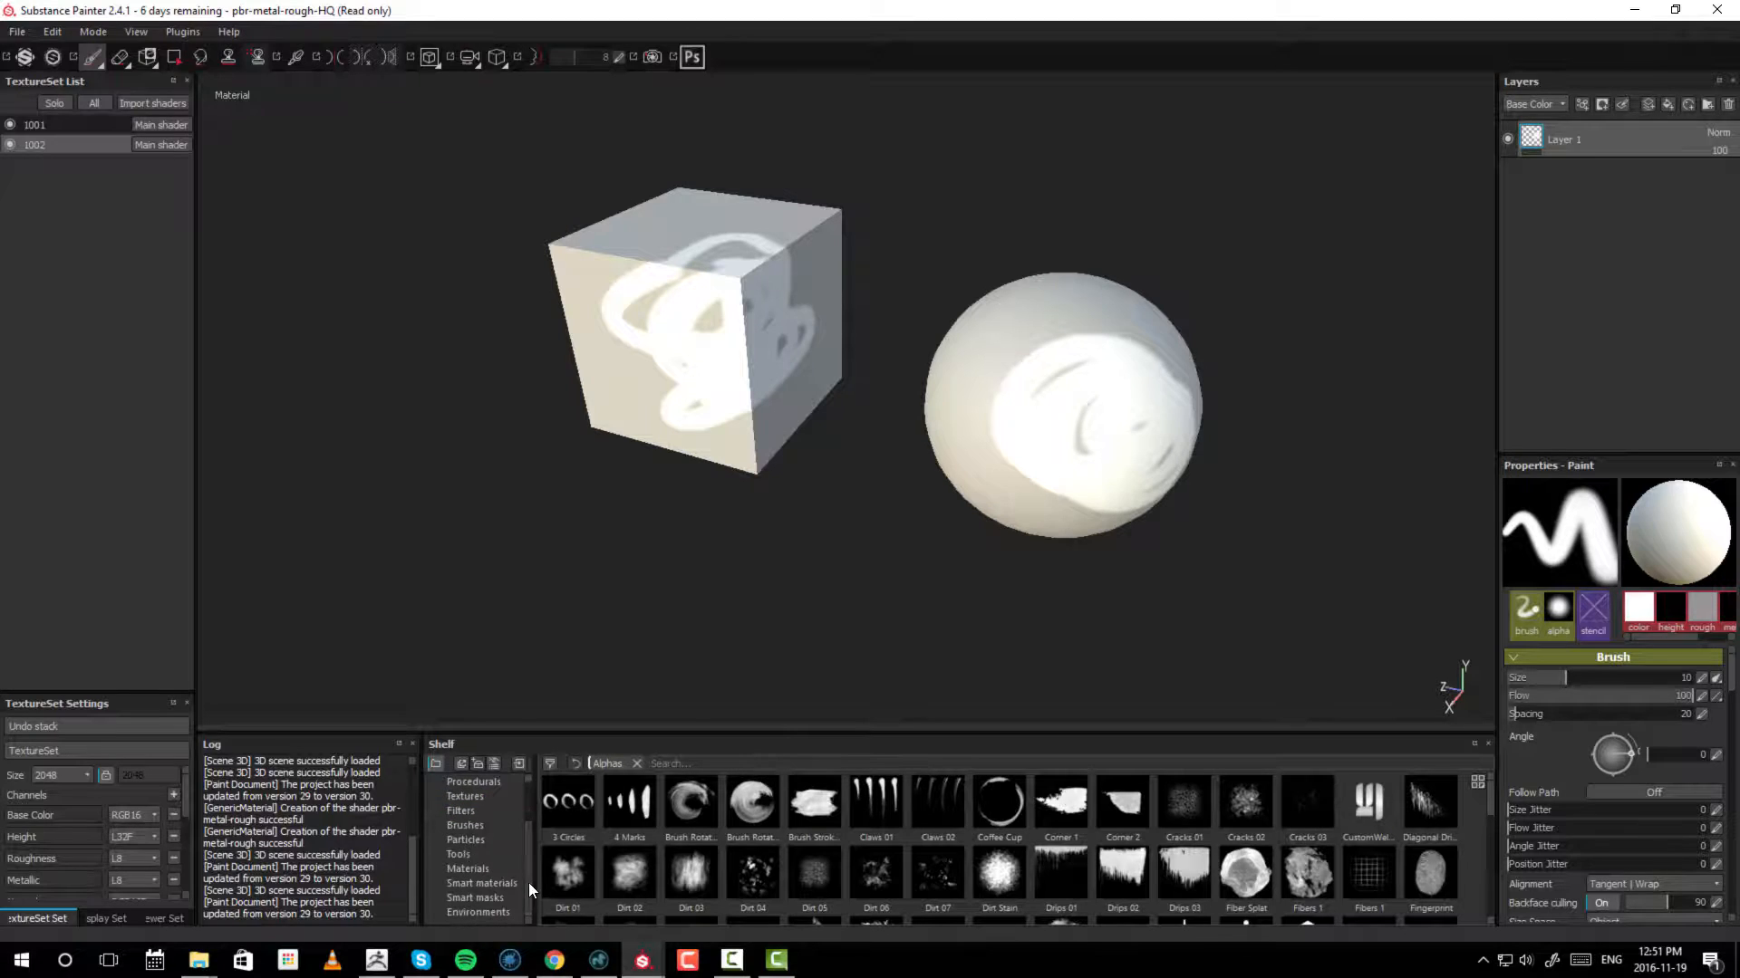
pyautogui.click(482, 883)
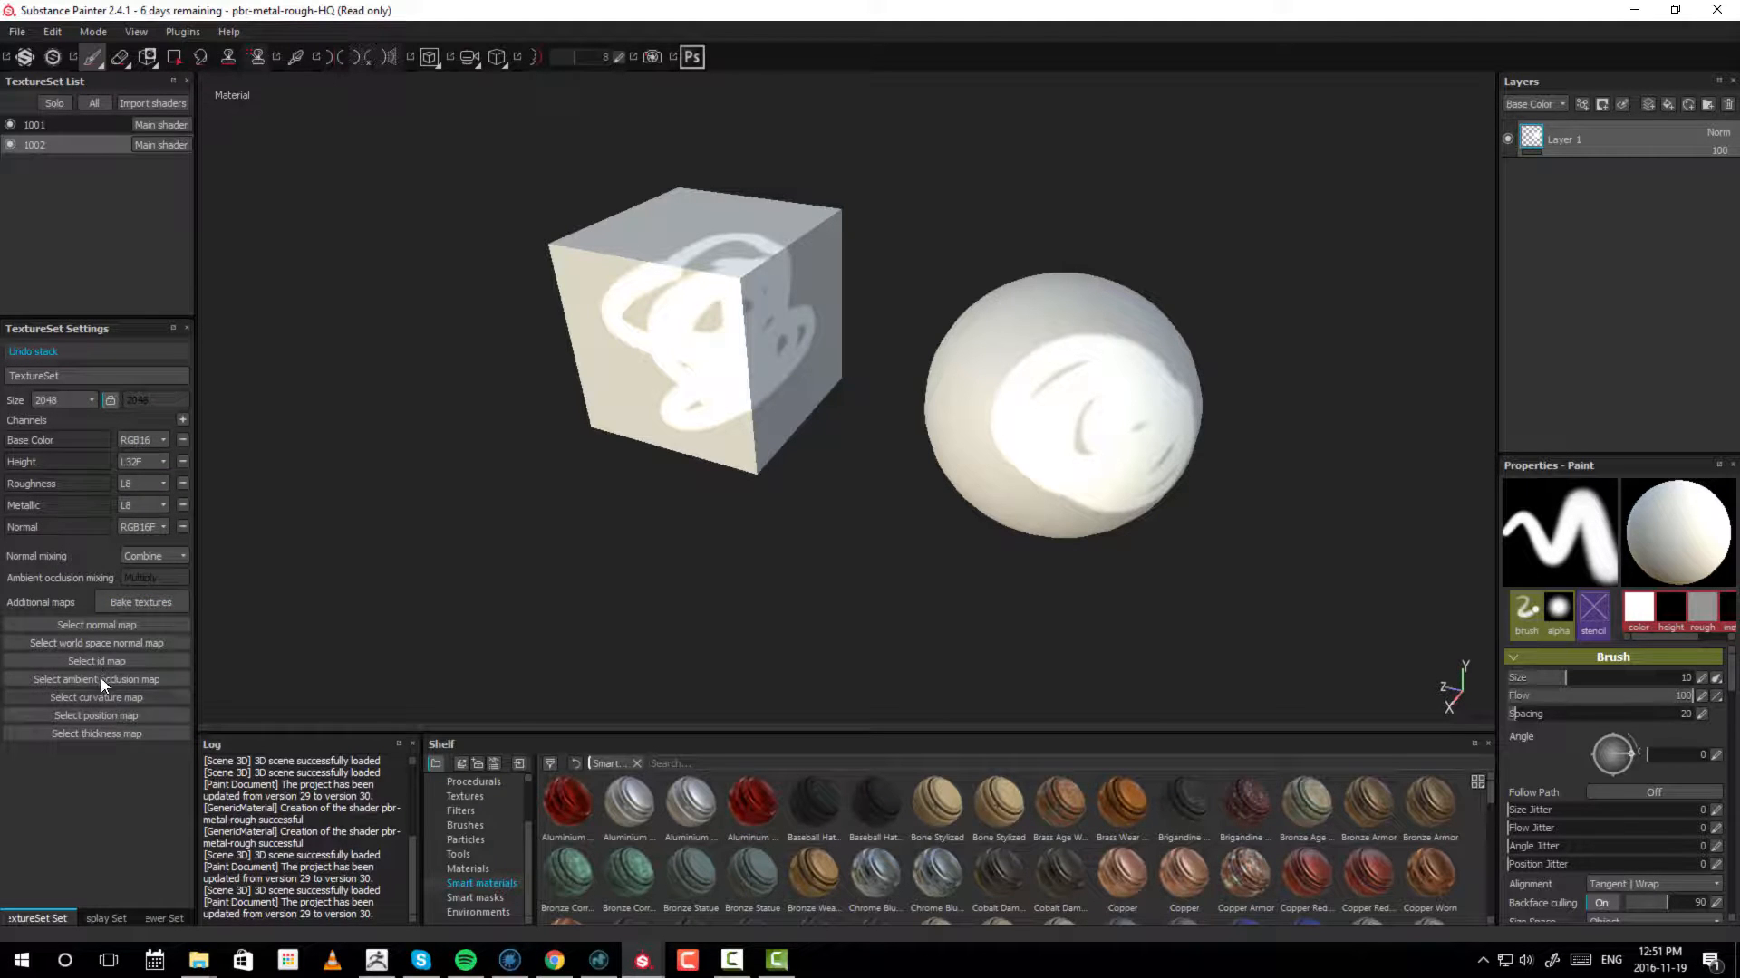
# - Bake all texture sets with the default mesh maps (normal, AO, curvature, thickness) checked
pyautogui.click(139, 601)
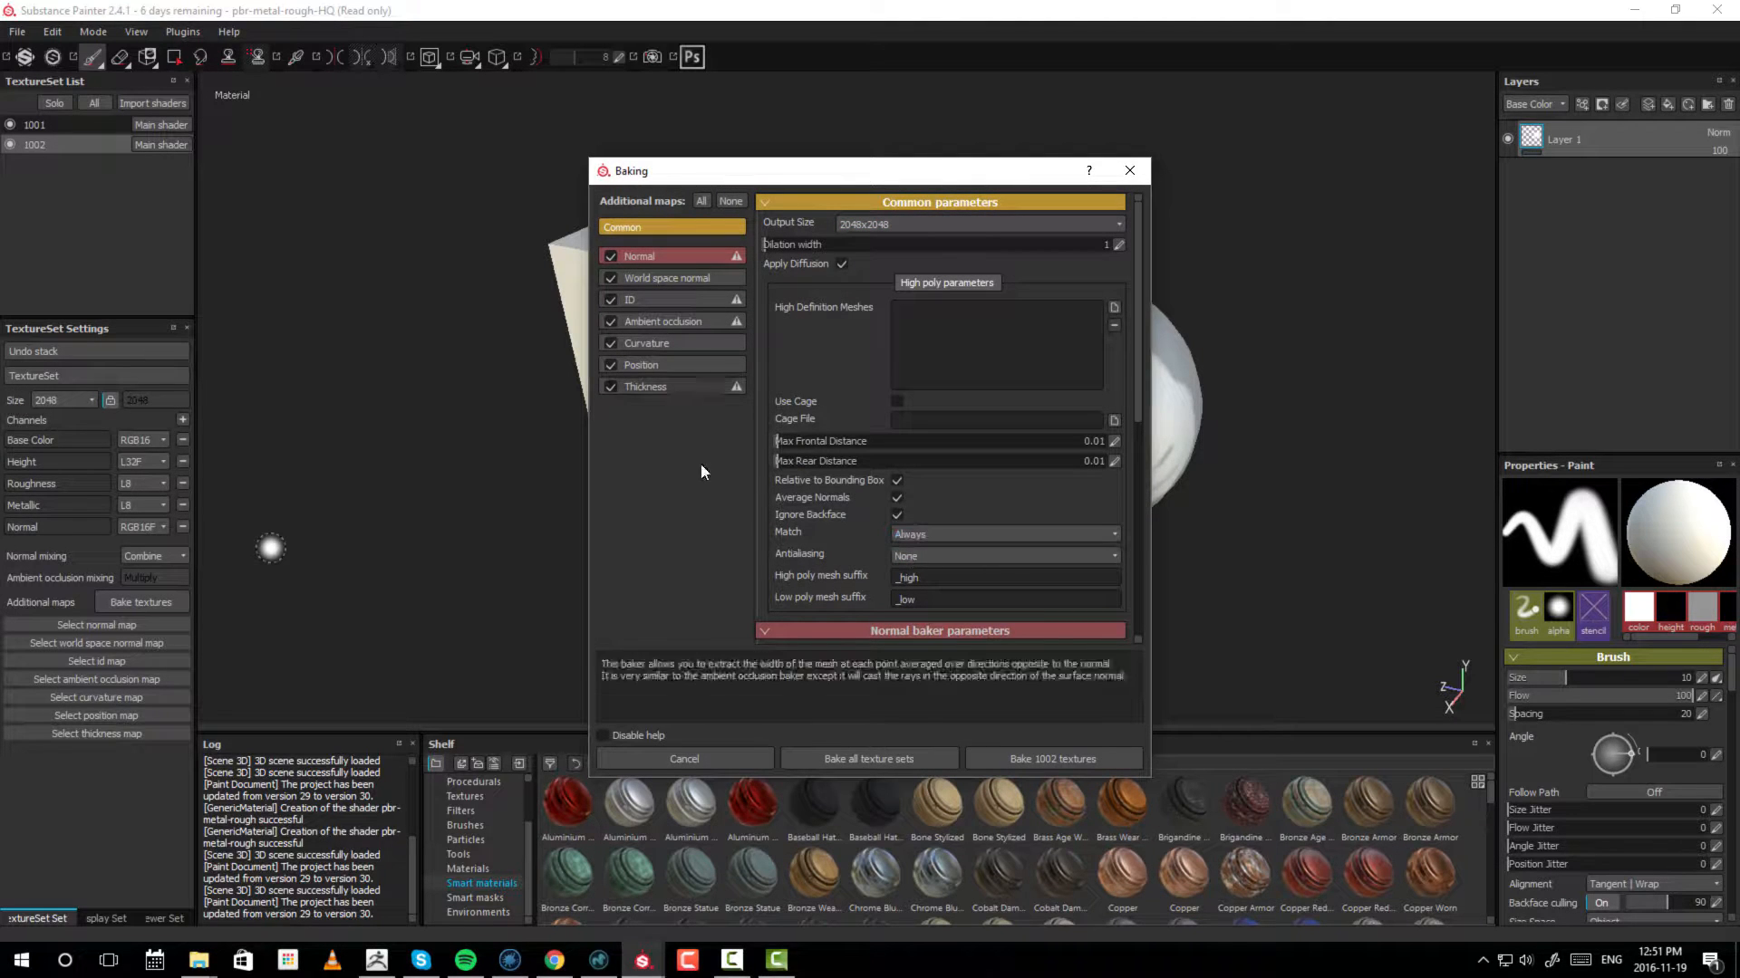
pyautogui.click(1051, 759)
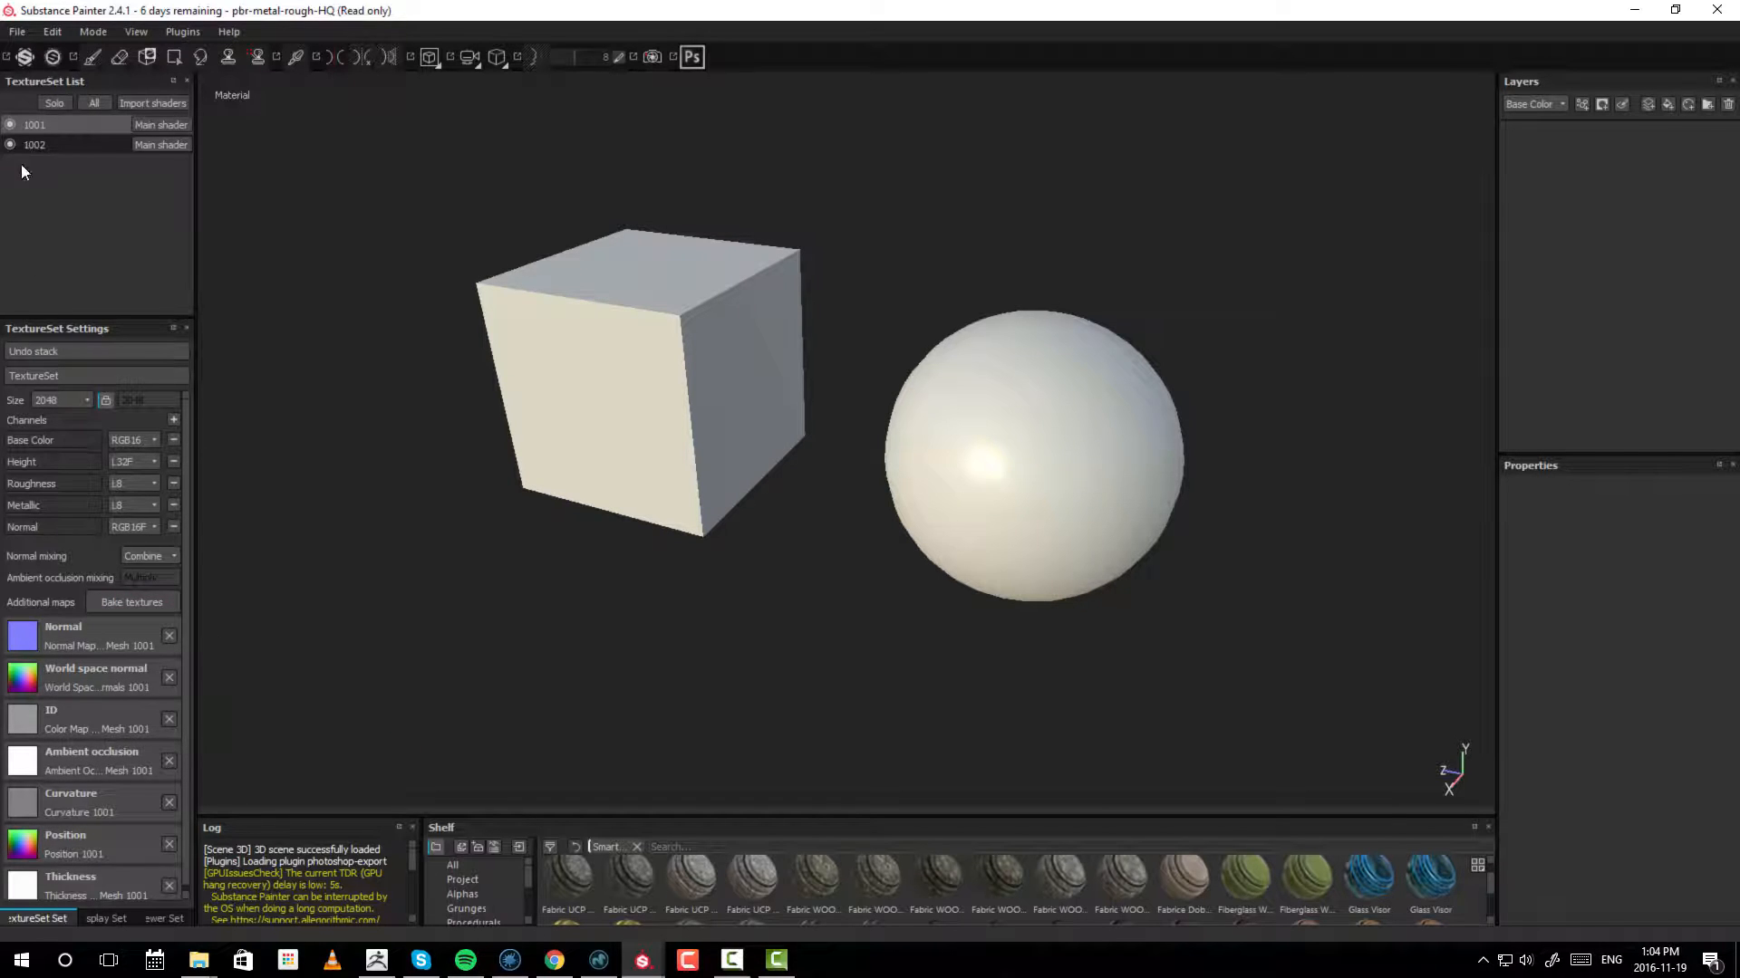
# - Switch to texture set 1002 and browse the Smart materials shelf for the sphere's metal
pyautogui.click(34, 145)
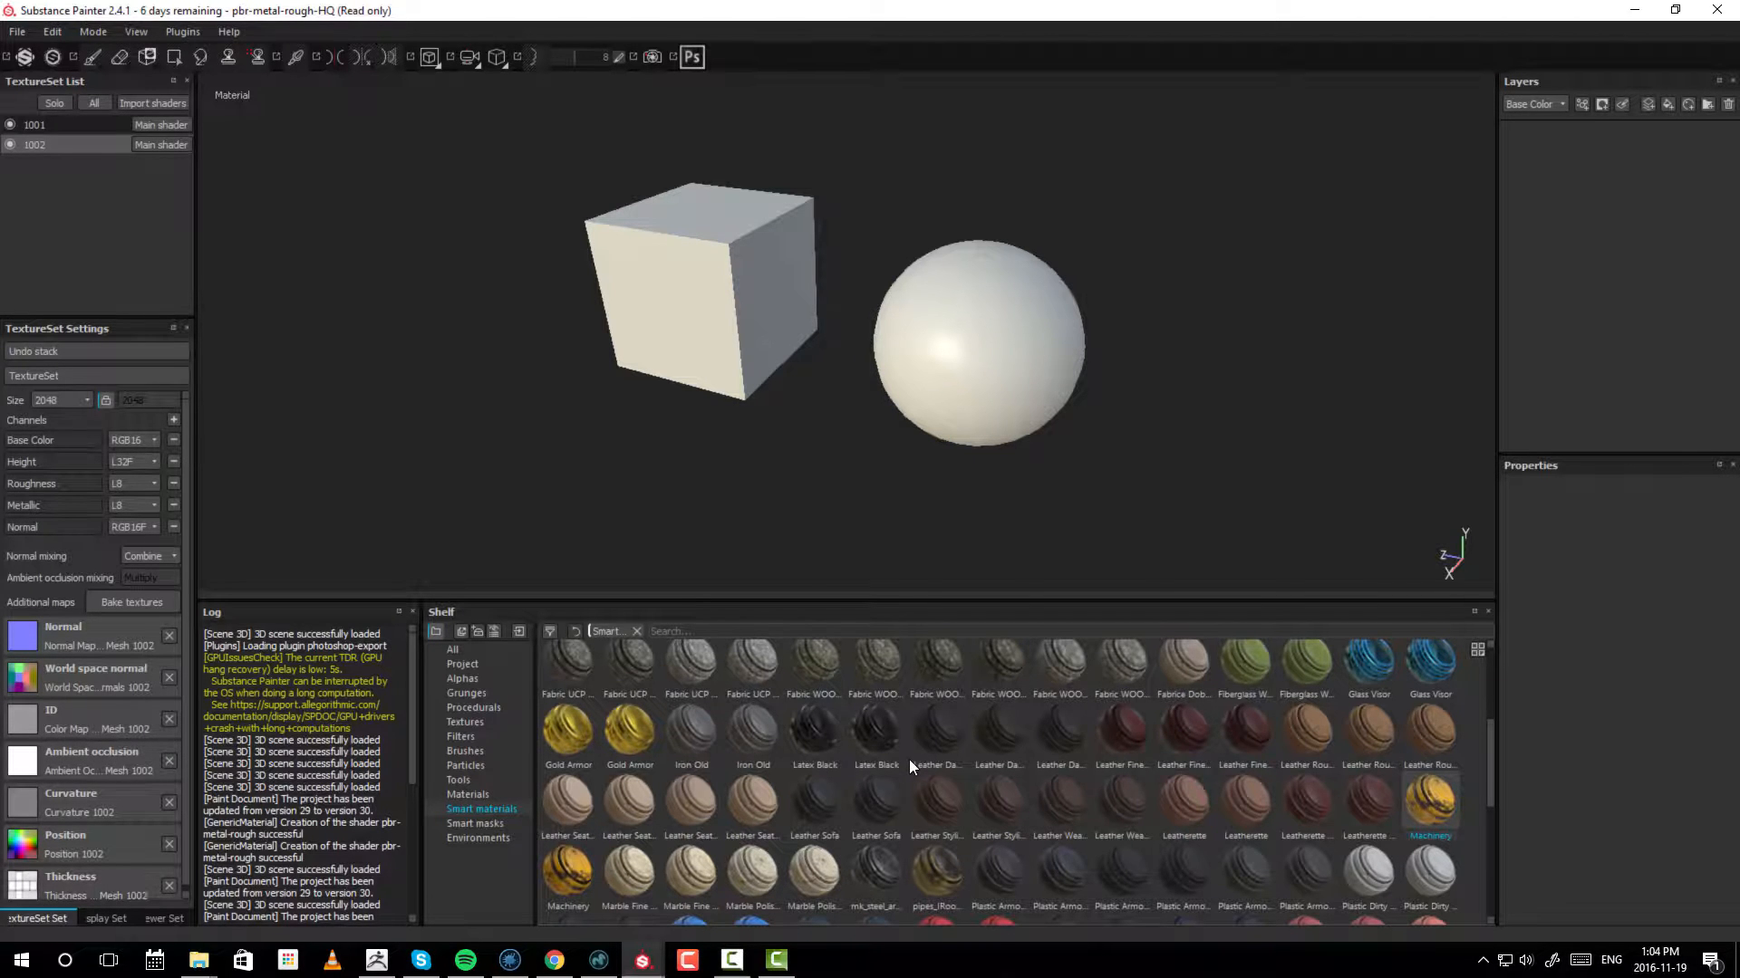
pyautogui.scroll(-3)
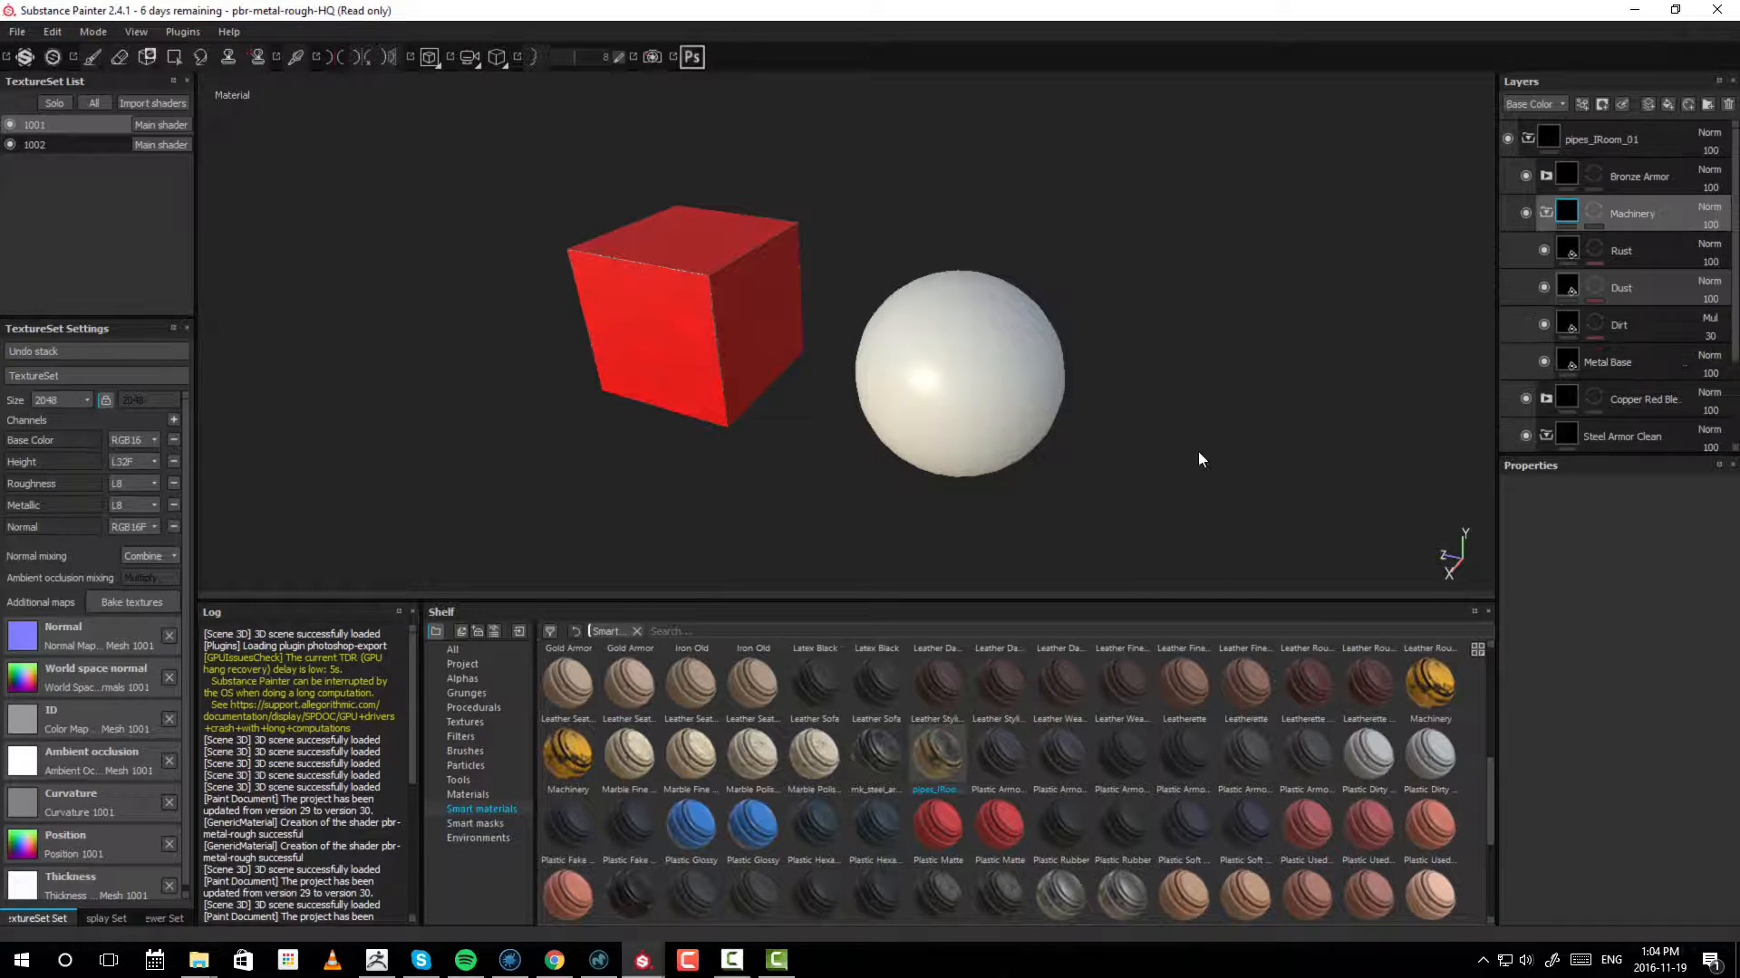
pyautogui.moveTo(1073, 460)
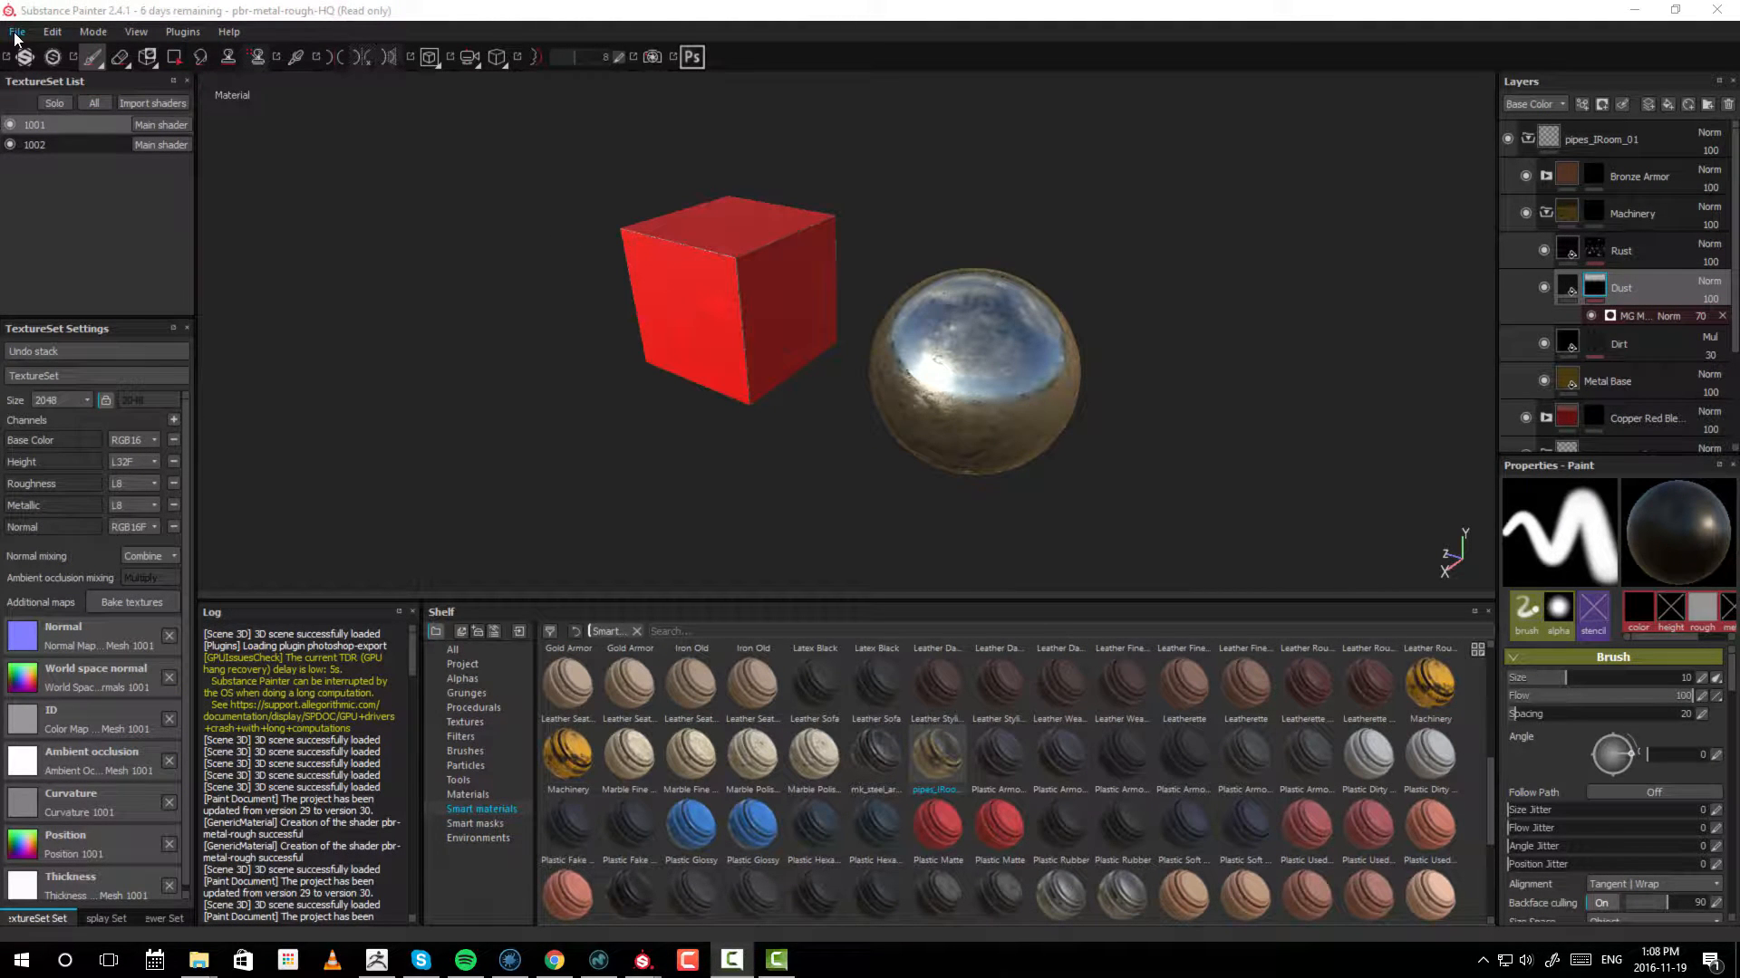
# - Set up Export Textures with the Vray UDIM config preset
pyautogui.click(17, 31)
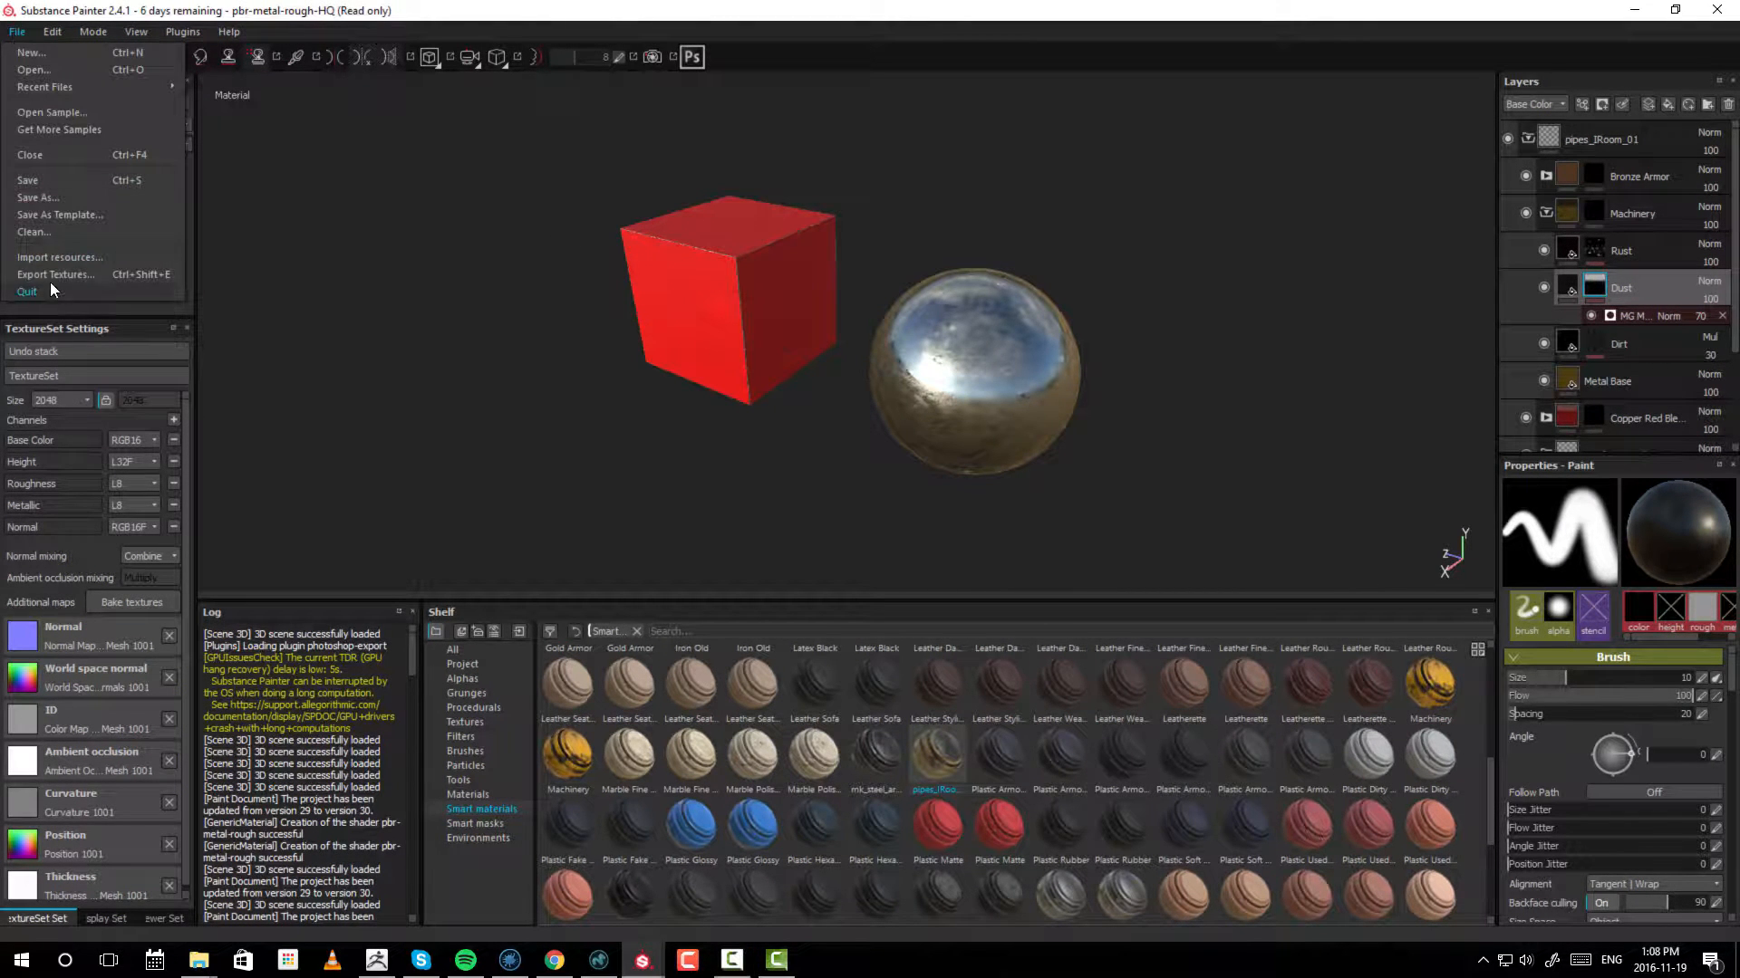
pyautogui.click(54, 273)
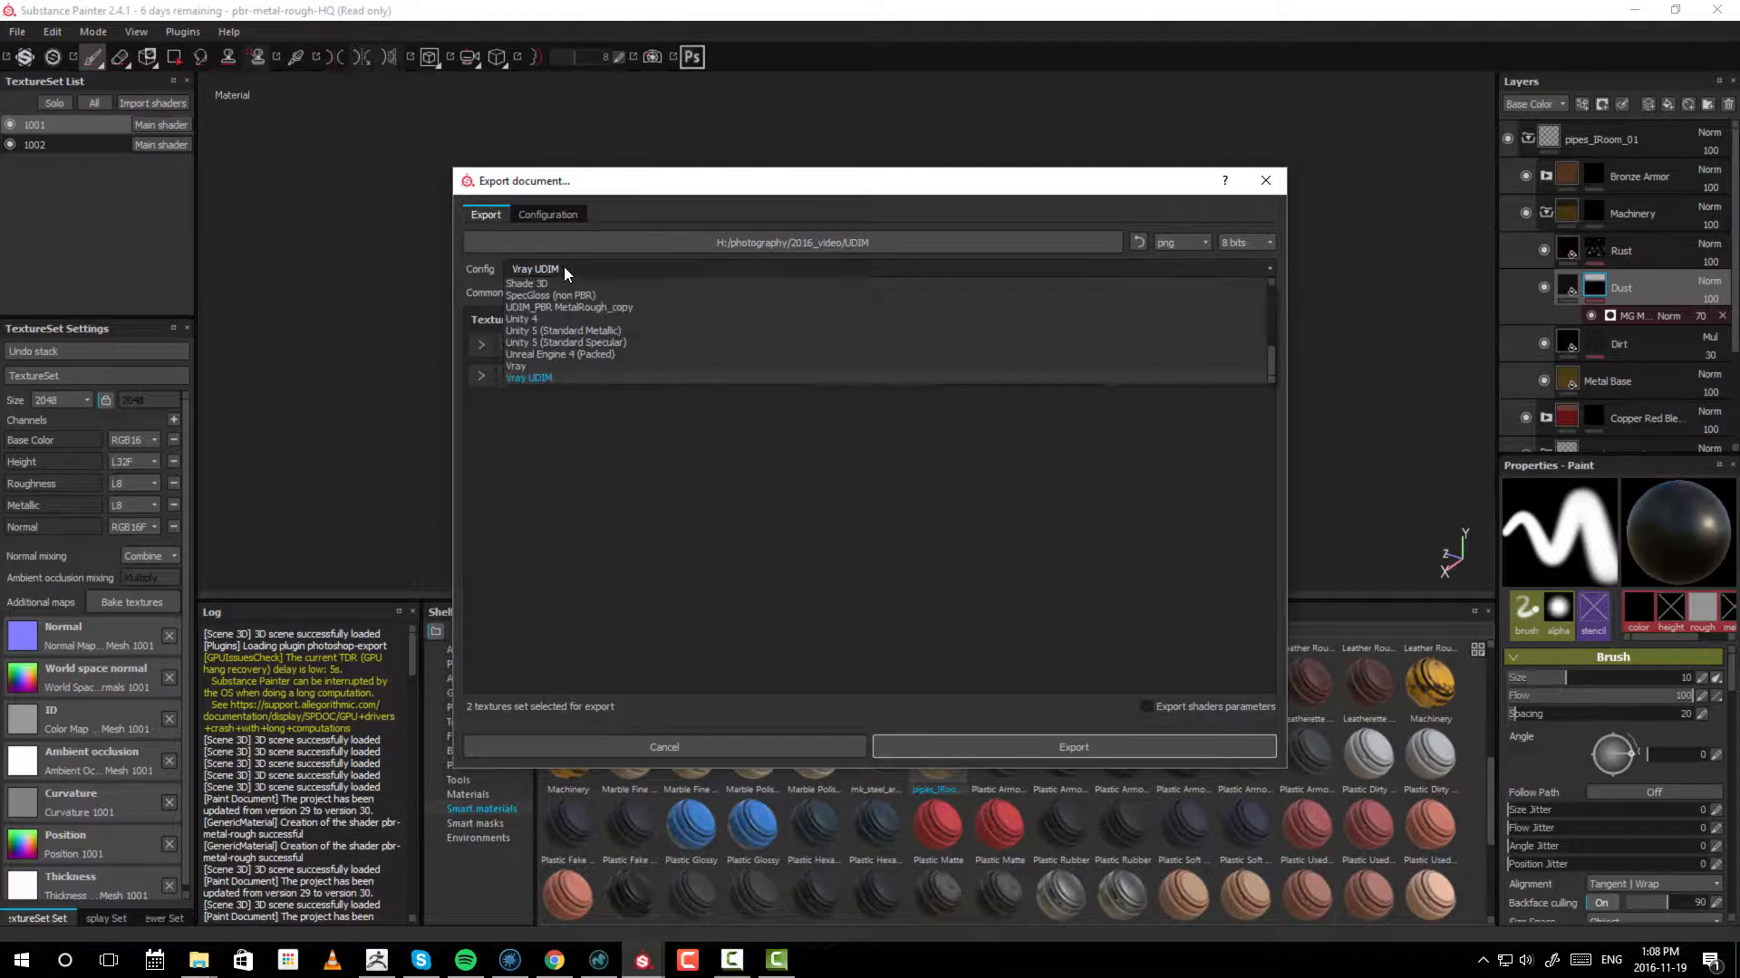
pyautogui.click(529, 377)
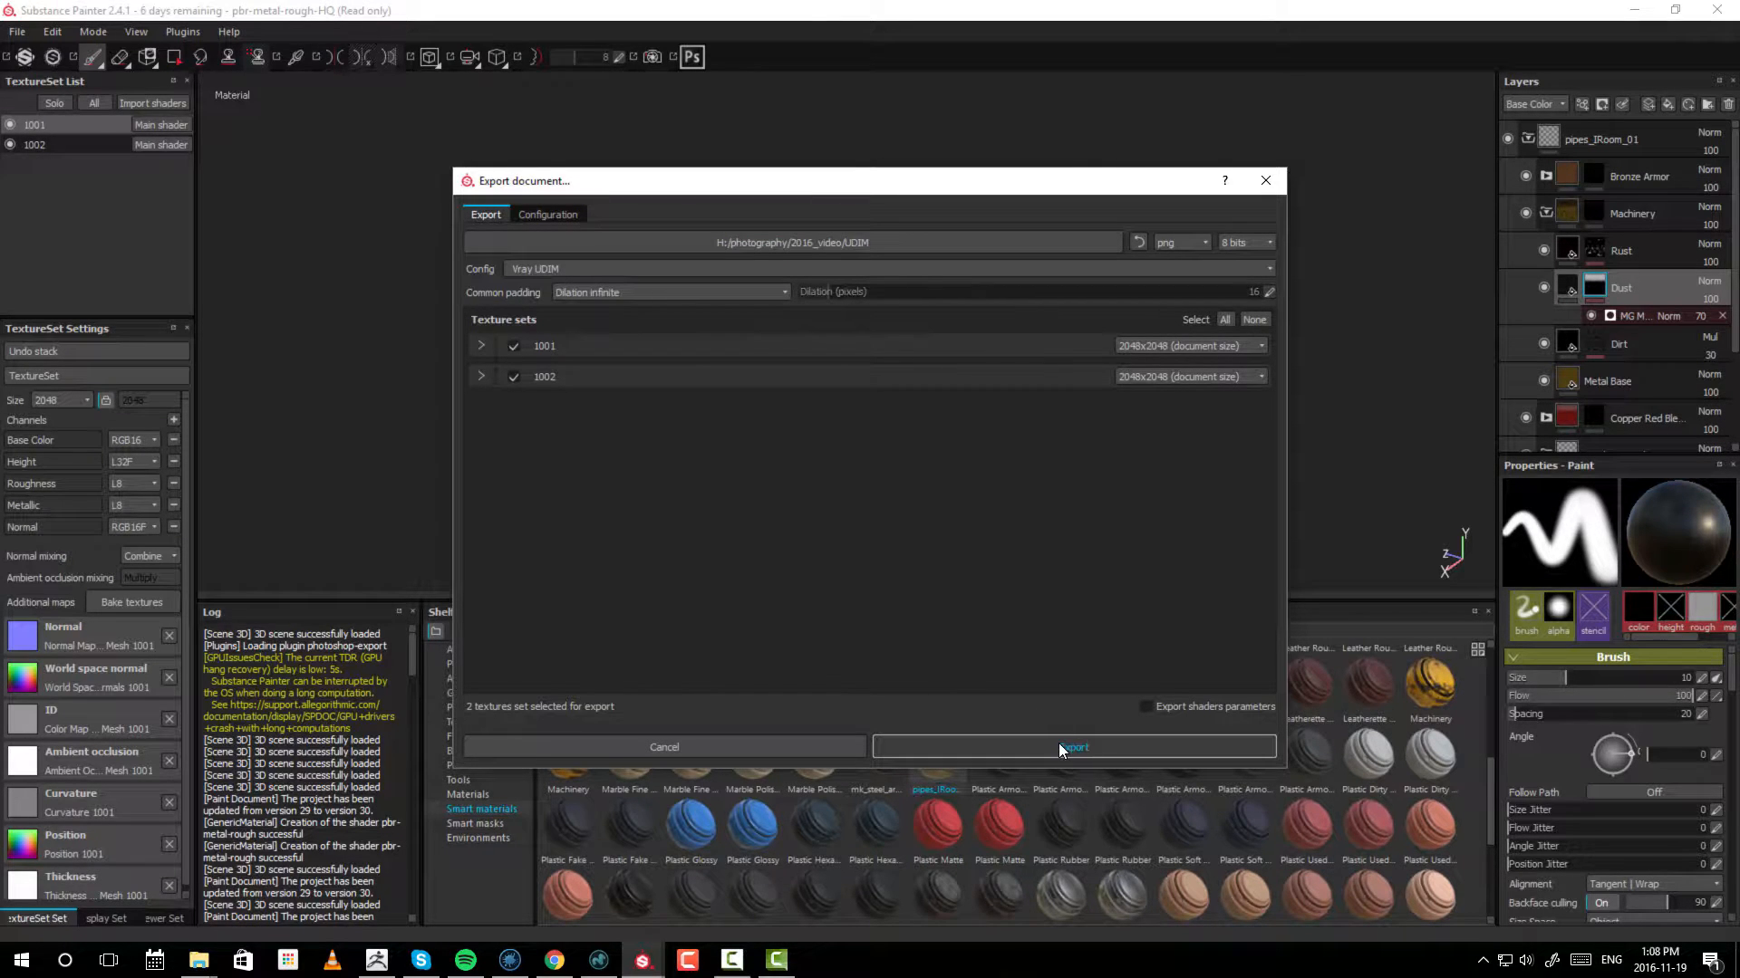
# - Export texture sets 1001 and 1002 and dismiss the finished message
pyautogui.click(1070, 747)
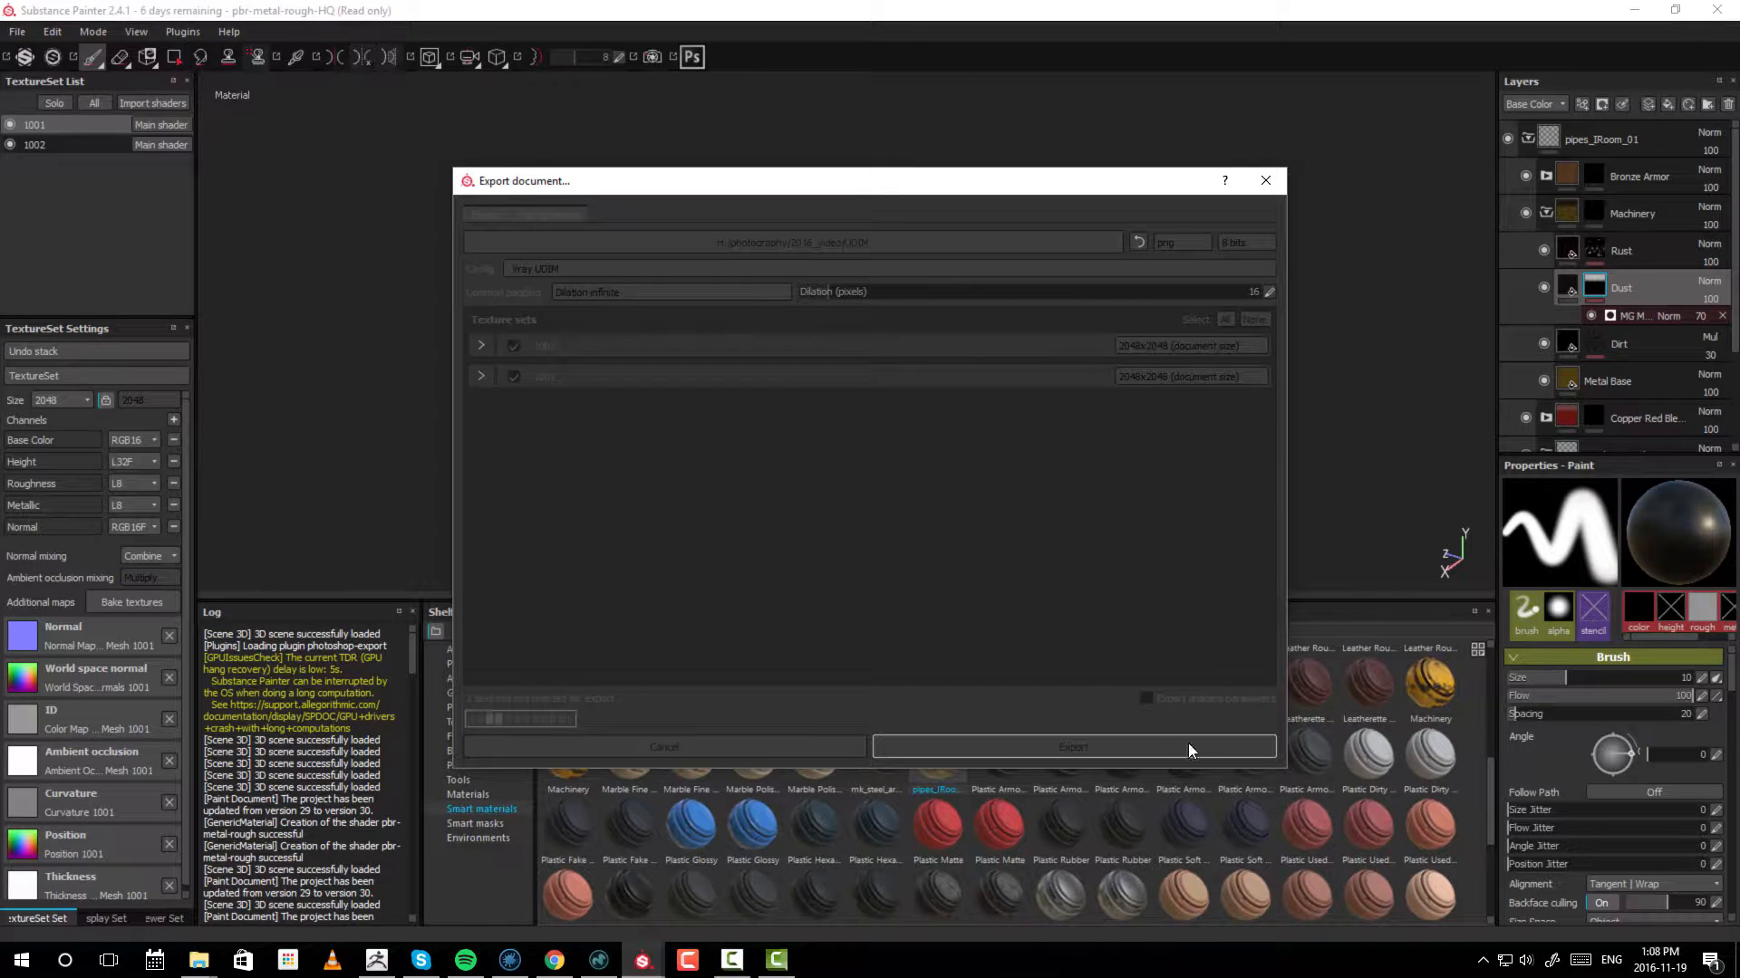
pyautogui.click(1071, 747)
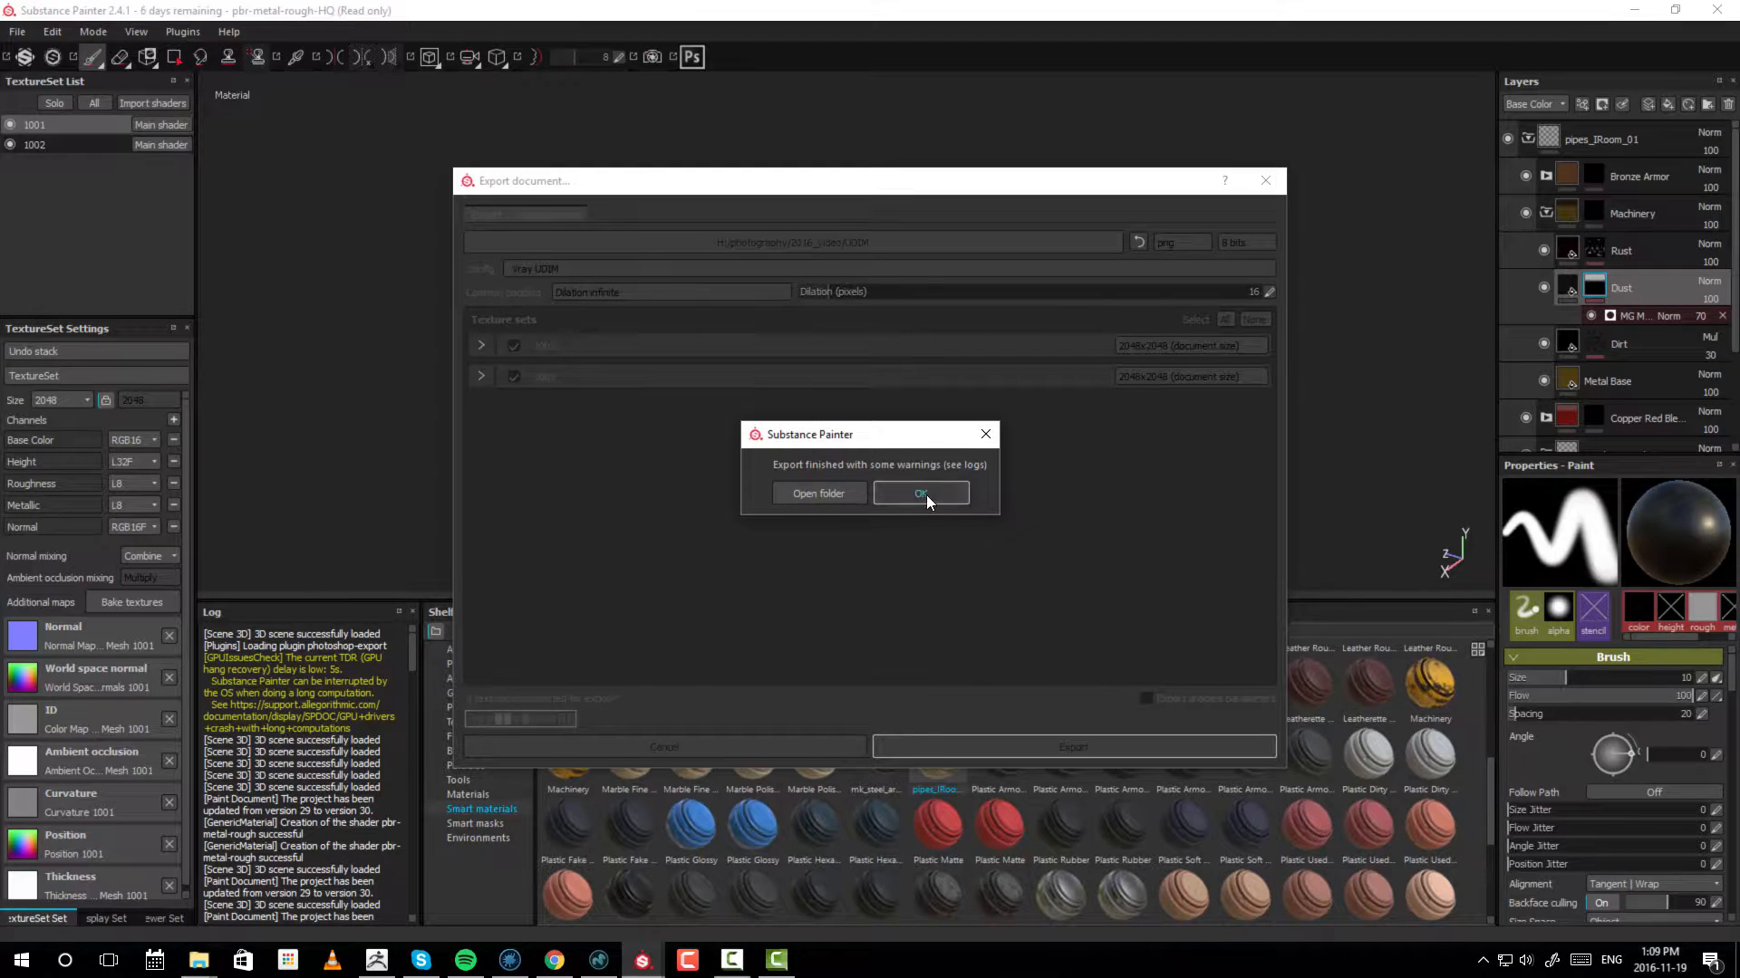
pyautogui.click(920, 493)
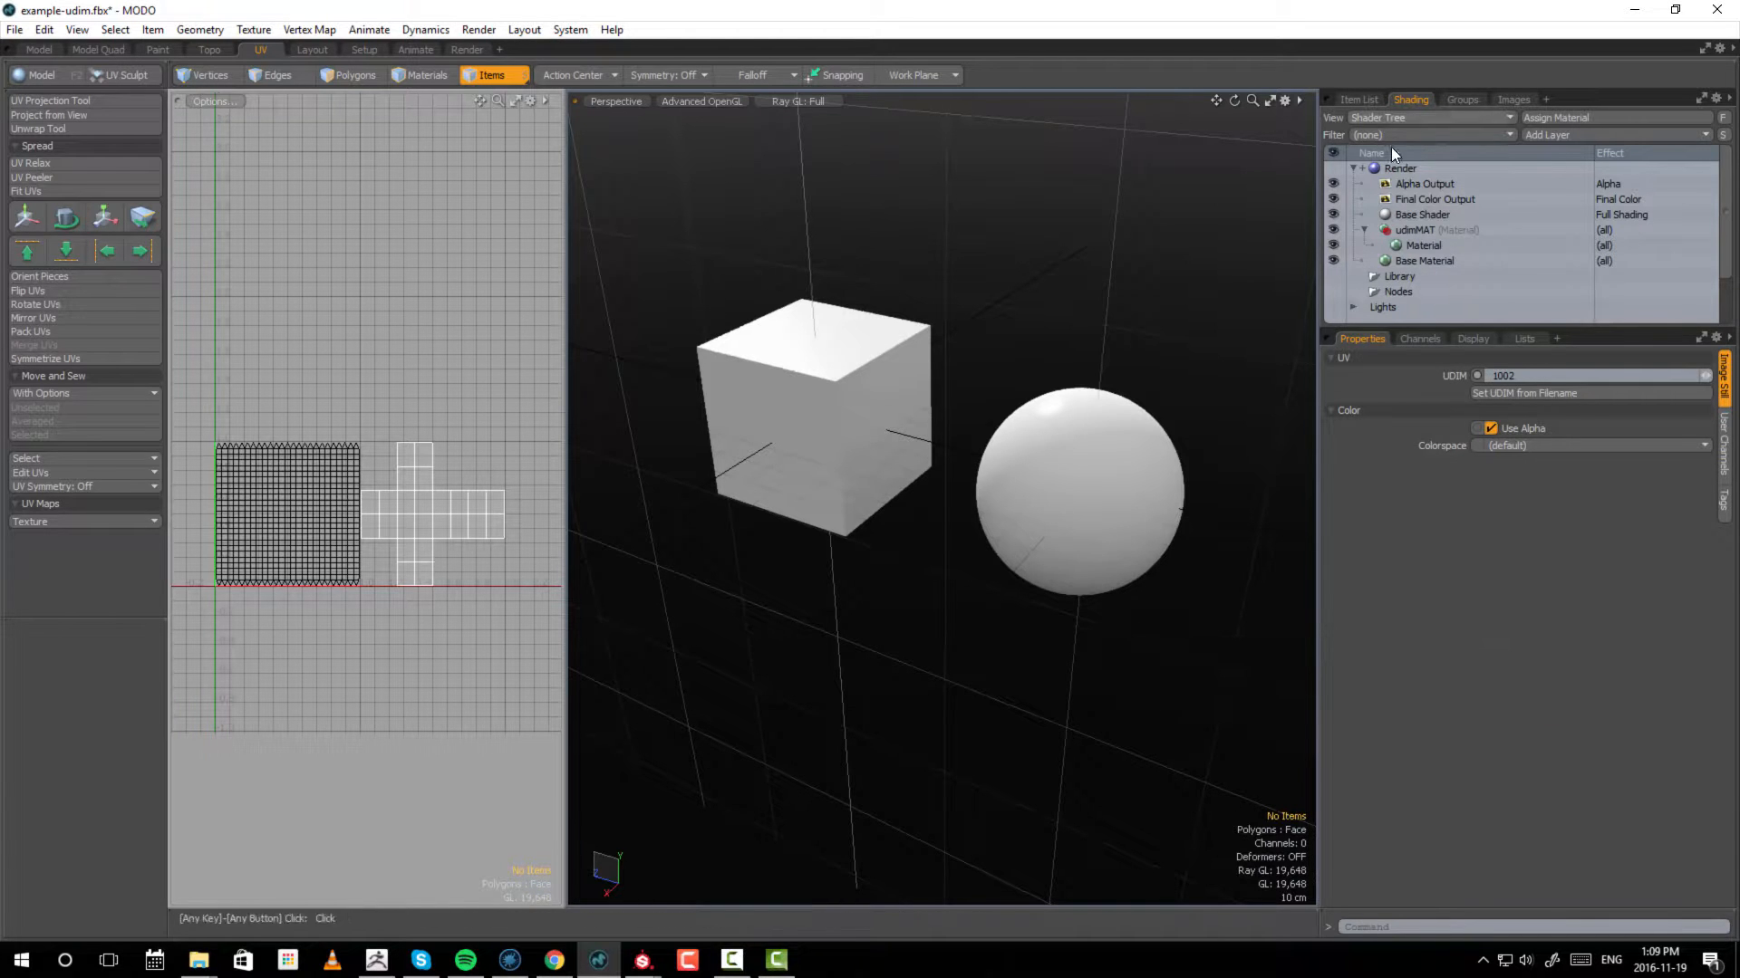
# - Select the Material item under udimMAT in the Shader Tree to show its settings
pyautogui.click(1424, 244)
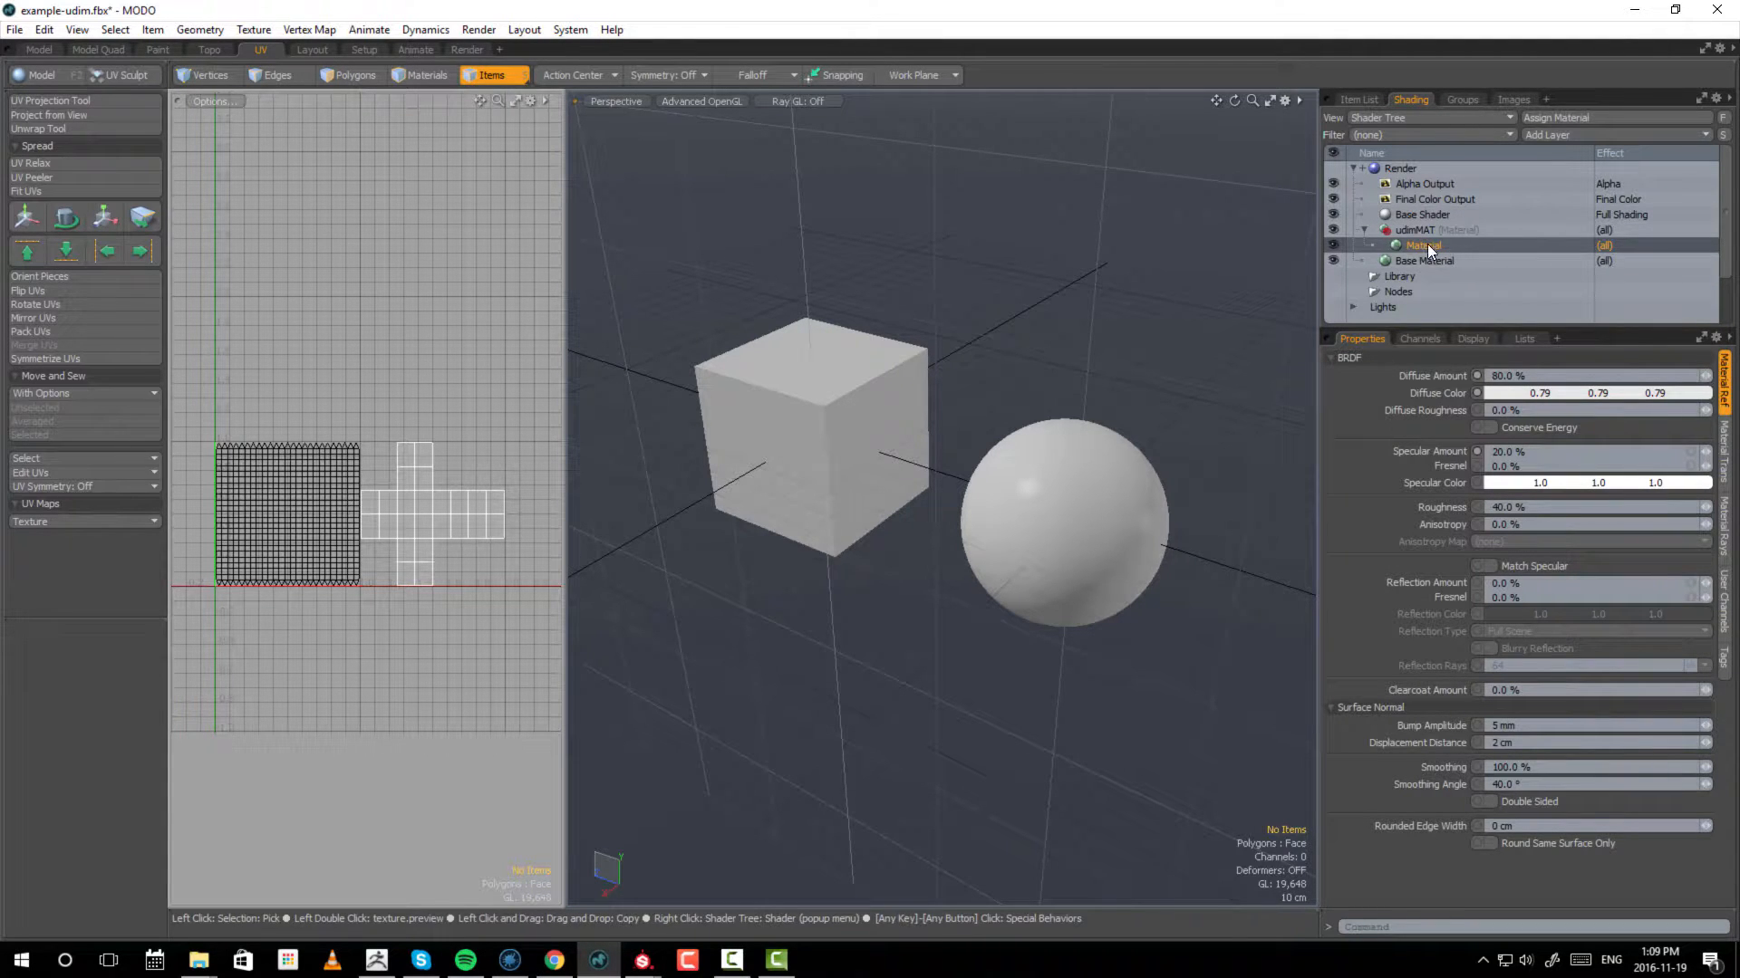
# - Add an Image Map (load udims) layer from the UDIM folder's Diffuse 1001 and 1002 PNGs
pyautogui.click(1547, 134)
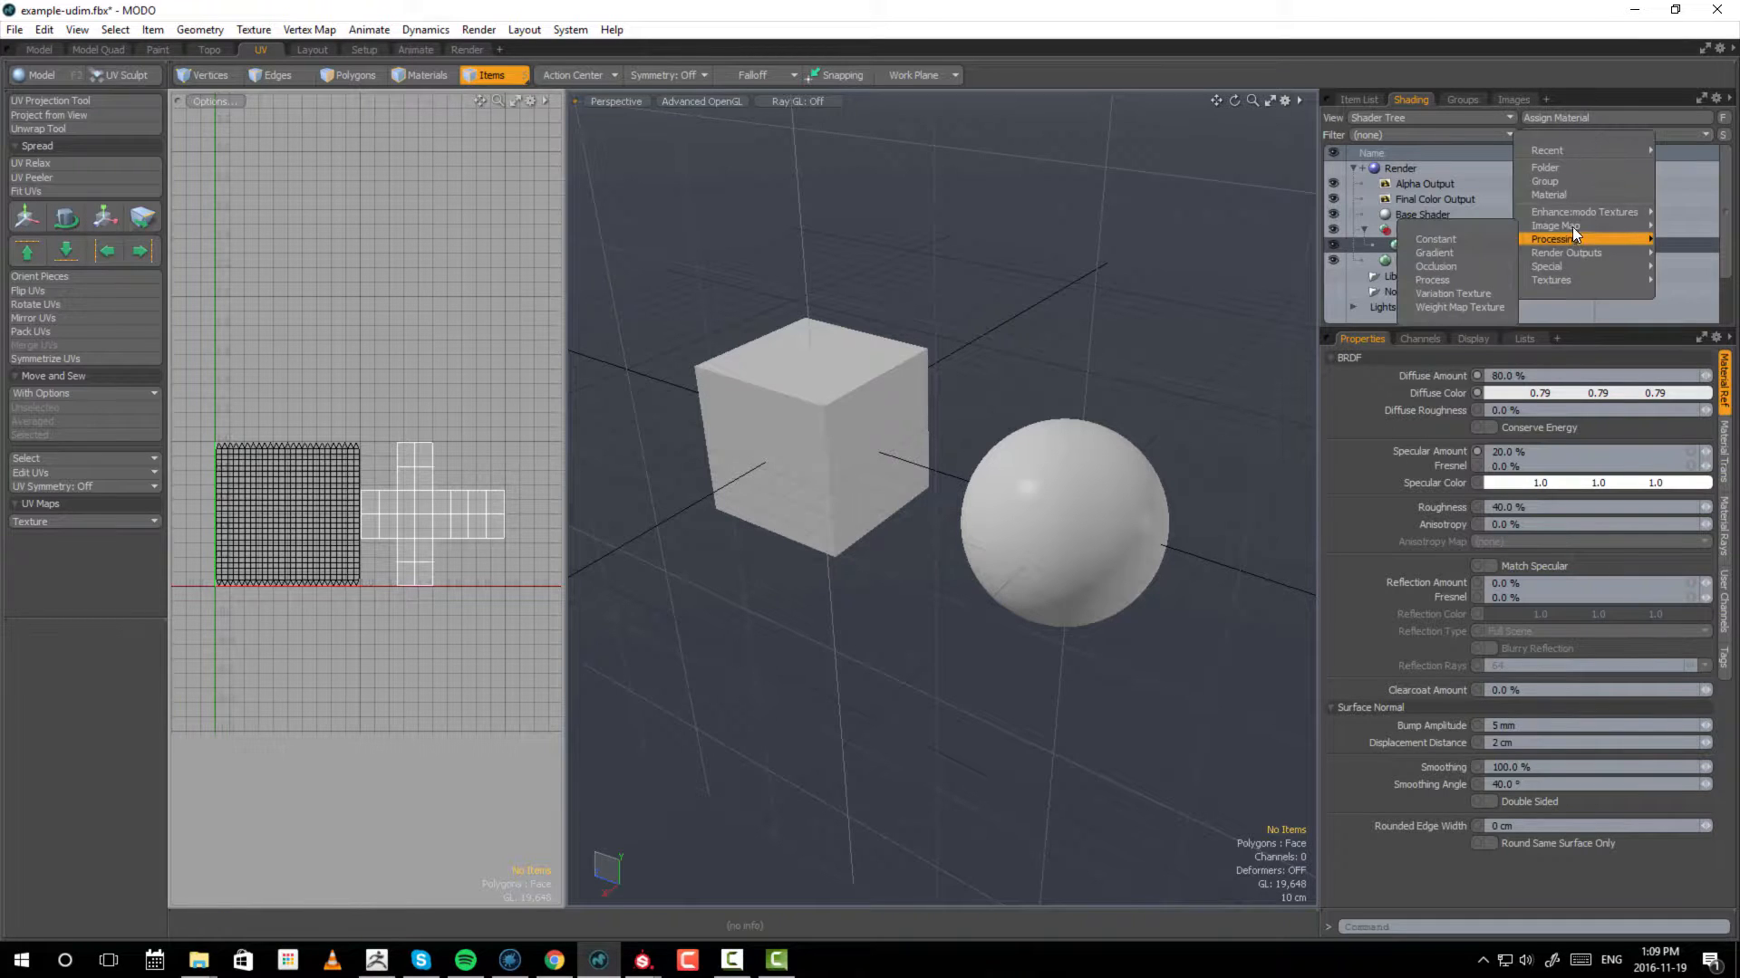
pyautogui.moveTo(1555, 225)
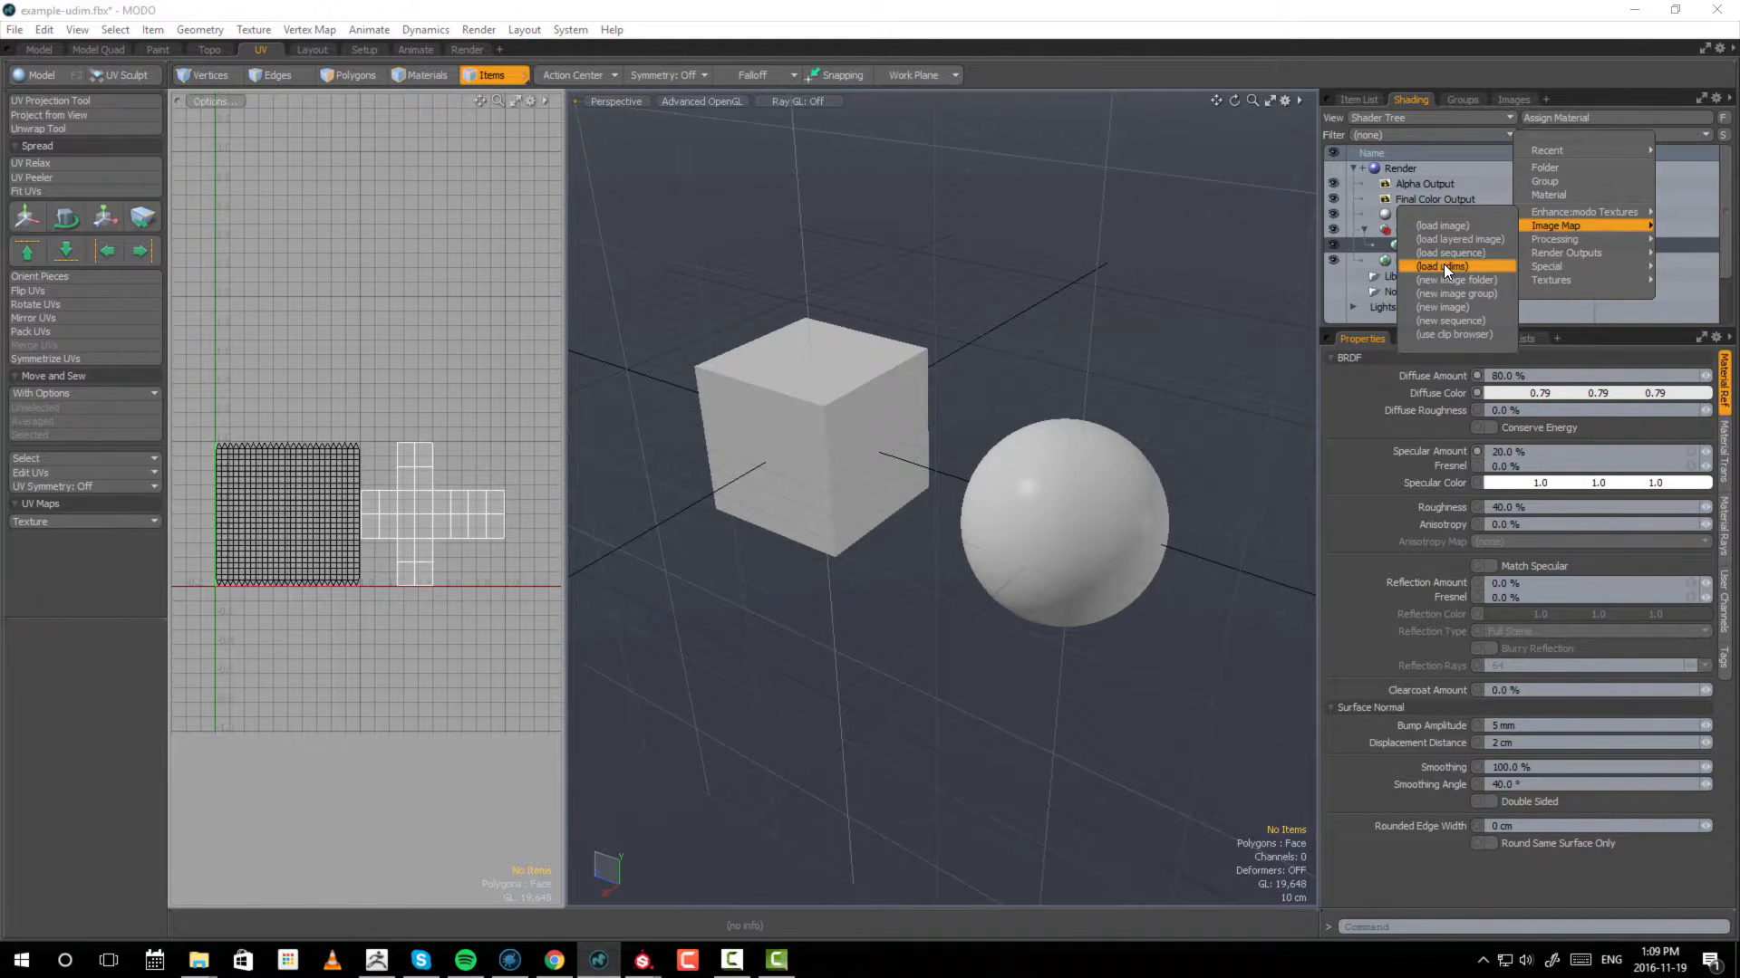
pyautogui.click(1440, 267)
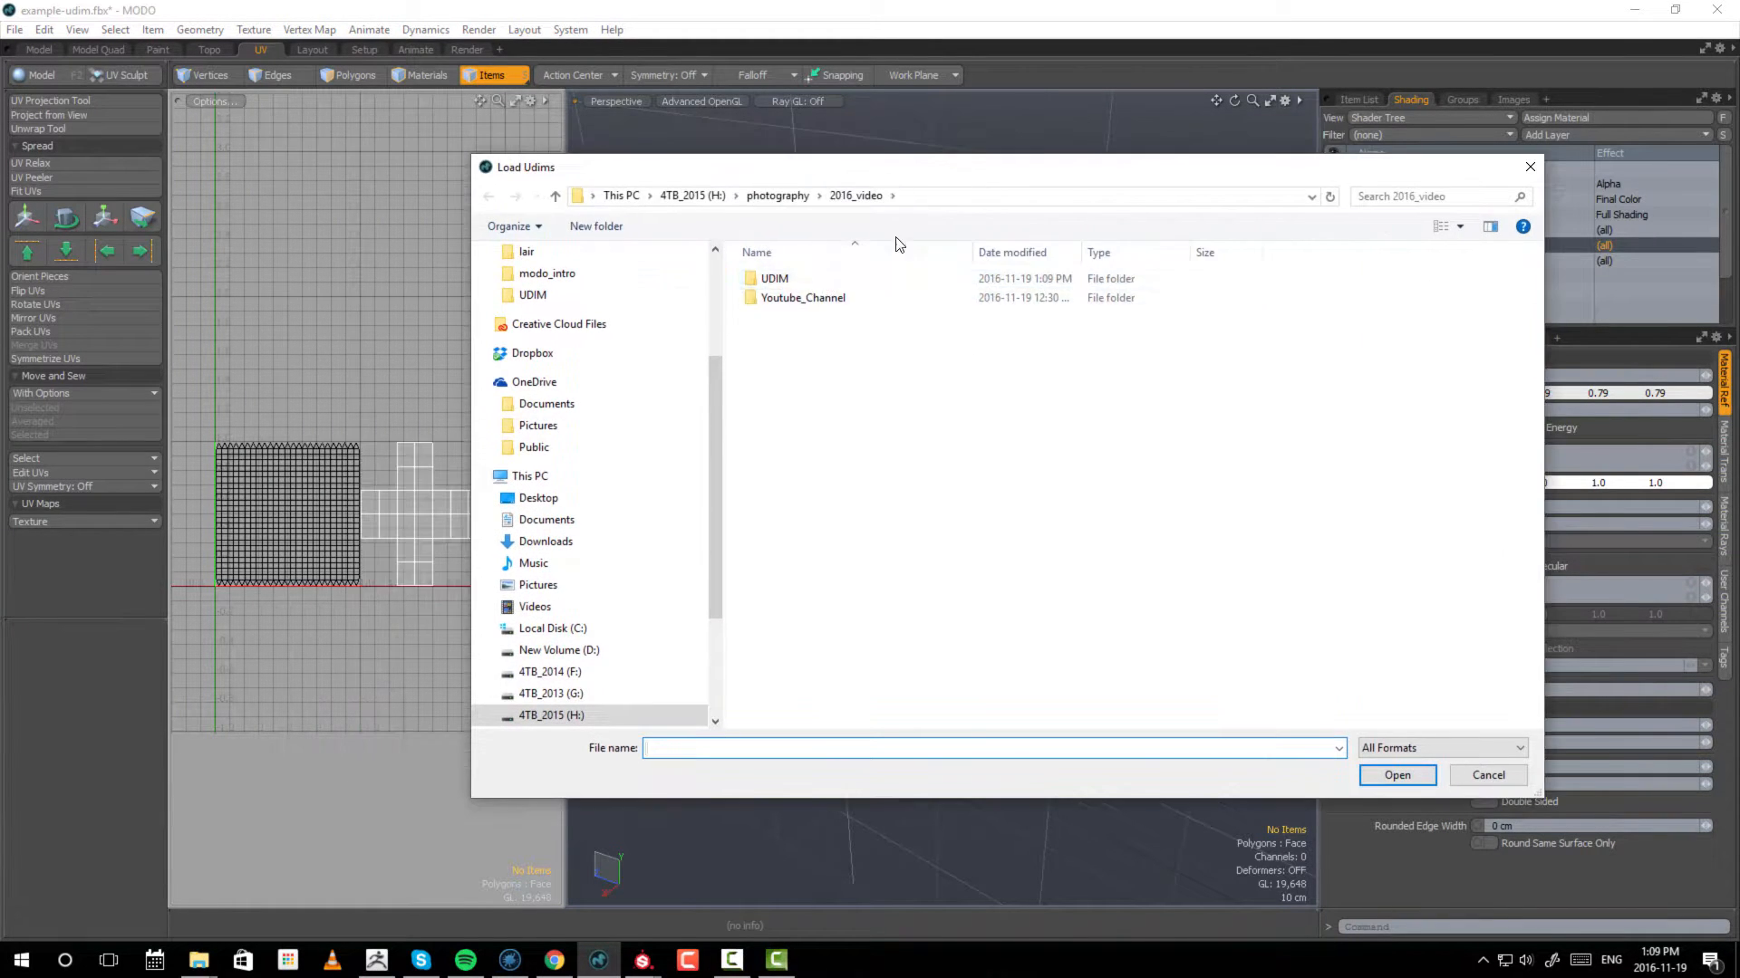
pyautogui.doubleClick(773, 280)
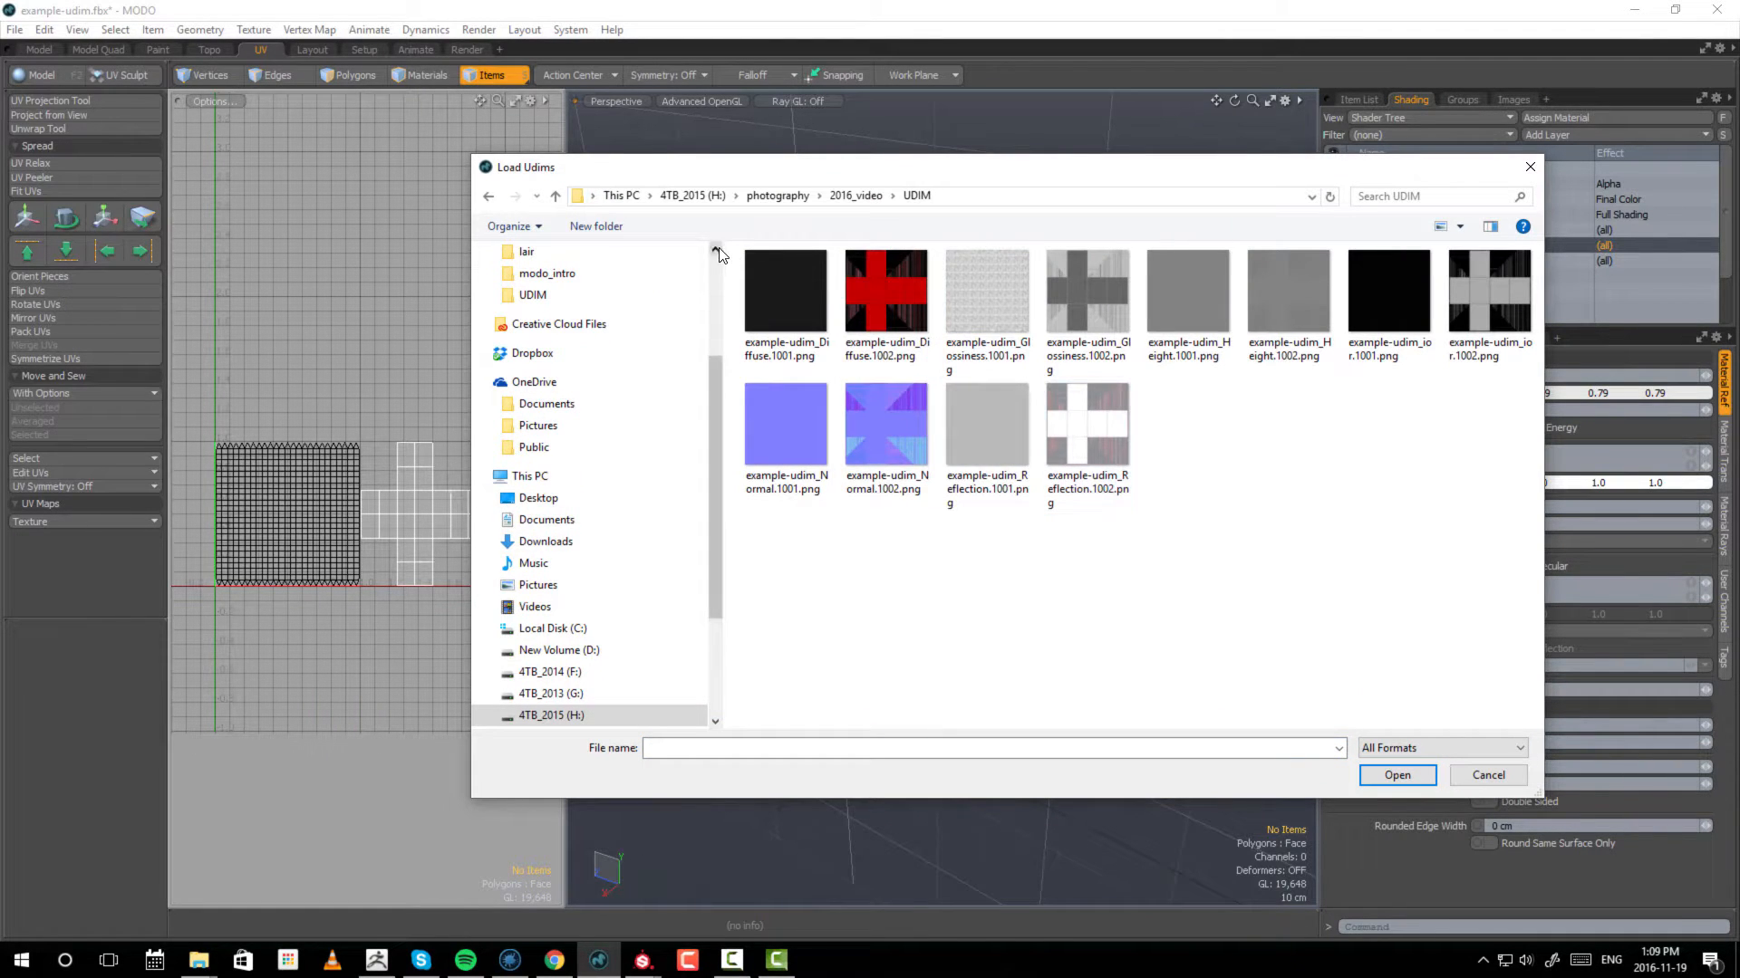
pyautogui.click(784, 294)
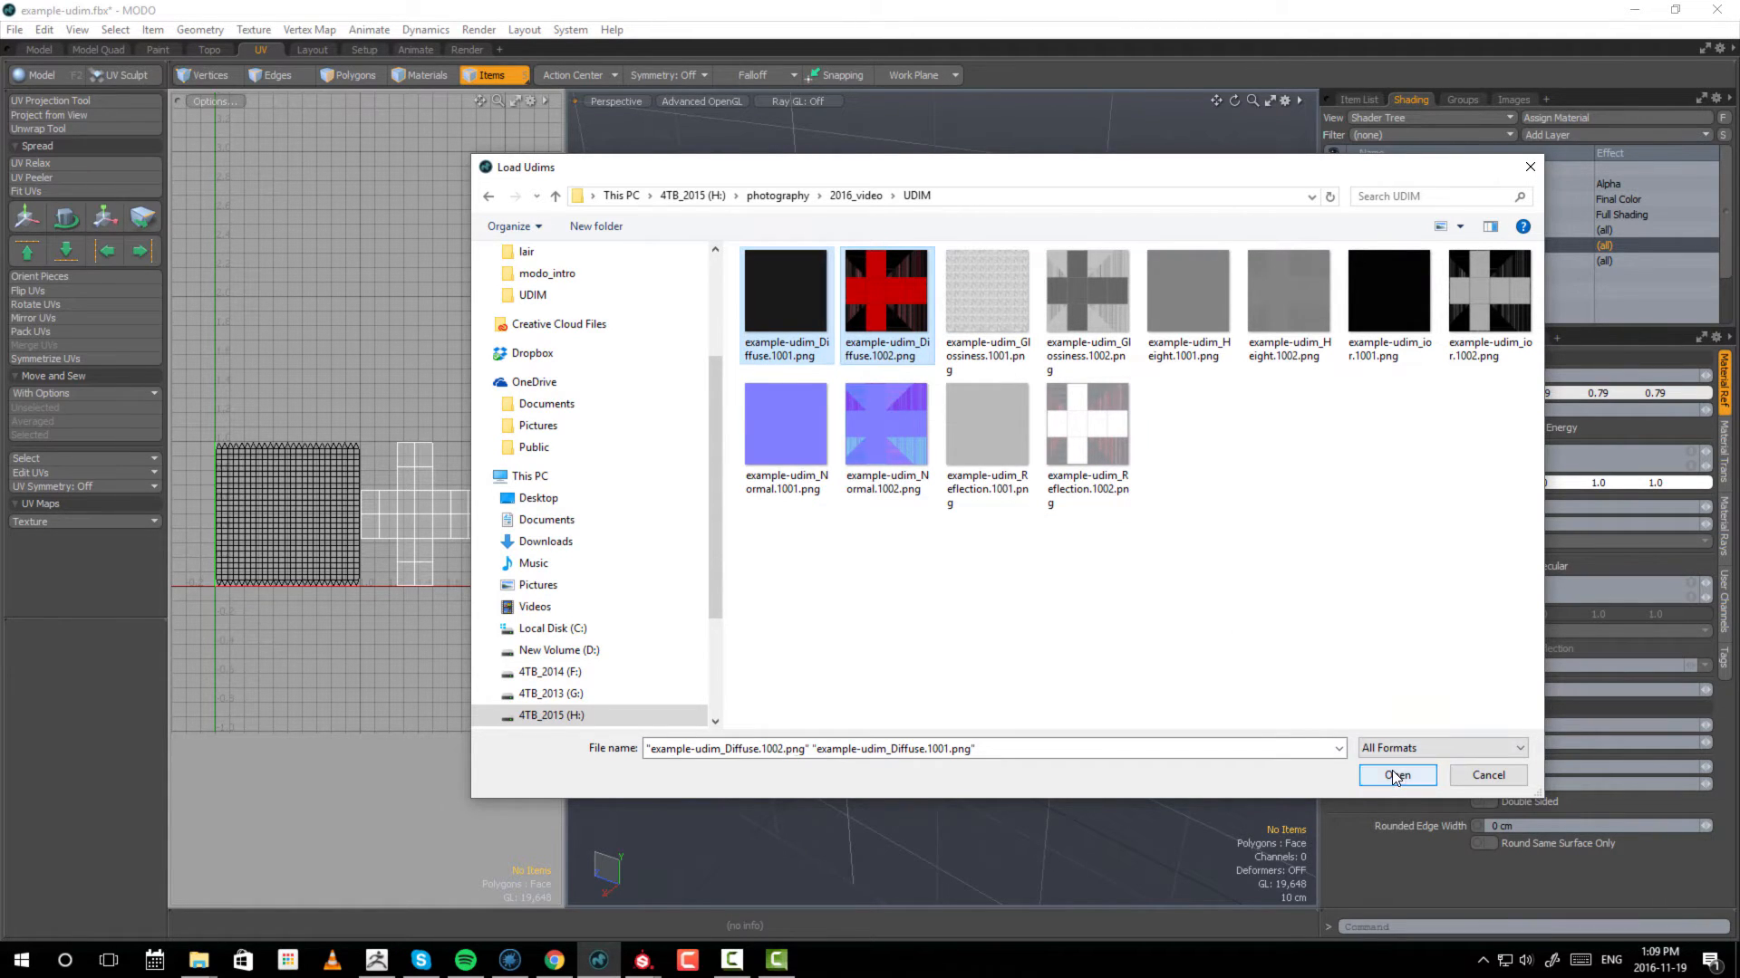
pyautogui.click(1396, 773)
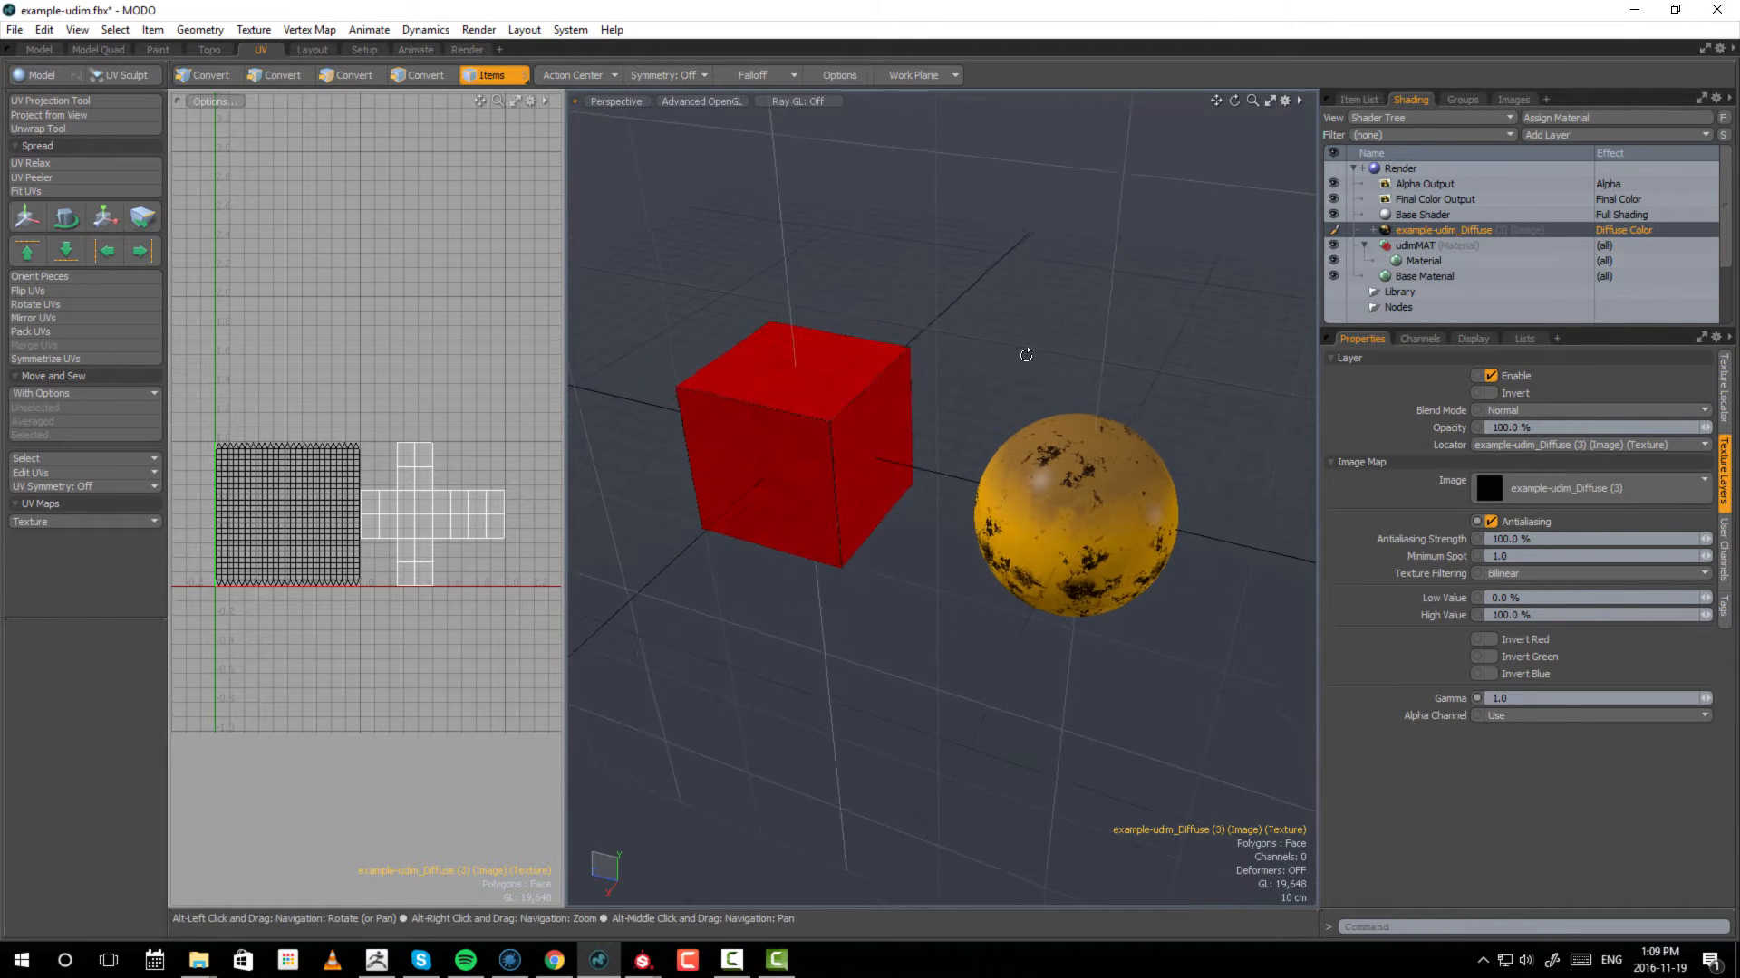